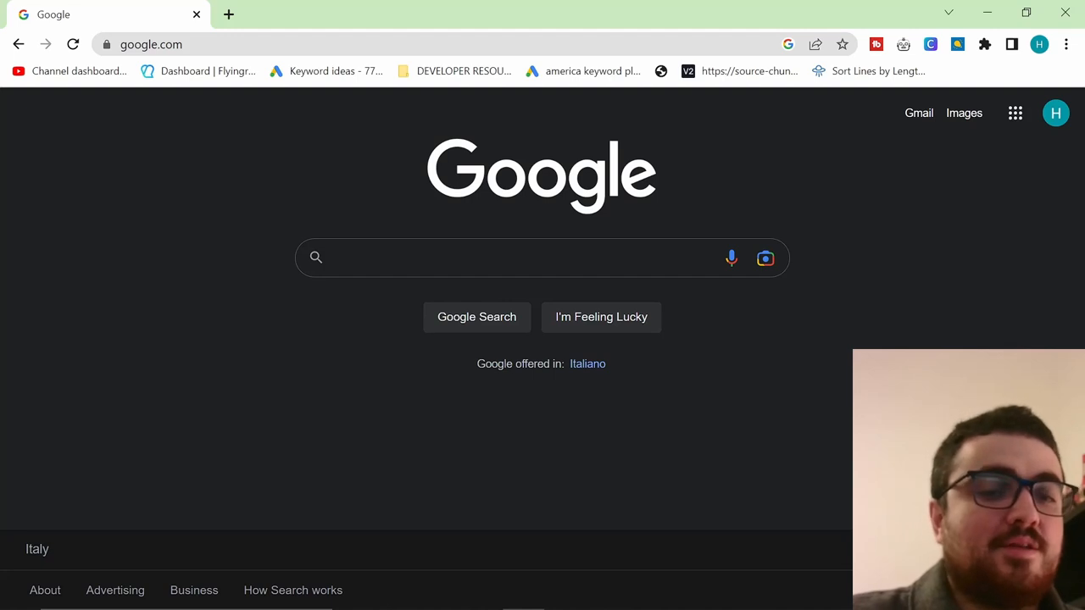
pyautogui.moveTo(845, 503)
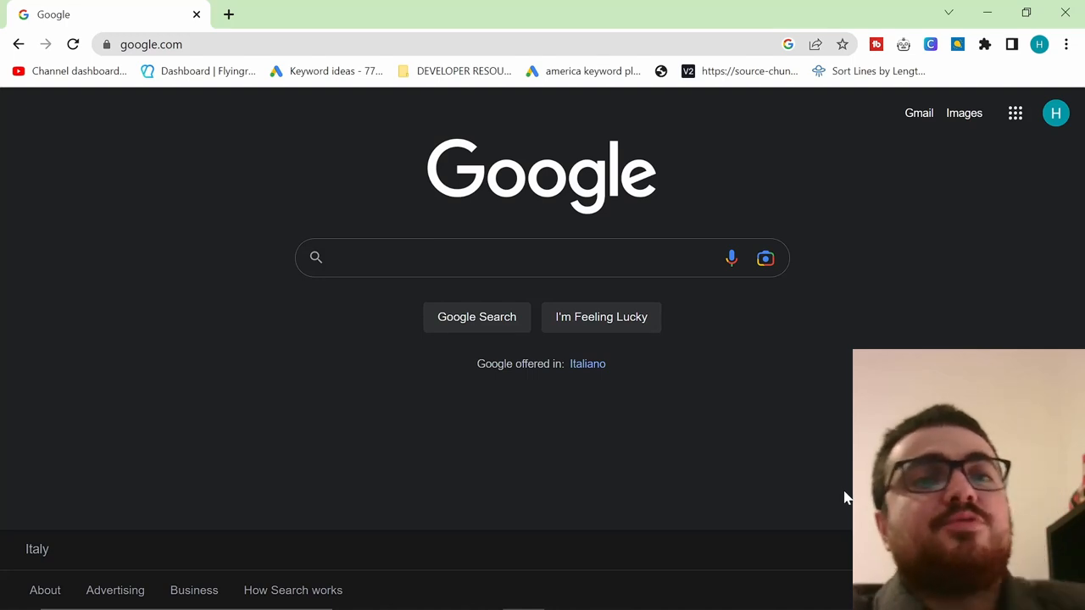
pyautogui.moveTo(837, 494)
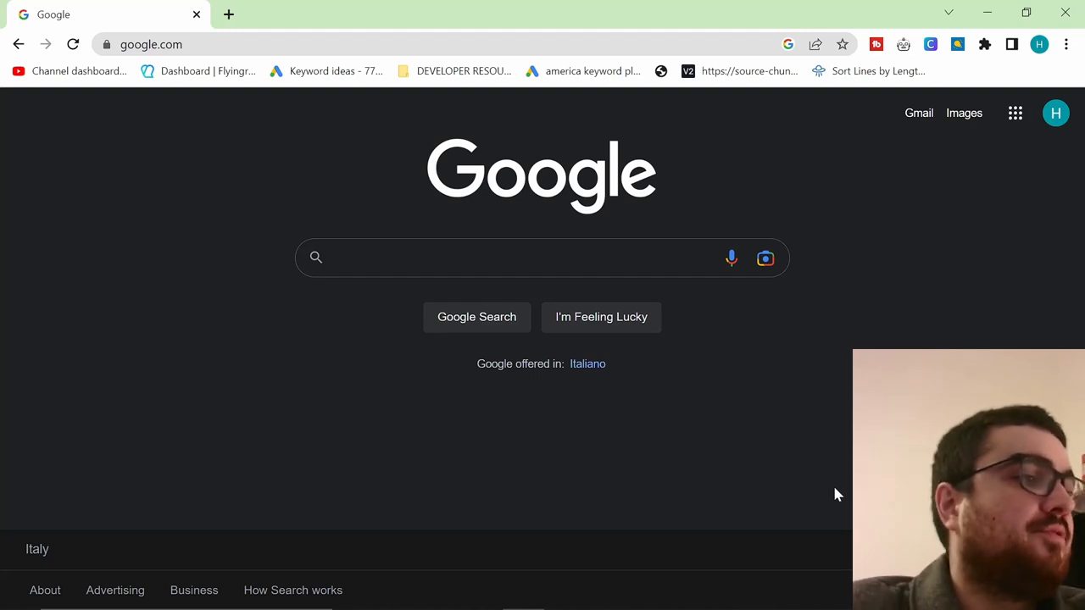
pyautogui.moveTo(517, 475)
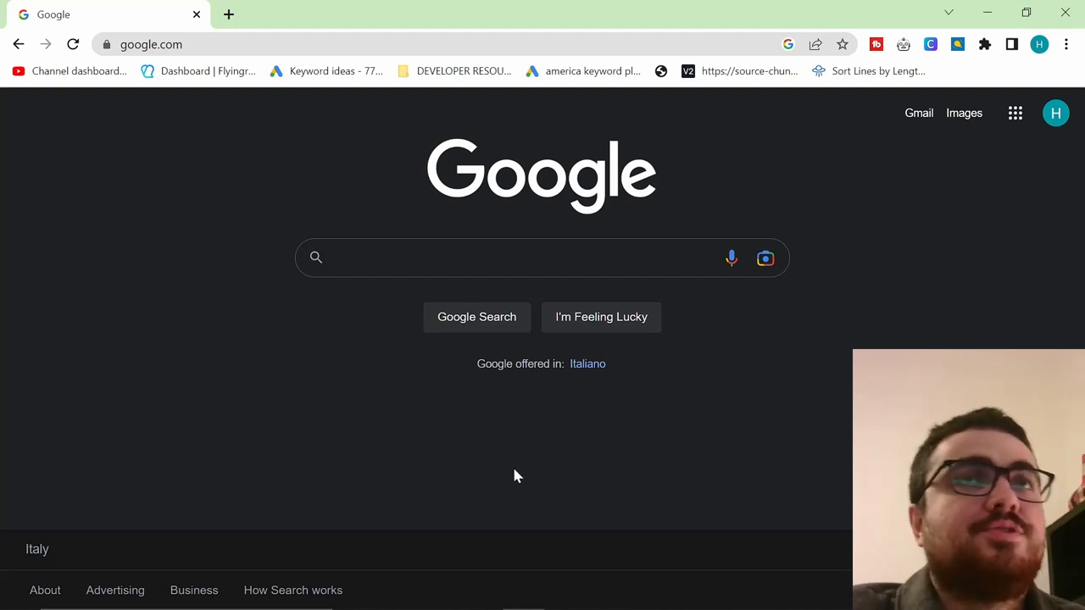
pyautogui.moveTo(527, 490)
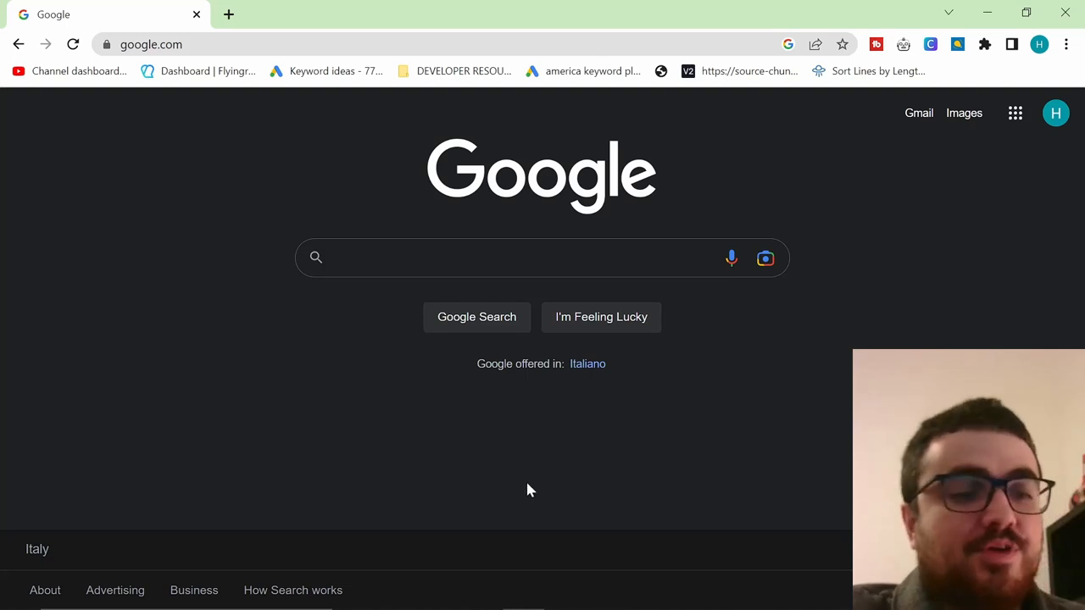
pyautogui.moveTo(605, 500)
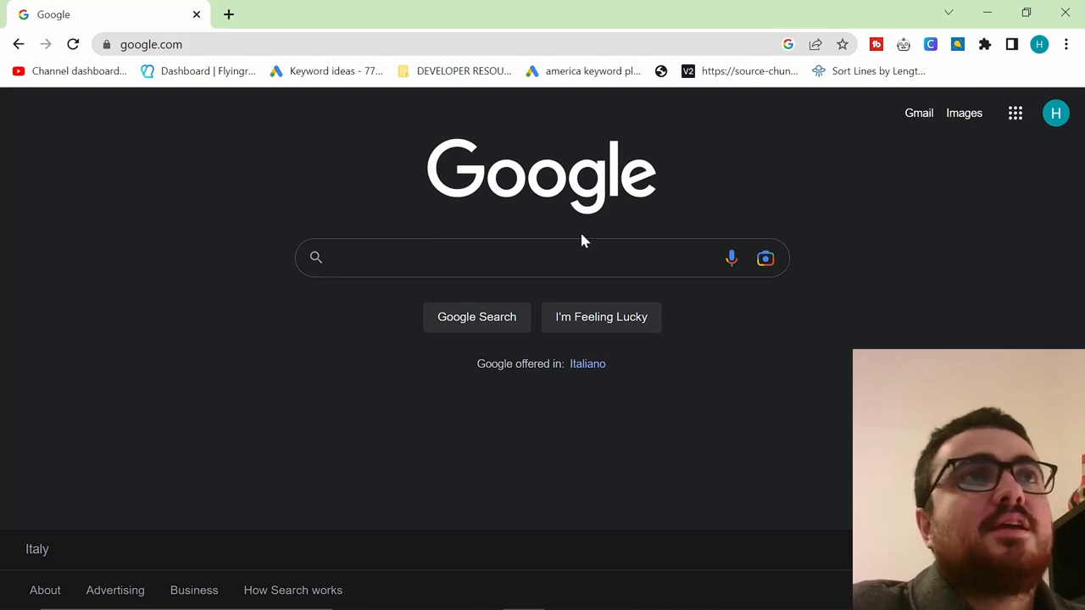
pyautogui.moveTo(677, 72)
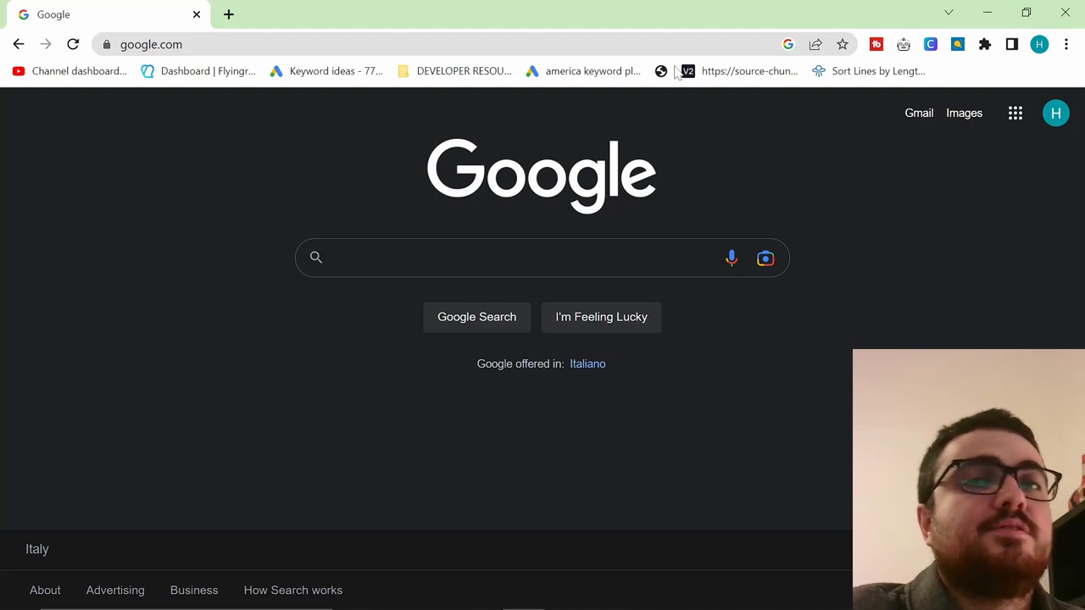
pyautogui.moveTo(308, 93)
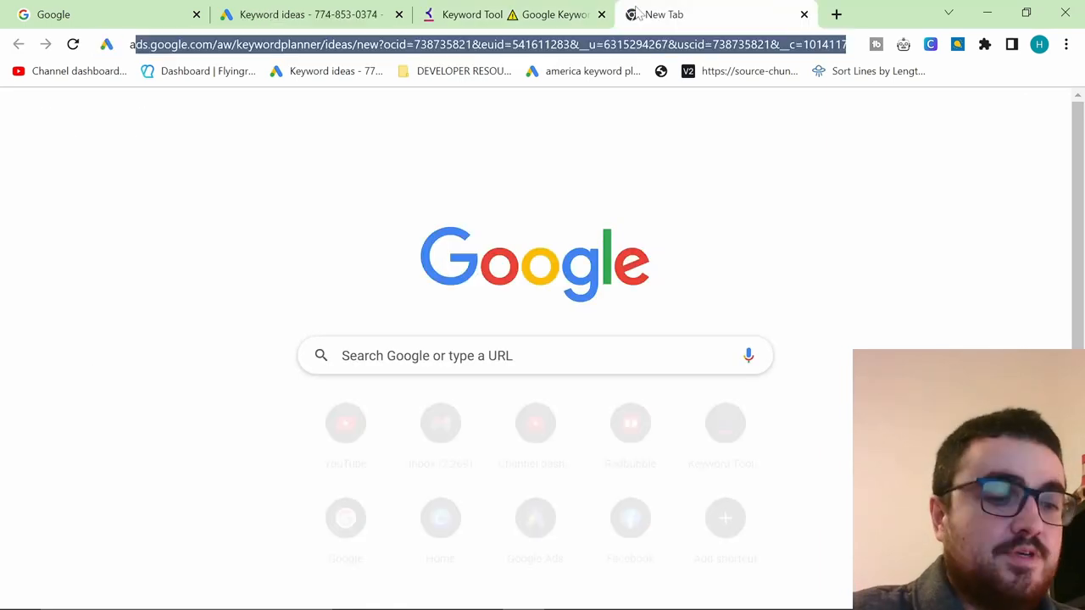
# - Find ahrefs Keyword Generator and open Keyword Planner's Discover new keywords and location settings
pyautogui.write('ahrefs keyword gene')
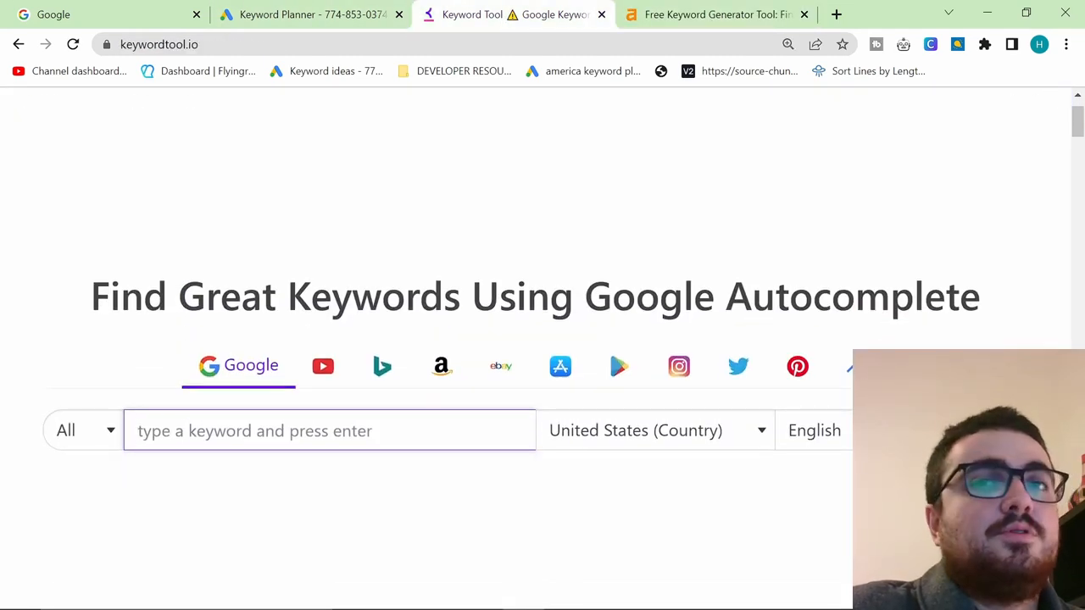
pyautogui.click(305, 15)
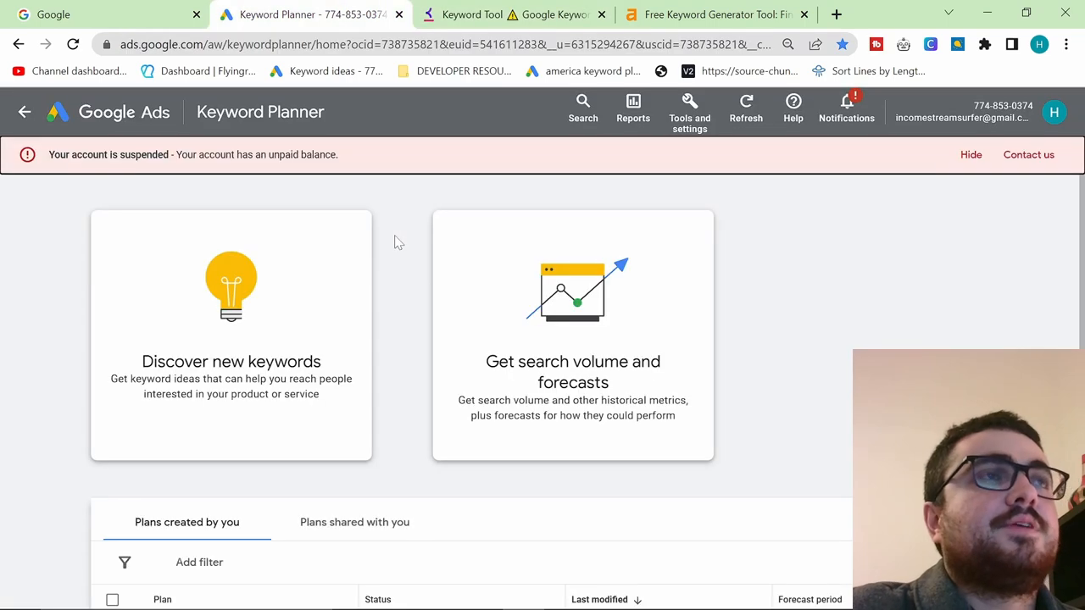
pyautogui.click(231, 335)
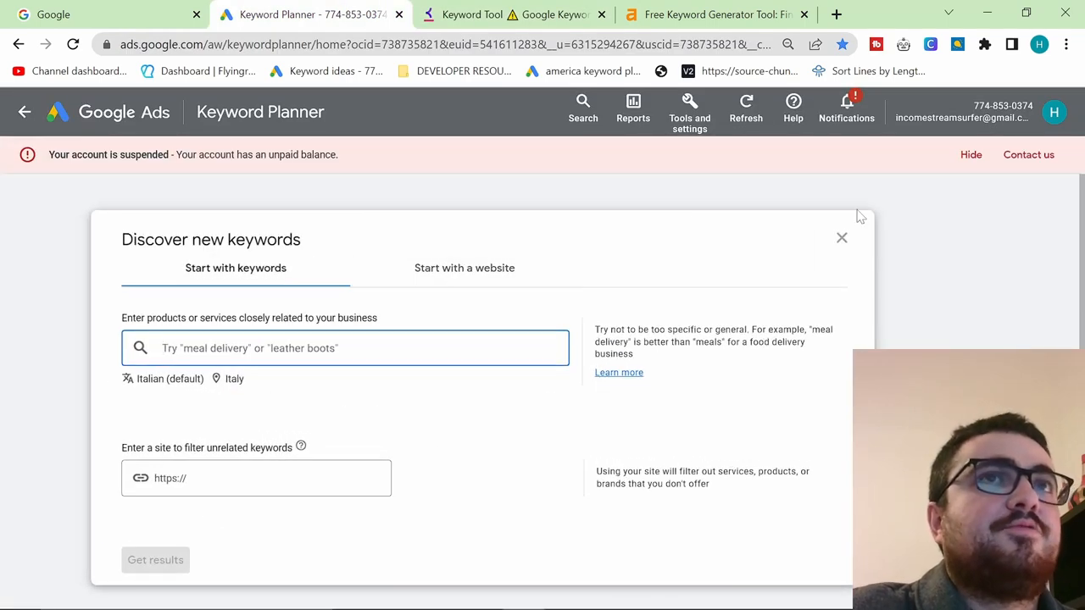
pyautogui.click(168, 379)
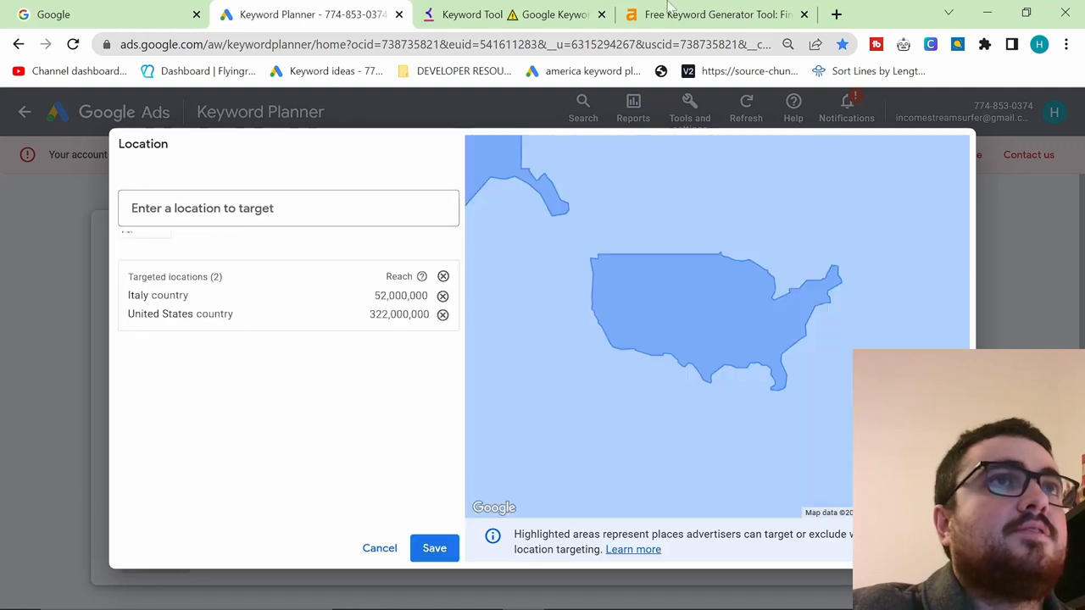
pyautogui.click(716, 14)
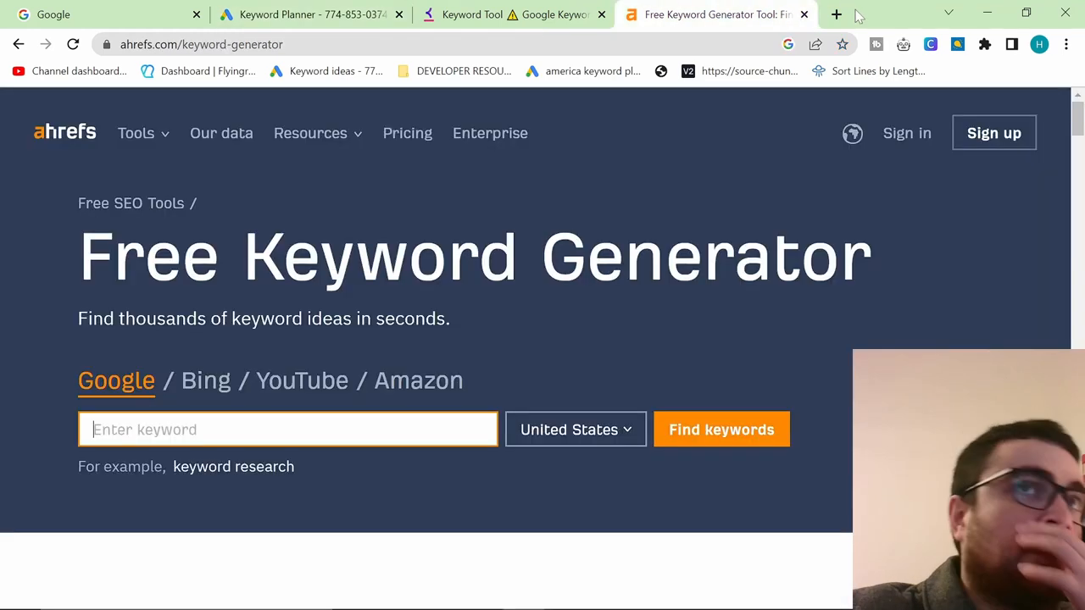
pyautogui.click(835, 14)
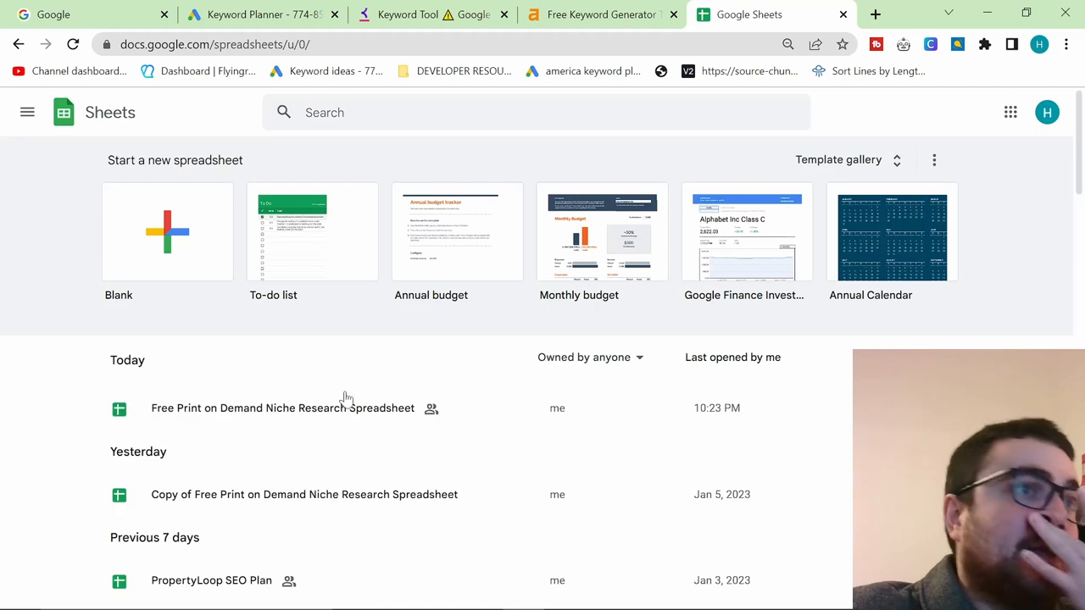
pyautogui.moveTo(319, 470)
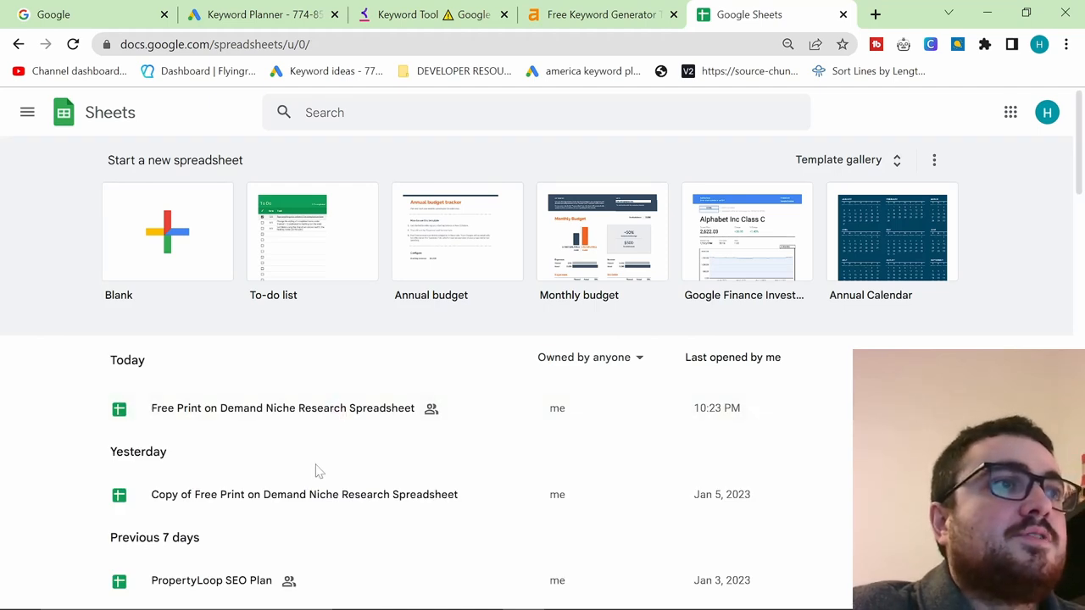
# - Open the Free Print on Demand Niche Research Spreadsheet and save a copy with File > Make a copy
pyautogui.click(283, 407)
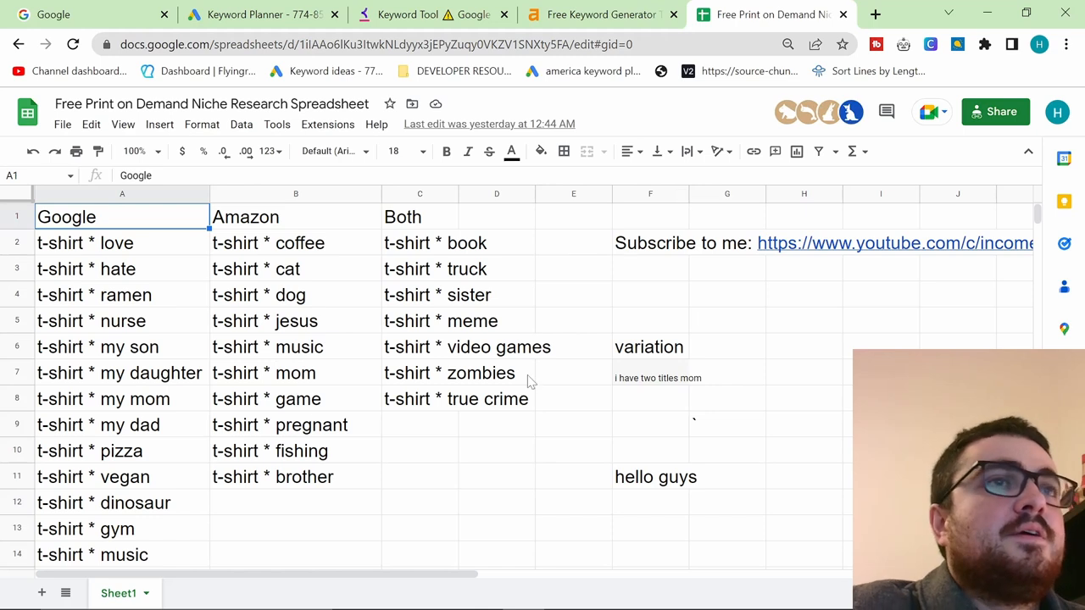
pyautogui.click(496, 373)
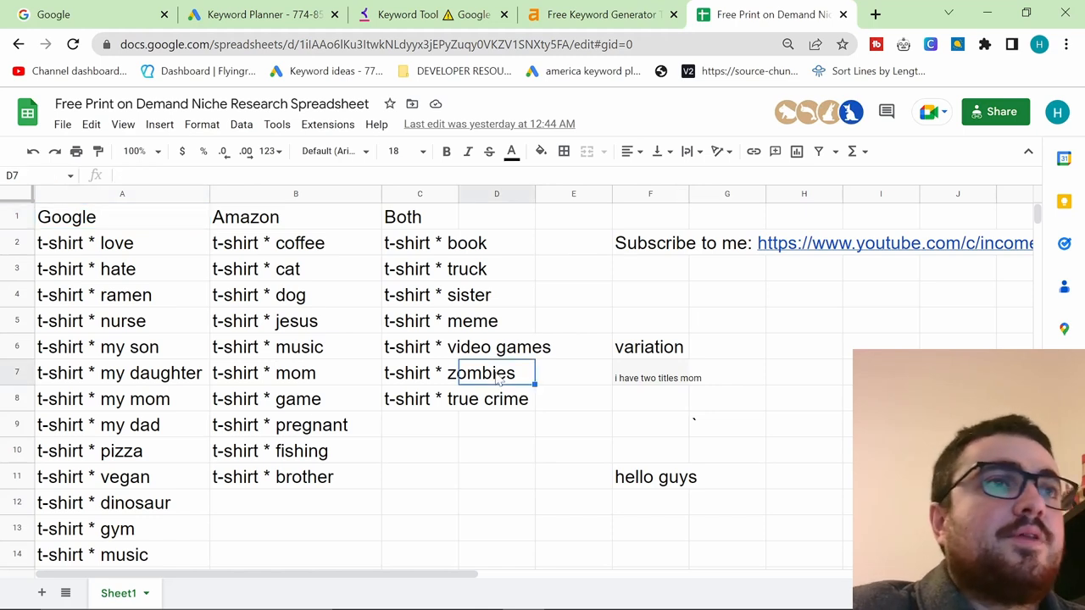
pyautogui.click(420, 398)
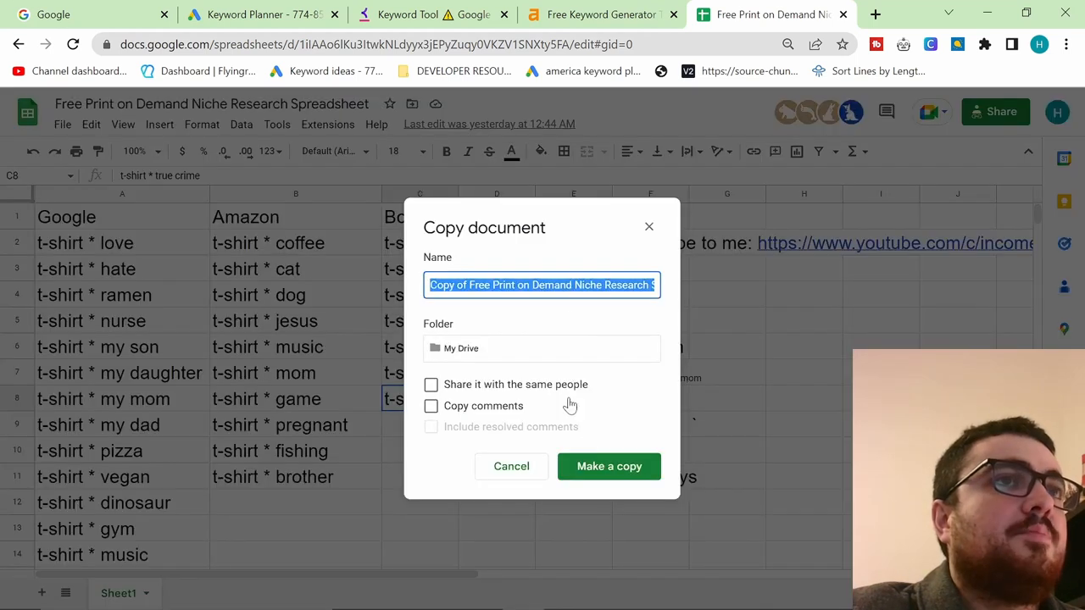
pyautogui.click(609, 466)
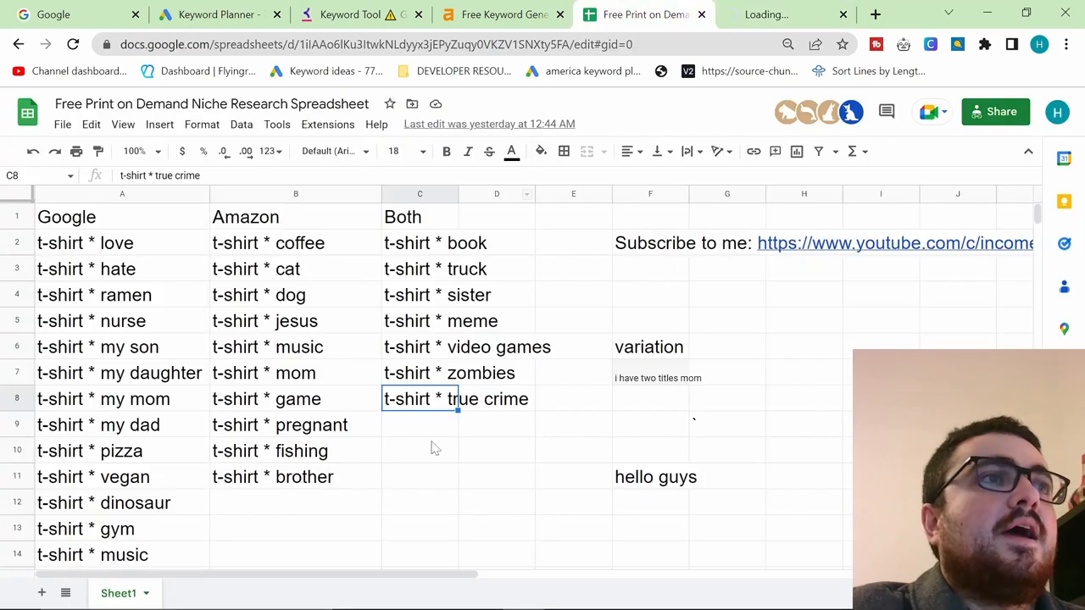
pyautogui.scroll(-3)
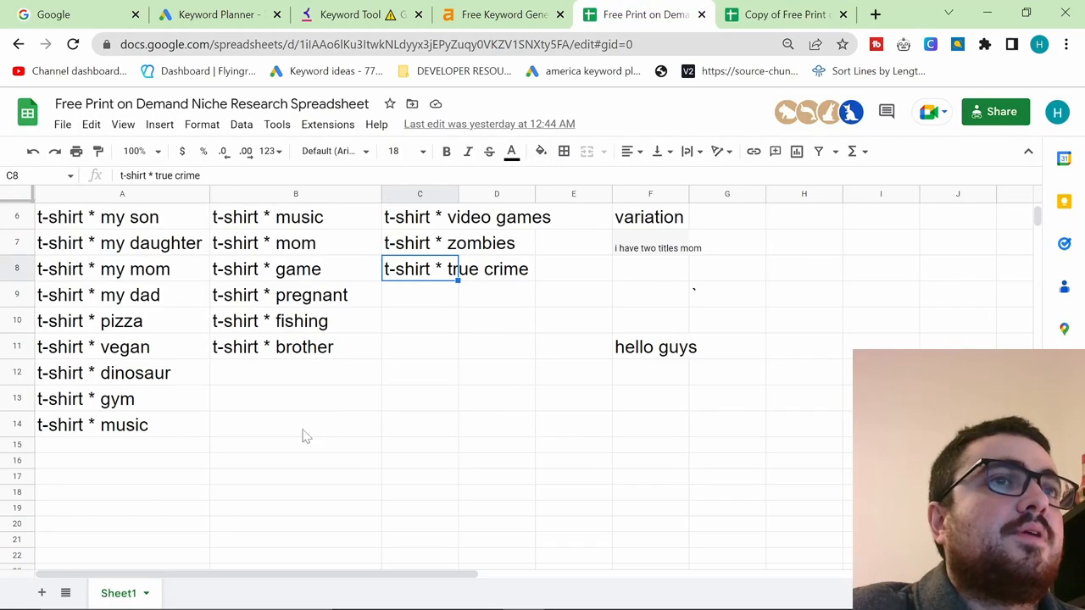
pyautogui.scroll(3)
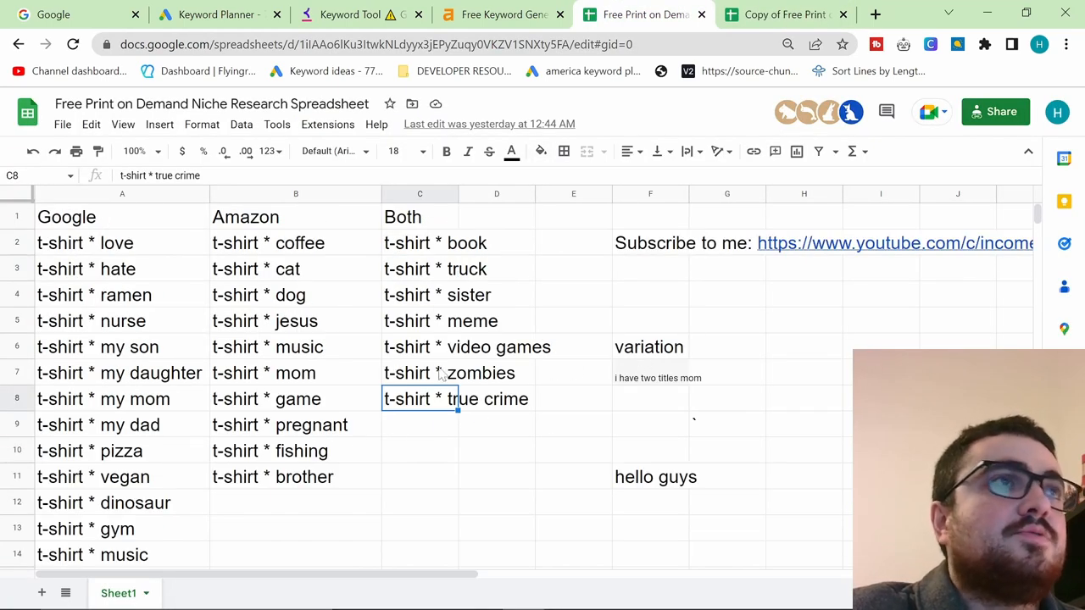
pyautogui.scroll(-3)
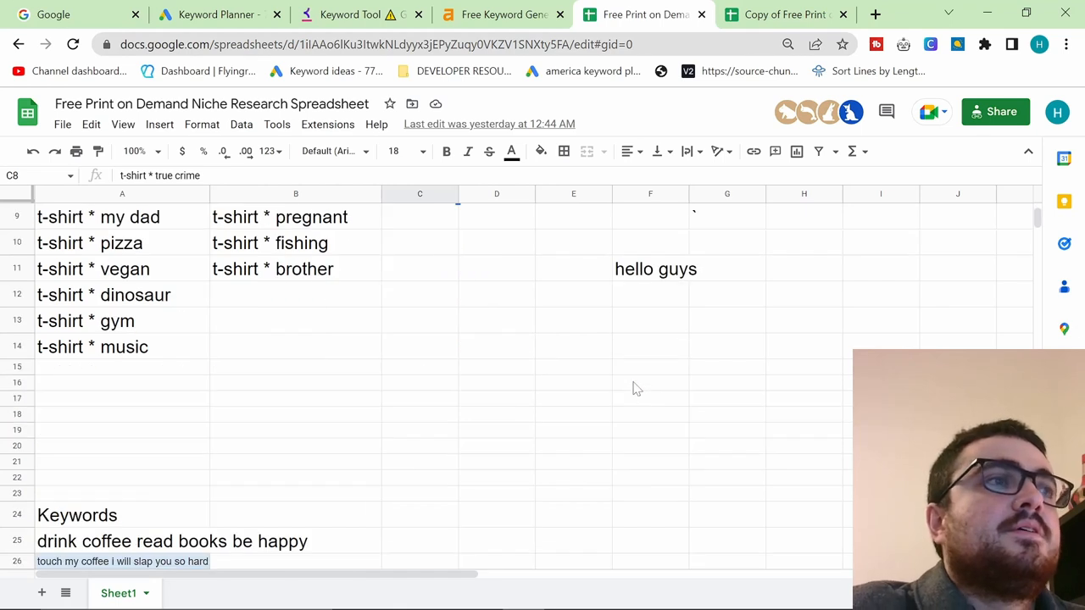
pyautogui.scroll(3)
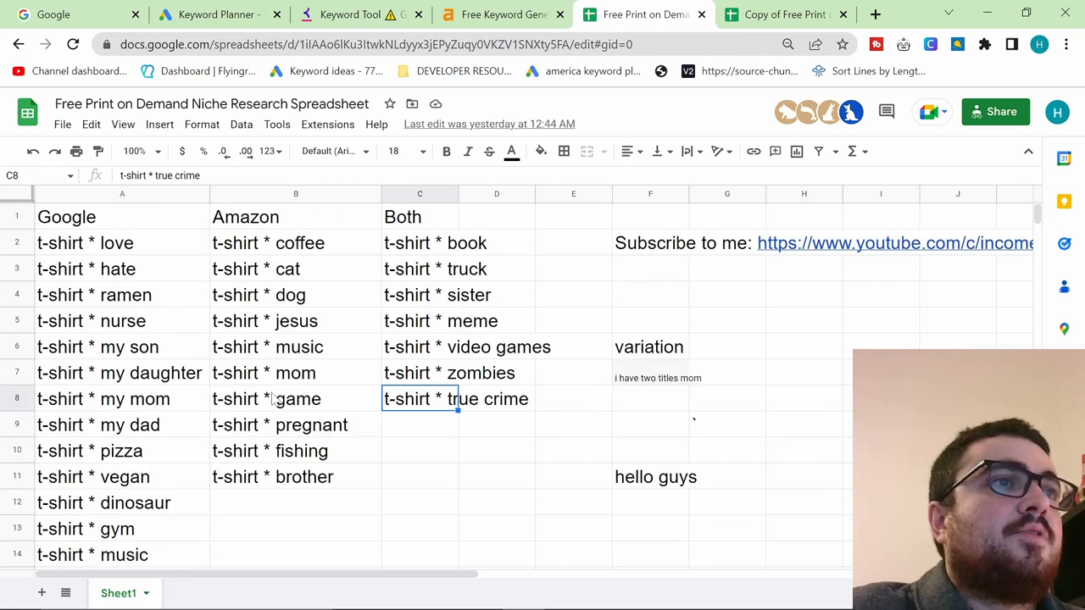
# - Open redbubble.com in a new tab and sign in with the saved account
pyautogui.click(875, 14)
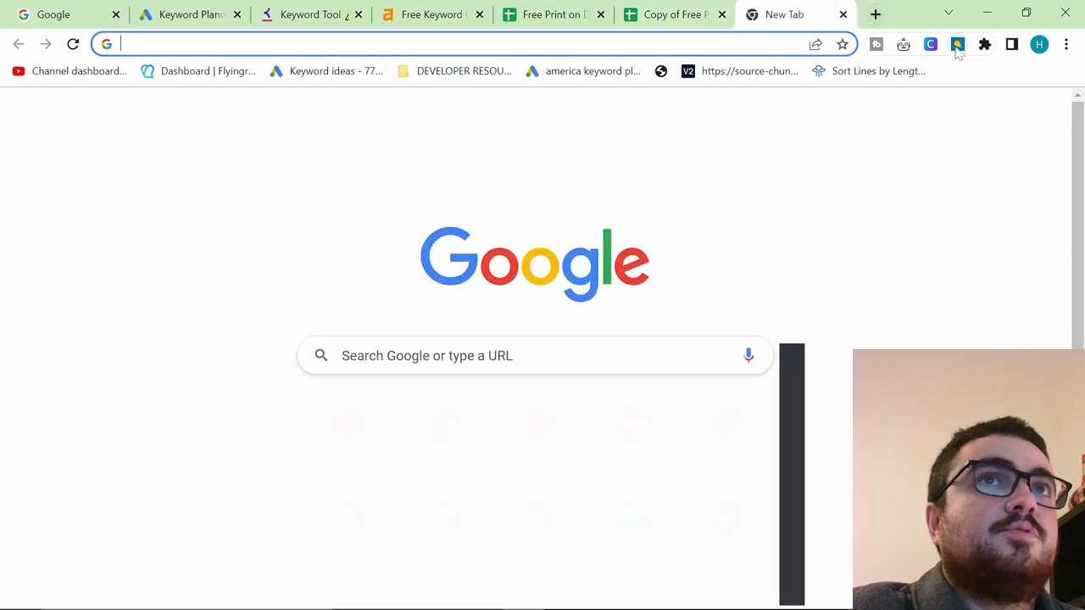
pyautogui.click(424, 14)
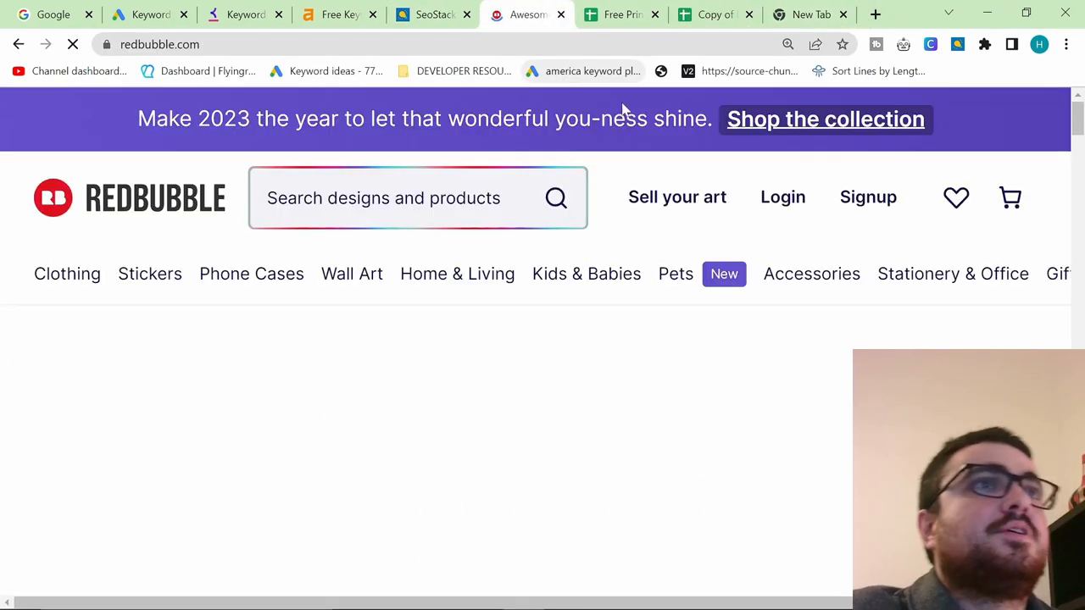
pyautogui.click(782, 197)
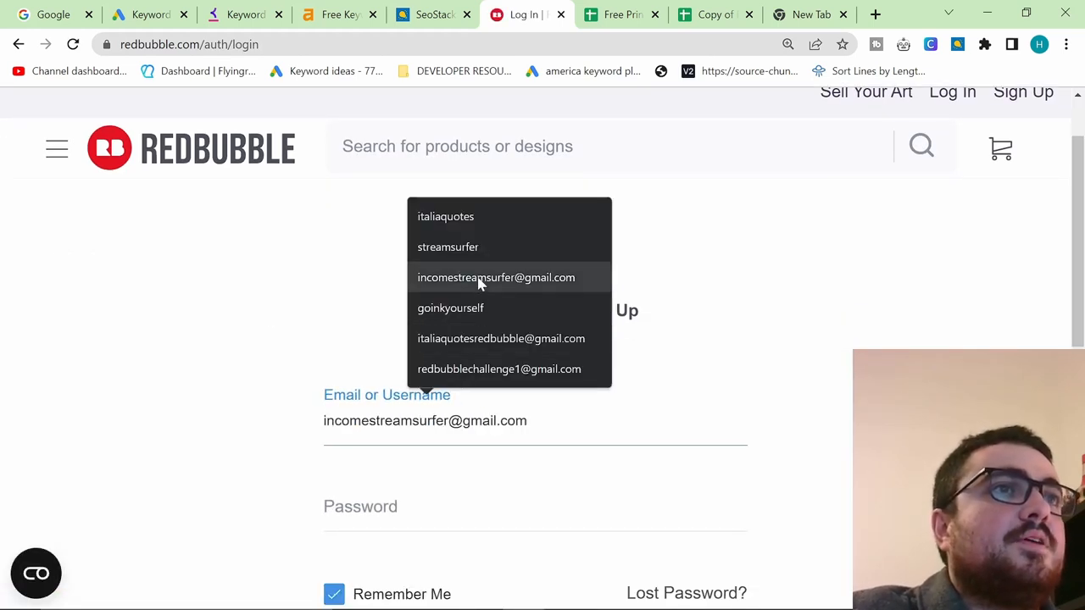
pyautogui.click(495, 277)
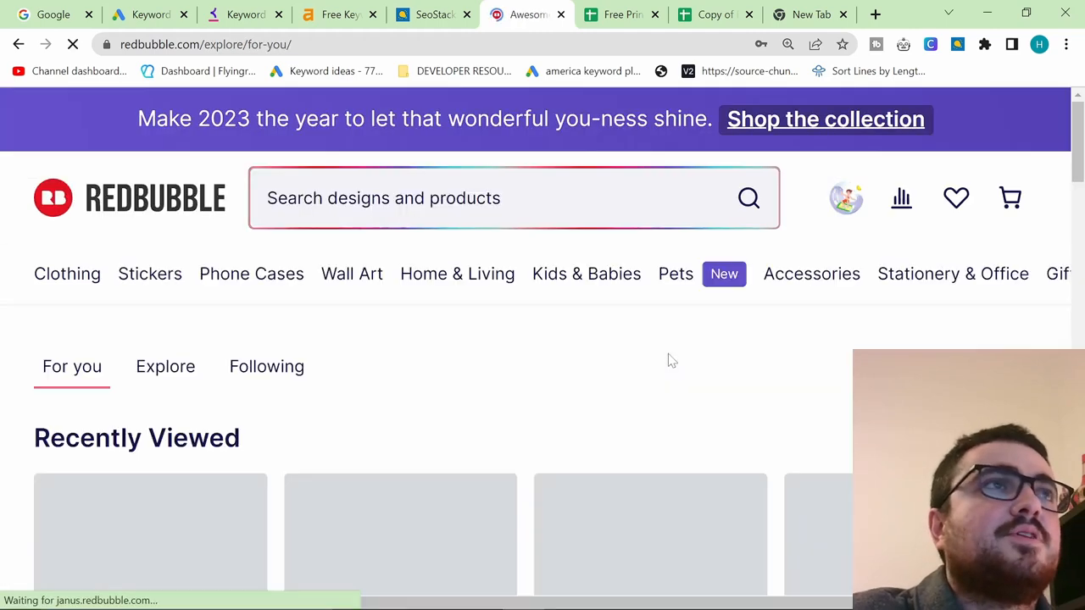
pyautogui.moveTo(676, 273)
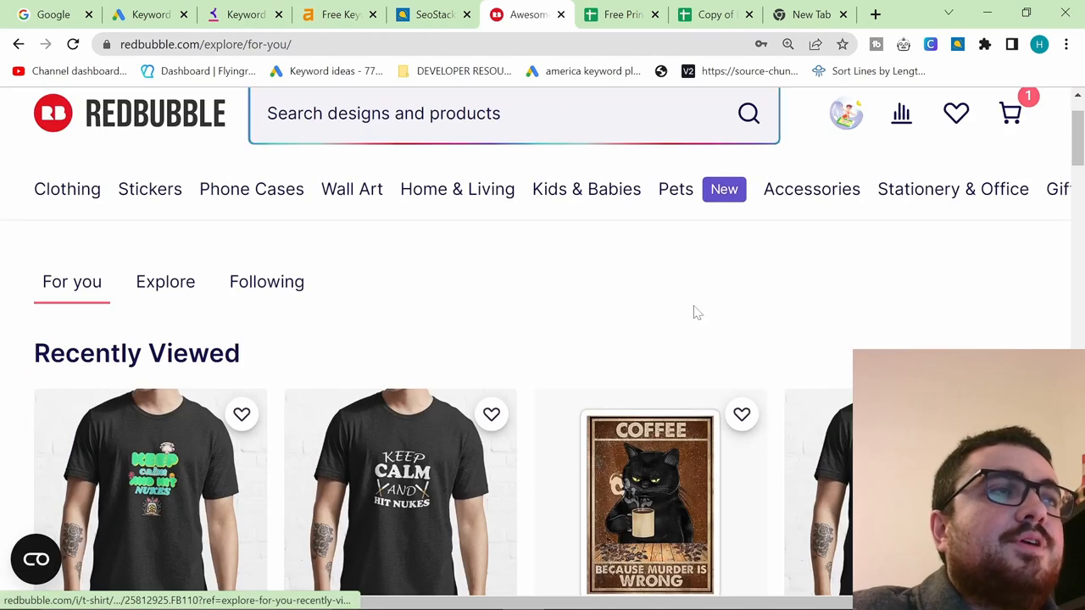
pyautogui.scroll(-3)
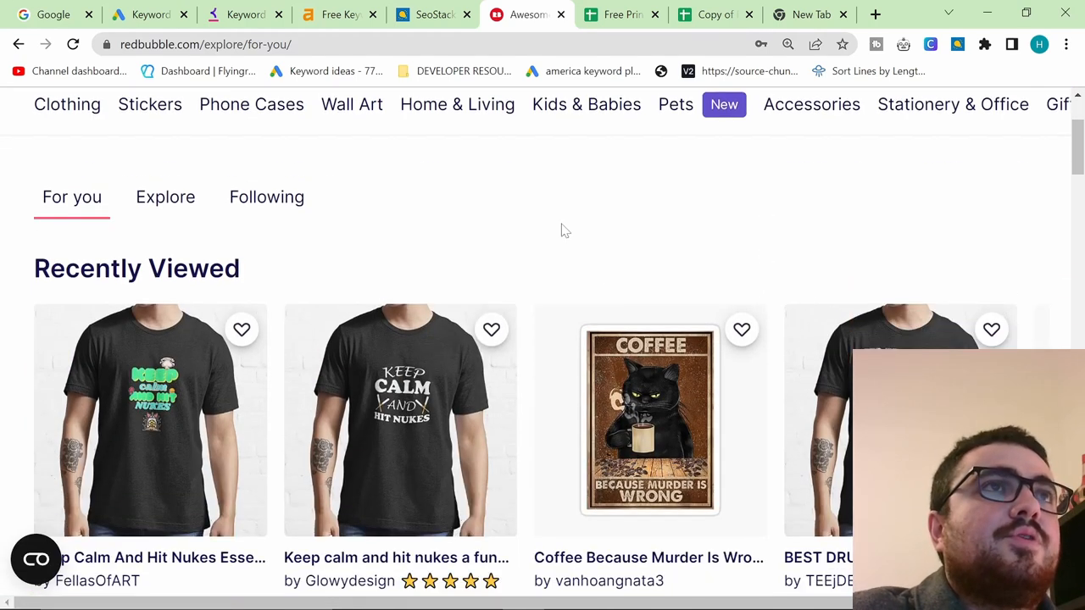
pyautogui.moveTo(149, 14)
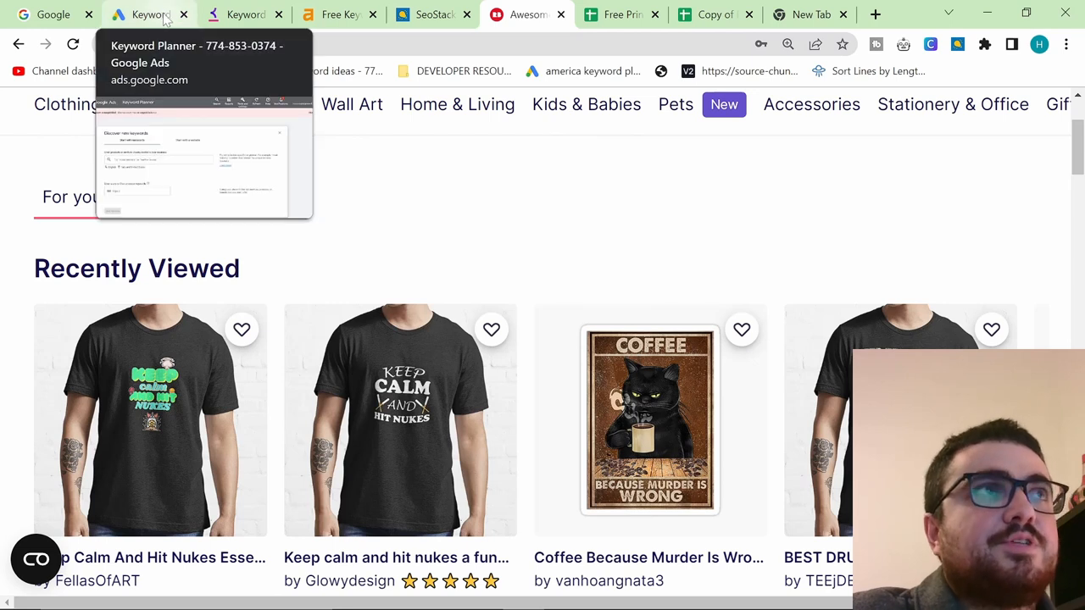
# - Enter 't-shirt * jesus' under Discover new keywords to get 737 keyword ideas
pyautogui.click(621, 15)
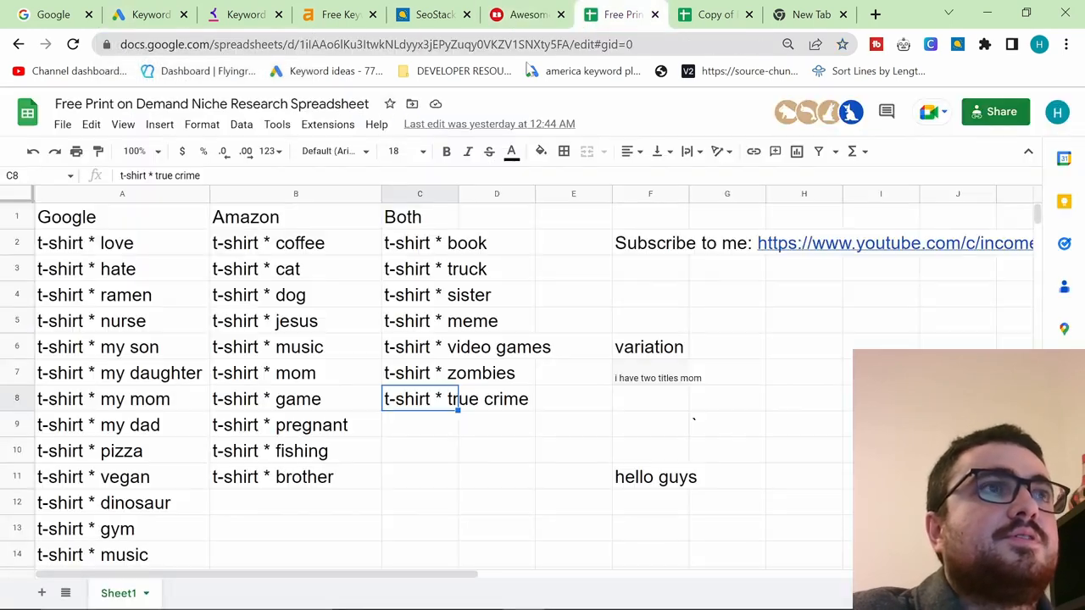
pyautogui.click(295, 321)
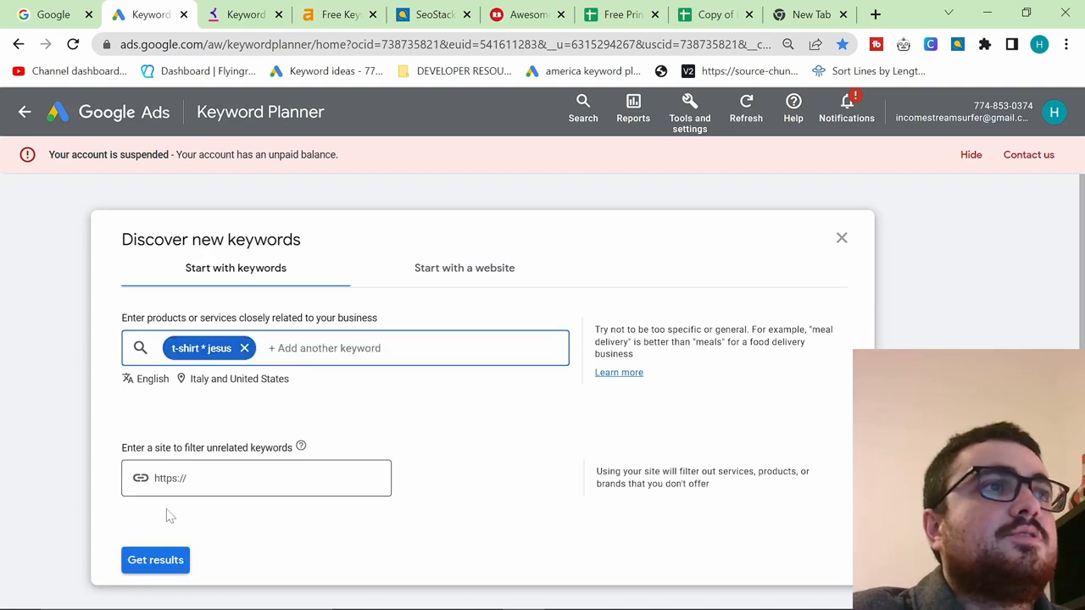
pyautogui.click(155, 559)
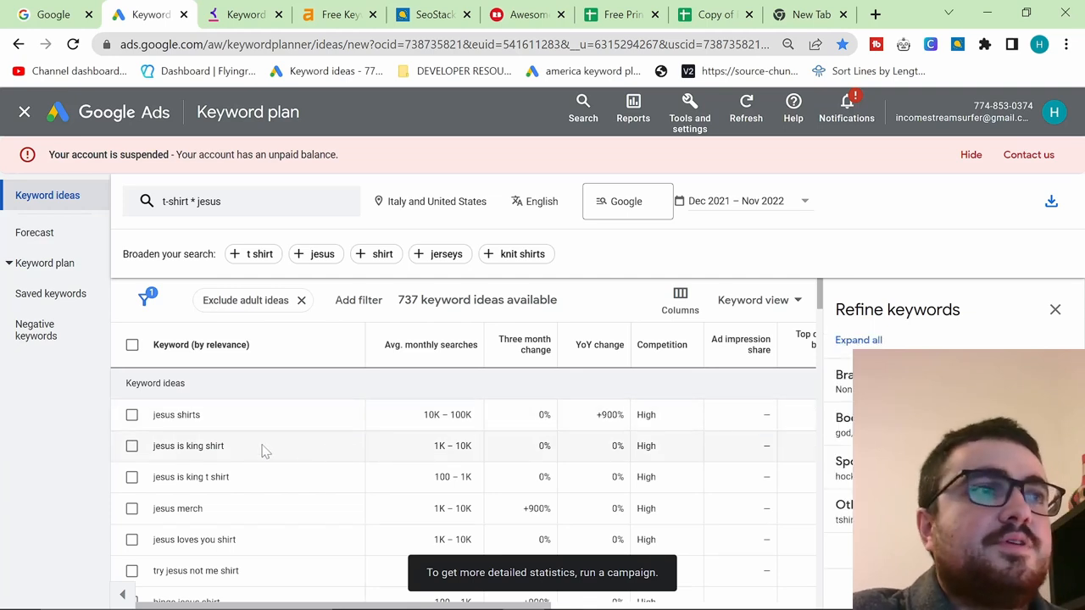
pyautogui.click(875, 14)
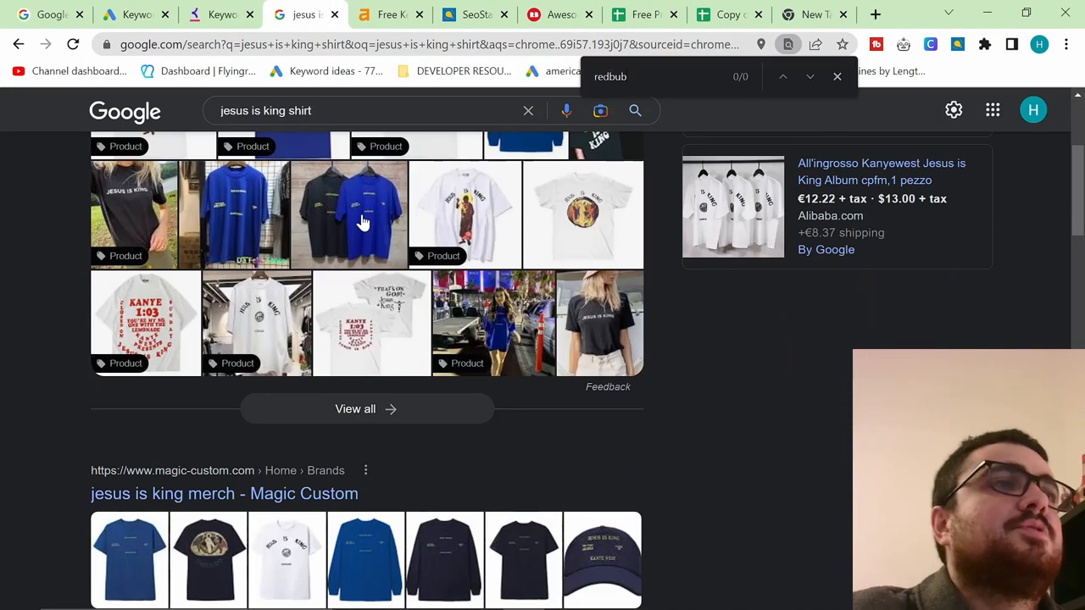
# - Check Google results for 'jesus is king shirt', then copy 'team jesus shirt' for Redbubble
pyautogui.scroll(-3)
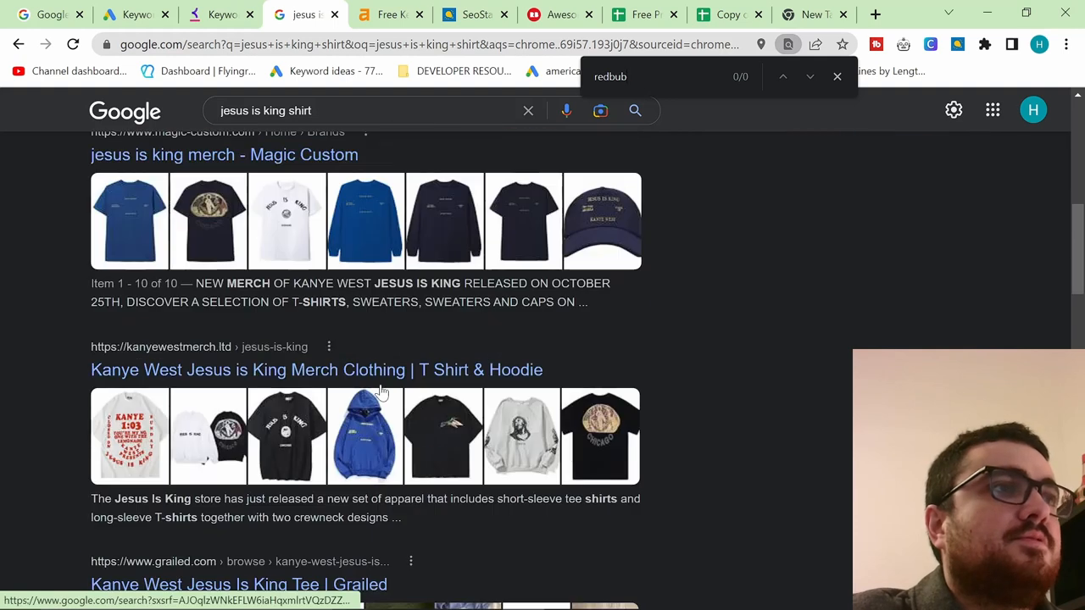
pyautogui.scroll(-3)
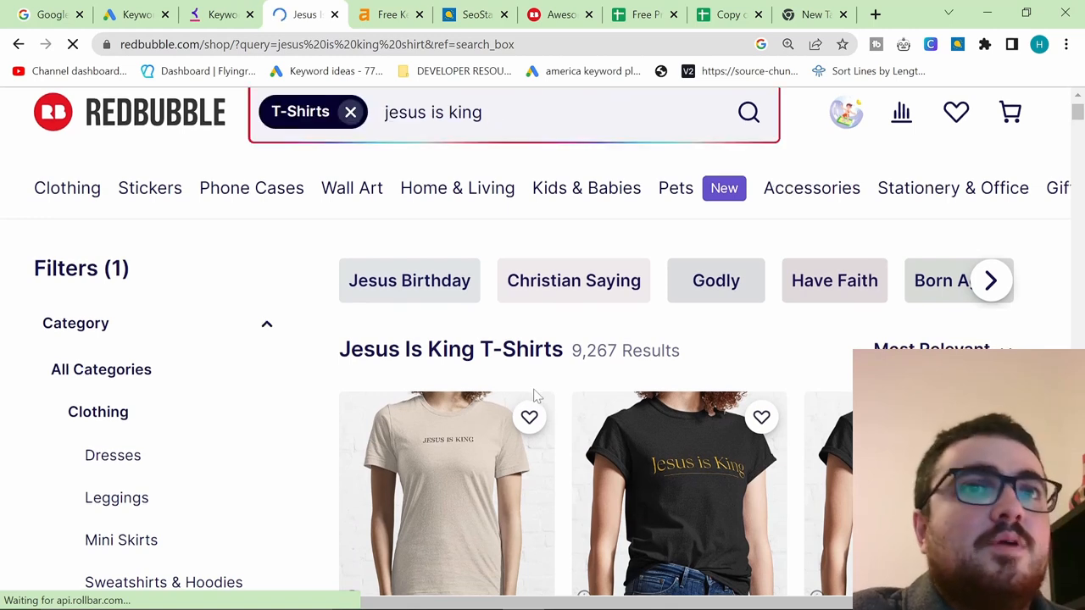
pyautogui.click(127, 15)
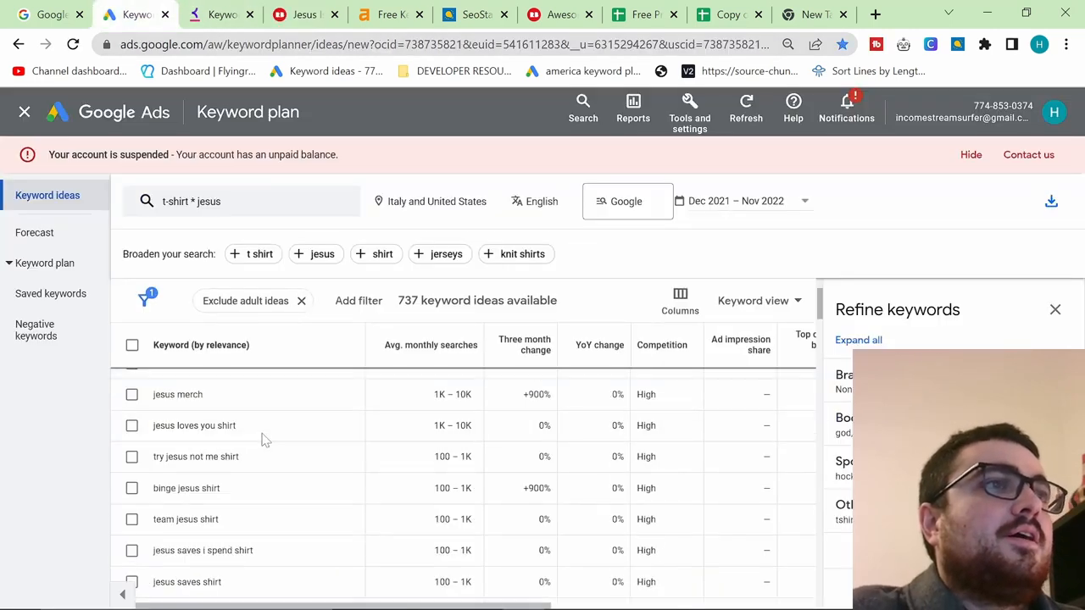
pyautogui.moveTo(248, 509)
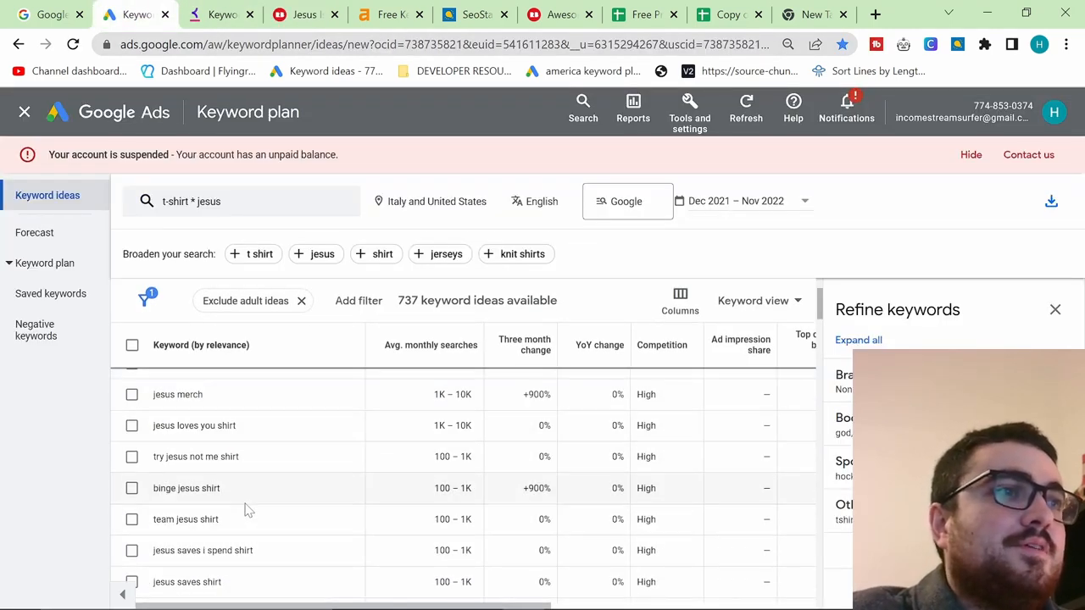
pyautogui.doubleClick(185, 519)
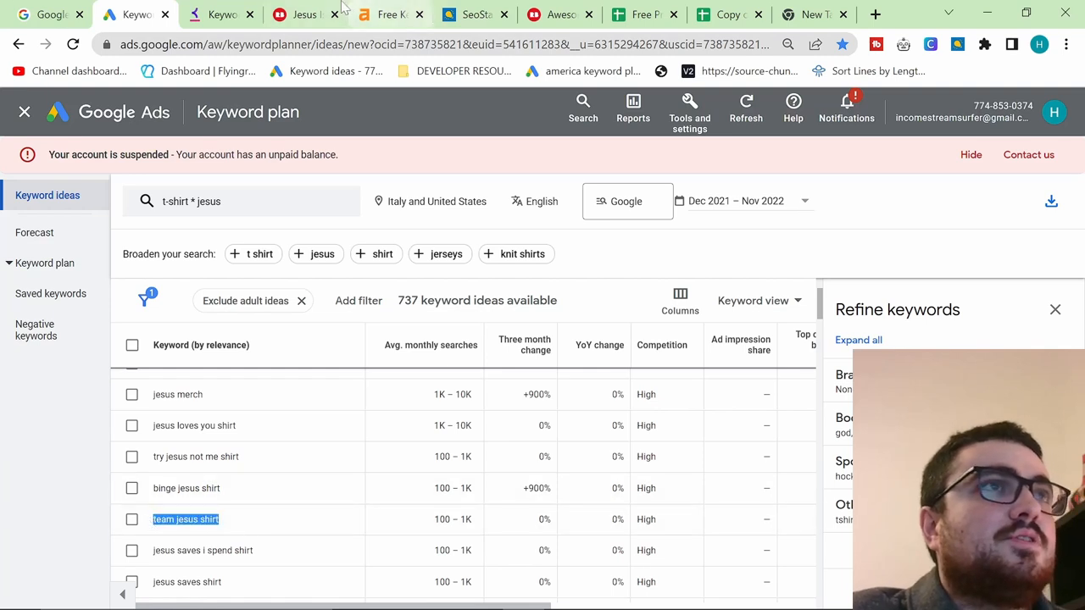
pyautogui.click(301, 15)
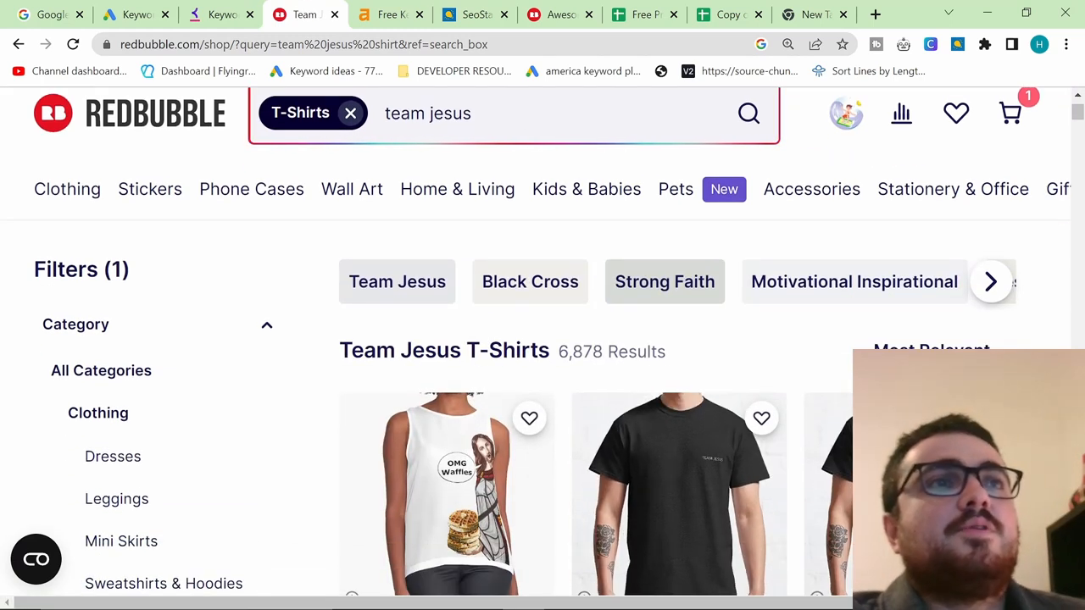
# - Find 'team jesus' matches on the Redbubble T-shirt results and scroll the listings
pyautogui.press('ctrl+f')
pyautogui.write('team jesus')
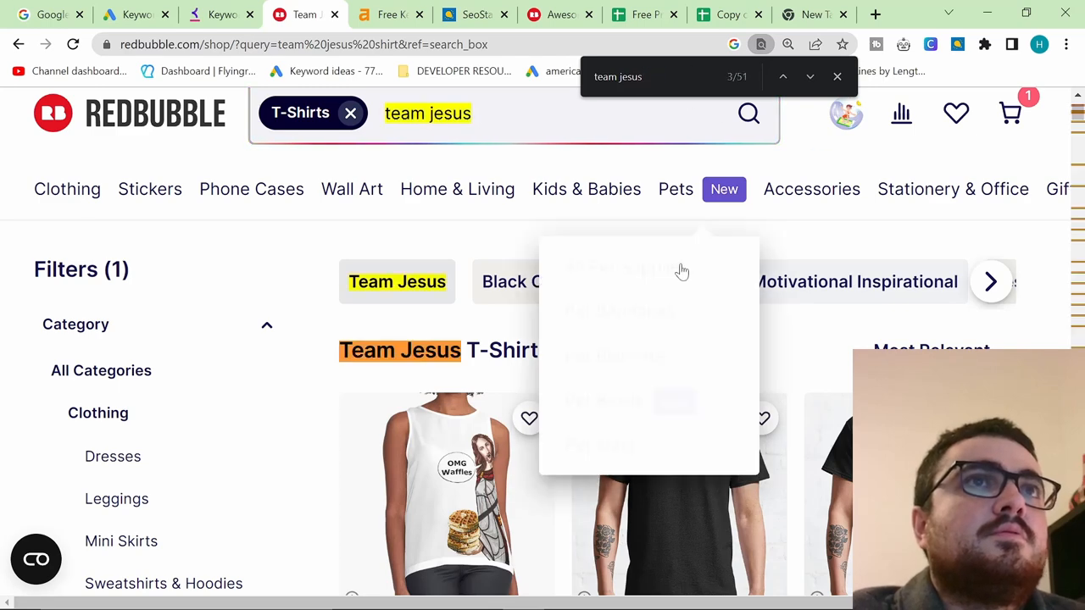
pyautogui.scroll(-3)
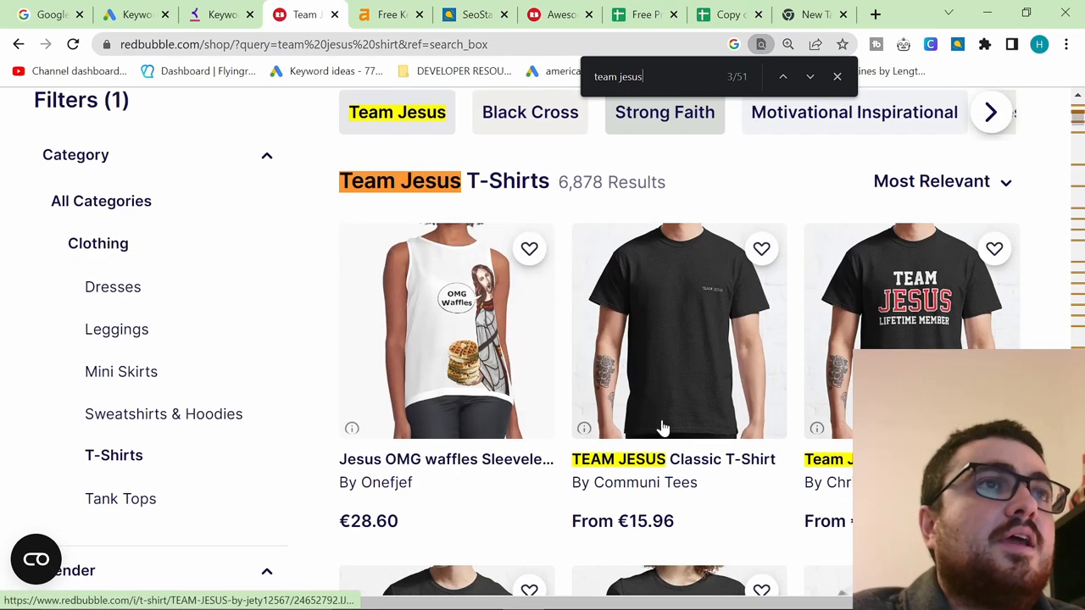
pyautogui.scroll(-3)
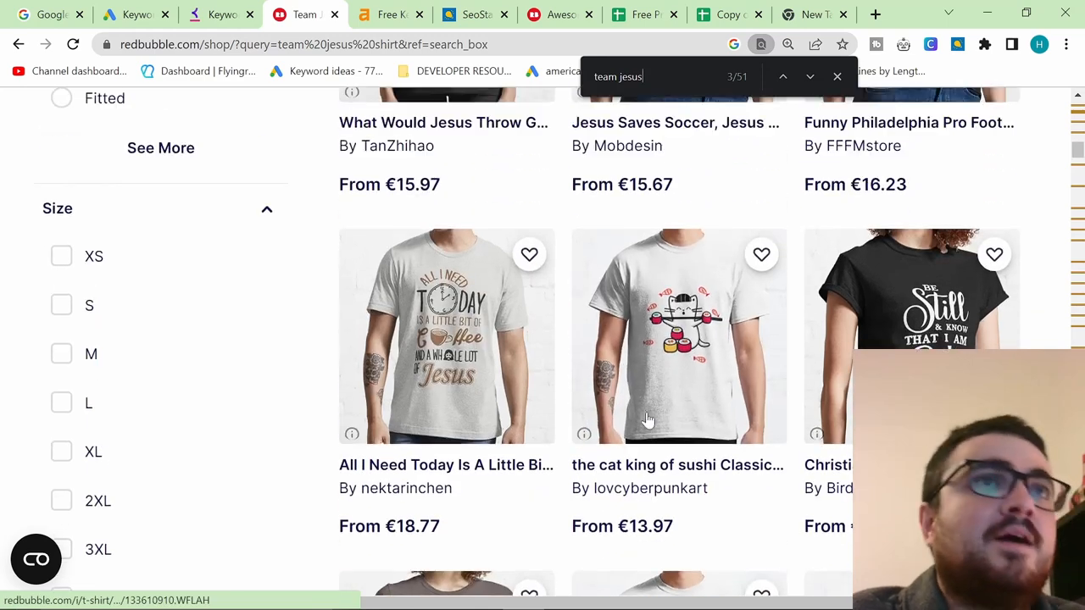
pyautogui.scroll(3)
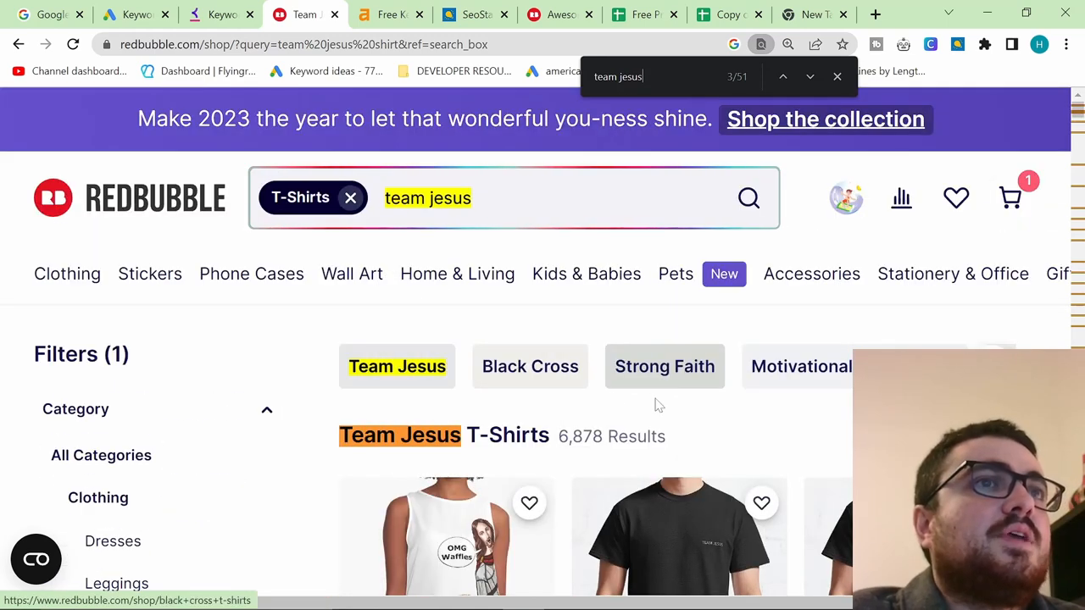
# - Return to the Keyword Planner ideas and pick 'binge jesus shirt'
pyautogui.click(219, 15)
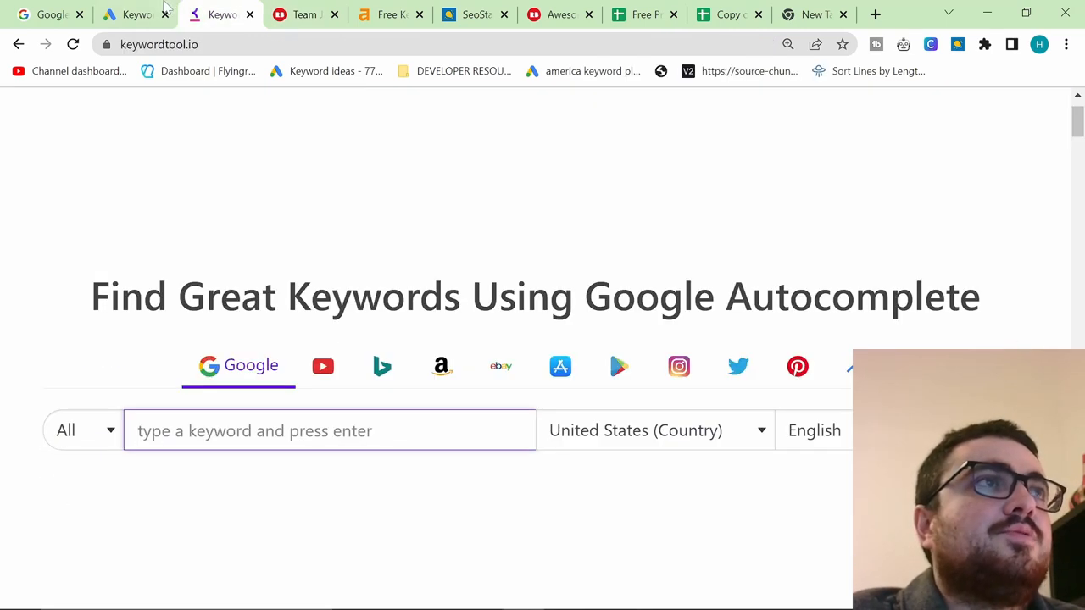
pyautogui.click(135, 14)
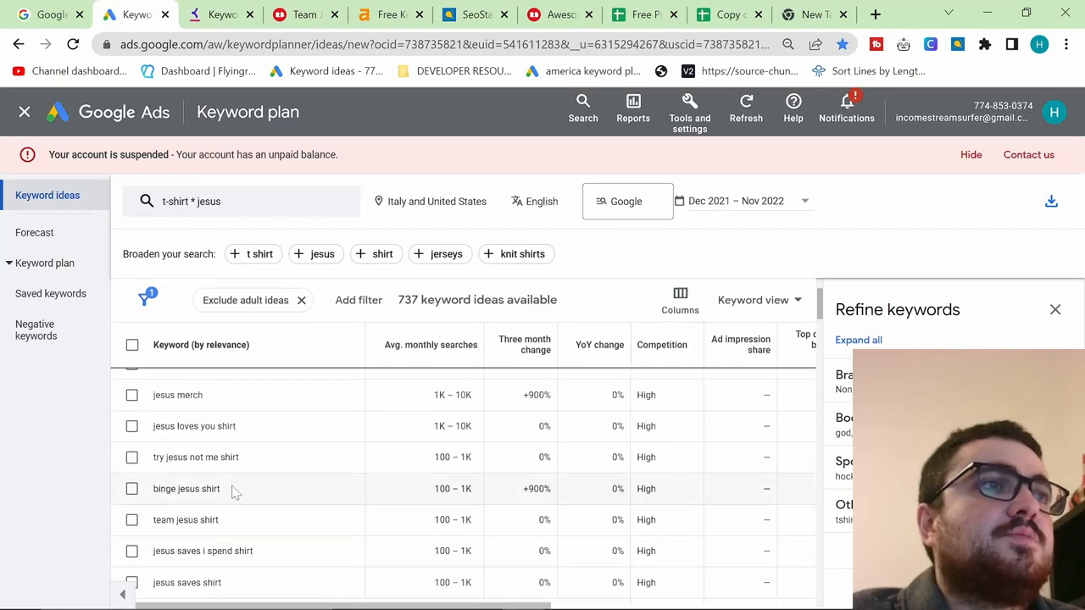
pyautogui.moveTo(226, 525)
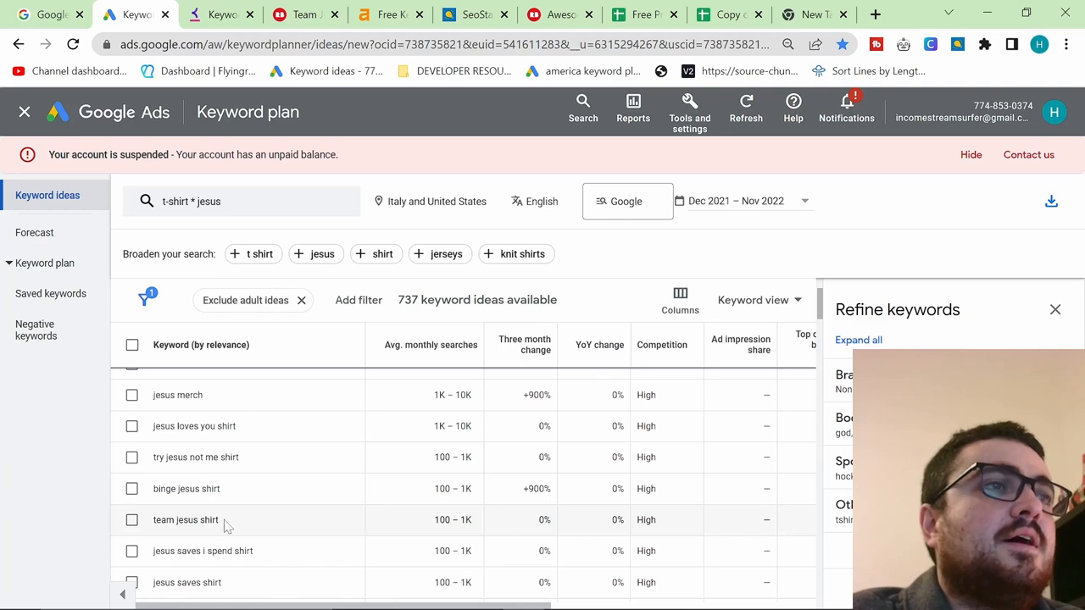
pyautogui.click(220, 14)
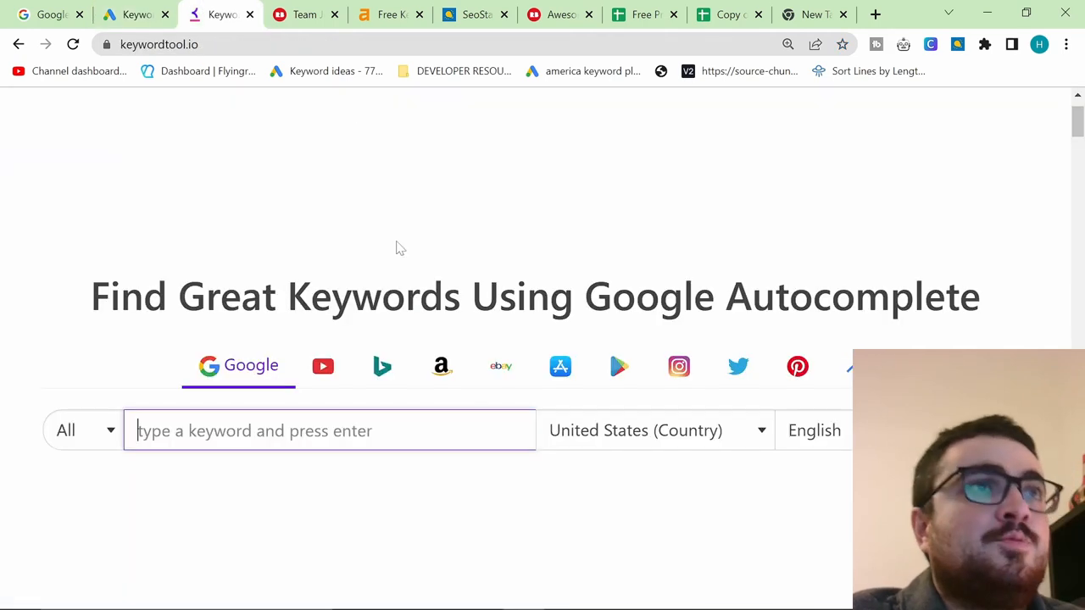
pyautogui.click(304, 15)
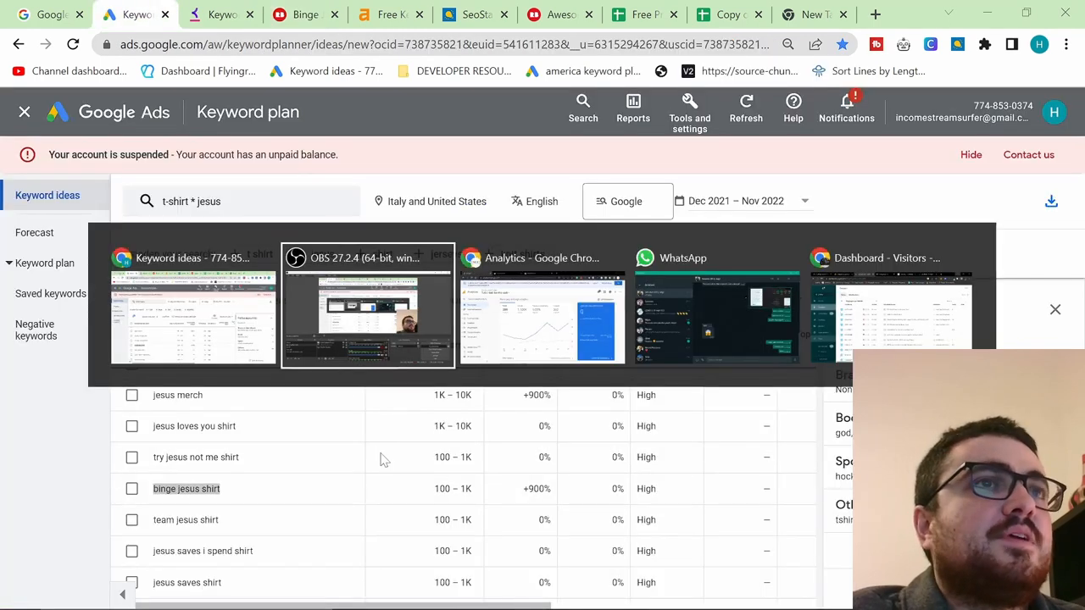
# - Open 'video ideas january 22.txt' from Start and add a trending-keyword note at the bottom
pyautogui.click(21, 593)
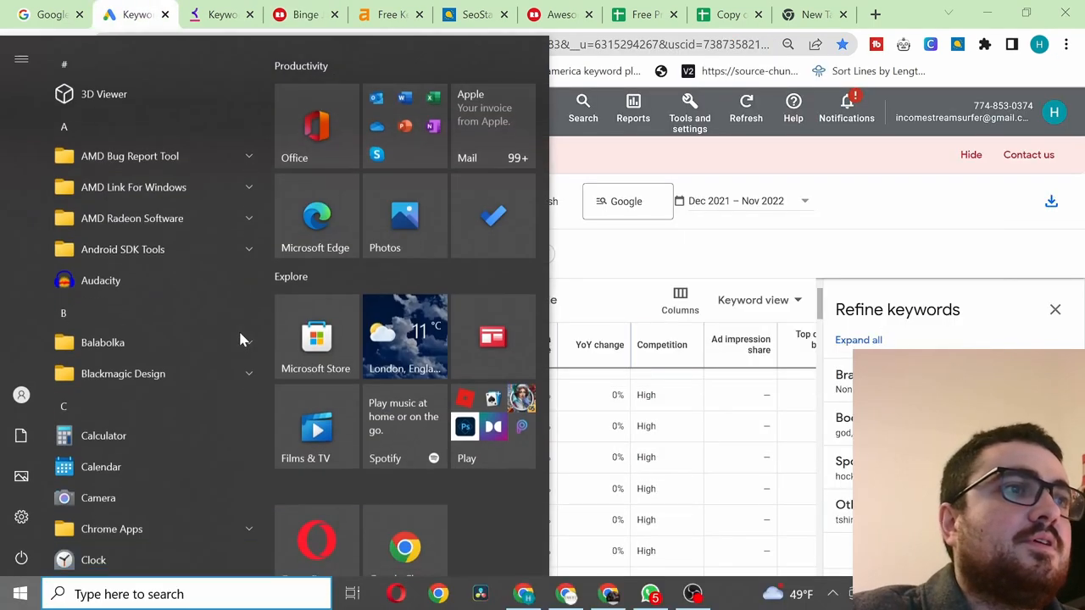
pyautogui.write('videos')
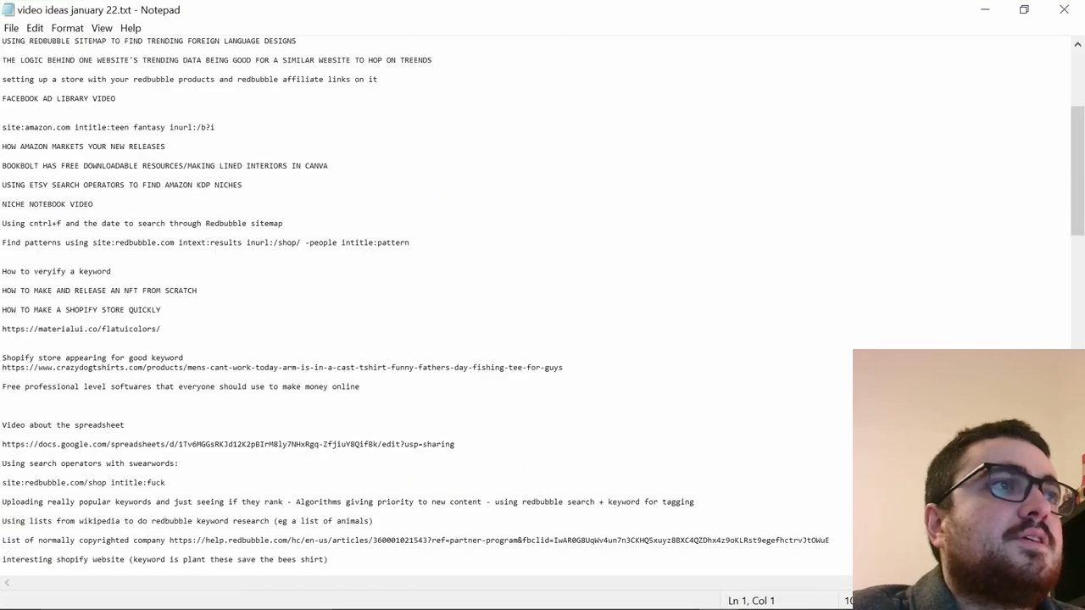
pyautogui.scroll(-3)
pyautogui.write('trernding 9')
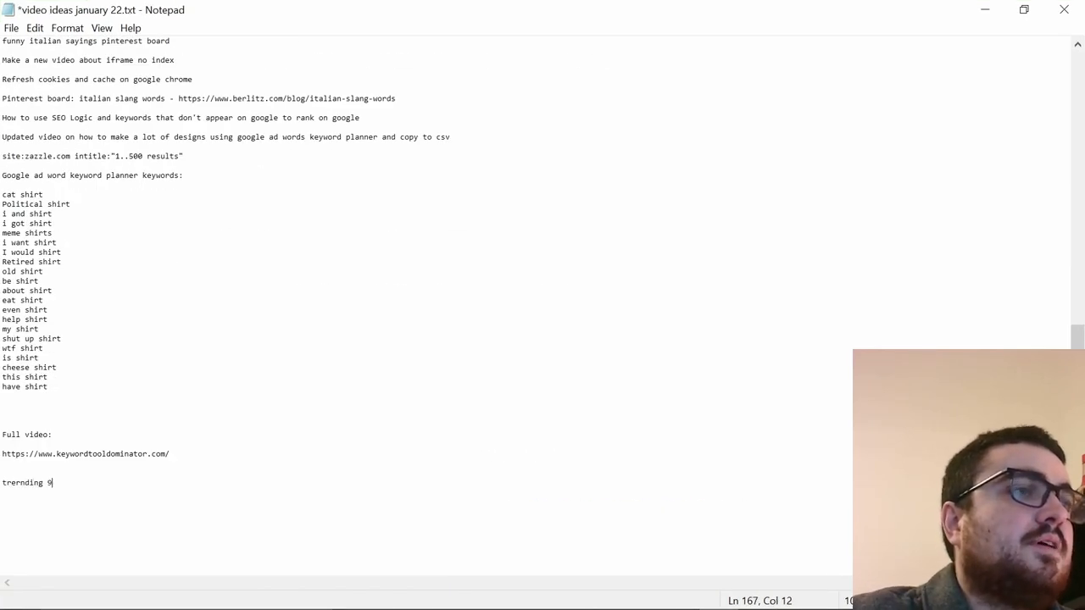
pyautogui.write('00% on ad w')
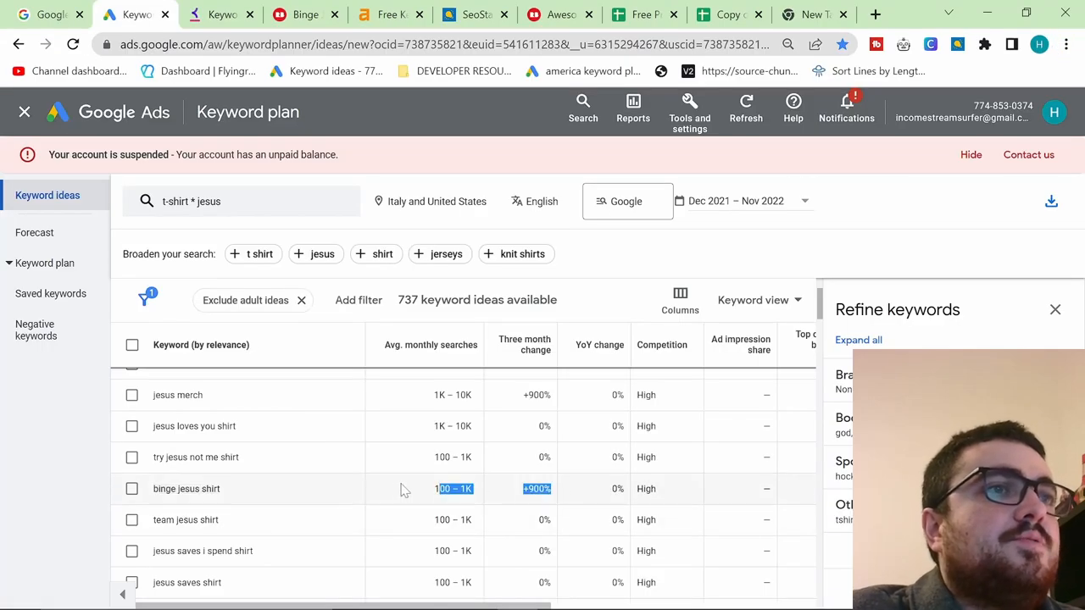
# - Open Redbubble's Binge Jesus results (342), then reselect the 'binge jesus shirt' stats
pyautogui.doubleClick(186, 488)
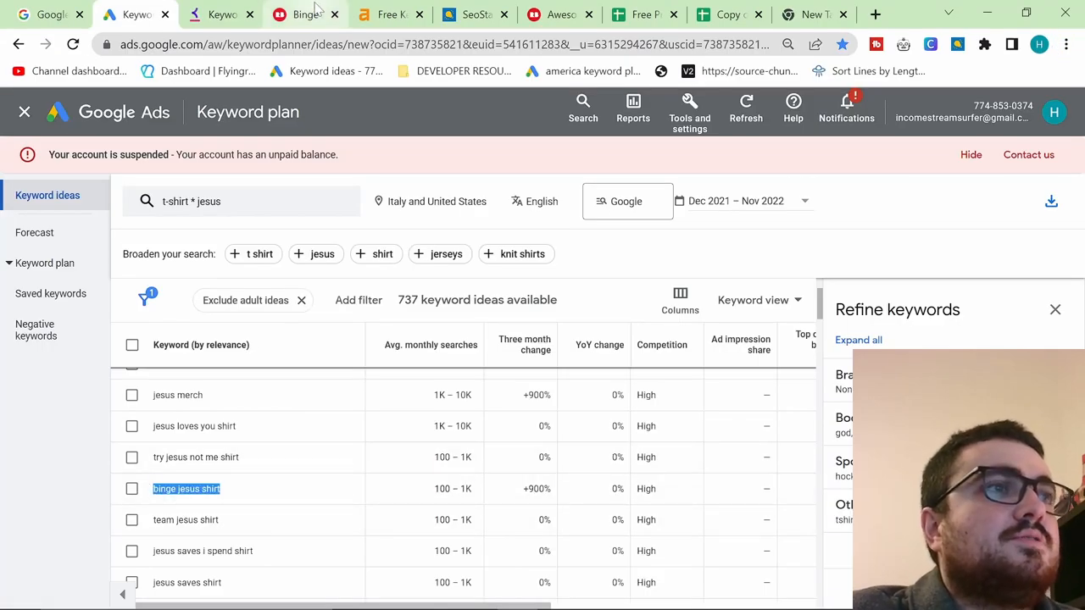
pyautogui.click(307, 15)
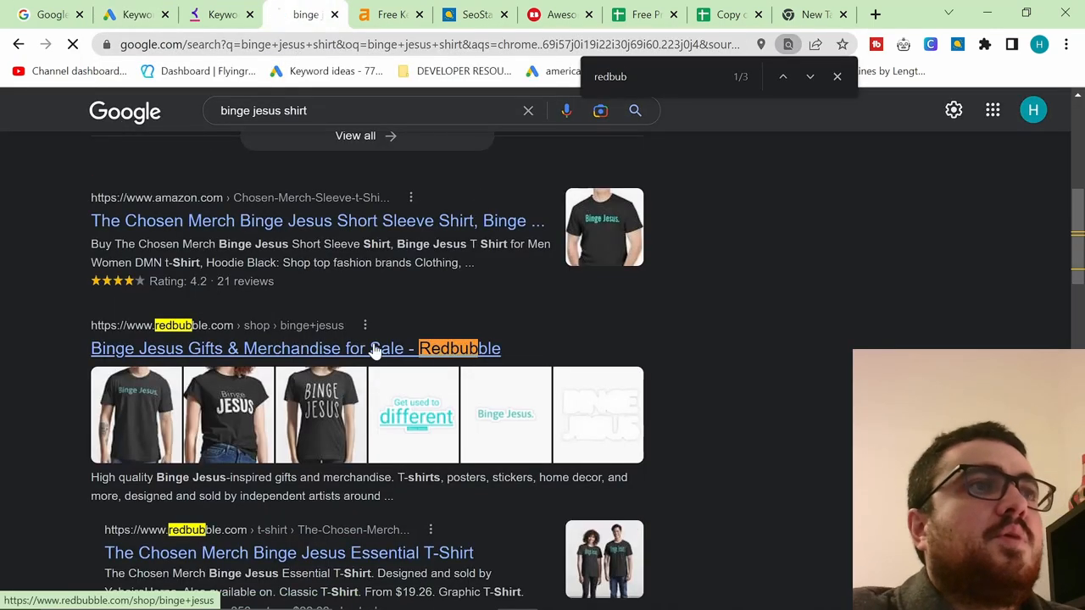
pyautogui.click(295, 348)
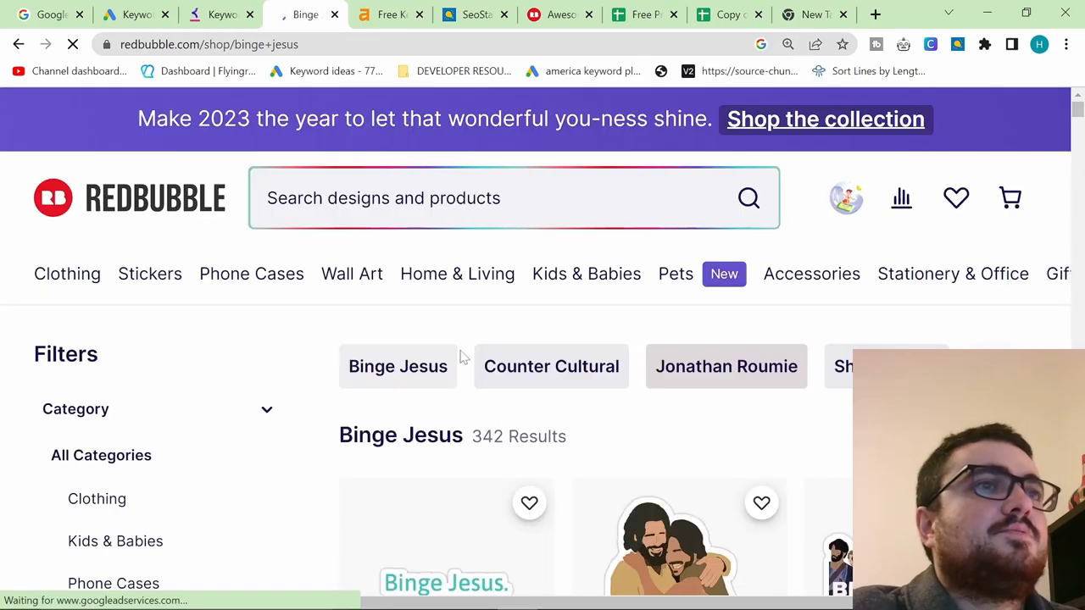
pyautogui.click(136, 15)
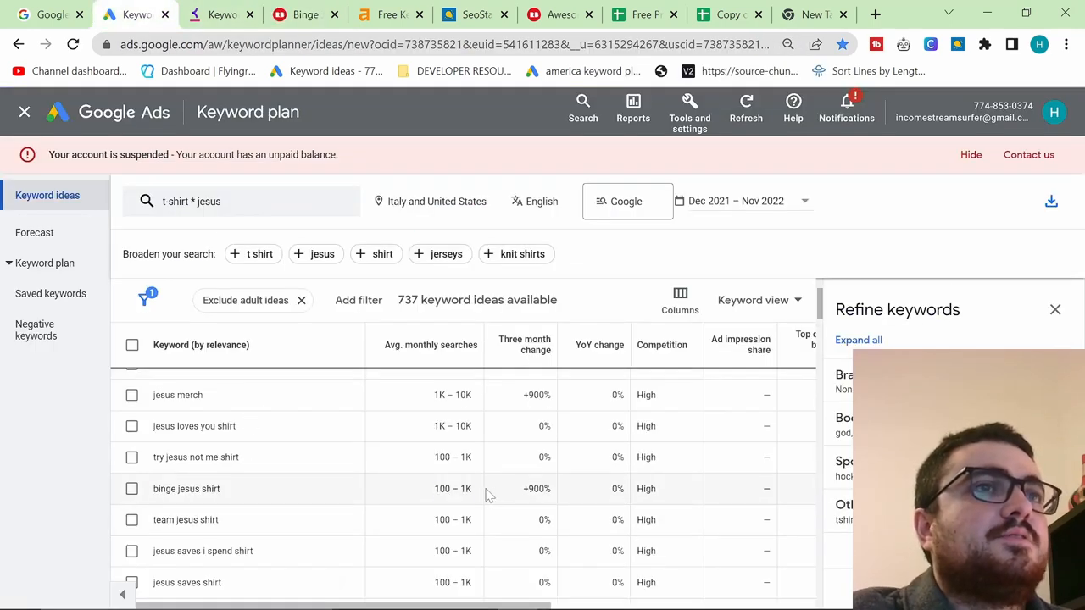
pyautogui.doubleClick(186, 489)
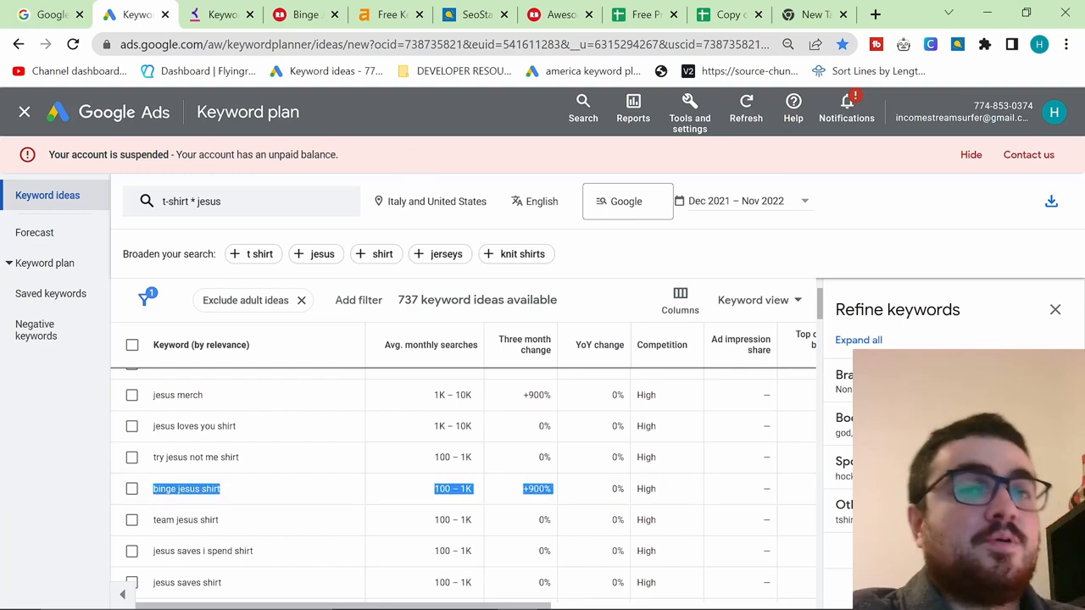
pyautogui.moveTo(222, 14)
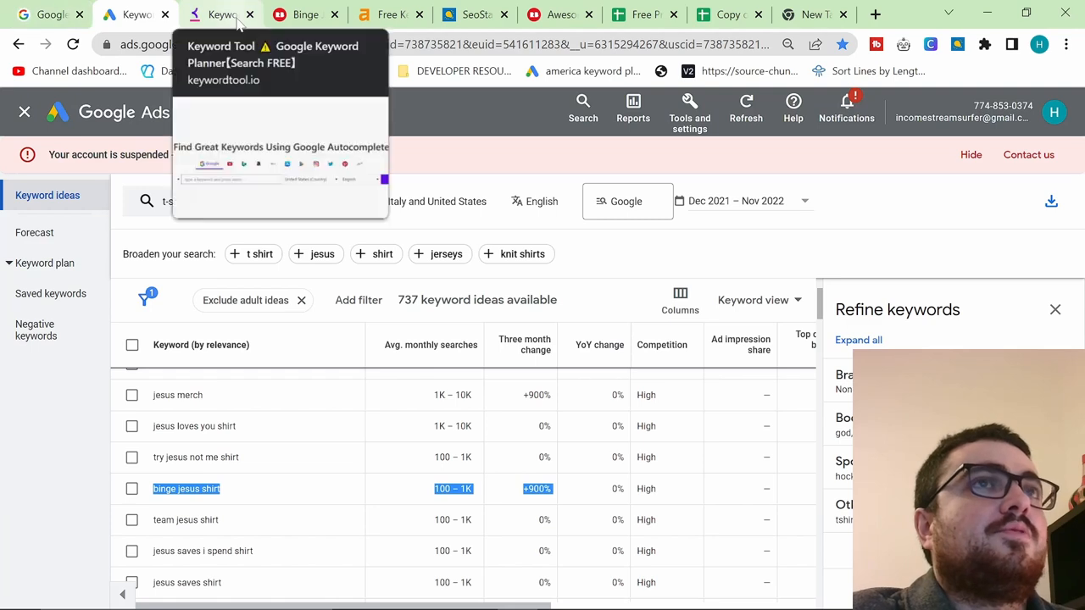
# - Open Photopea in a new tab and bring its home start screen back up
pyautogui.click(809, 14)
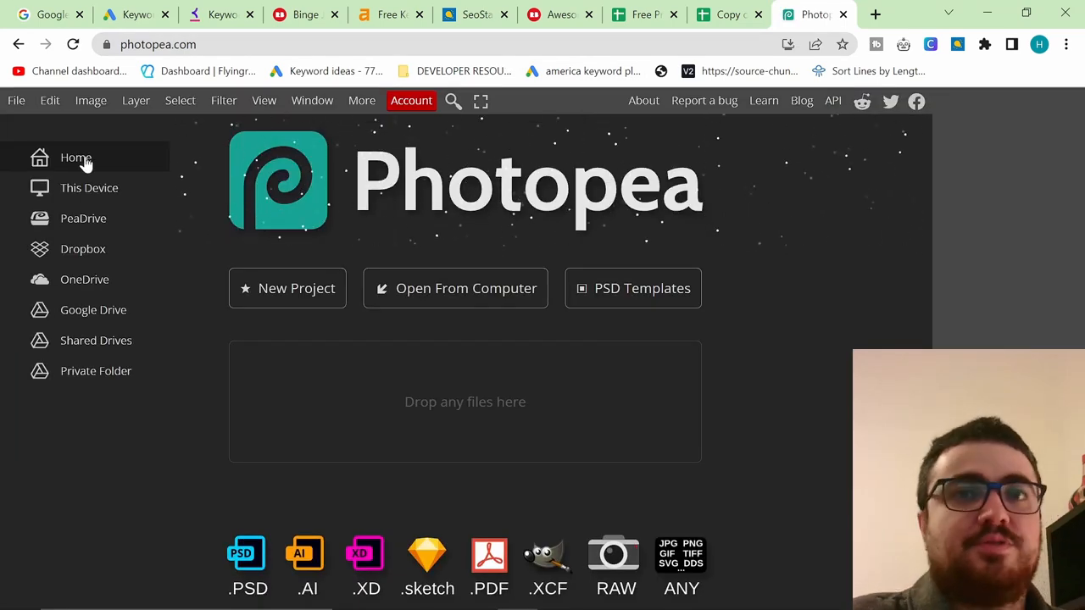
pyautogui.press('alt+tab')
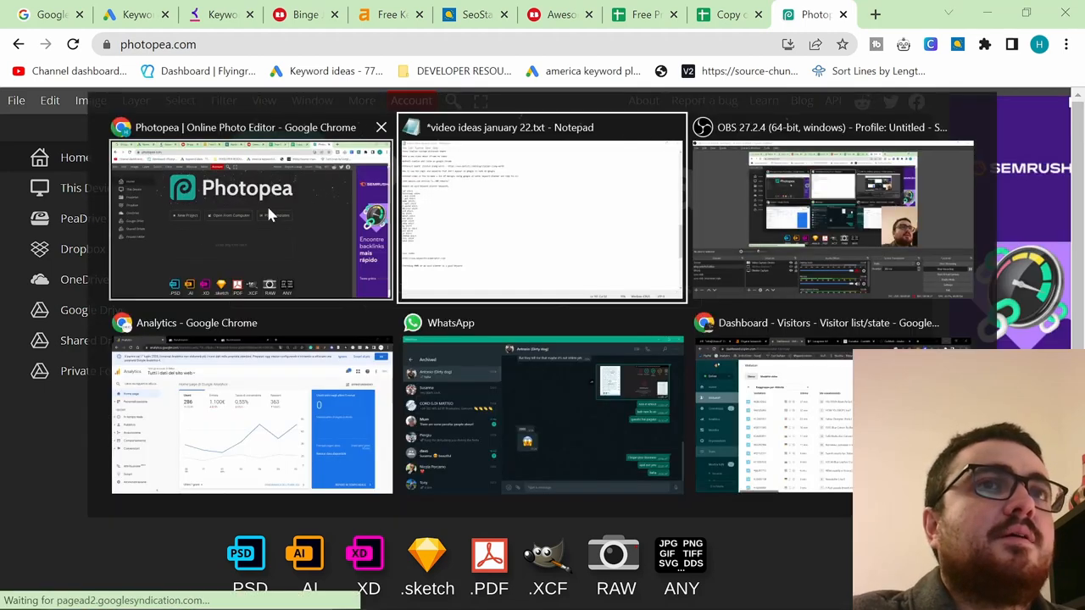
pyautogui.click(250, 216)
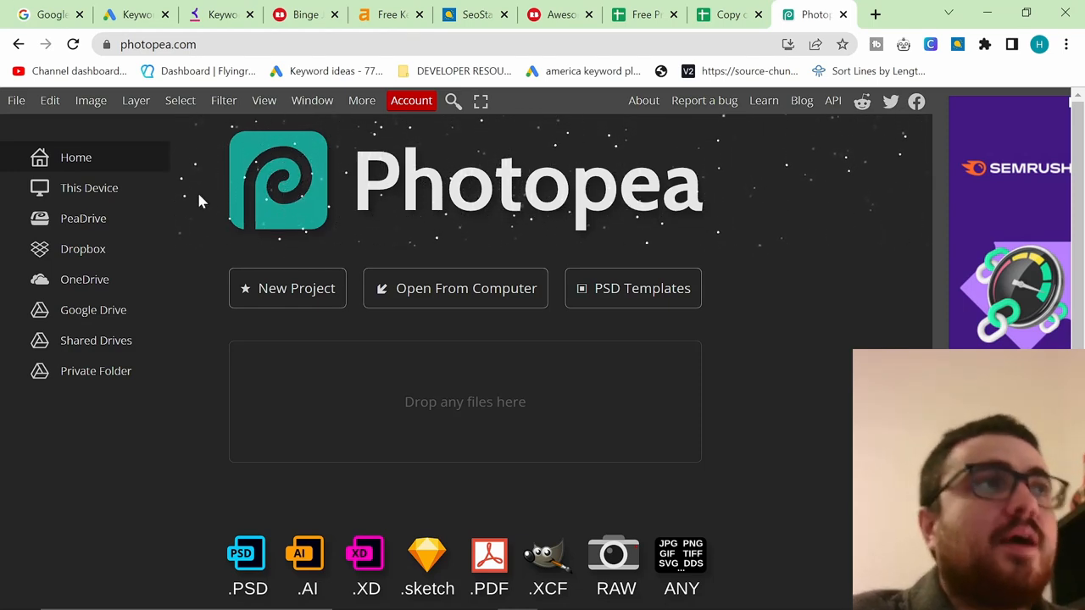
pyautogui.moveTo(80, 212)
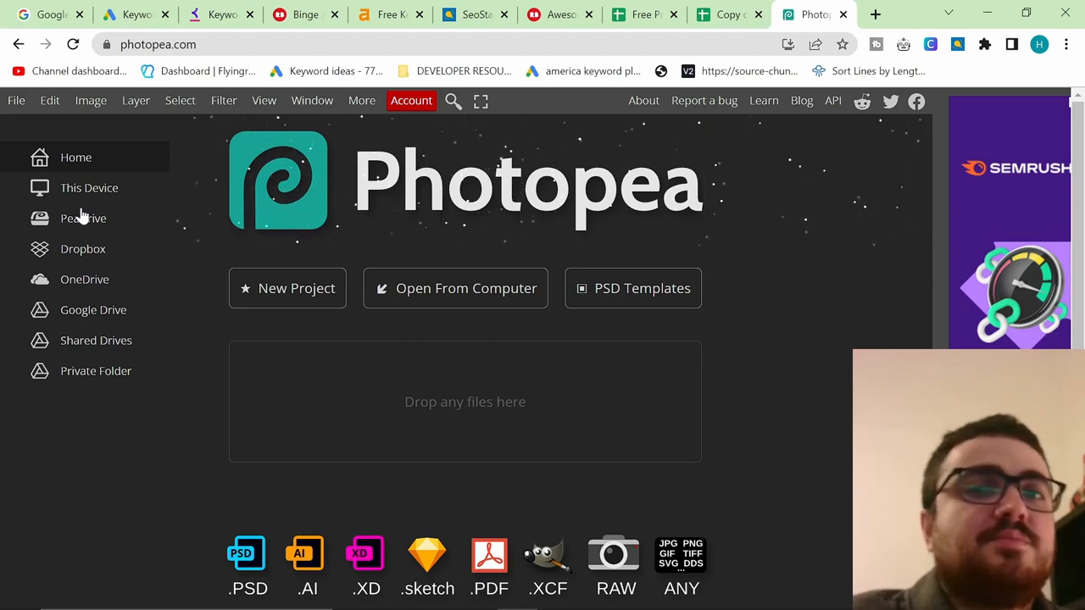
pyautogui.moveTo(297, 305)
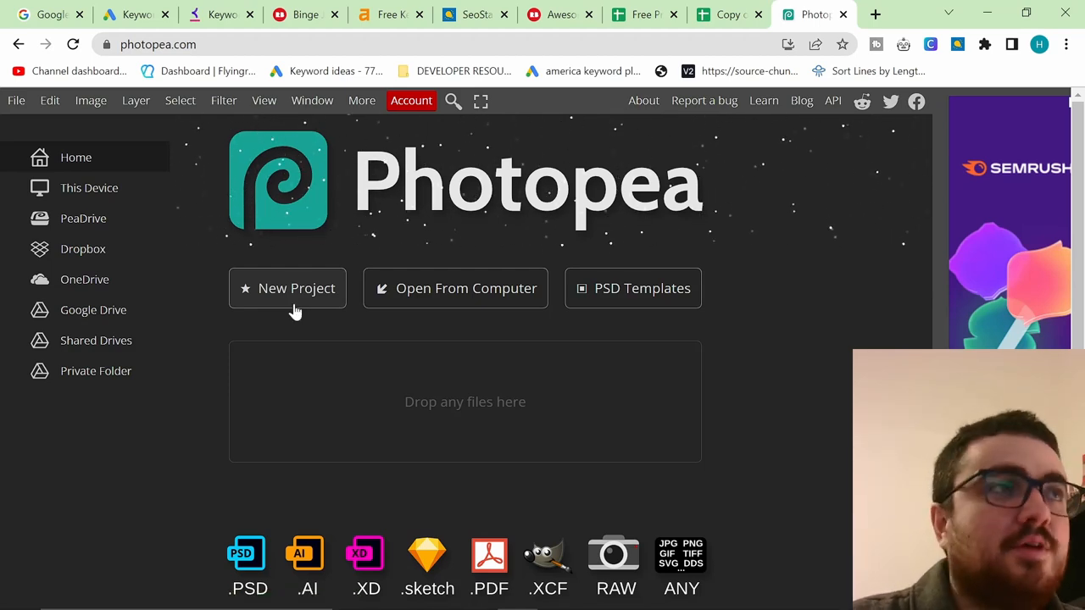
pyautogui.moveTo(13, 110)
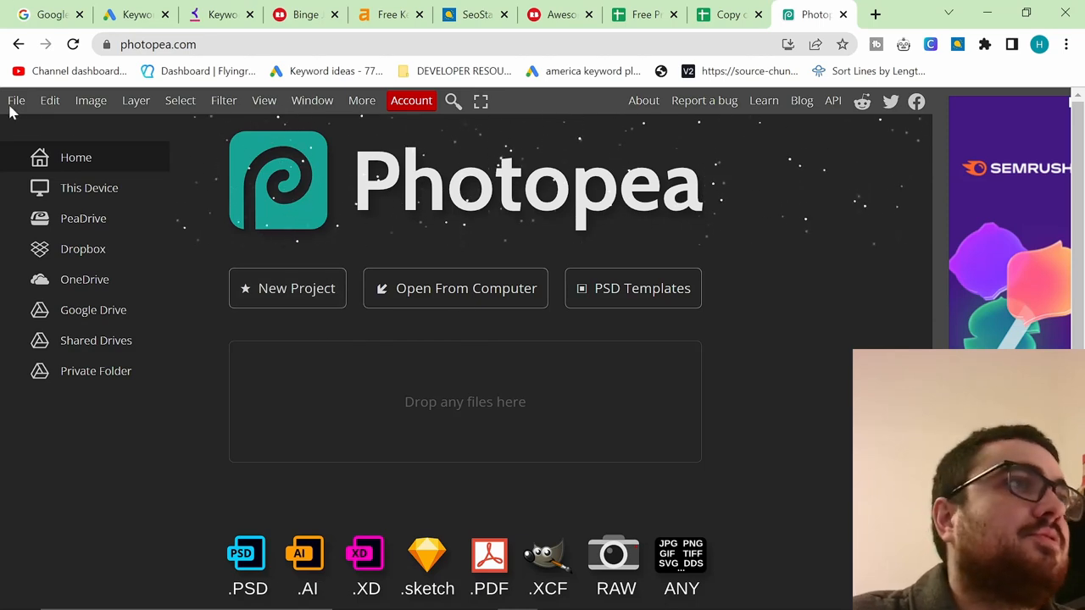
pyautogui.moveTo(83, 228)
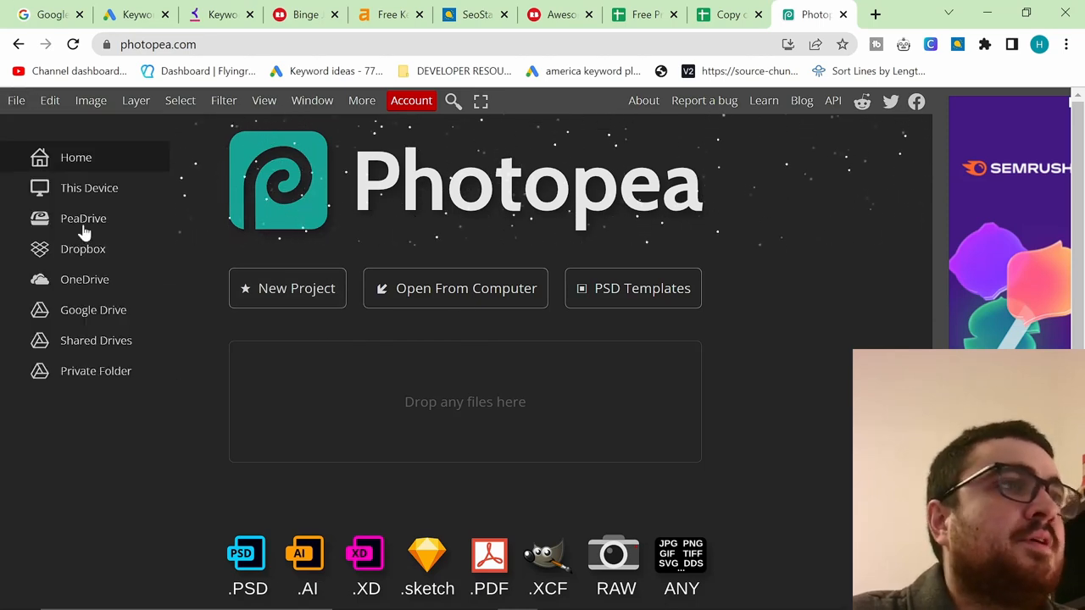
pyautogui.moveTo(89, 188)
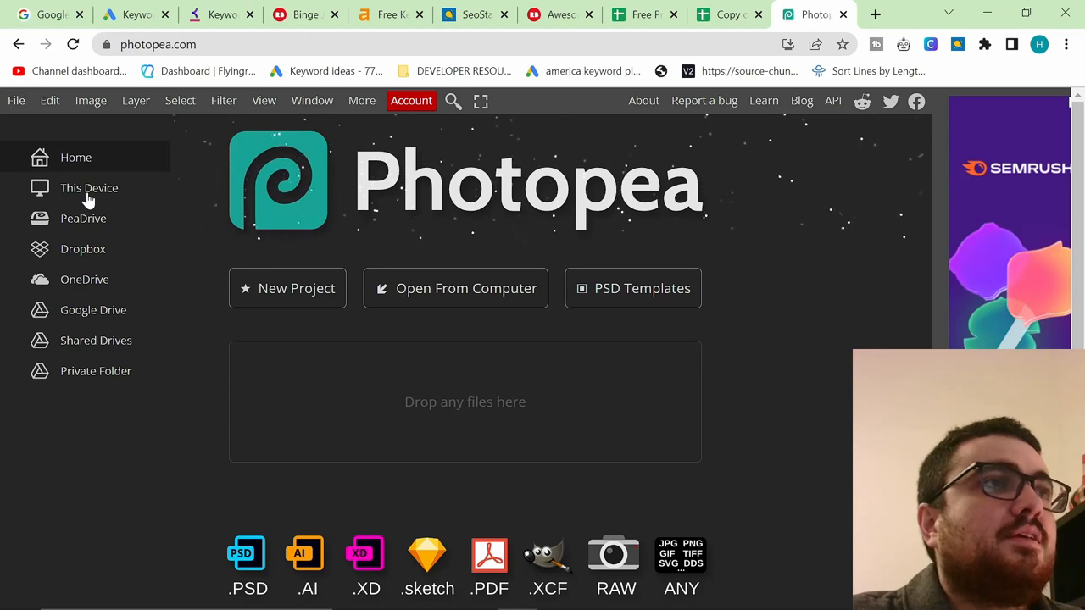
pyautogui.moveTo(287, 288)
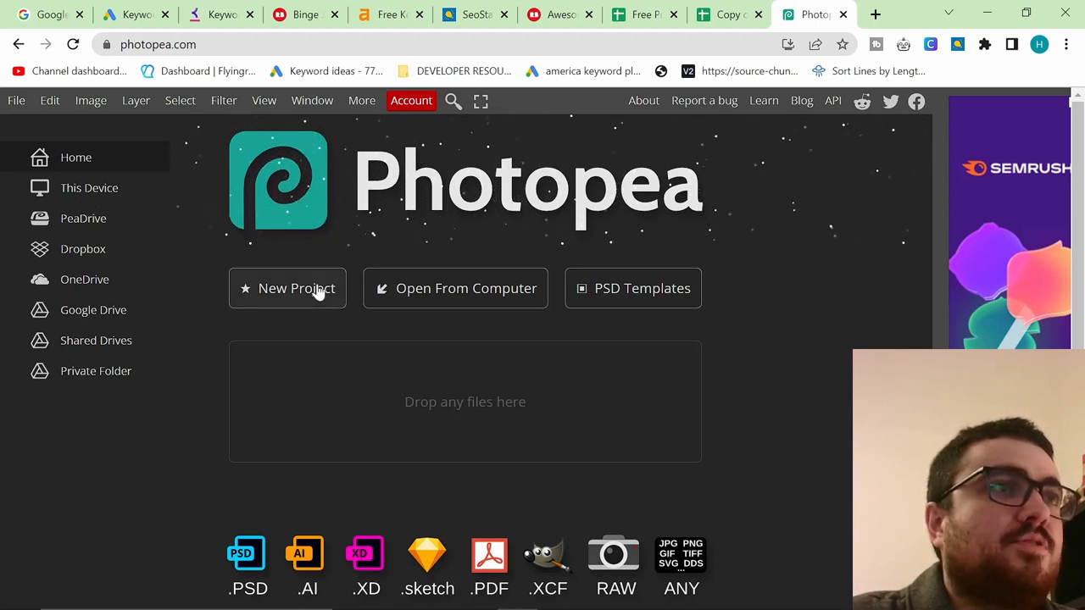
# - Create a 4500×5400 px Photopea project with a transparent background
pyautogui.click(296, 288)
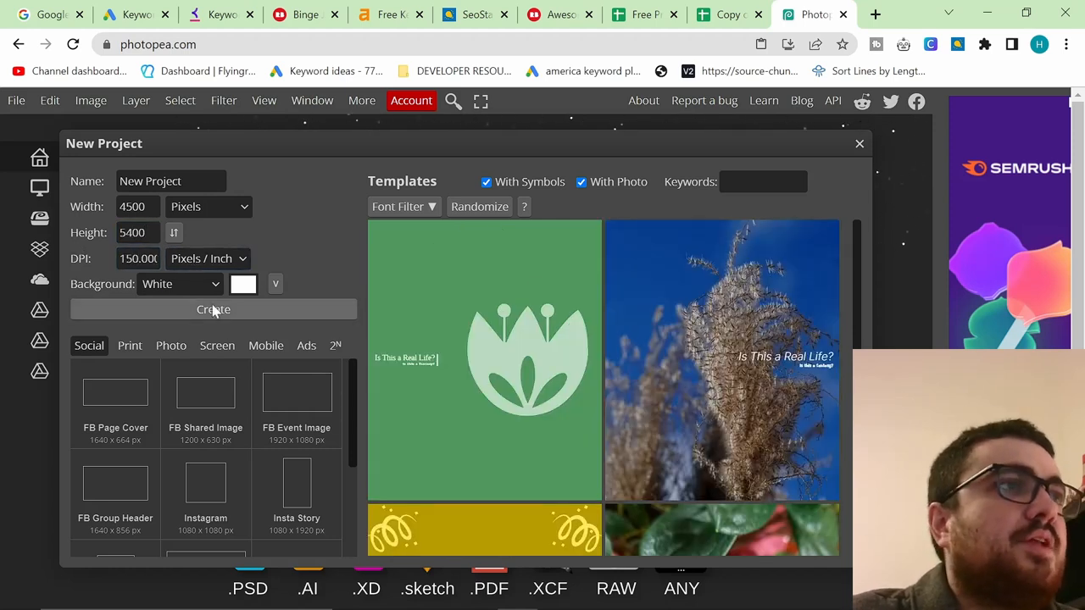
pyautogui.click(173, 284)
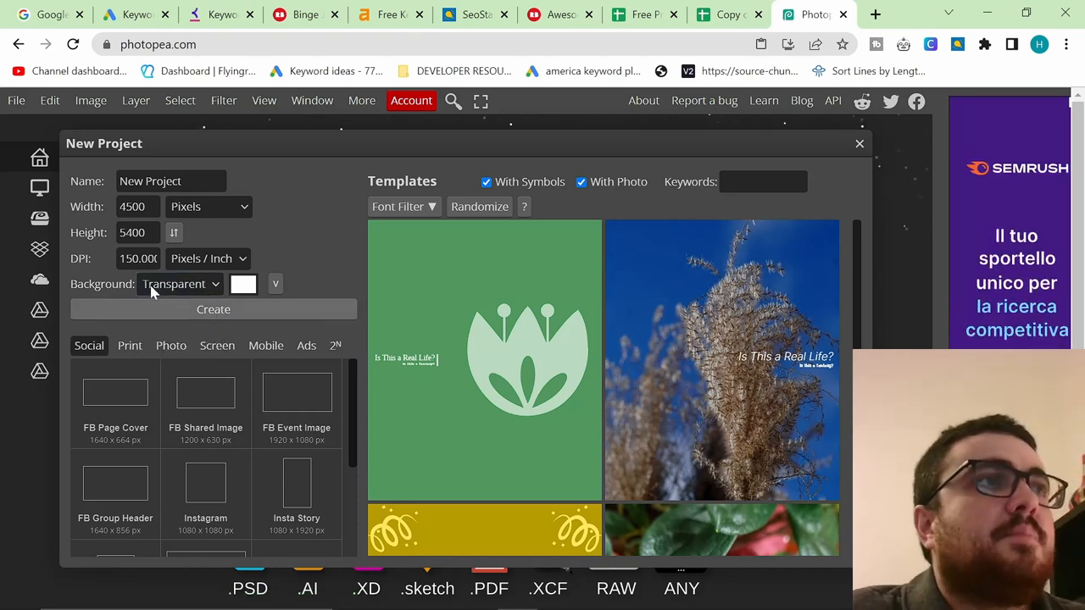
pyautogui.click(214, 308)
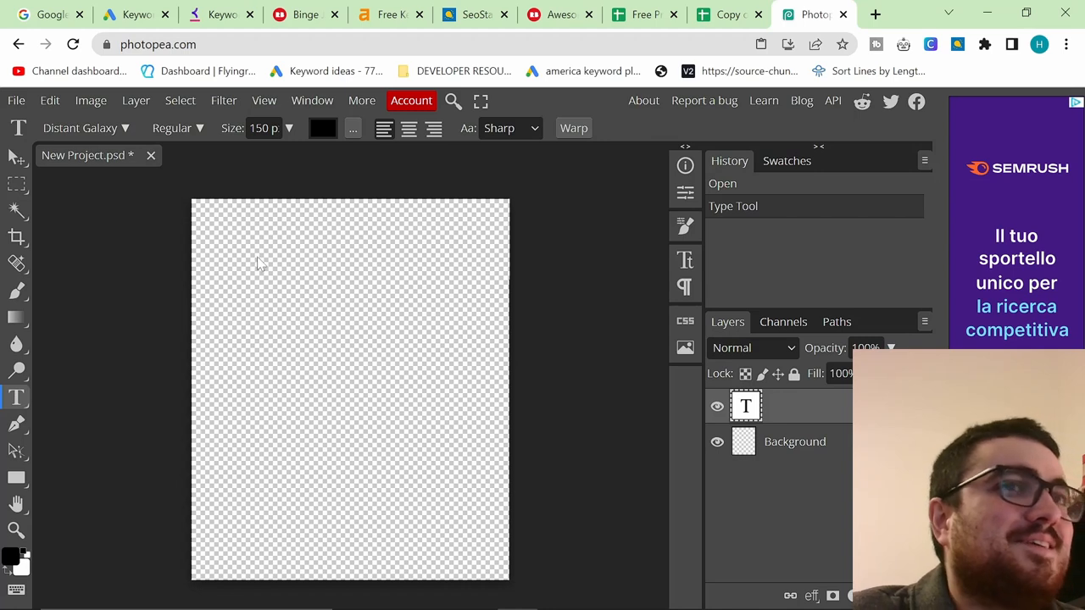
pyautogui.write('BINGE JESUS SHIRT')
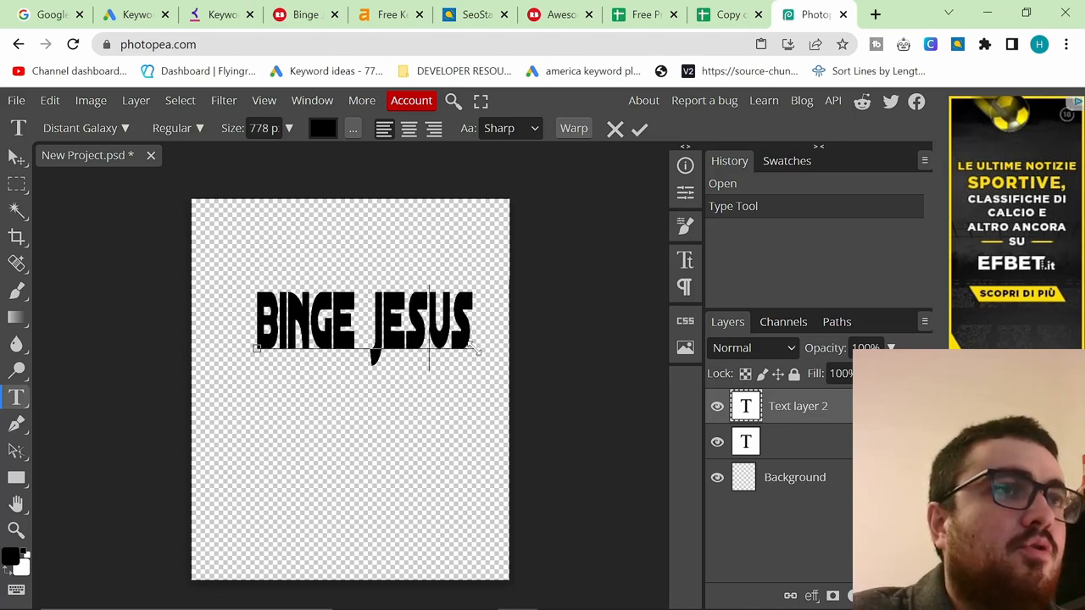
pyautogui.write('SHIRT')
pyautogui.click(265, 128)
pyautogui.write('150')
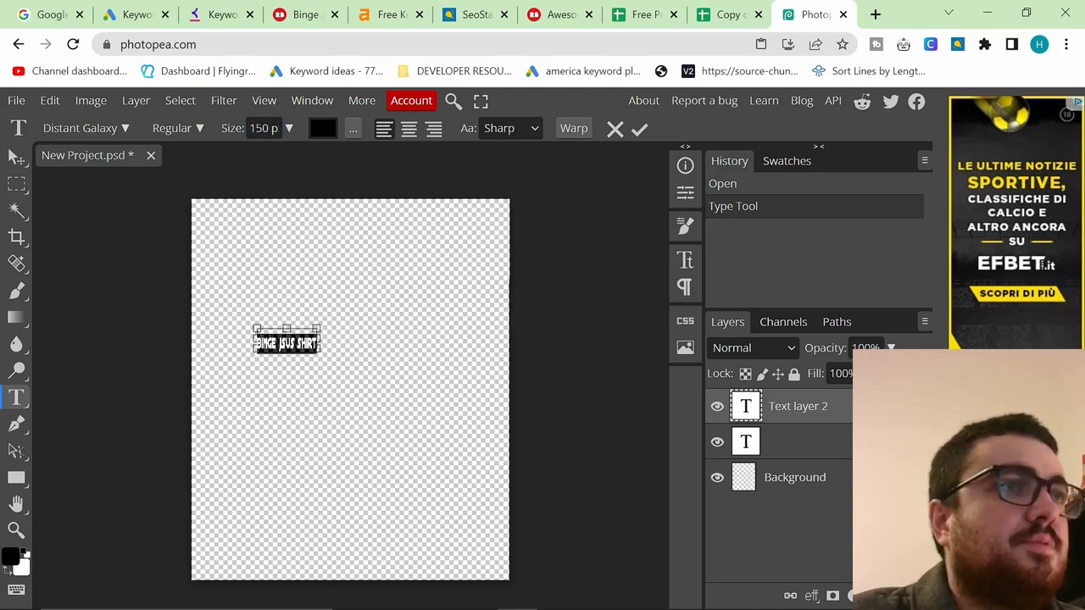
pyautogui.click(639, 129)
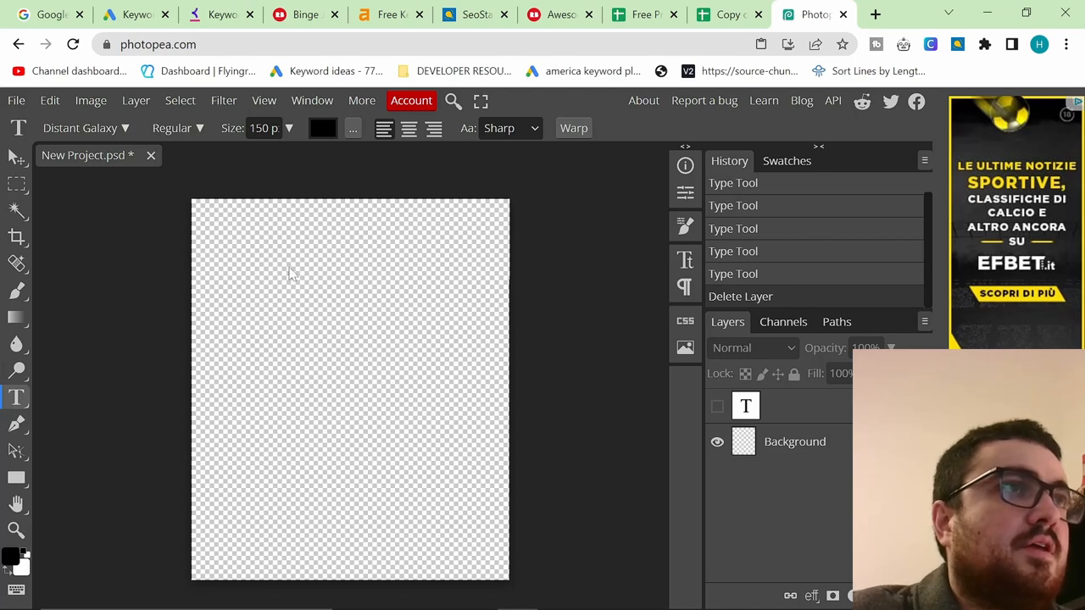
pyautogui.moveTo(17, 398)
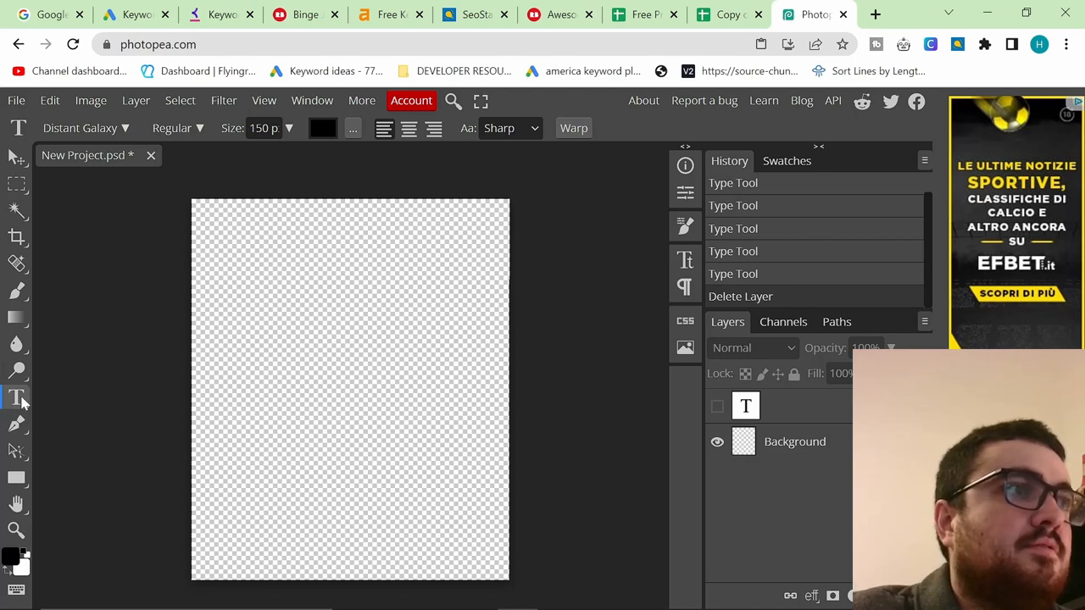
pyautogui.write('BINGE JESUS SHIRT')
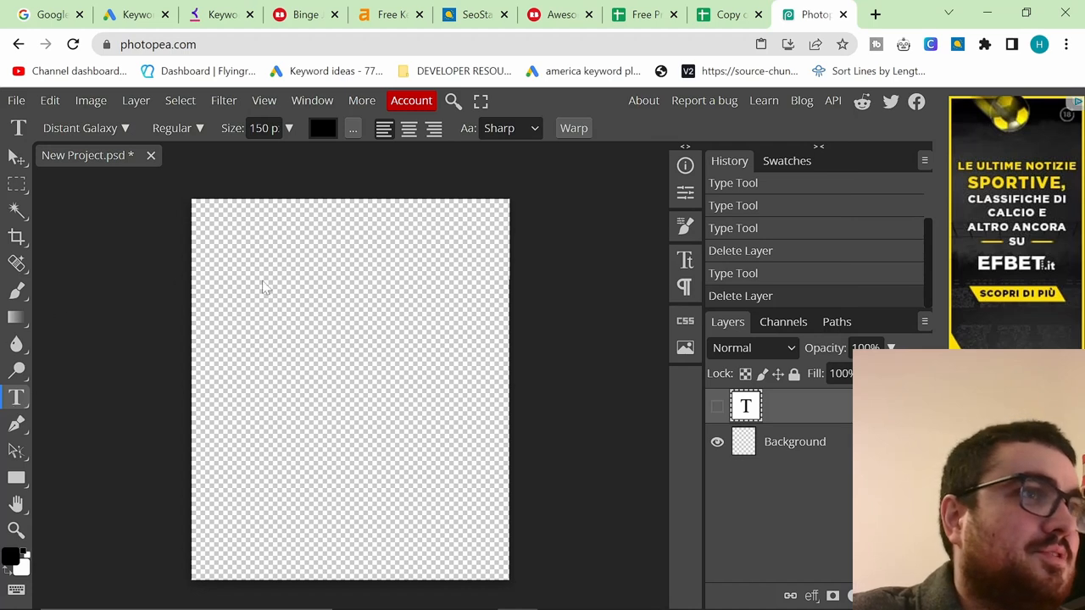
# - Type BINGE JESUS in black Distant Galaxy and drag it to centre near the top
pyautogui.click(266, 267)
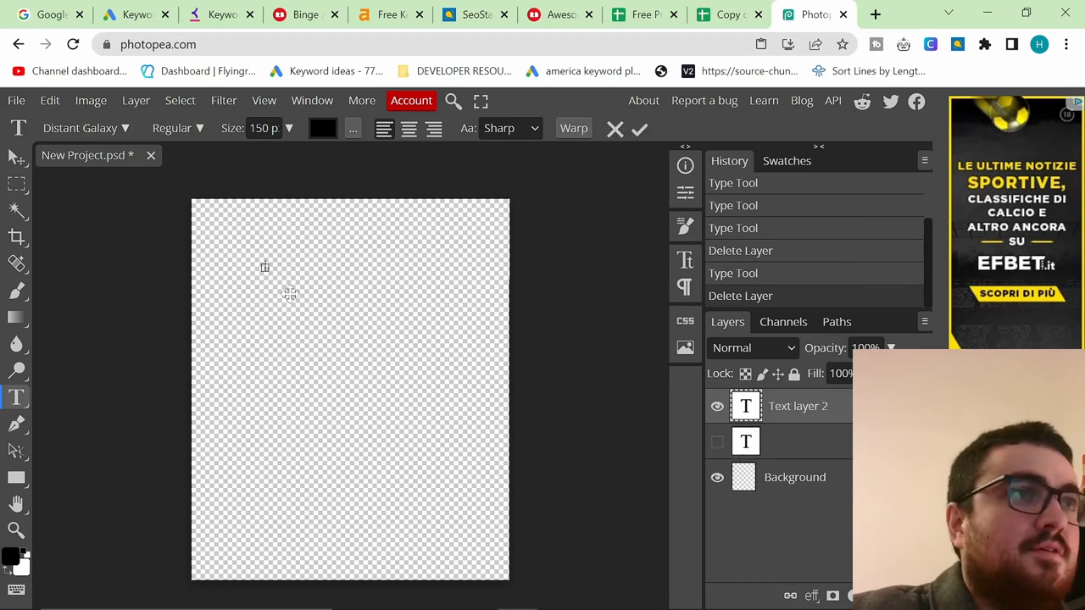
pyautogui.write('BINGE JESUS SHIRT')
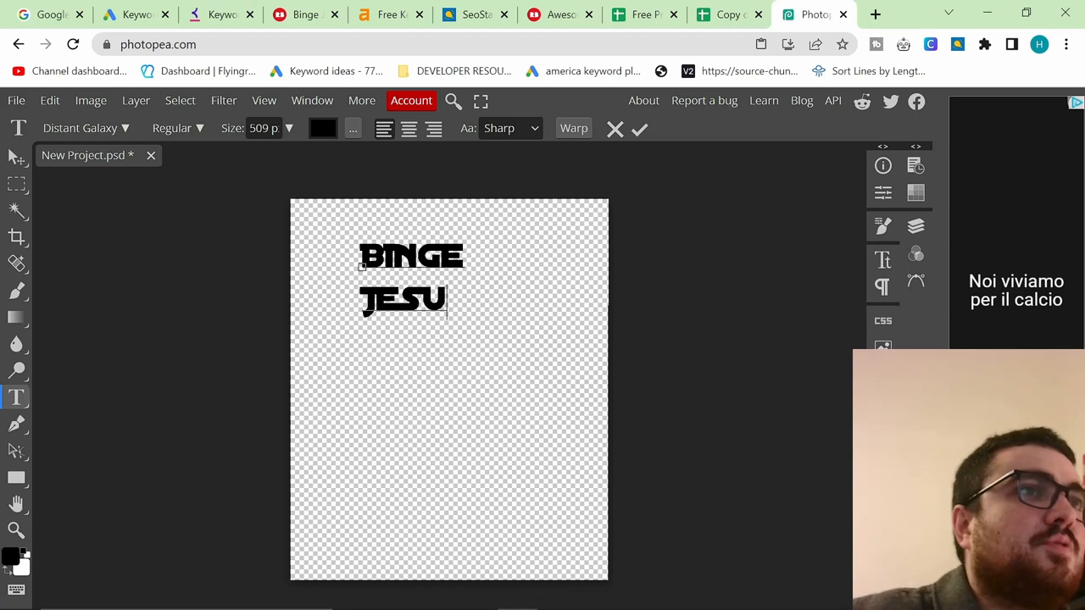
pyautogui.write('s')
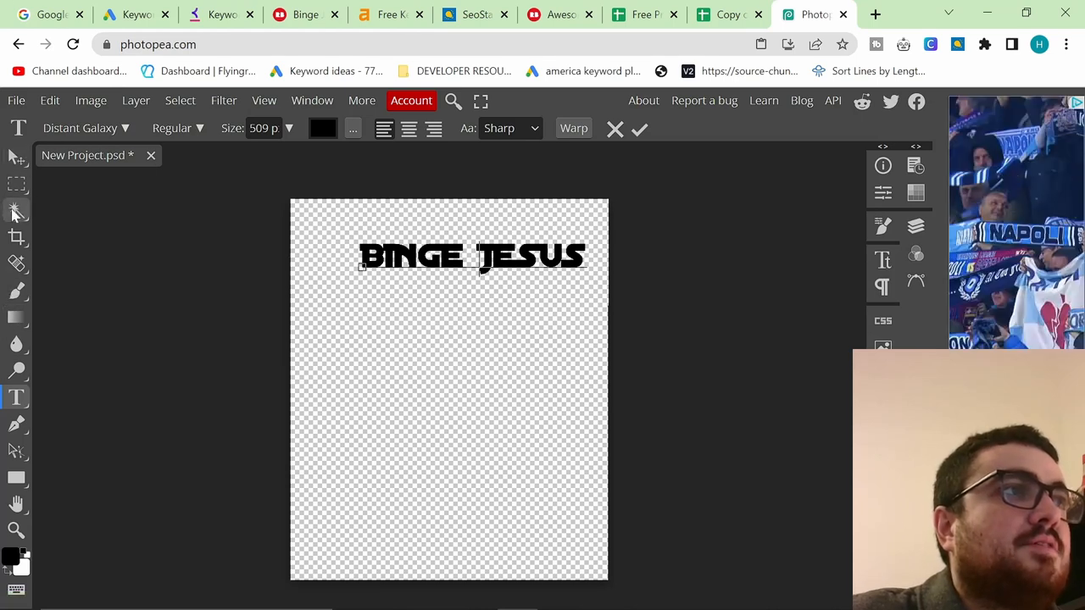
pyautogui.click(15, 130)
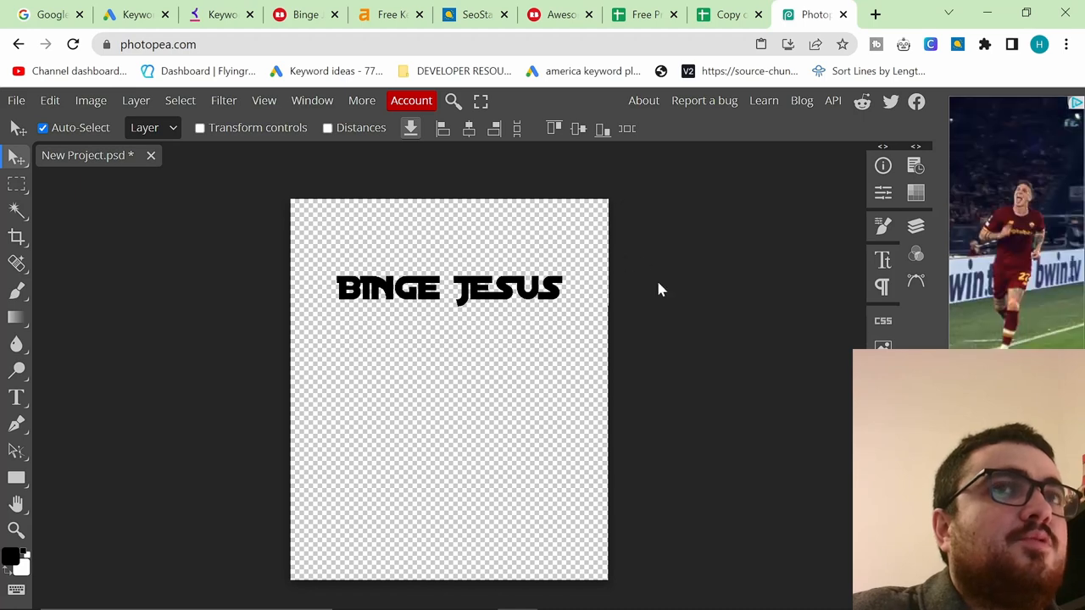
pyautogui.click(447, 284)
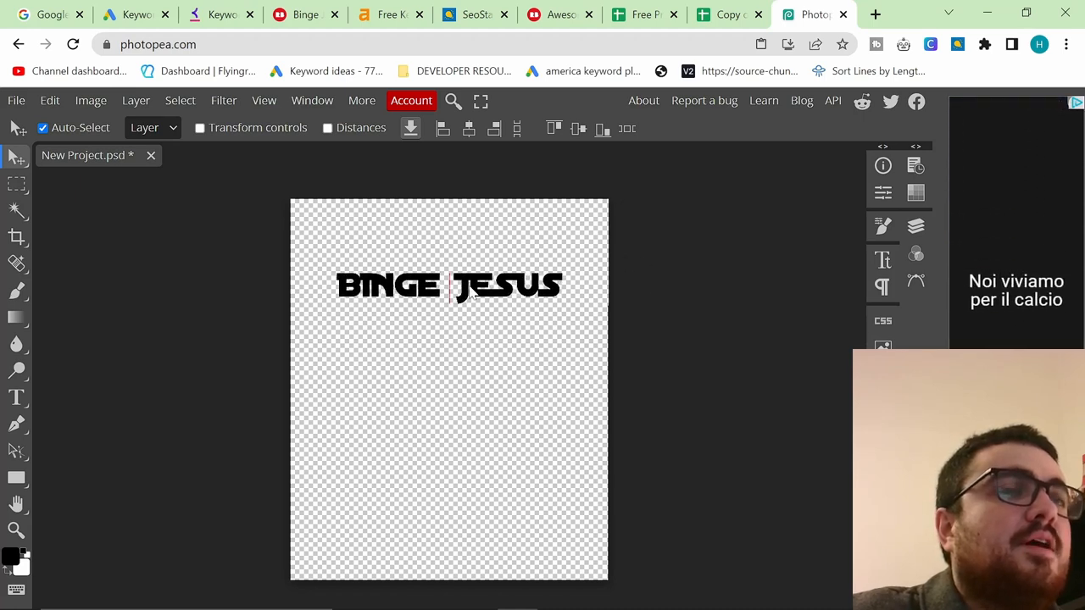
pyautogui.moveTo(449, 286); pyautogui.dragTo(448, 319)
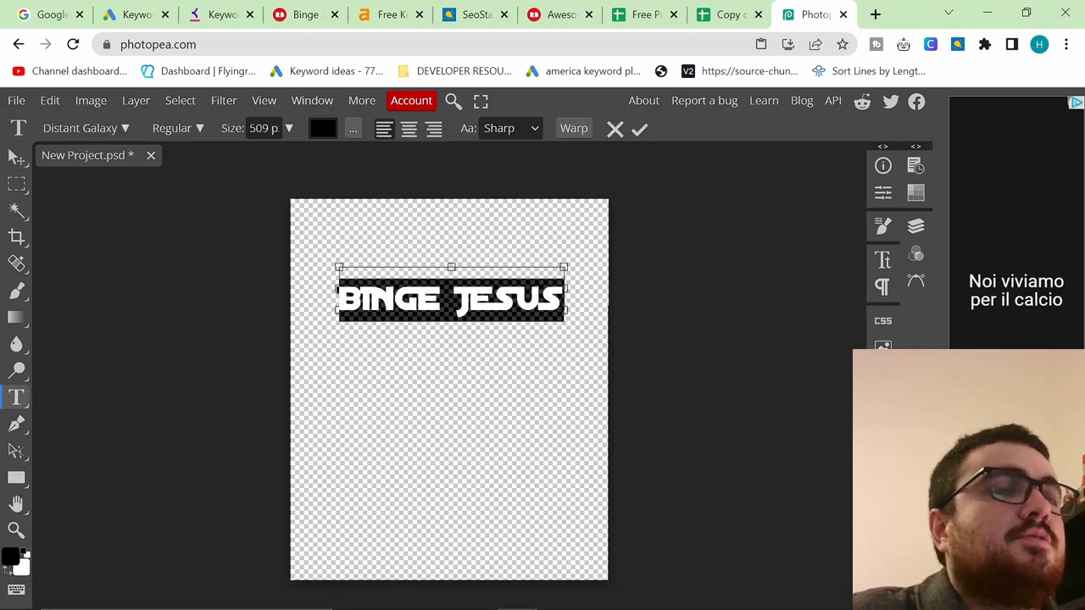
# - Browse the font list for the title, keeping Distant Galaxy unchanged
pyautogui.click(81, 128)
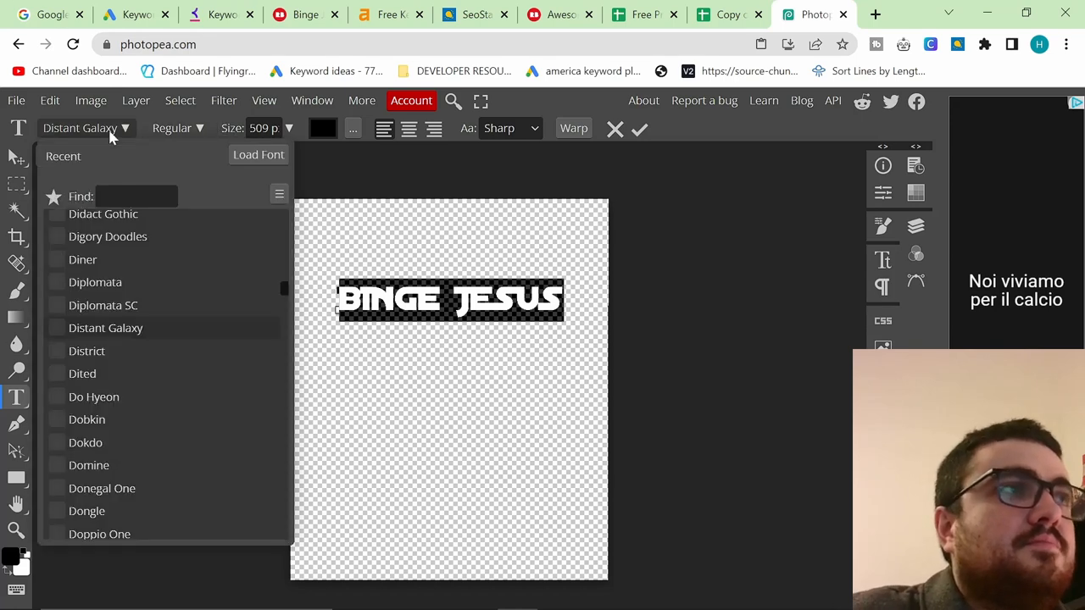
pyautogui.scroll(-3)
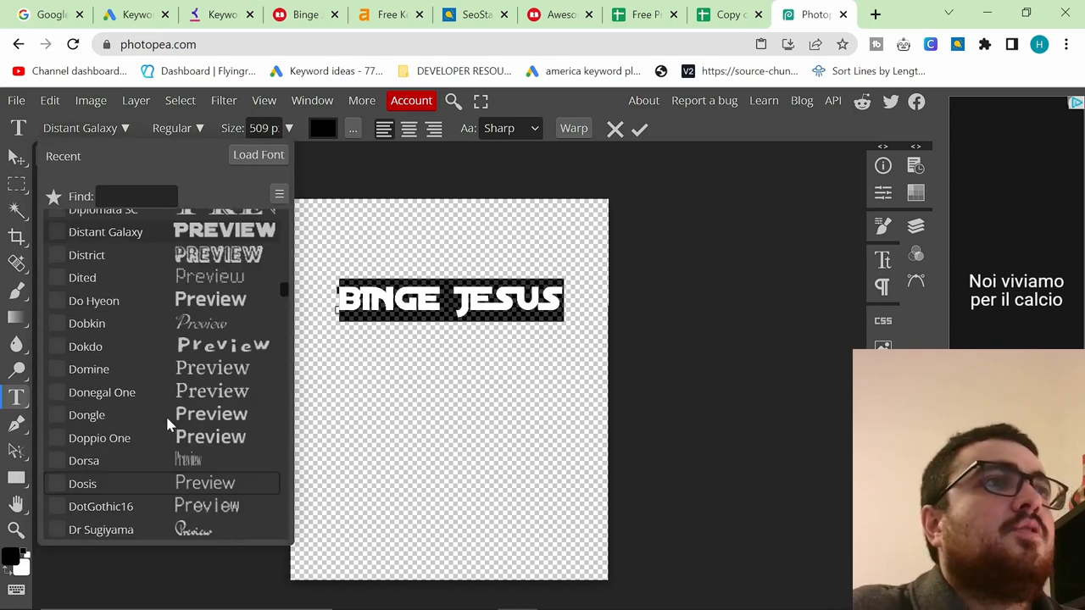
pyautogui.scroll(3)
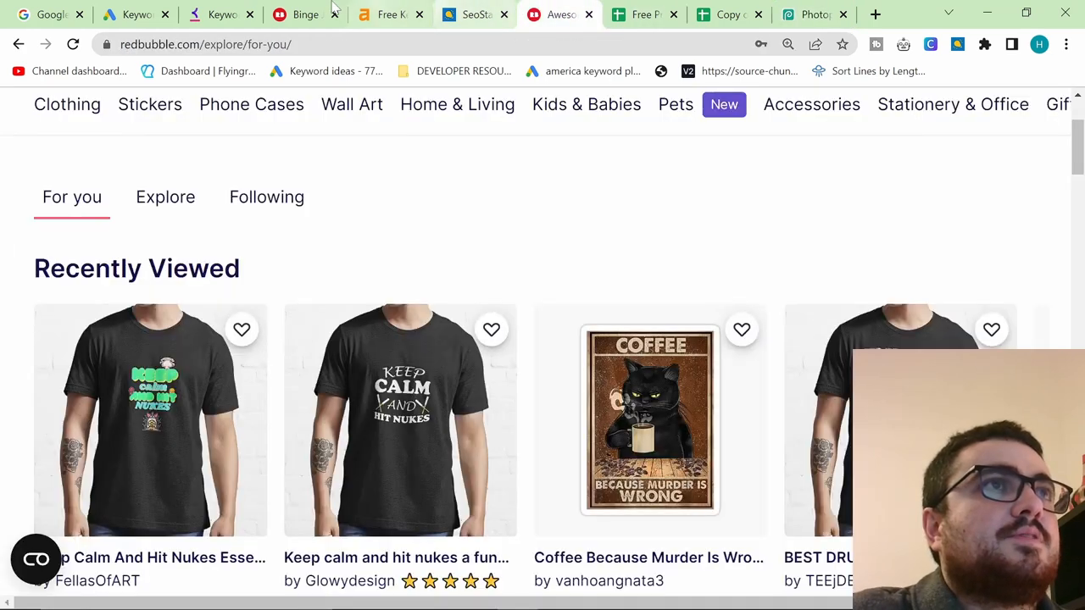
# - Open the black Binge Jesus. shirt eBay preview and snip its lettering with Lightshot
pyautogui.click(47, 15)
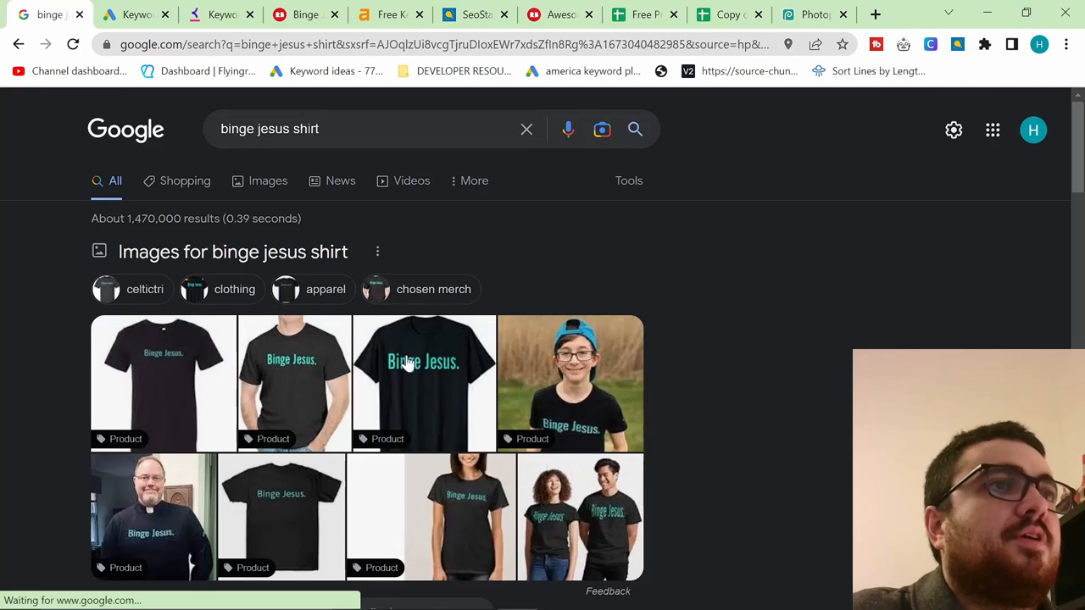
pyautogui.click(424, 382)
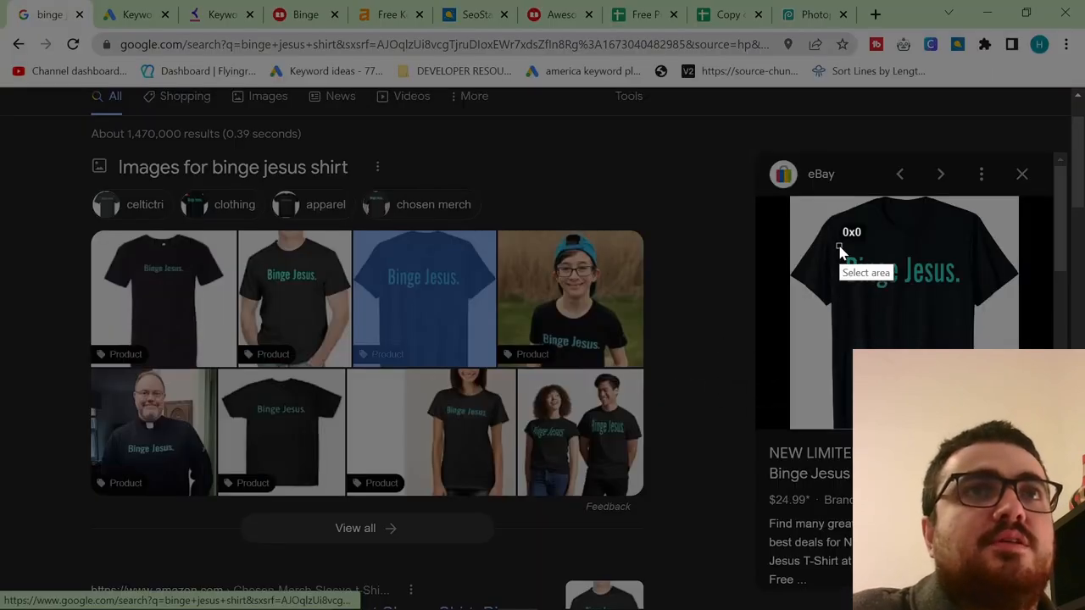
pyautogui.moveTo(841, 245); pyautogui.dragTo(967, 294)
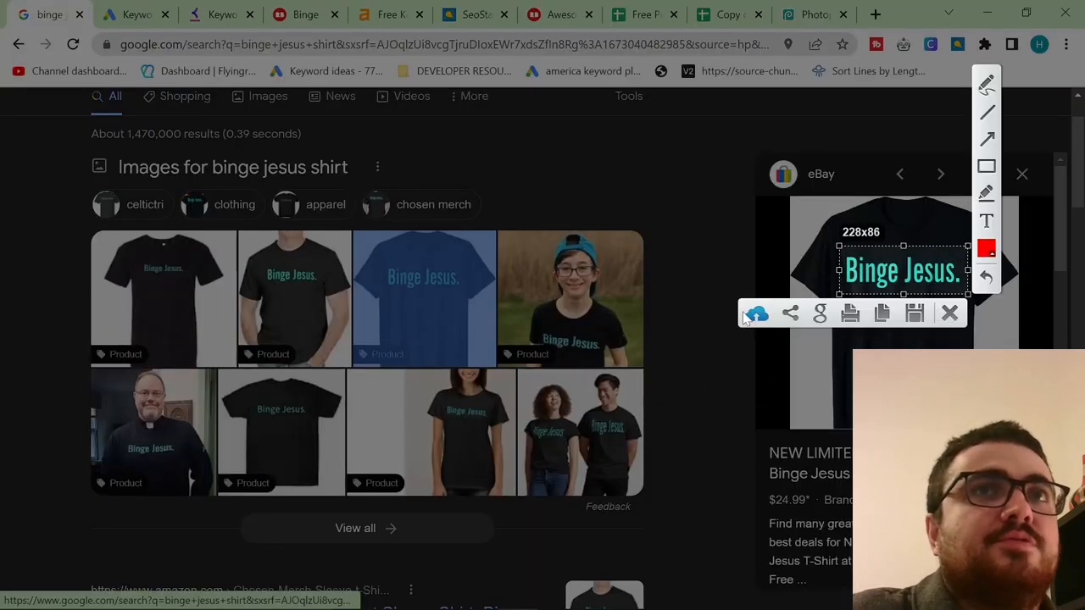
pyautogui.click(914, 314)
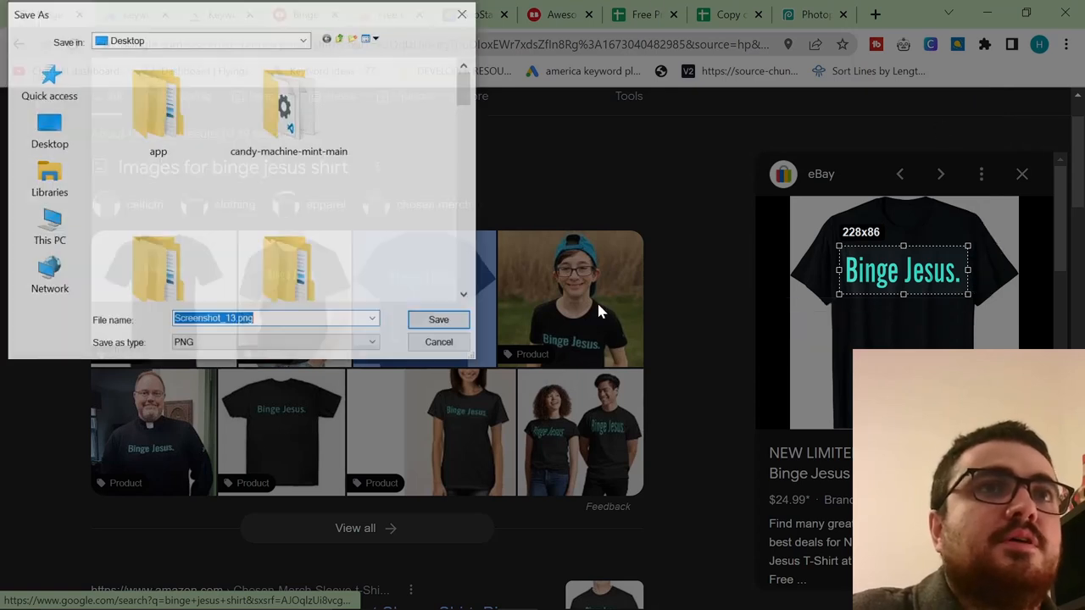
# - Confirm saving the screenshot and return to the binge jesus shirt image results
pyautogui.click(875, 15)
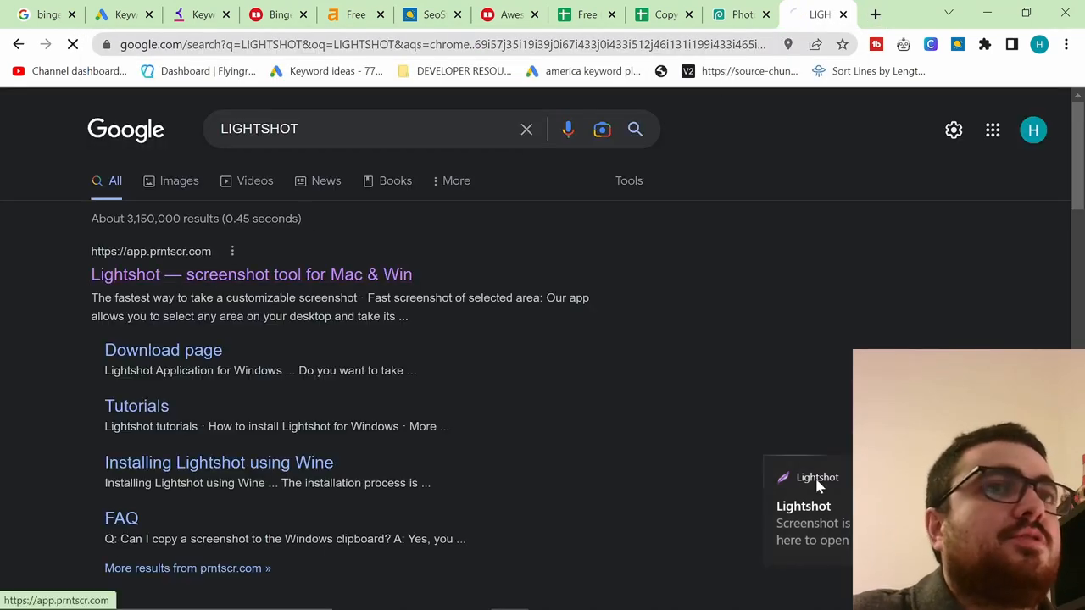
pyautogui.click(119, 14)
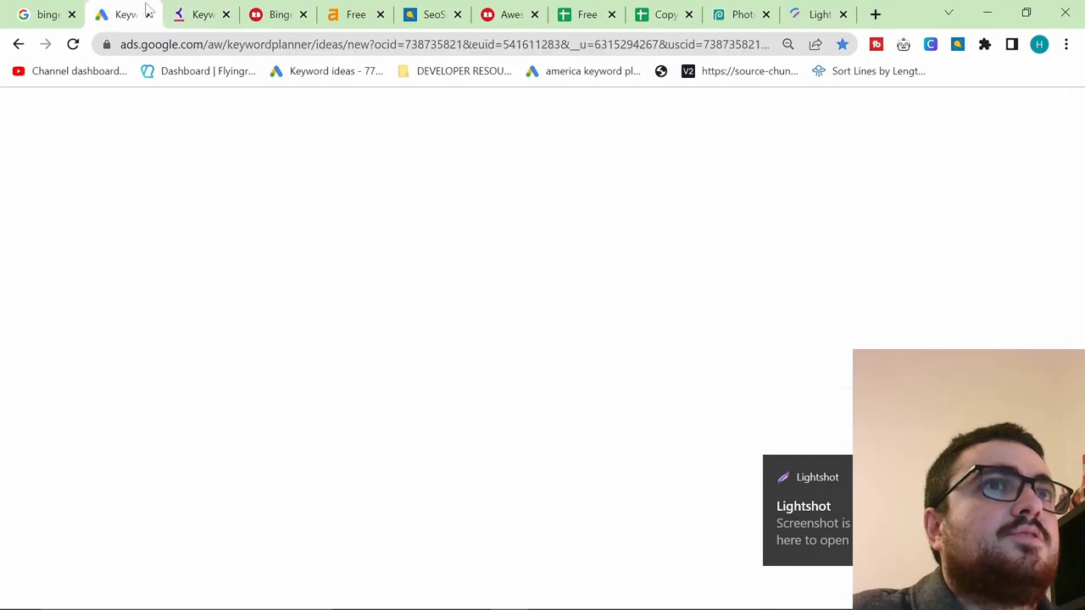
pyautogui.click(46, 14)
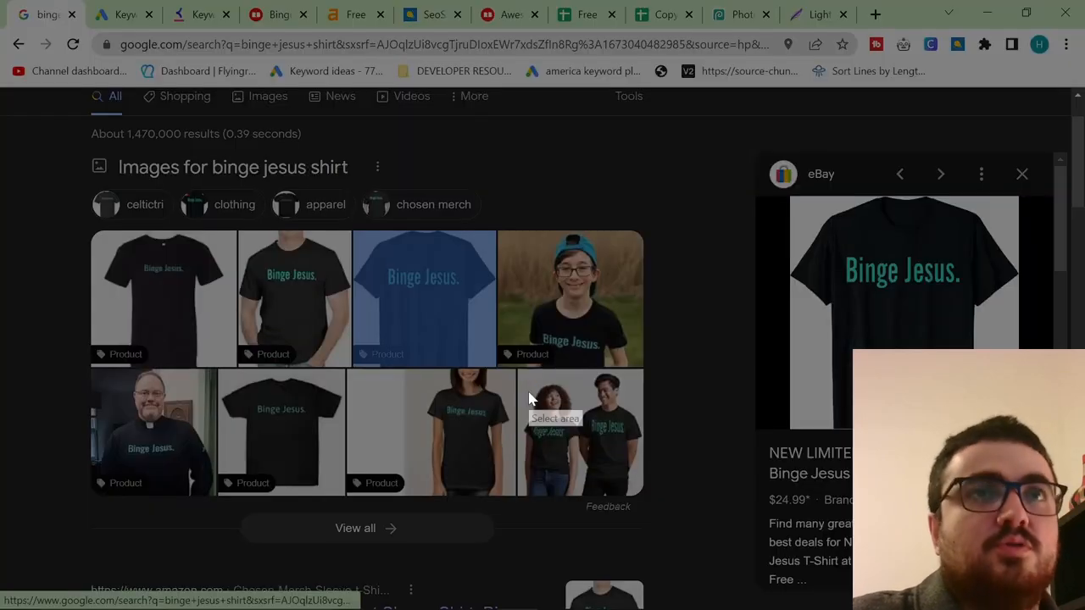
# - Re-capture the Binge Jesus. lettering and search Google for 'FONT FINDER'
pyautogui.moveTo(835, 234); pyautogui.dragTo(970, 309)
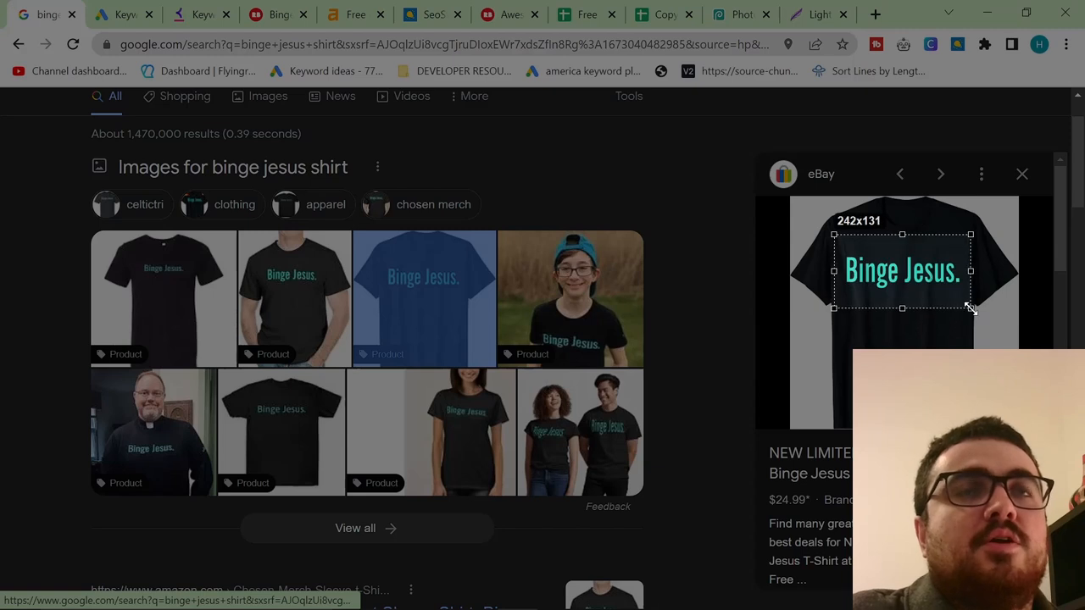
pyautogui.moveTo(838, 326)
pyautogui.write('F')
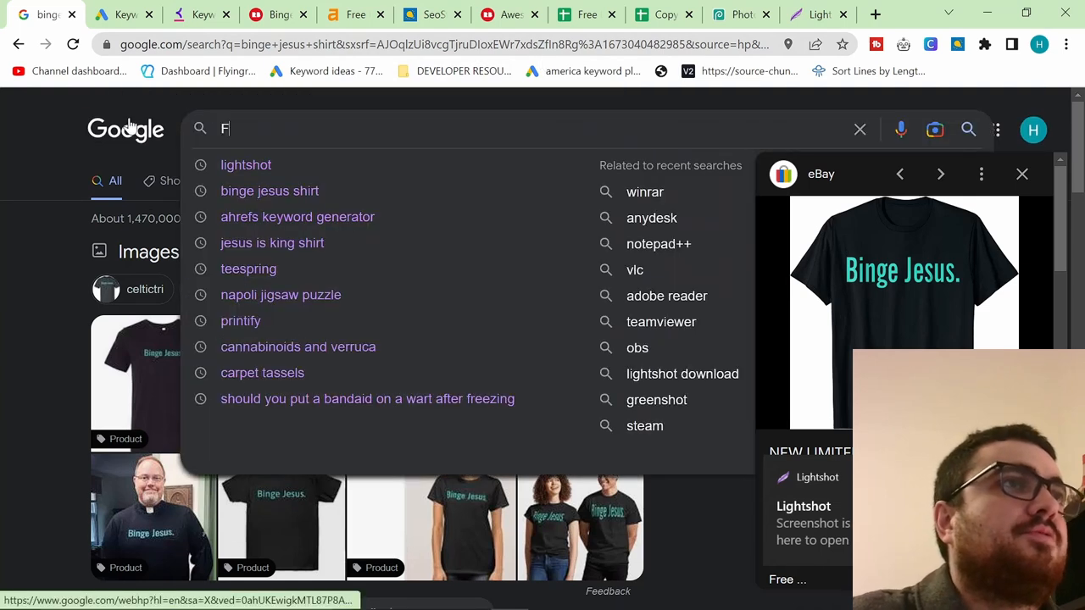
pyautogui.write('ONT FINDER')
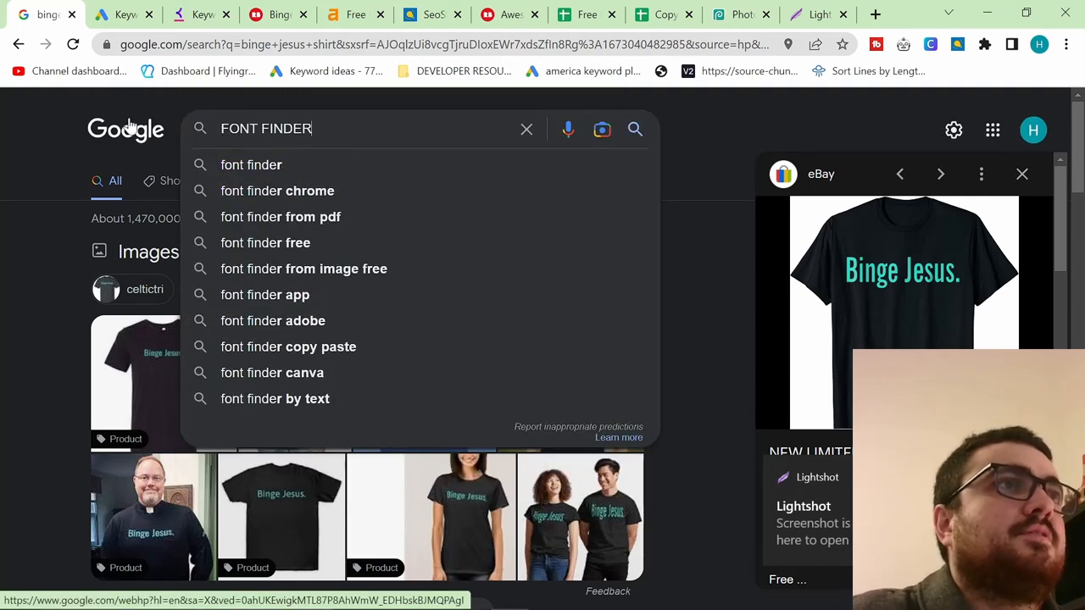
pyautogui.press('Return')
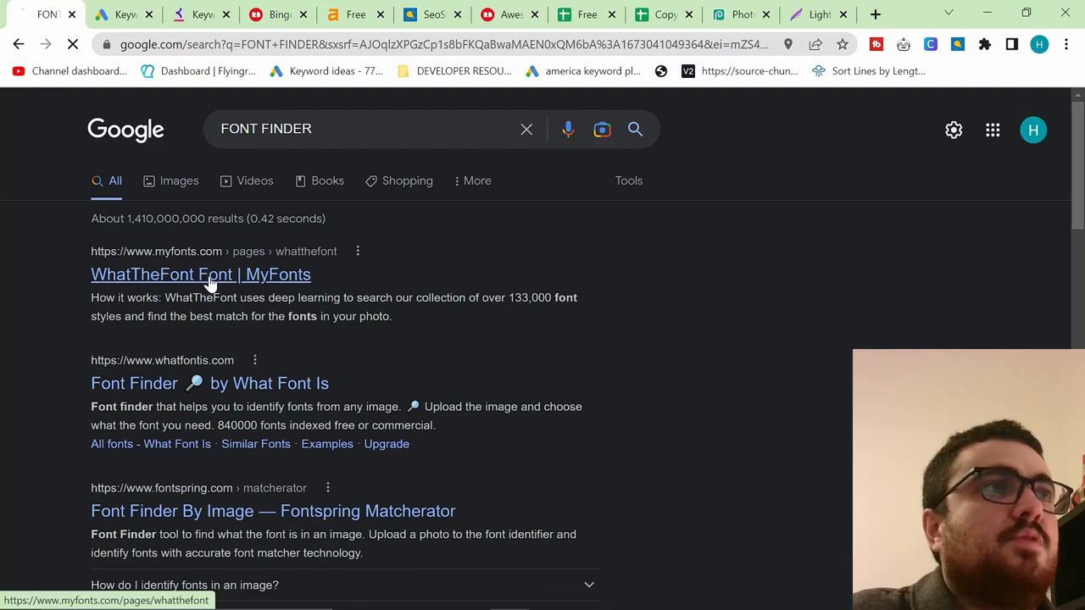
# - Upload the Desktop Binge Jesus. screenshot to WhatTheFont, matching News Gothic Extra Condensed Bold
pyautogui.click(200, 274)
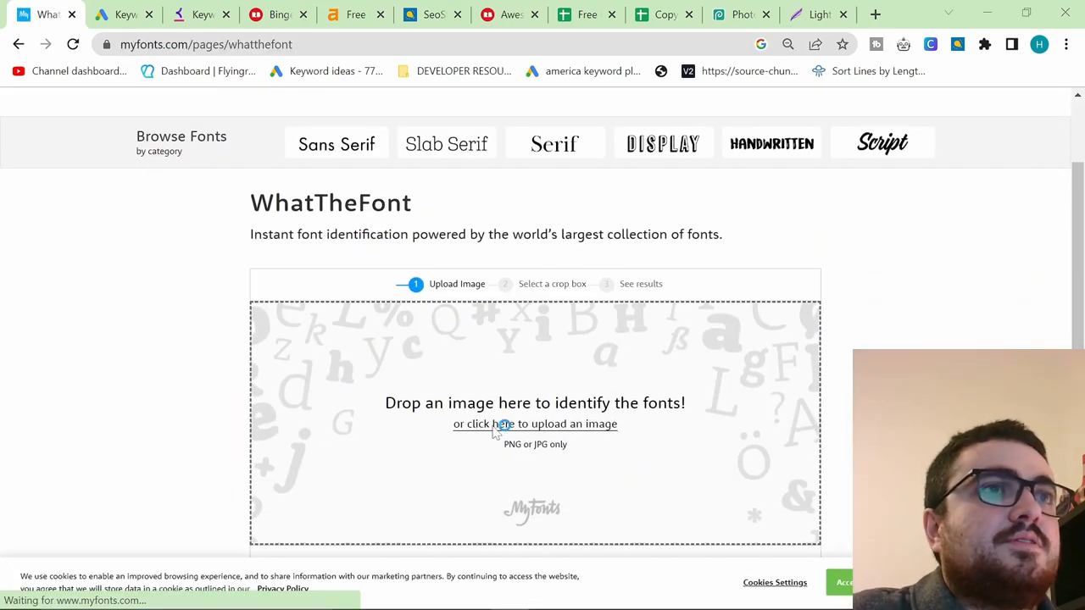
pyautogui.click(534, 424)
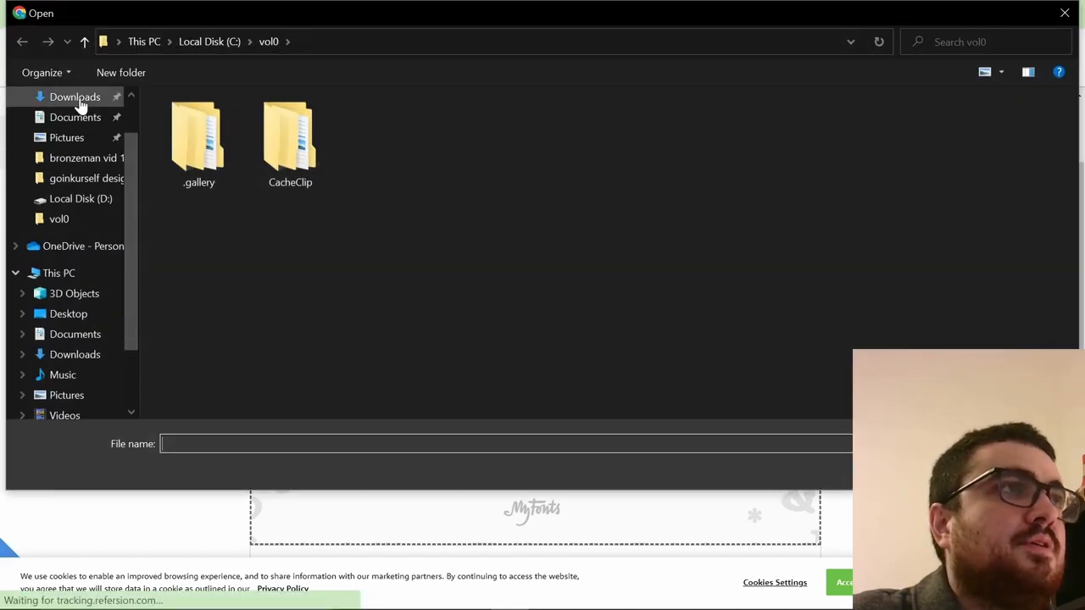
pyautogui.click(68, 130)
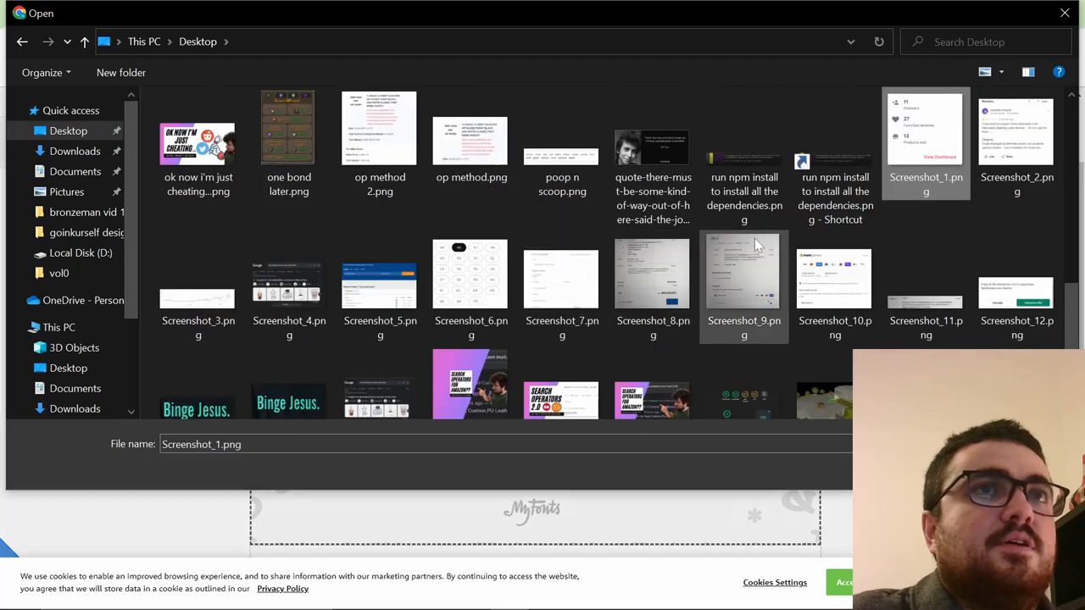
pyautogui.scroll(-3)
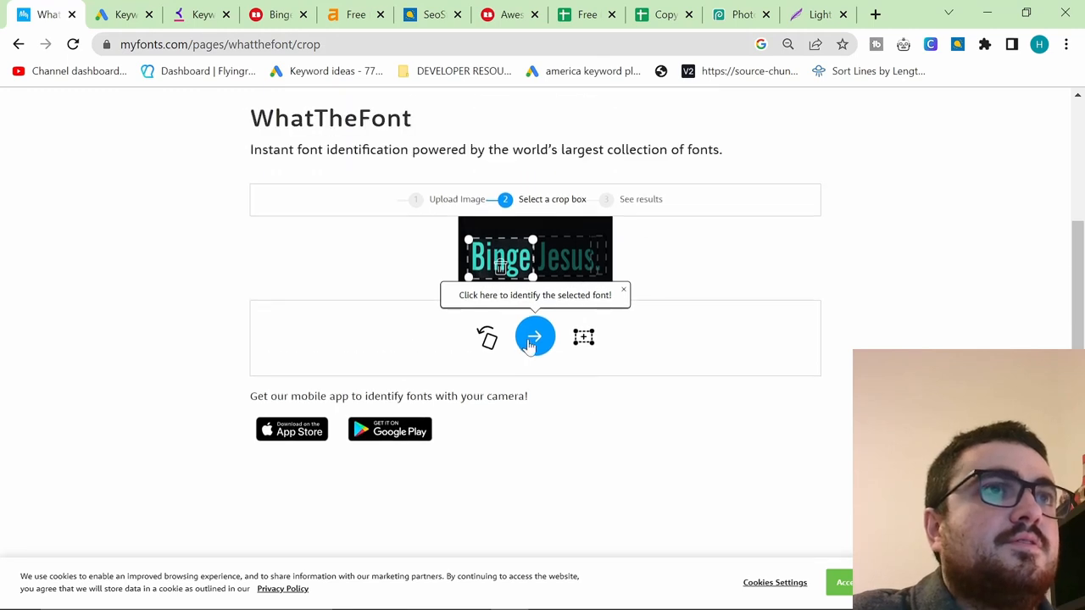
pyautogui.click(534, 336)
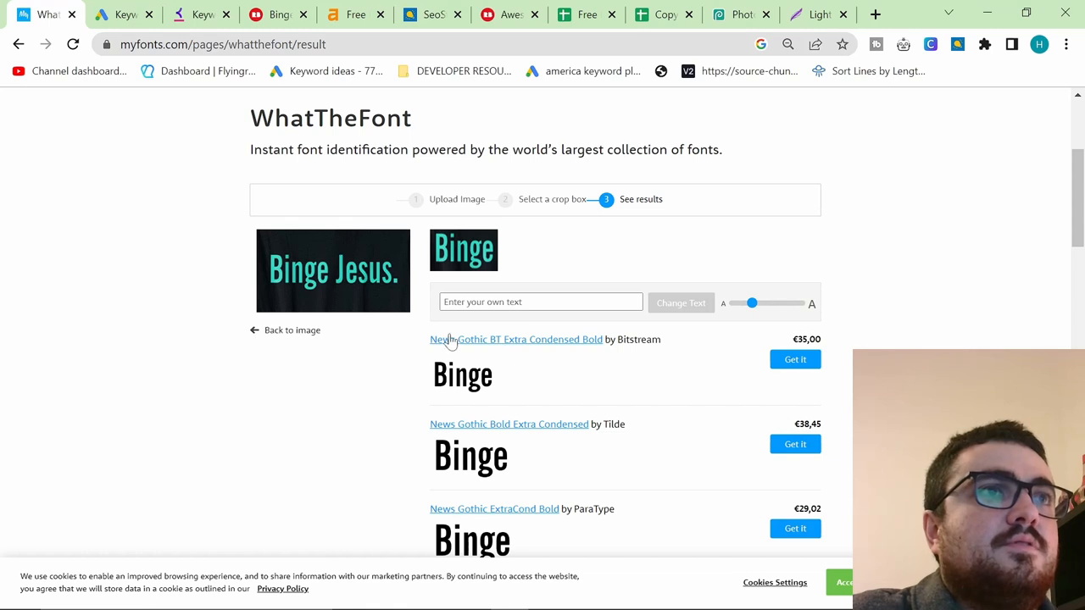
pyautogui.click(816, 15)
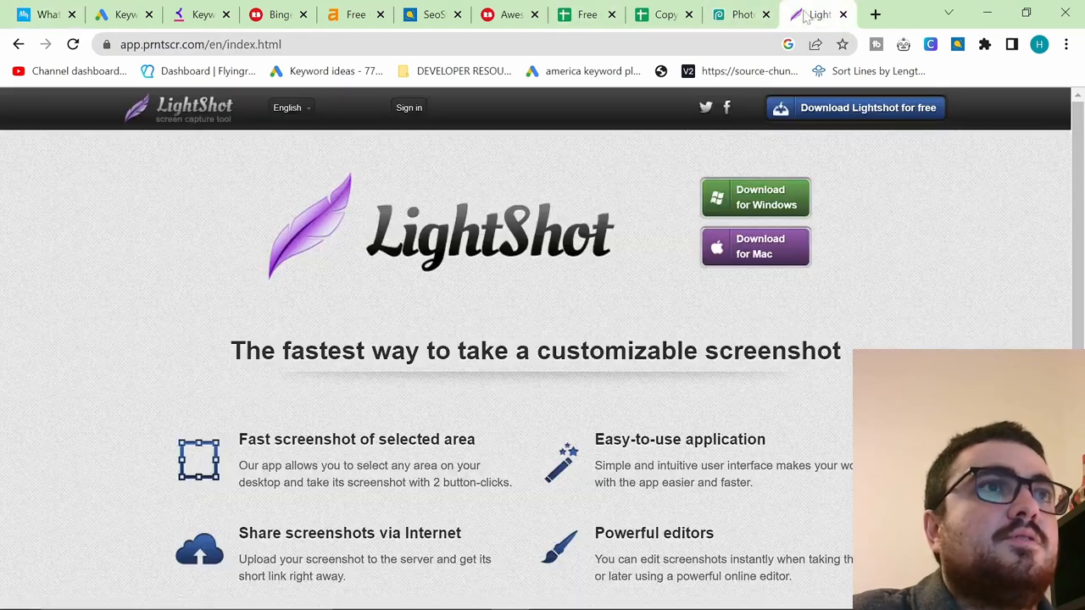
# - Search 'gothic bt' fonts and try Dela Gothic One on the heading
pyautogui.click(738, 14)
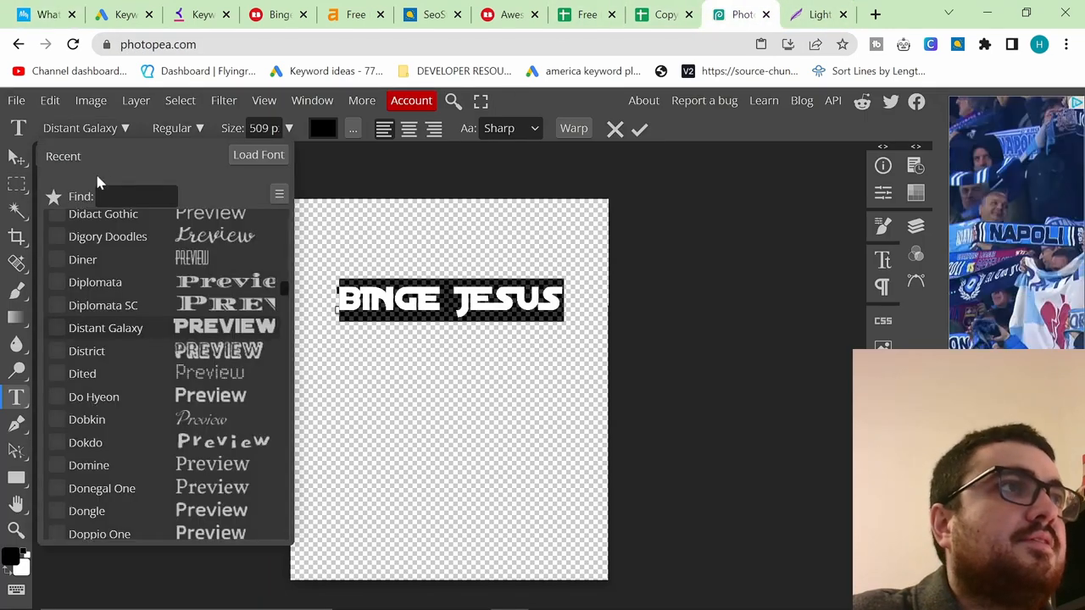
pyautogui.write('gothic bt')
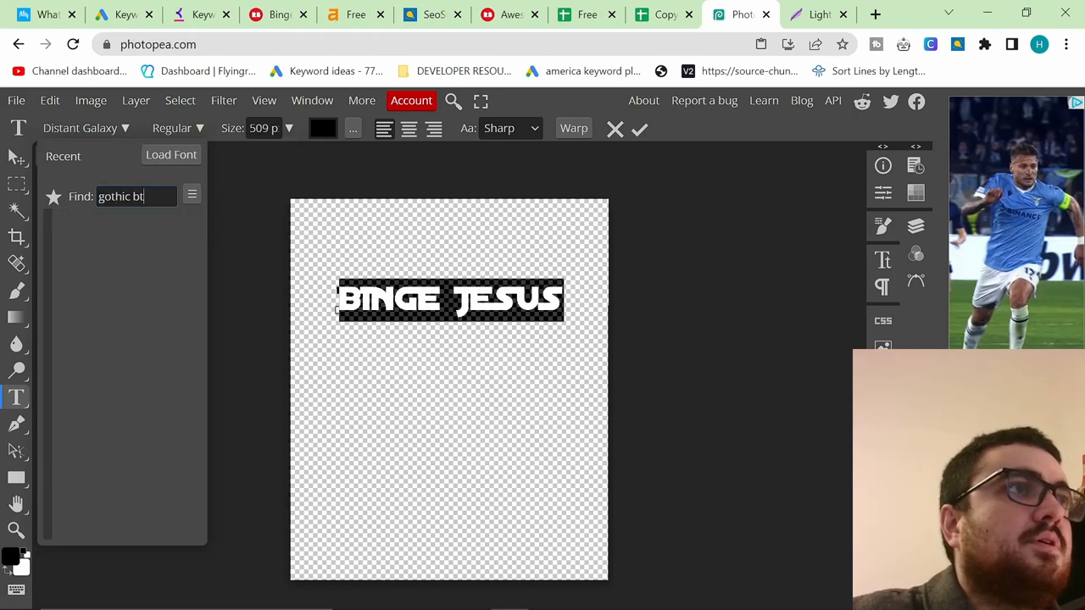
pyautogui.write('got')
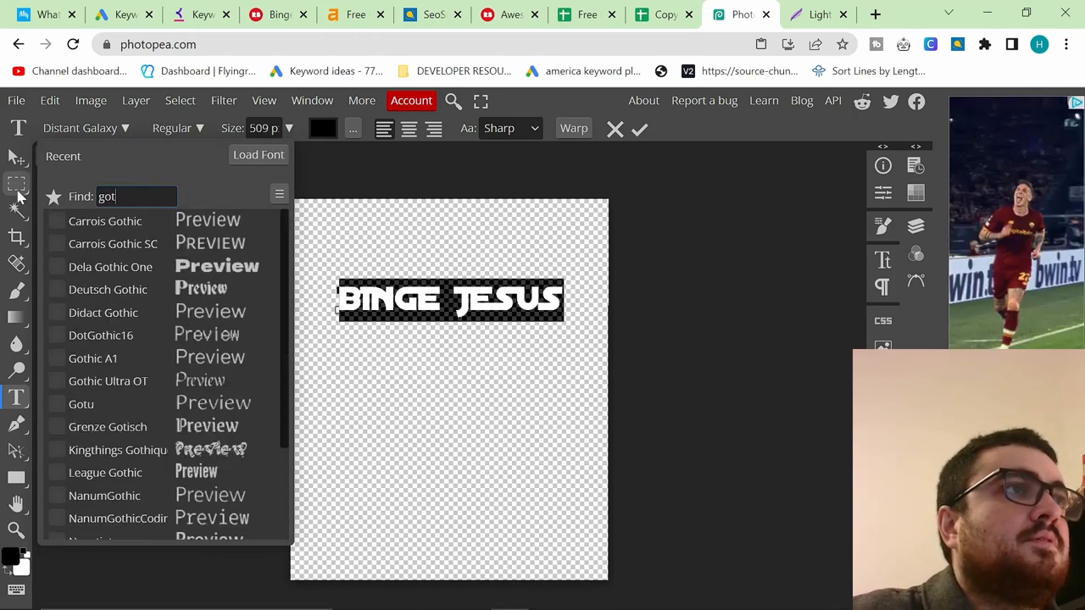
pyautogui.click(110, 266)
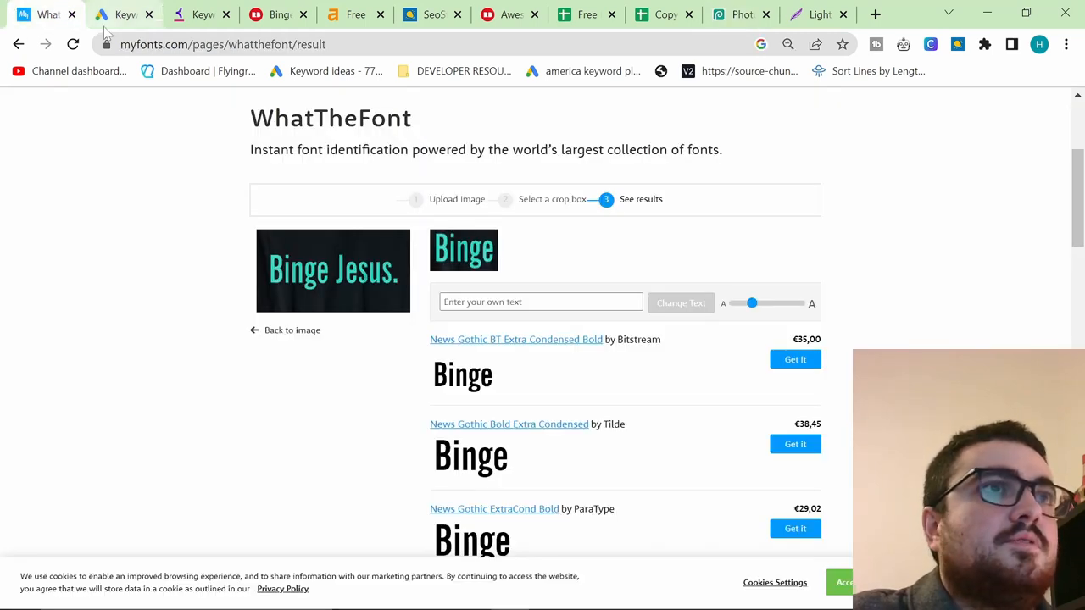
pyautogui.scroll(-3)
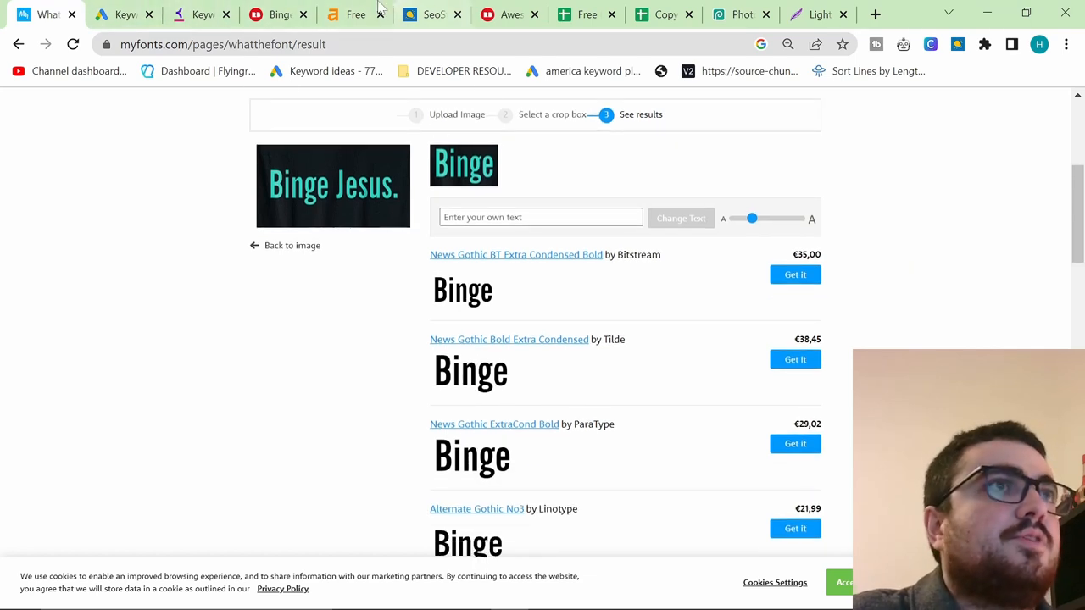
# - Search the font list for 'gothic' again to settle on Darker Grotesque
pyautogui.click(737, 14)
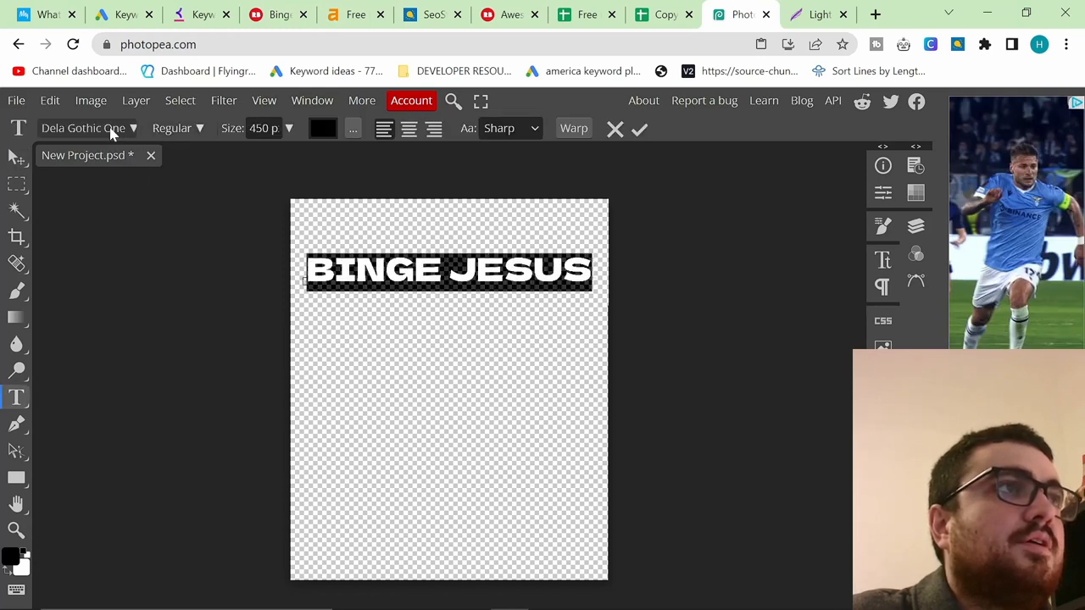
pyautogui.click(82, 128)
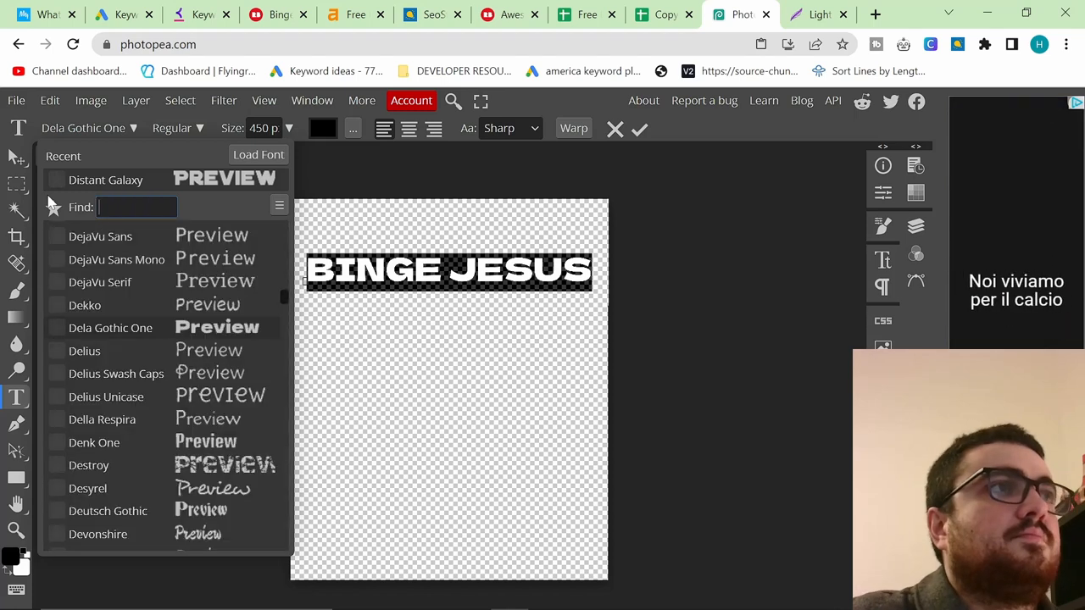
pyautogui.write('gothic')
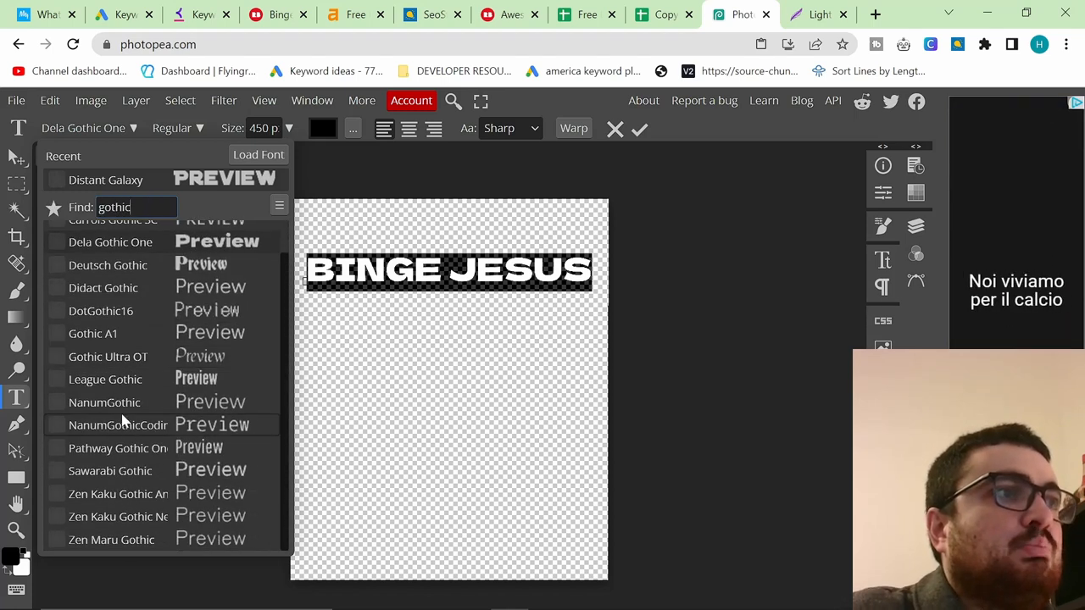
pyautogui.scroll(3)
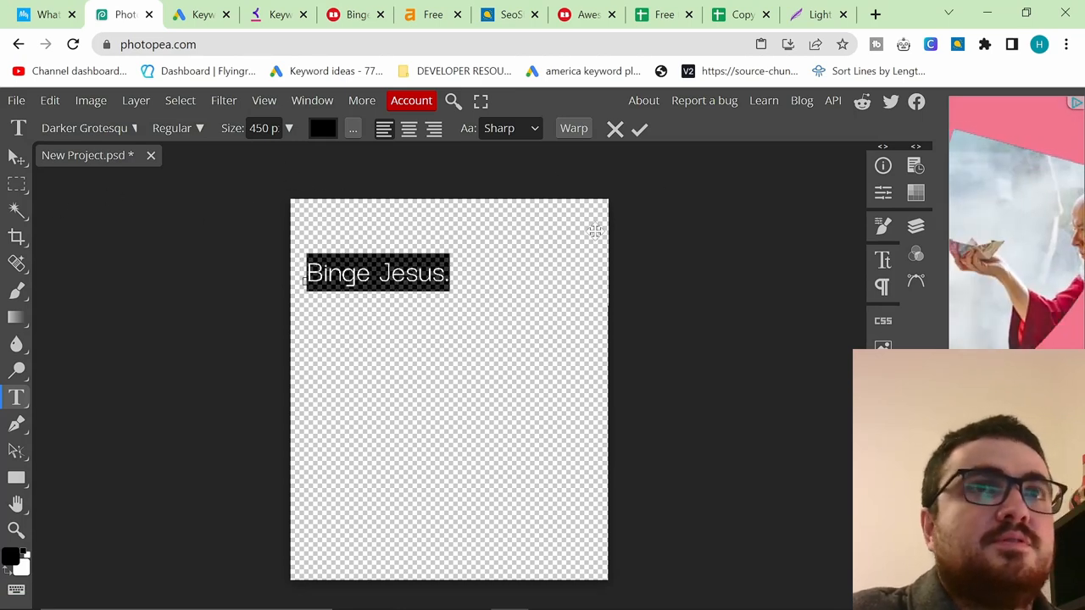
# - Set the Binge Jesus. heading's font style to ExtraBold, leaving its colour unchanged
pyautogui.click(509, 128)
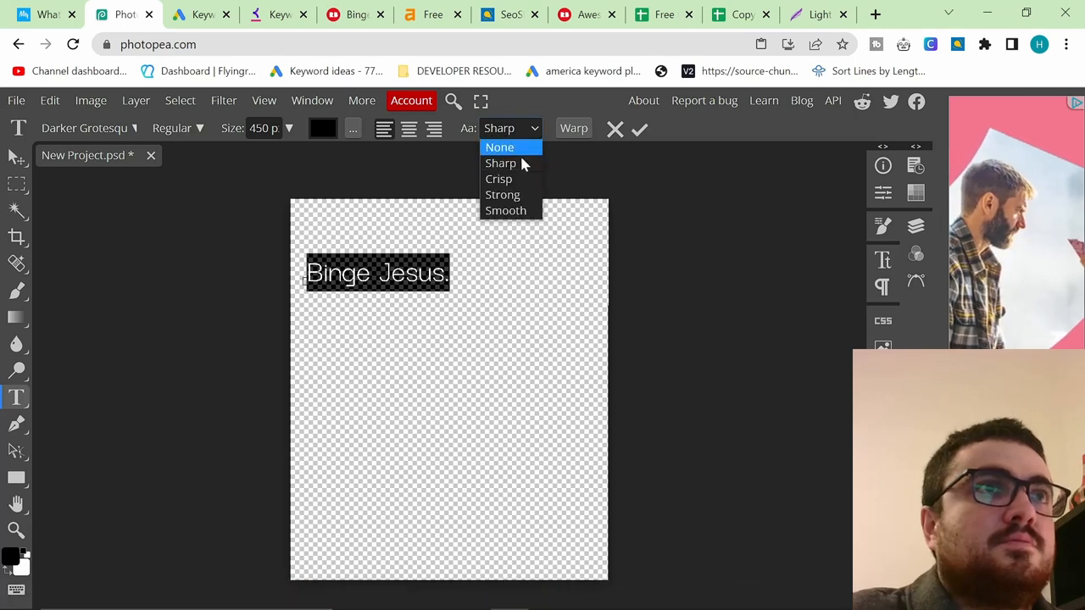
pyautogui.click(323, 128)
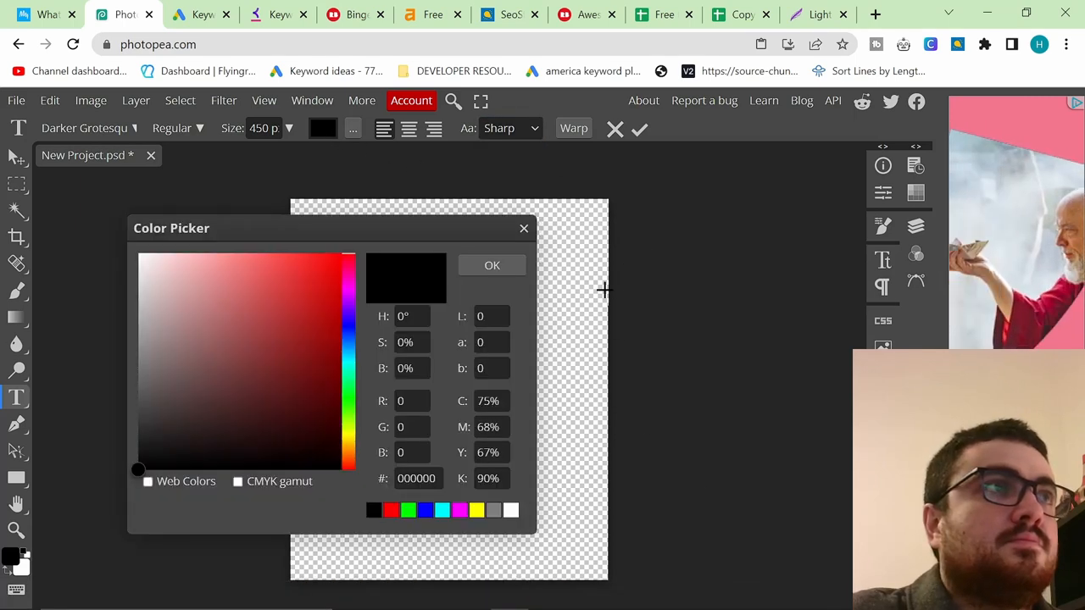
pyautogui.click(178, 128)
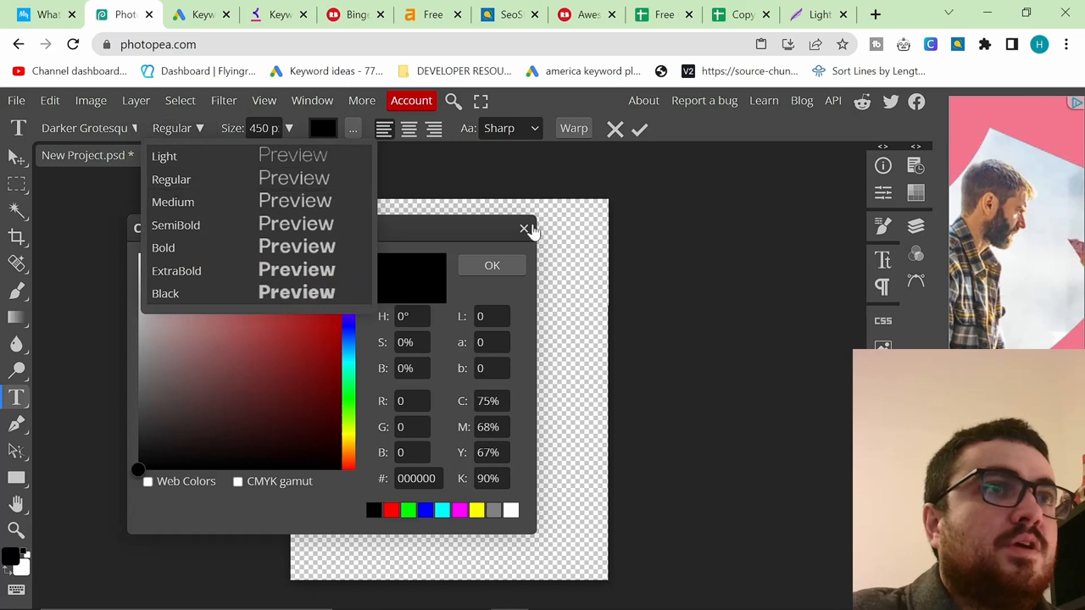
pyautogui.click(525, 230)
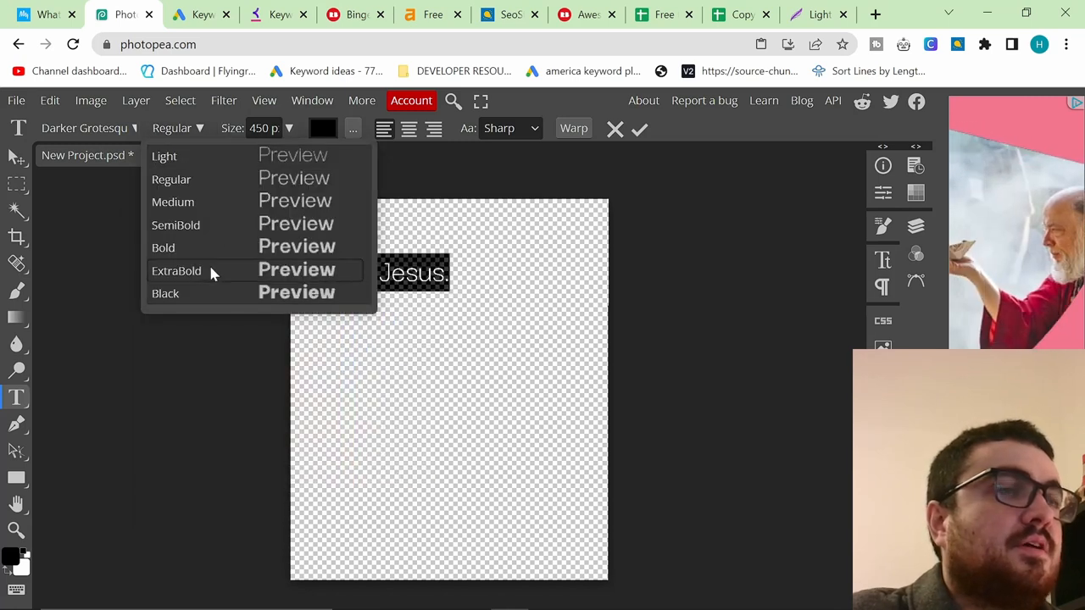
pyautogui.click(176, 270)
pyautogui.write('color p')
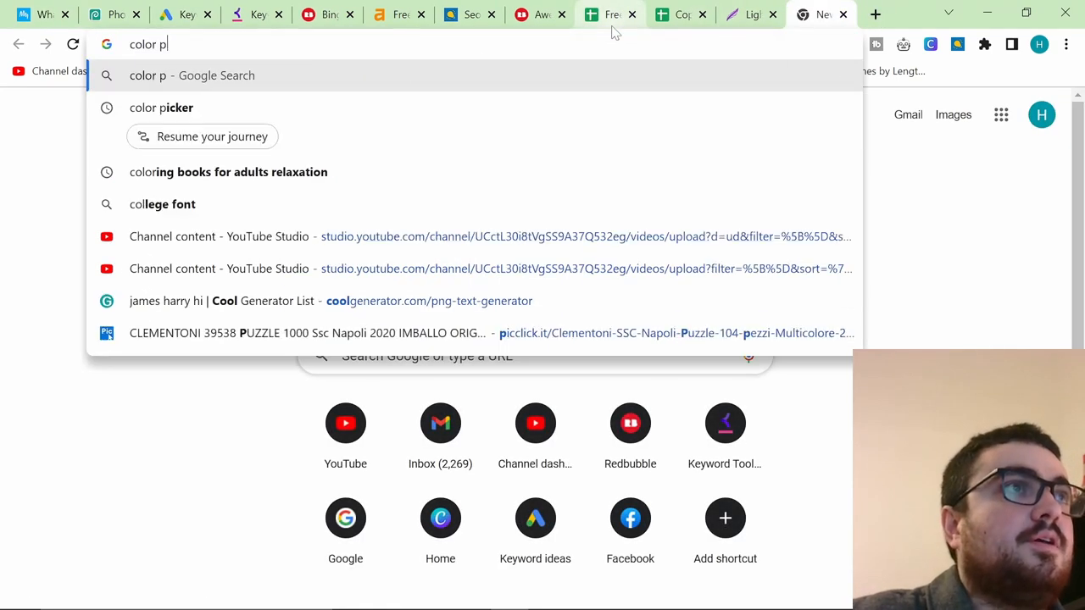
# - Upload the Binge Jesus. screenshot to imagecolorpicker.com to read teal #30d1be
pyautogui.click(161, 107)
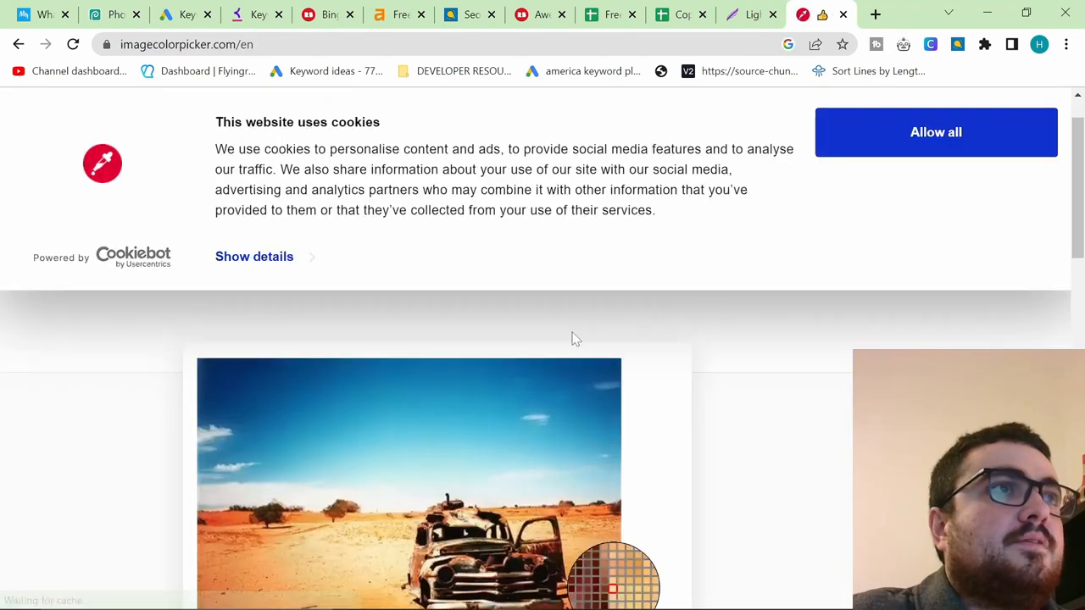
pyautogui.scroll(-3)
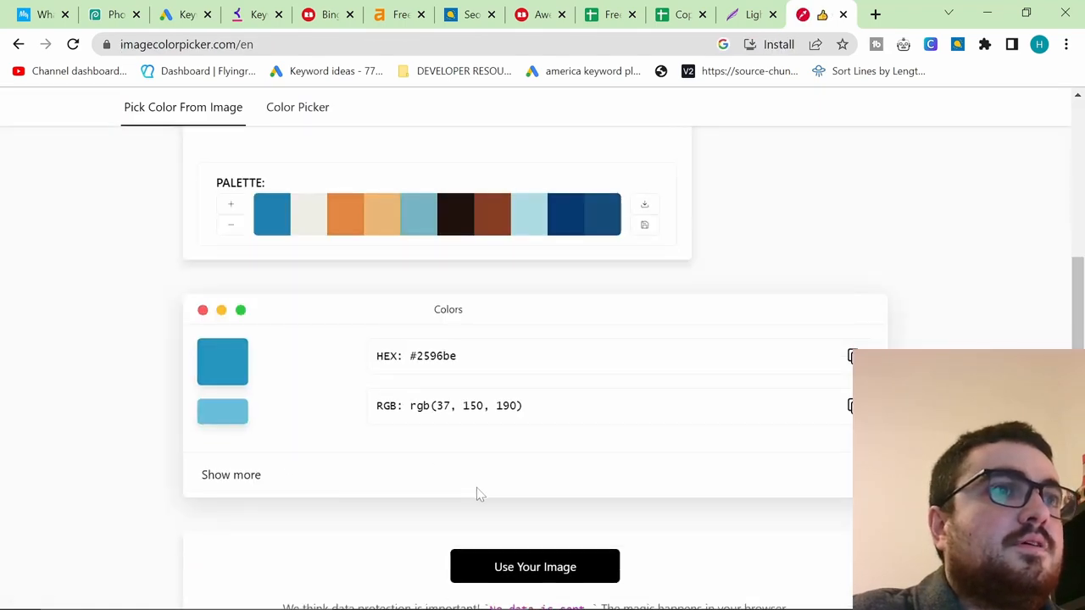
pyautogui.scroll(-3)
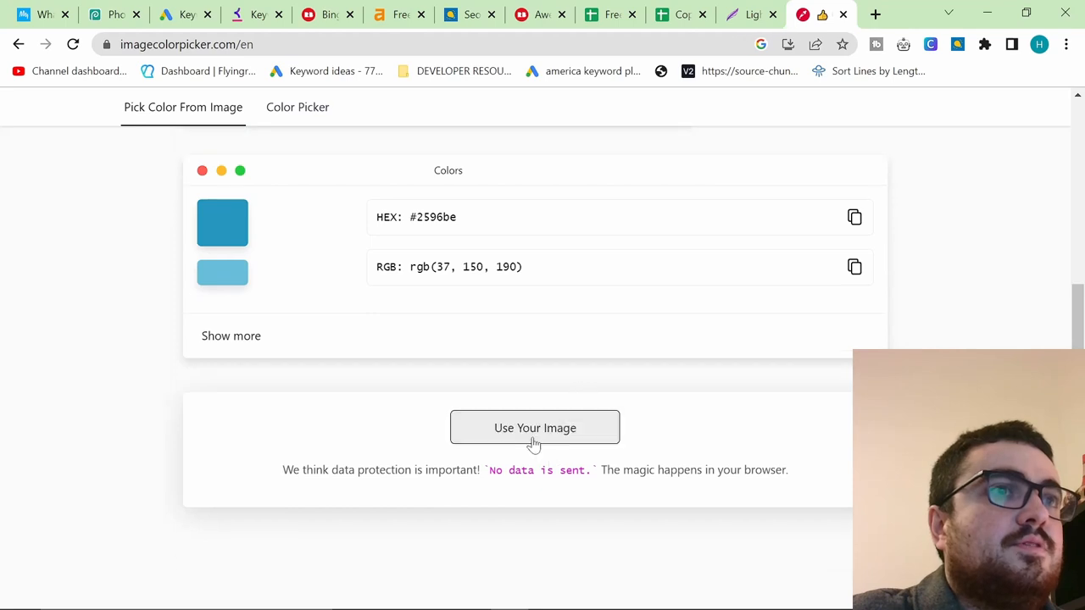
pyautogui.click(535, 427)
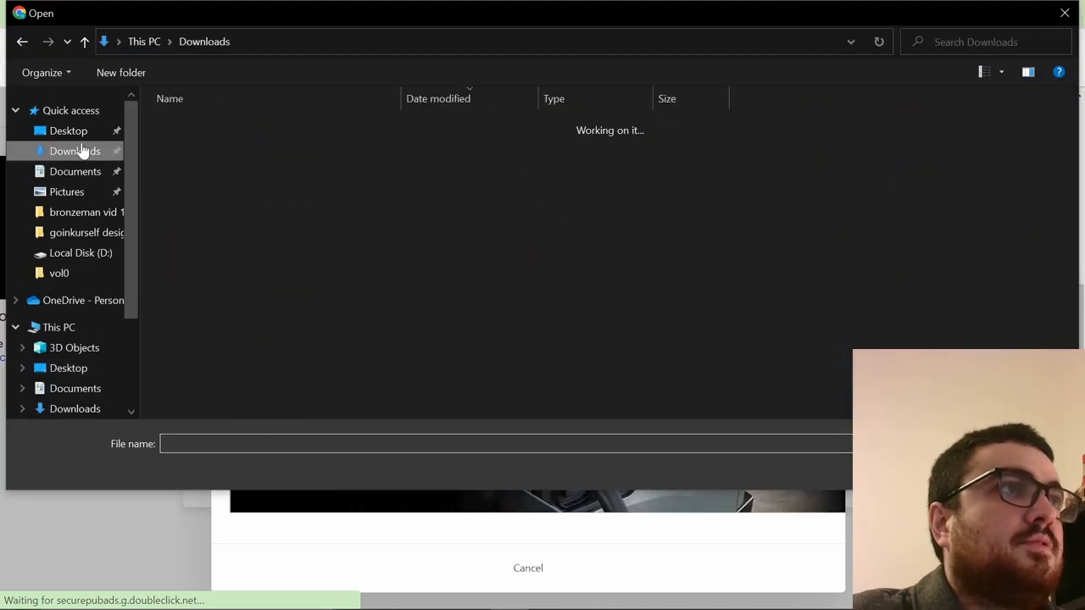
pyautogui.click(68, 130)
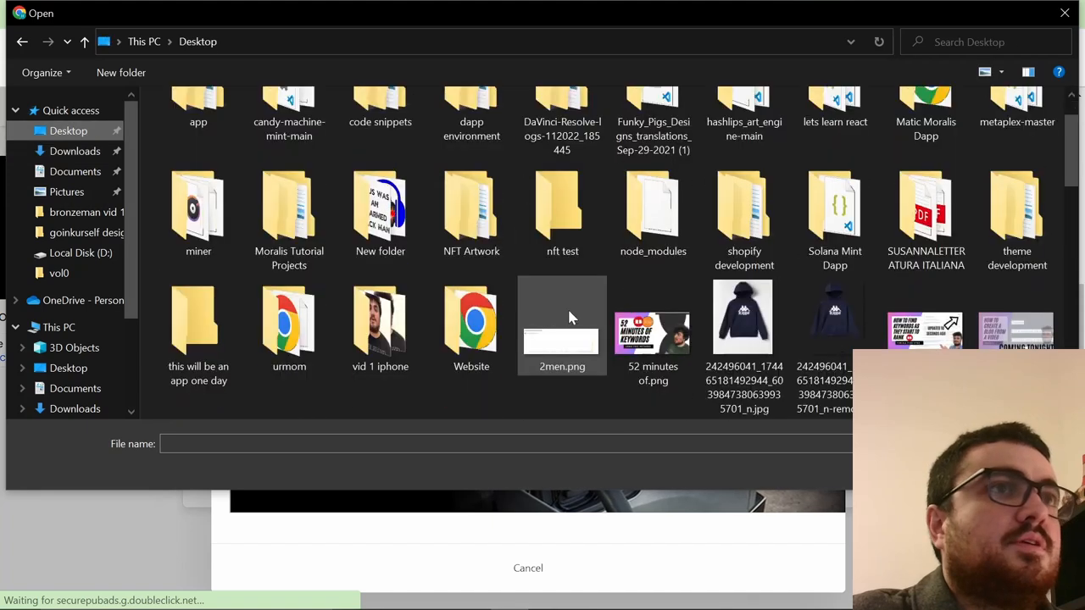
pyautogui.scroll(-3)
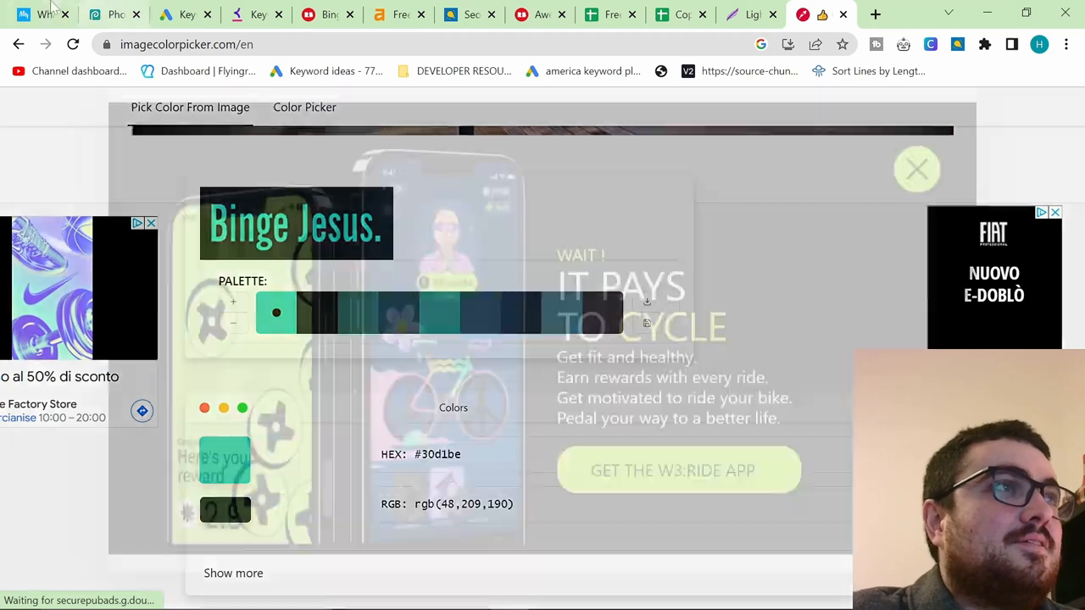
pyautogui.click(917, 168)
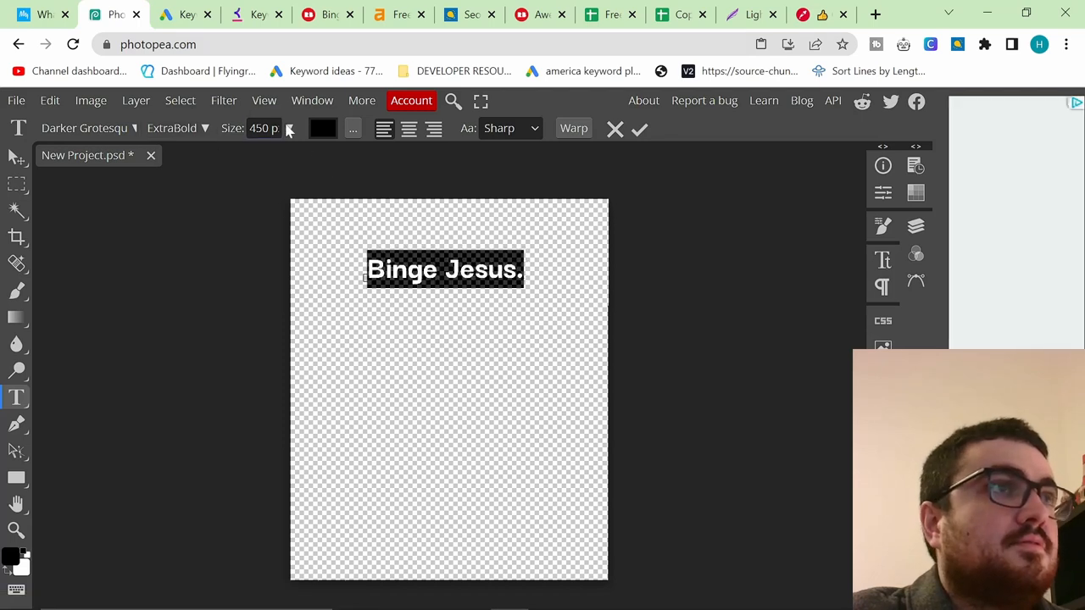
# - Colour the Binge Jesus. text teal #30d1be and set the font size to 500
pyautogui.click(322, 128)
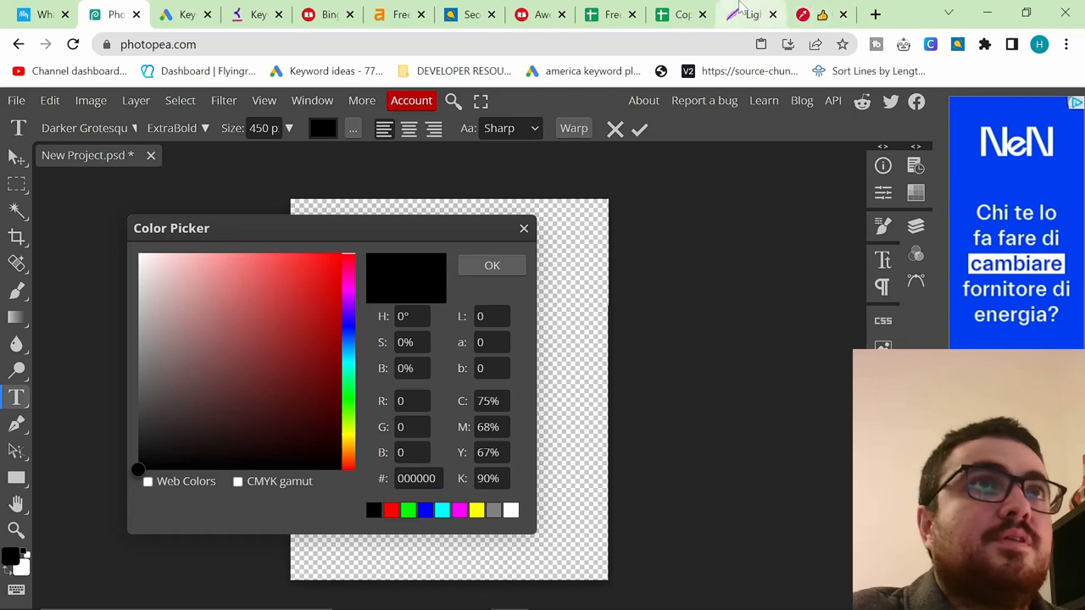
pyautogui.click(751, 14)
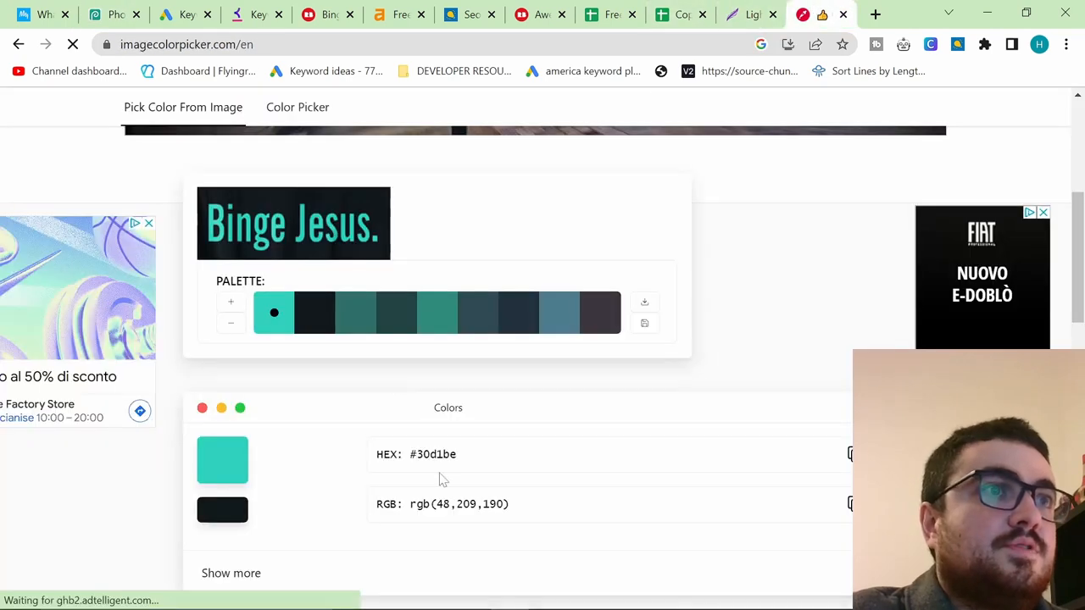
pyautogui.click(110, 14)
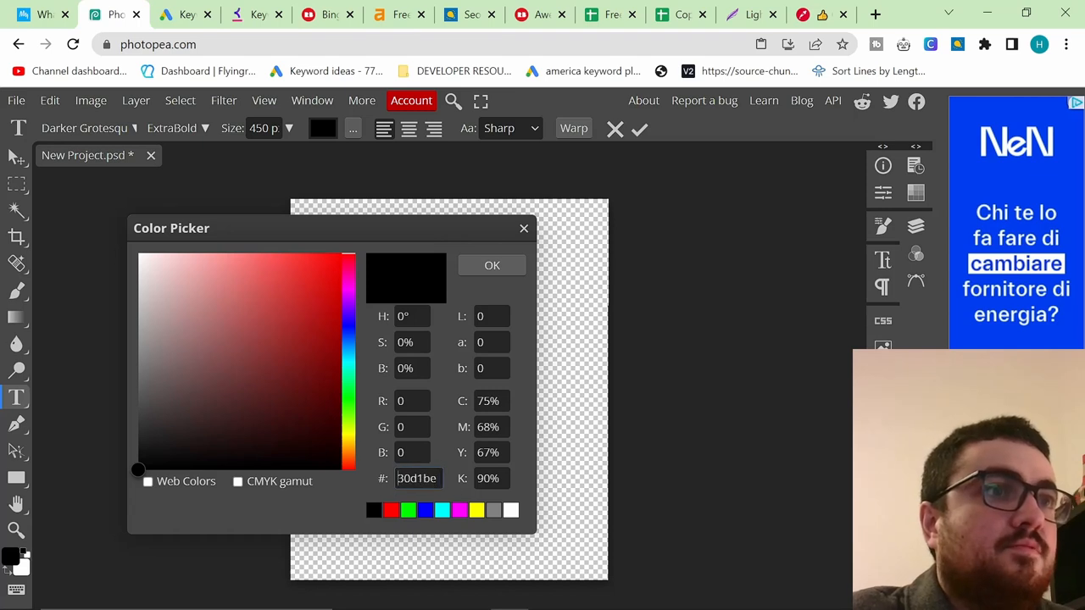
pyautogui.click(295, 291)
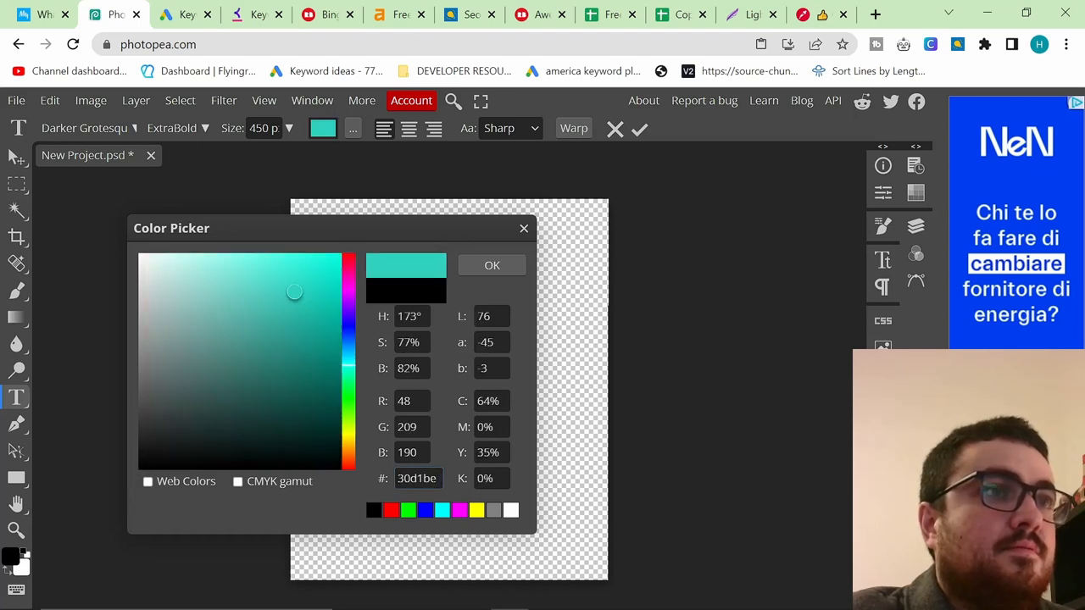
pyautogui.click(492, 264)
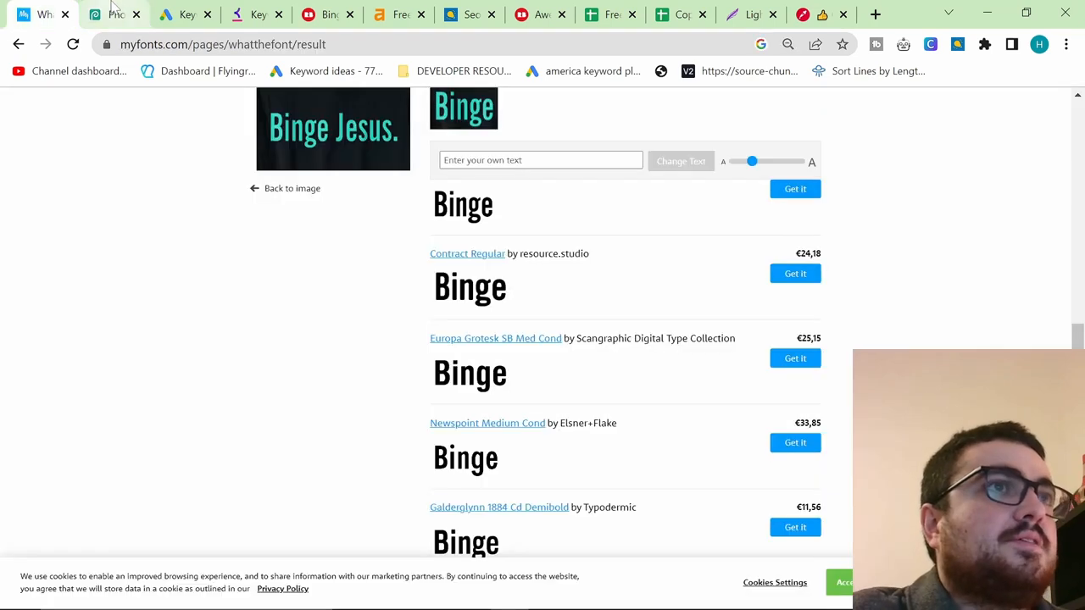
pyautogui.click(114, 14)
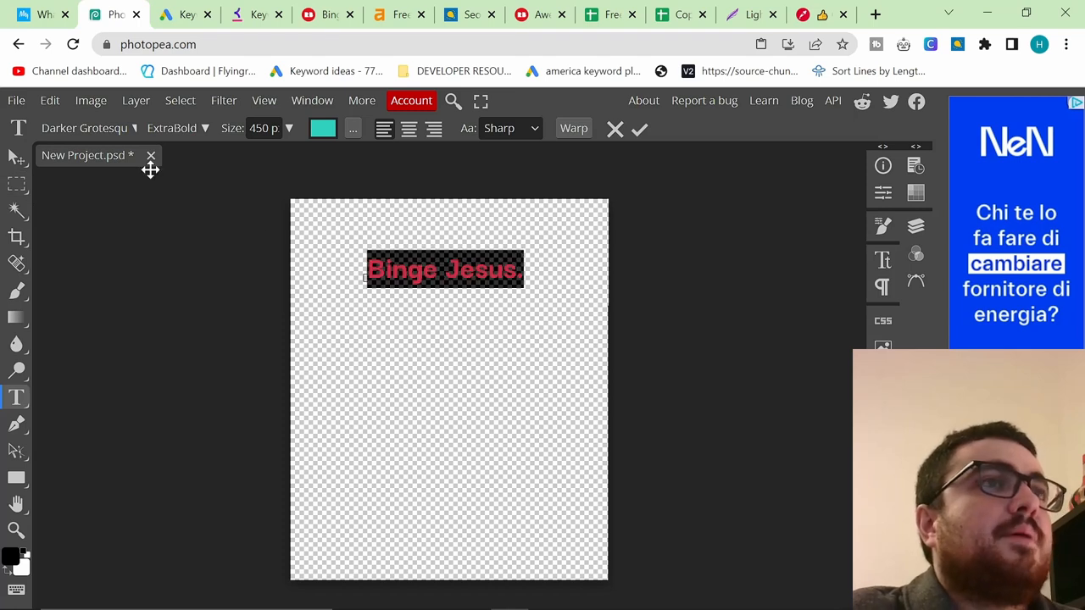
pyautogui.tripleClick(260, 128)
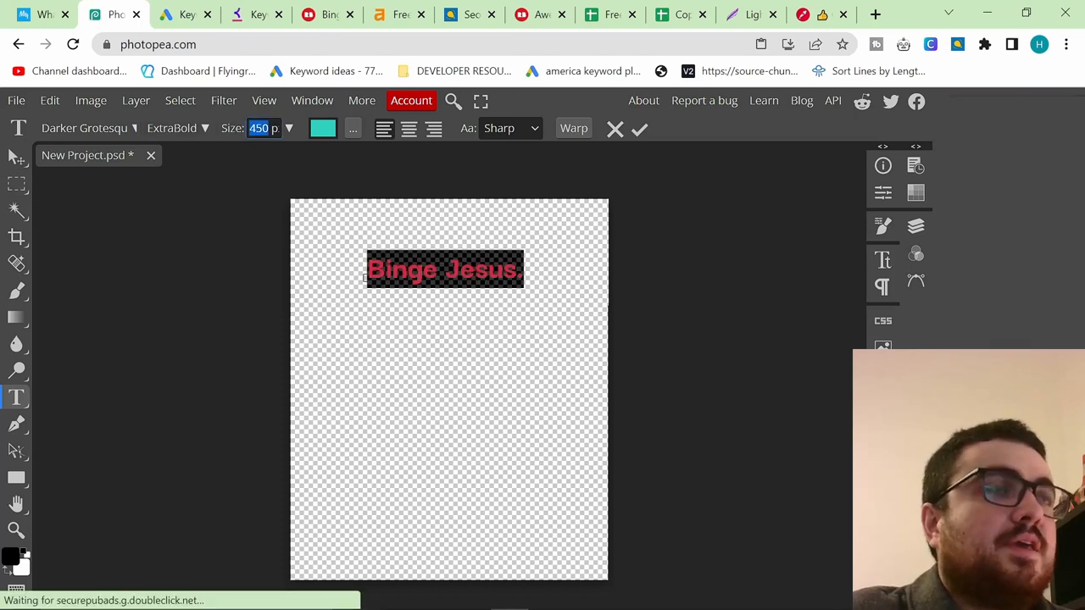
pyautogui.write('500')
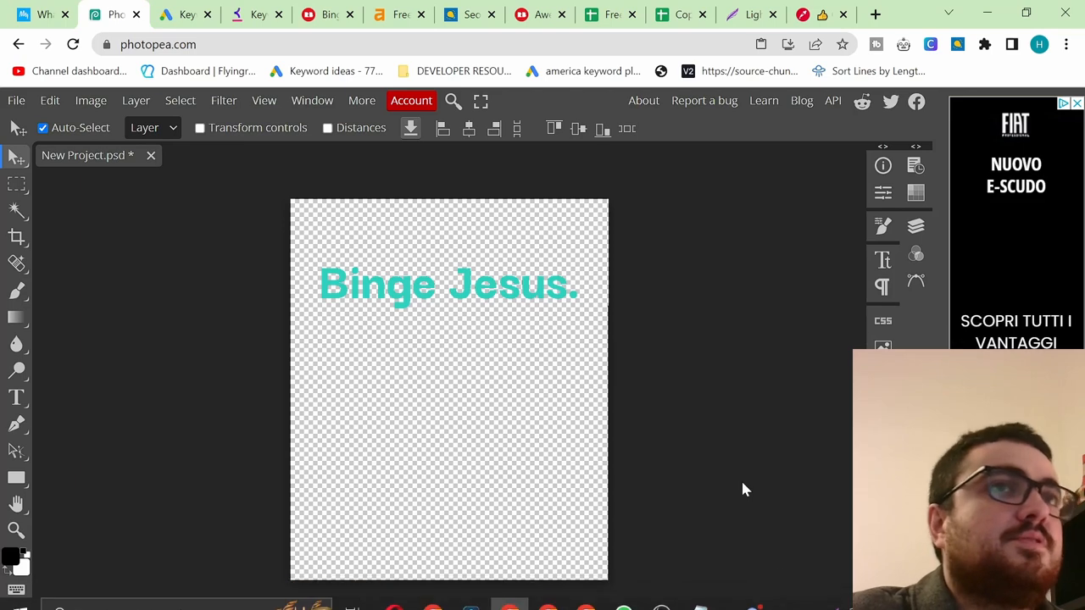
# - Export the teal Binge Jesus. design as PNG, saving New Project.png
pyautogui.press('alt+tab')
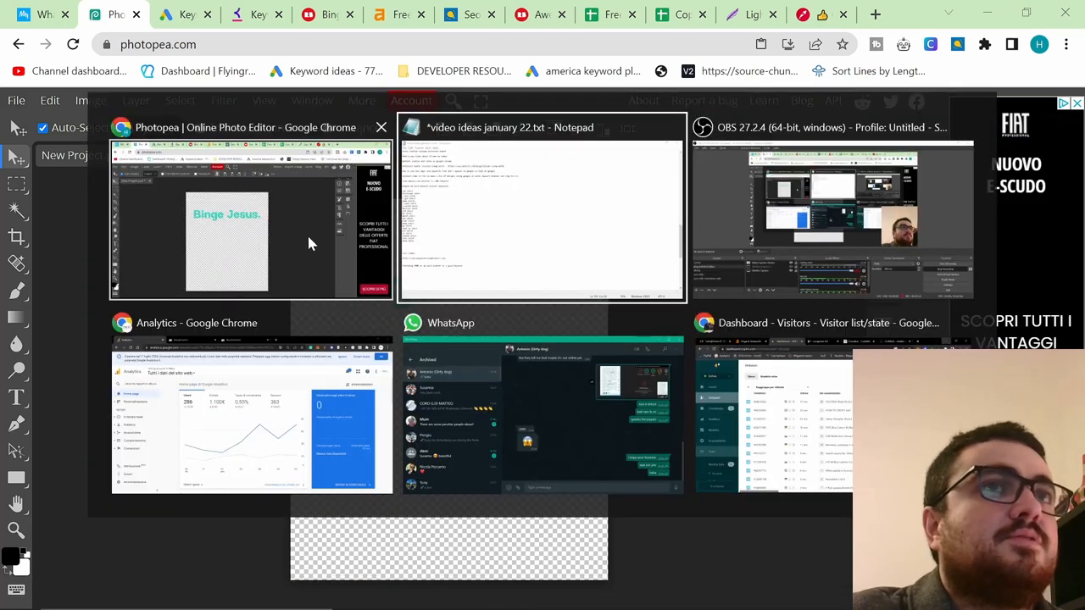
pyautogui.click(246, 212)
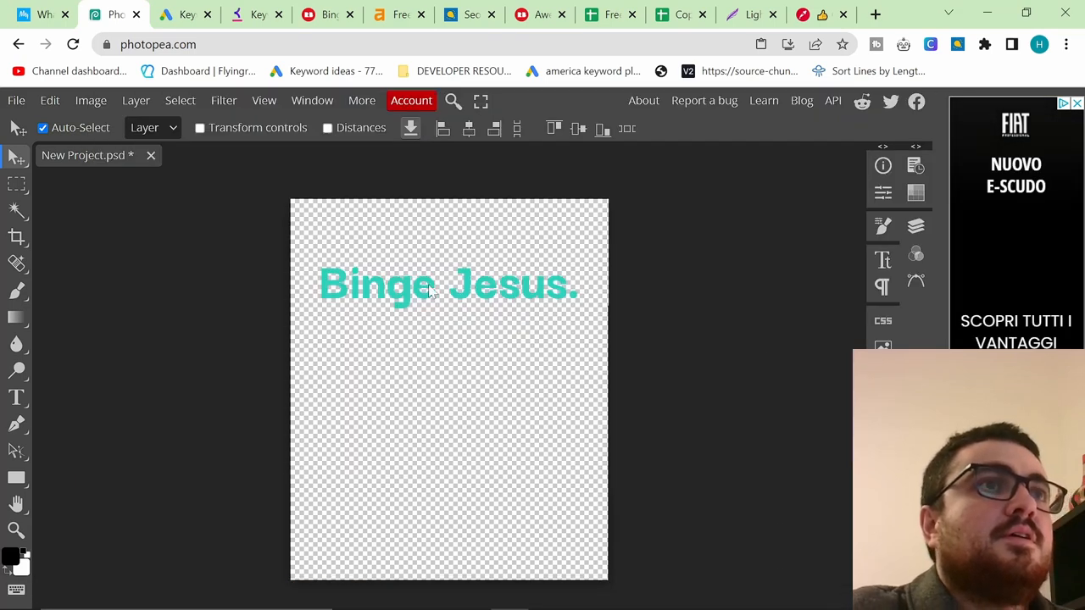
pyautogui.click(15, 100)
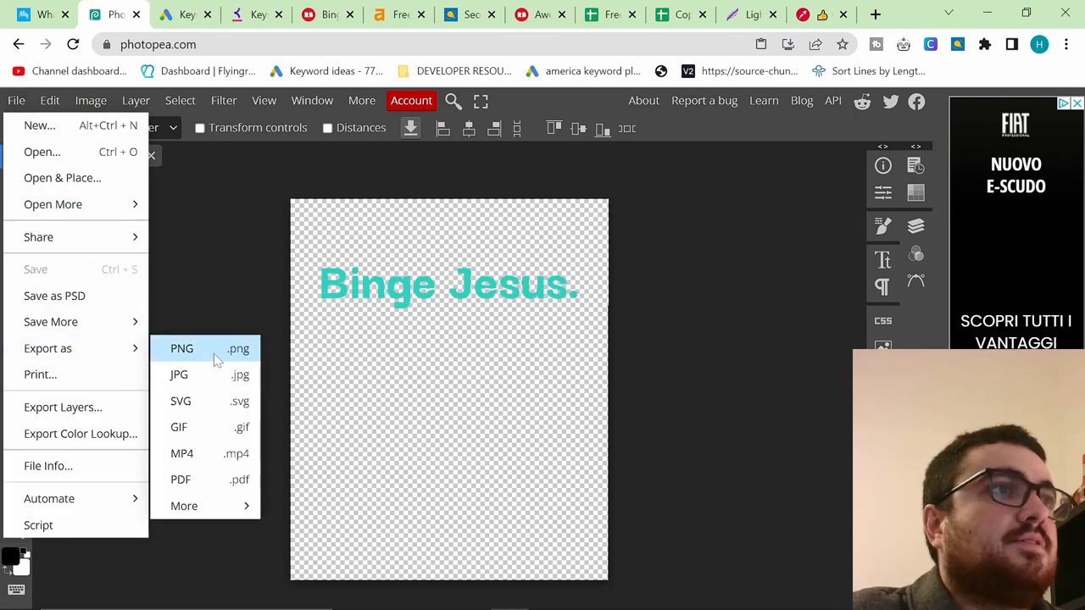
pyautogui.click(181, 348)
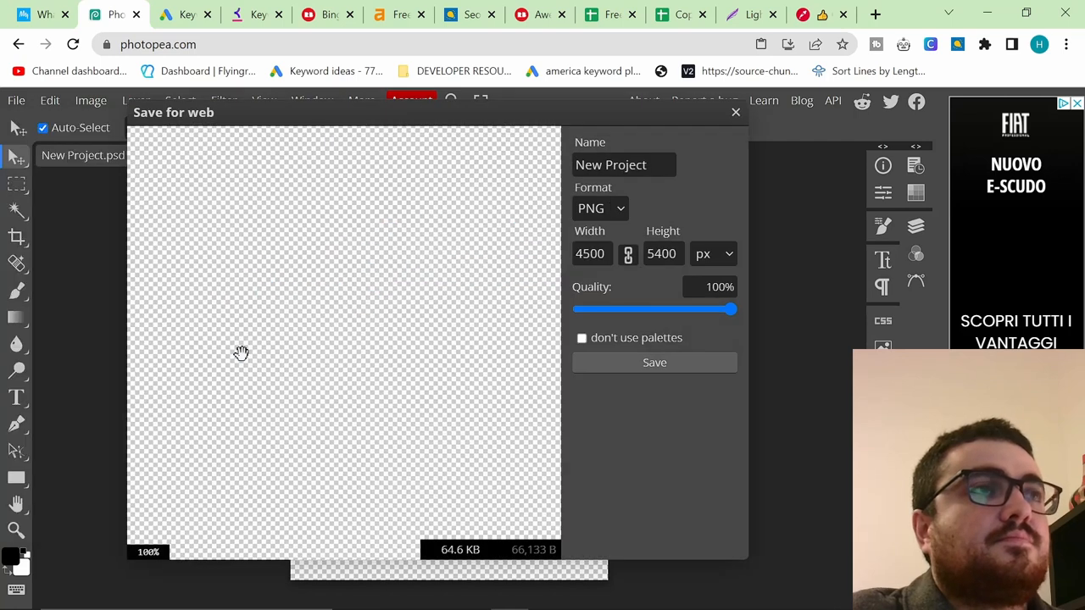
pyautogui.click(735, 111)
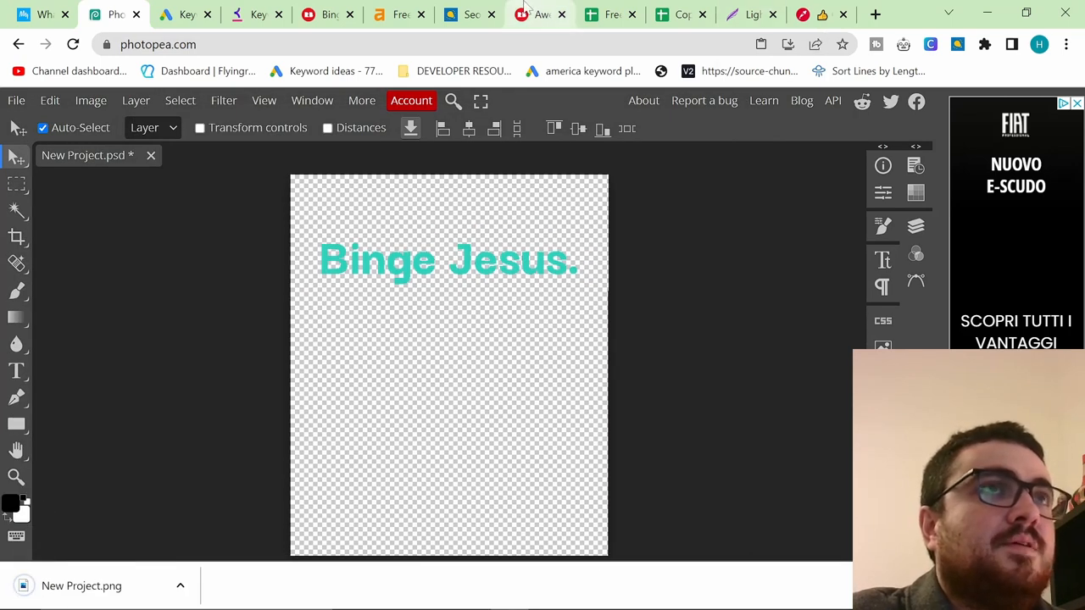
# - Switch to the Redbubble tab and open Add new work from the account dropdown
pyautogui.click(539, 15)
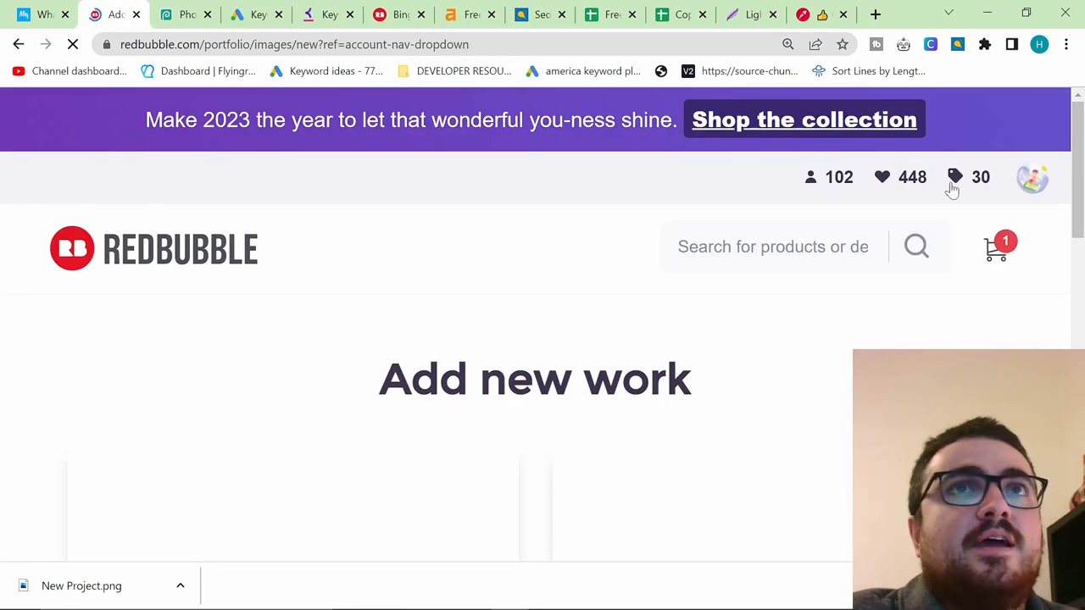
pyautogui.click(1031, 177)
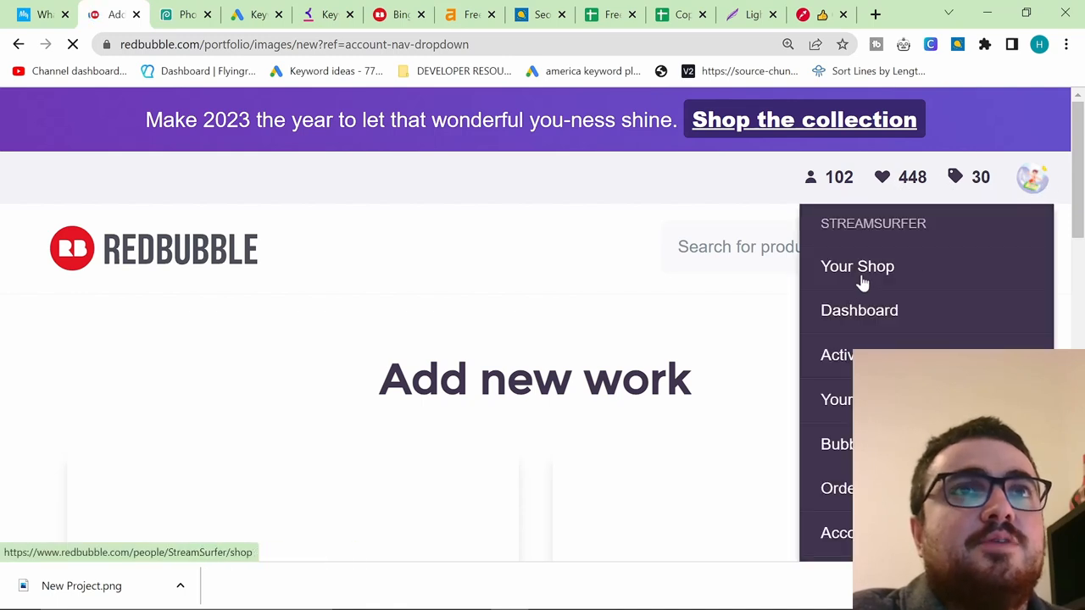
pyautogui.scroll(-3)
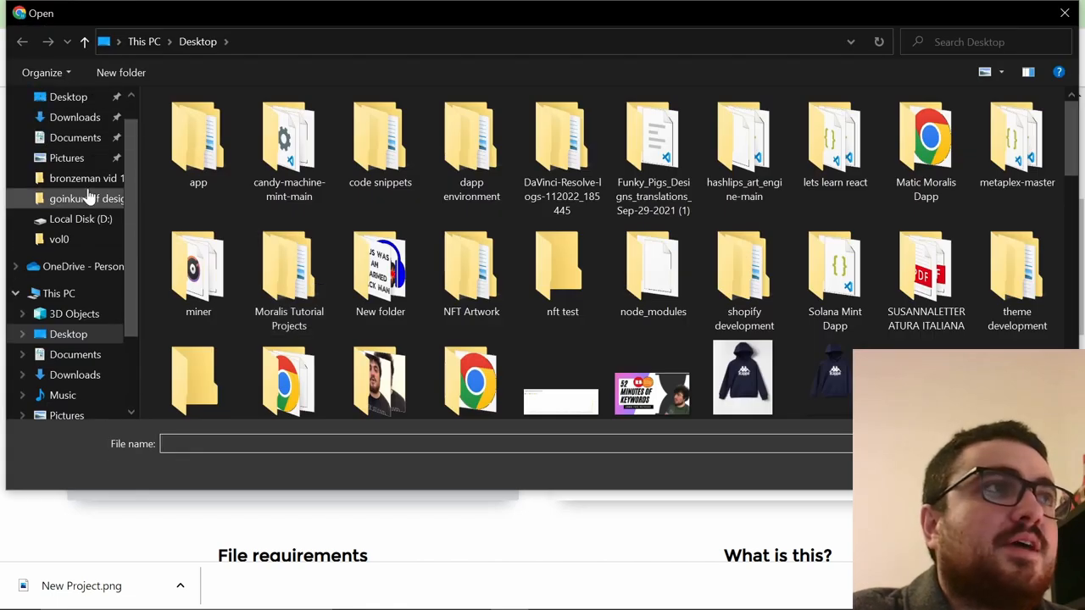
# - Upload New Project.png from the design folder, then switch to the WhatTheFont page
pyautogui.click(74, 117)
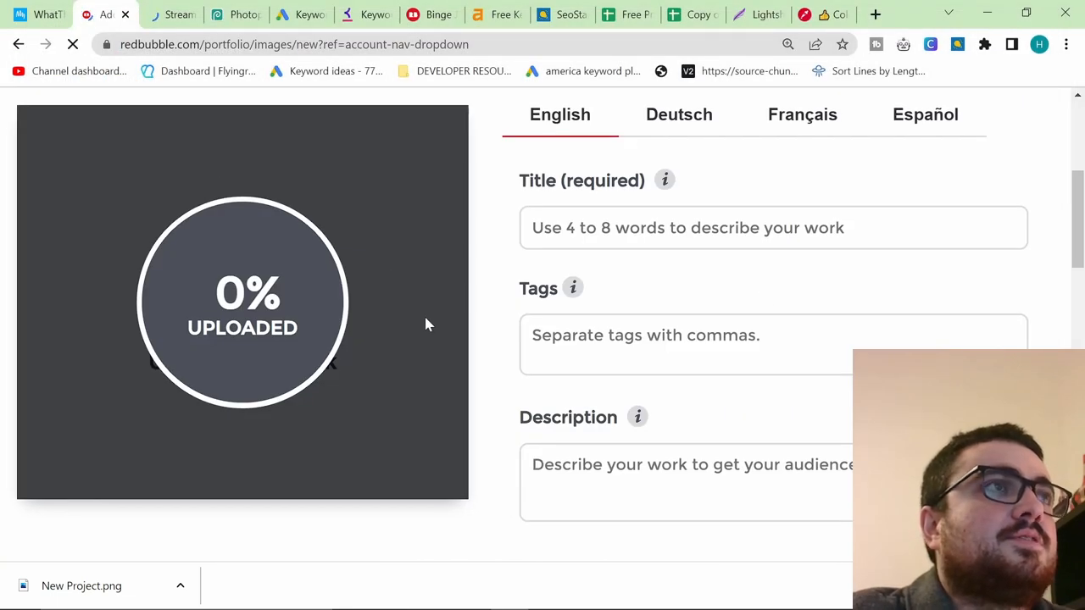
pyautogui.click(38, 14)
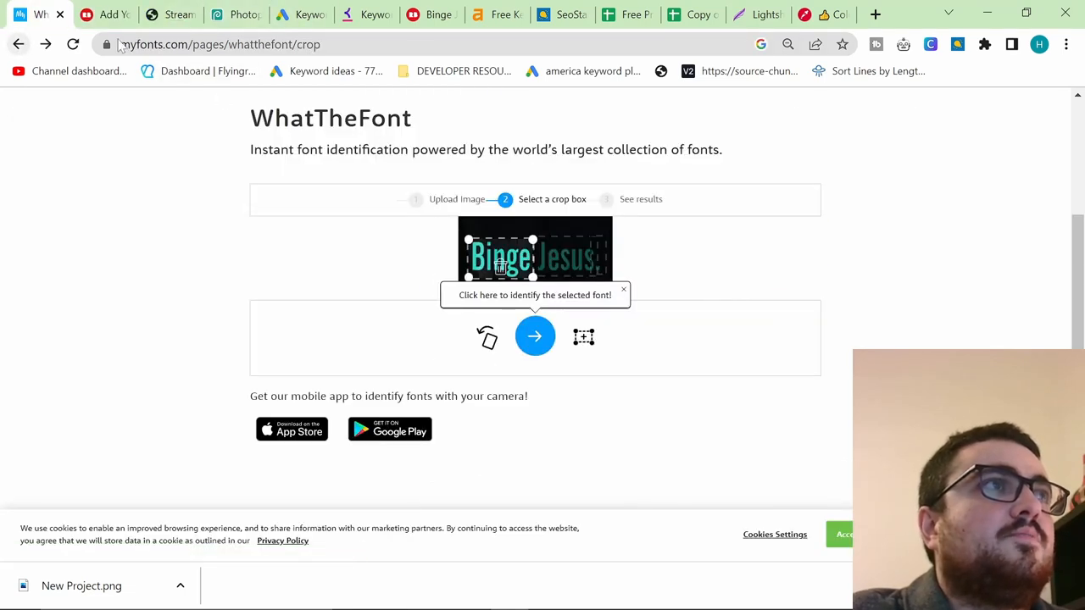
# - Search Google for Binge Jesus shirts, browse Redbubble's results, then return to Add new work
pyautogui.write('vin')
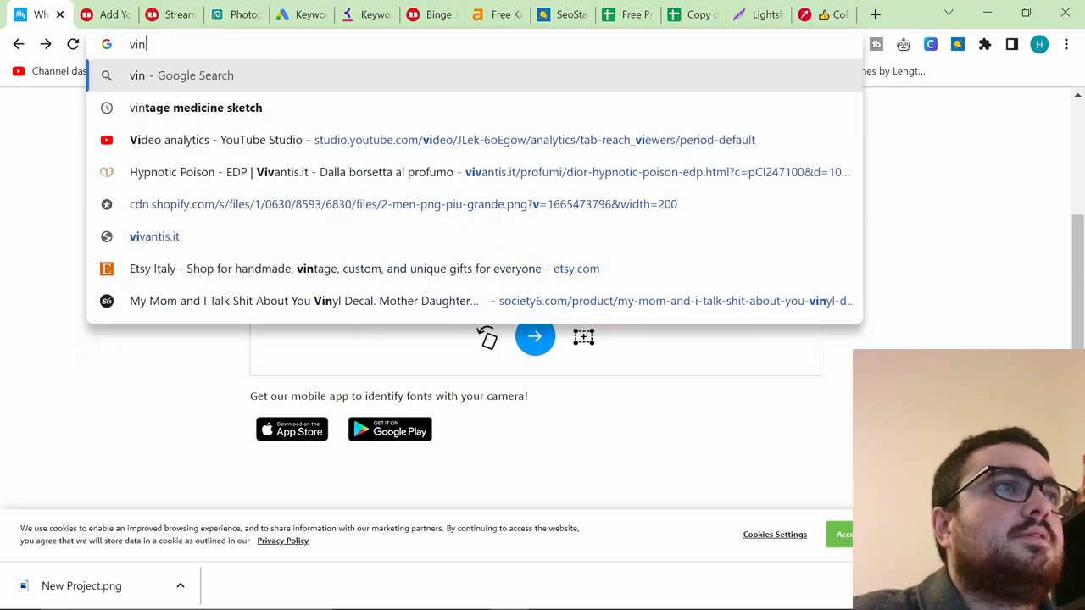
pyautogui.press('Return')
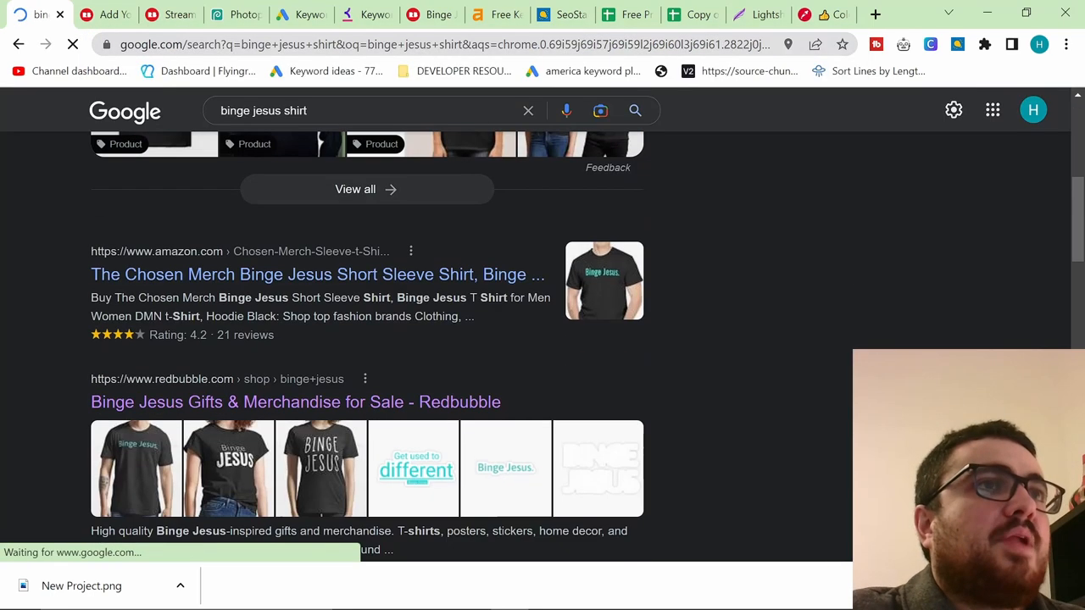
pyautogui.scroll(-3)
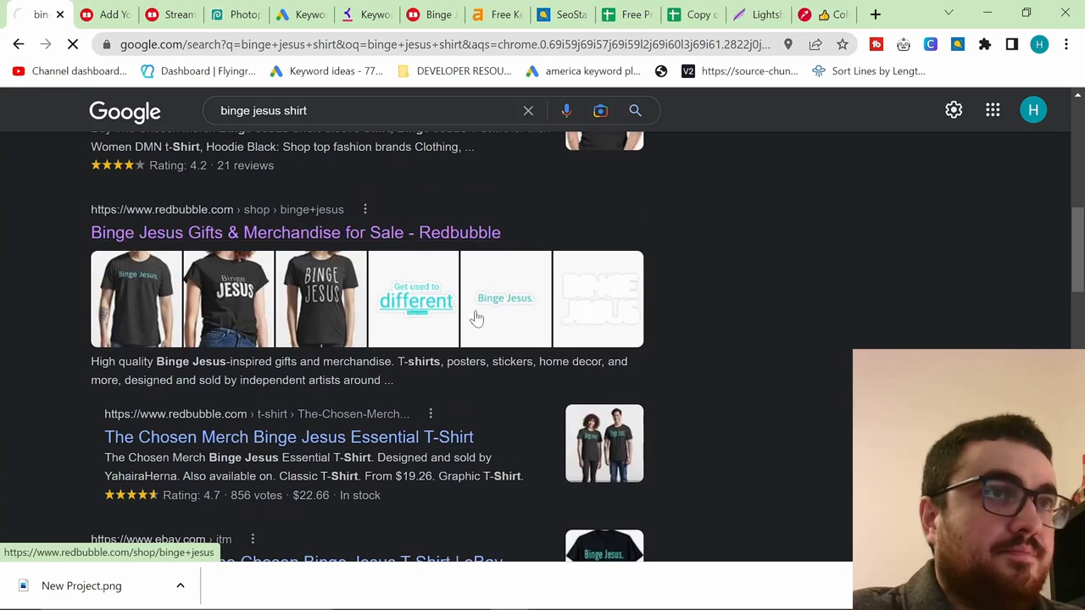
pyautogui.click(295, 232)
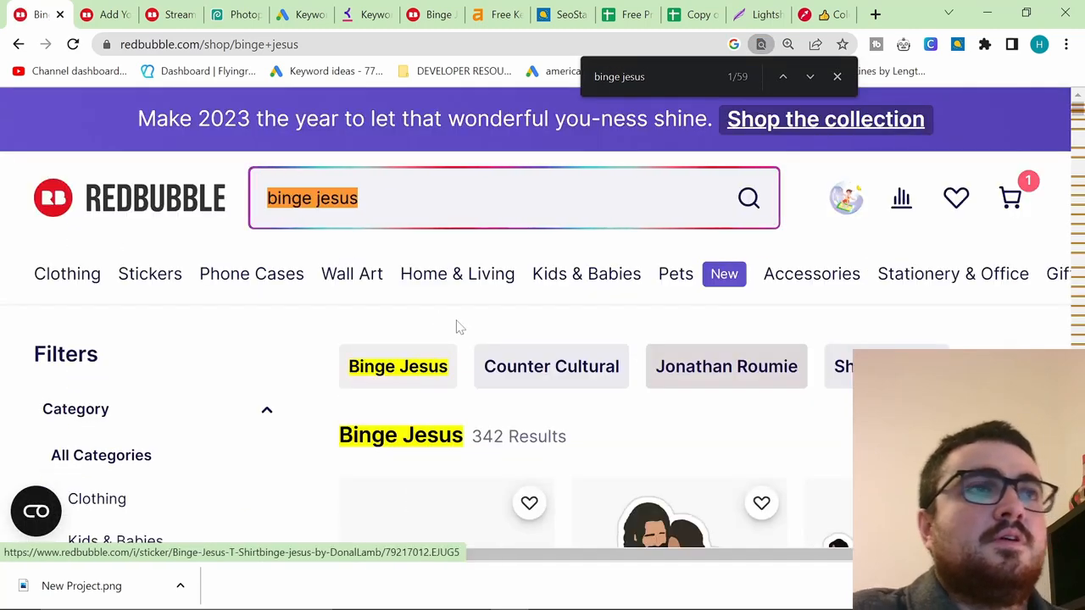
pyautogui.scroll(-3)
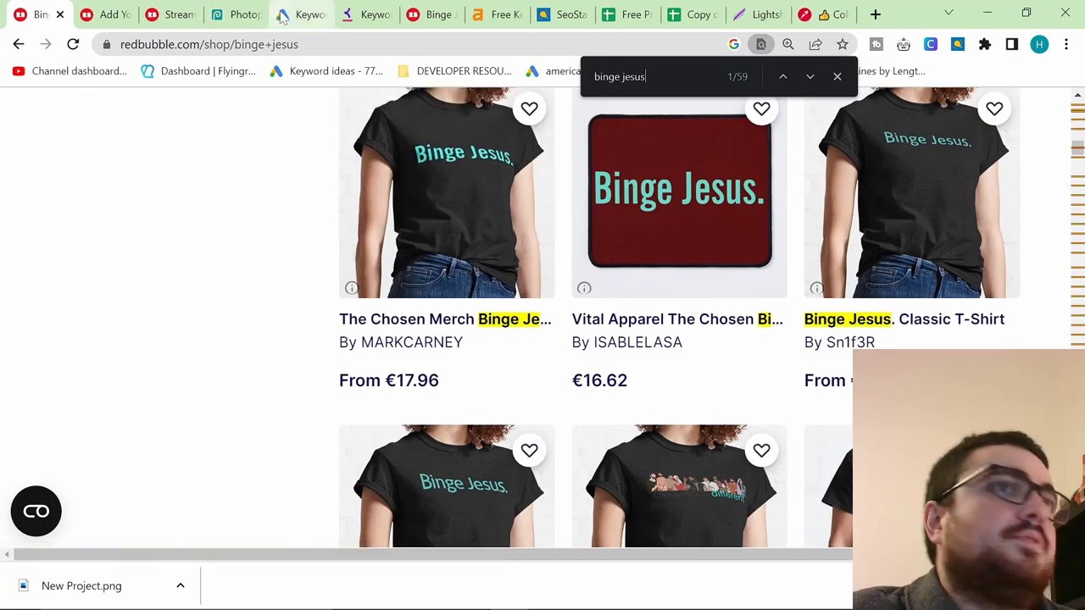
pyautogui.moveTo(301, 15)
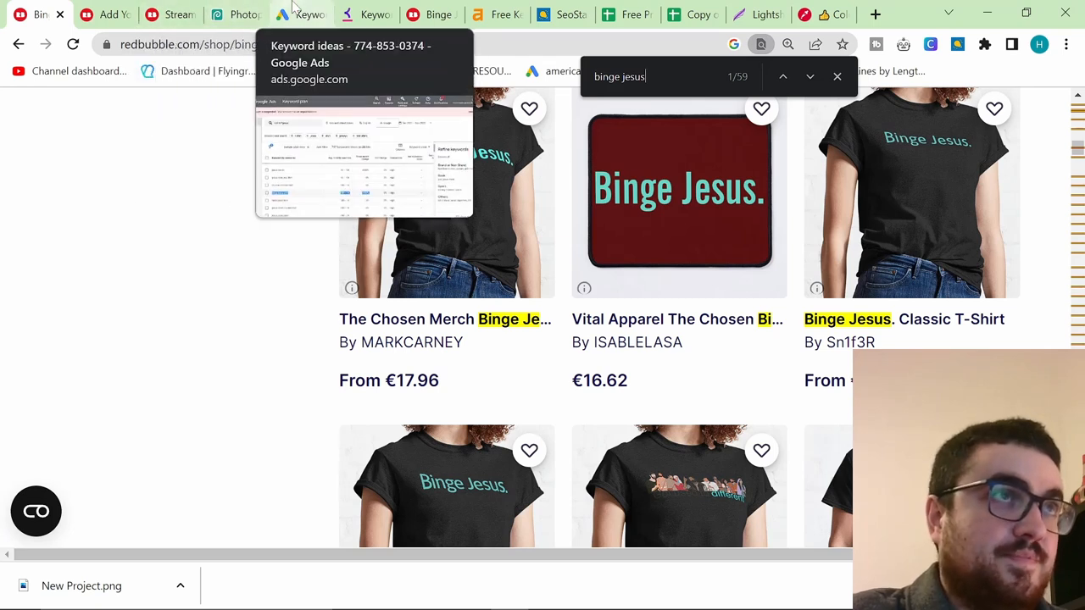
pyautogui.click(172, 15)
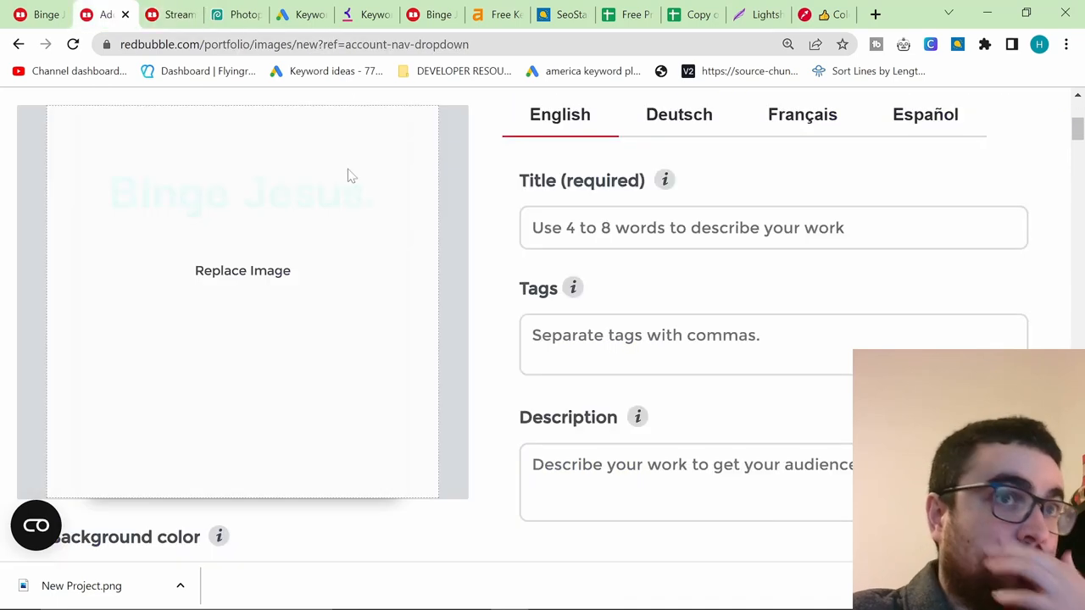
# - Set the background colour to near-black #080505 and review the product previews
pyautogui.scroll(-3)
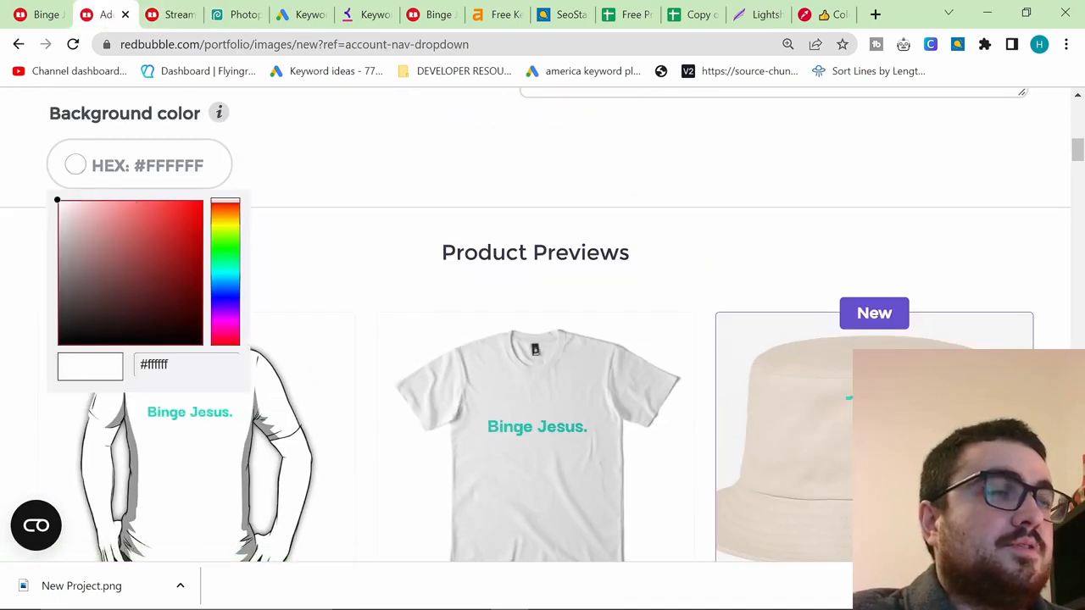
pyautogui.click(109, 339)
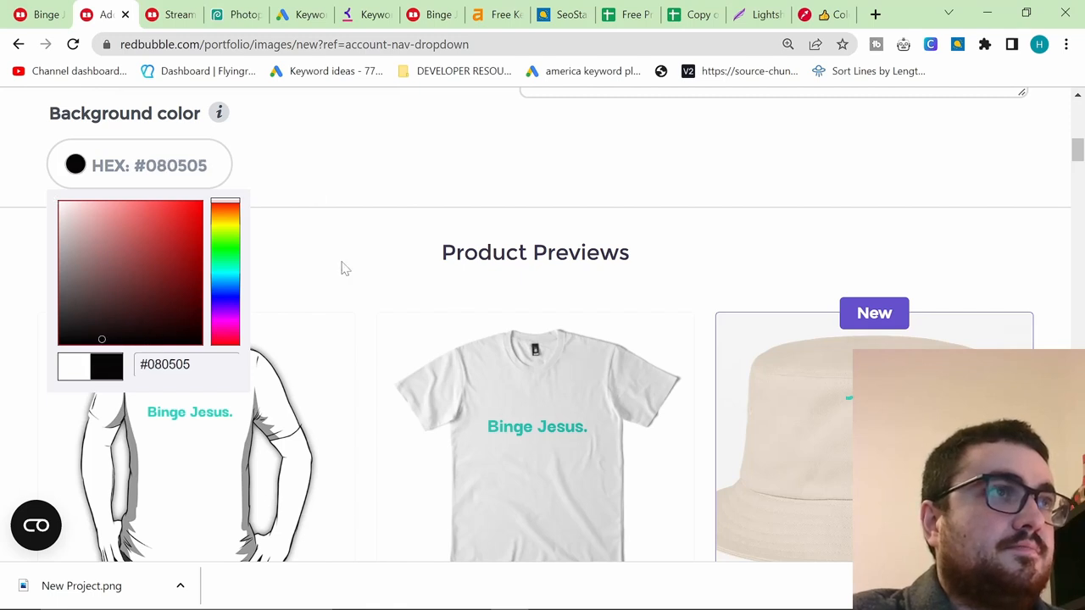
pyautogui.scroll(-3)
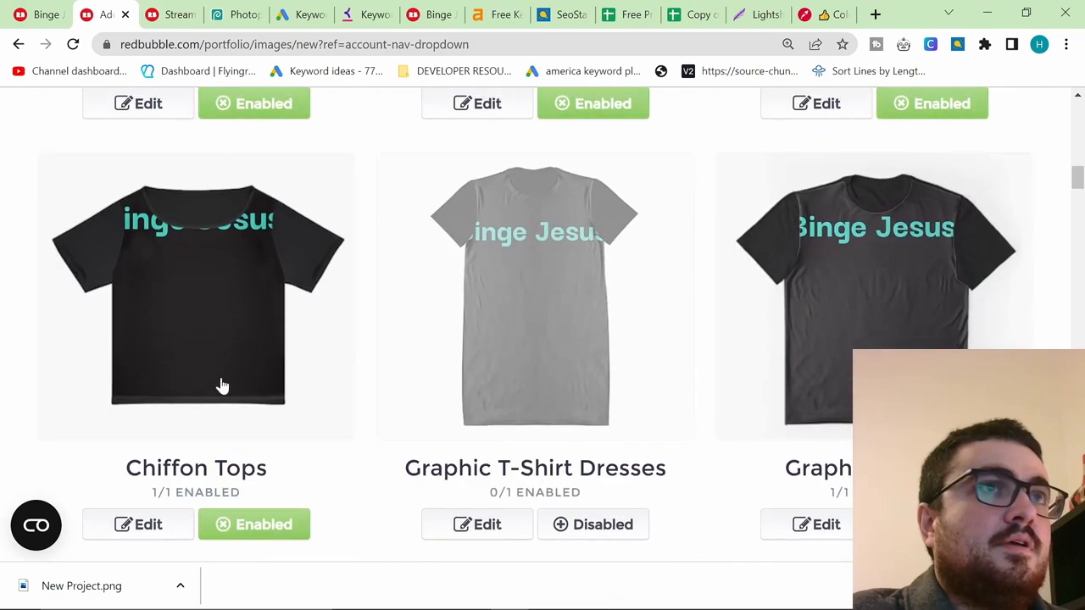
pyautogui.scroll(-3)
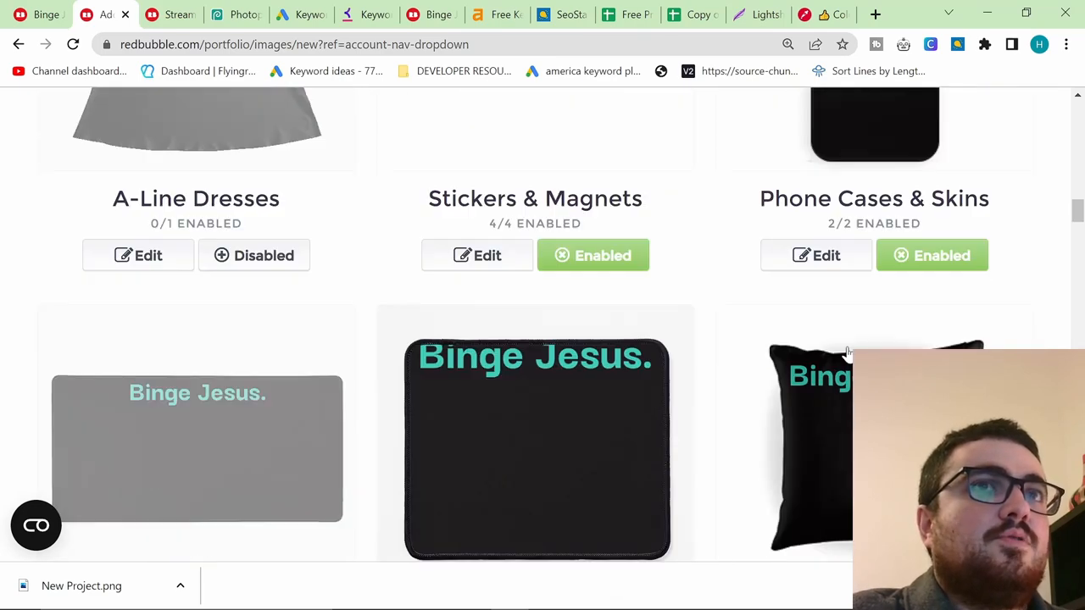
pyautogui.scroll(3)
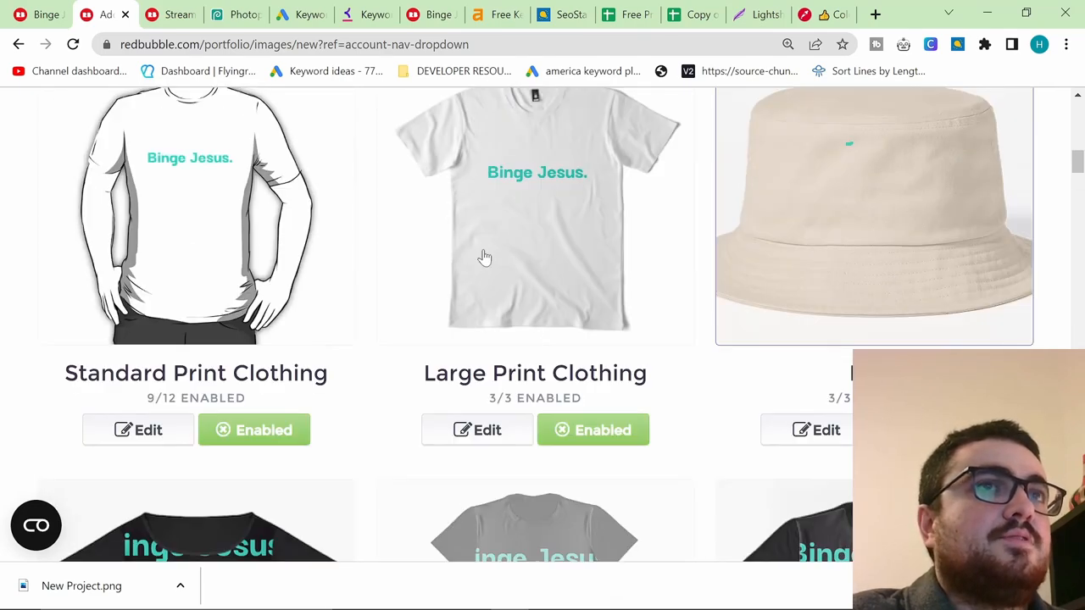
# - Apply the Chiffon Tops design on a black background at 66% scale
pyautogui.click(137, 429)
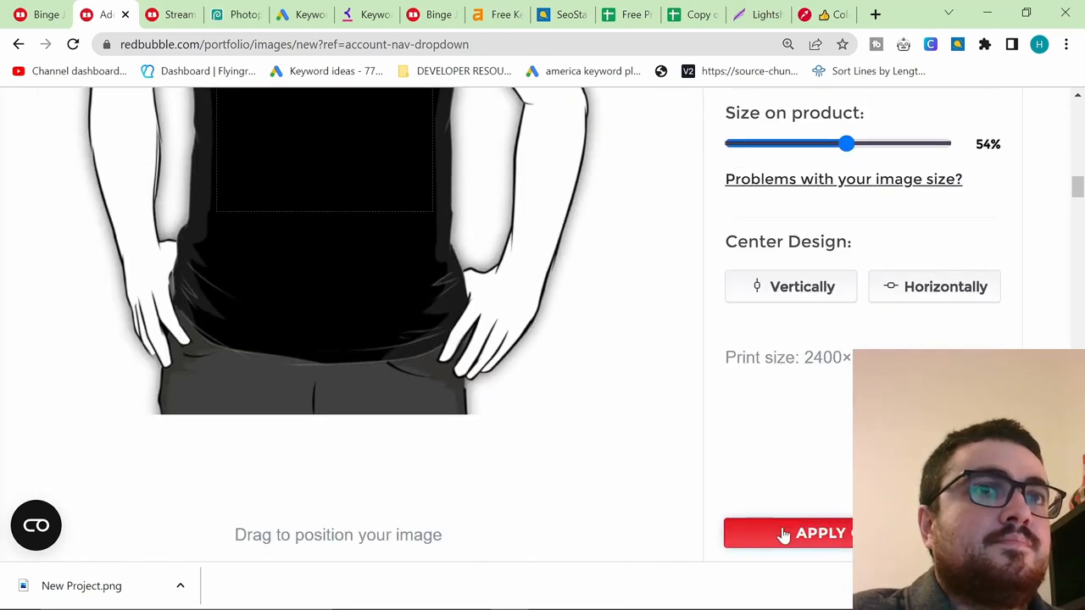
pyautogui.click(786, 533)
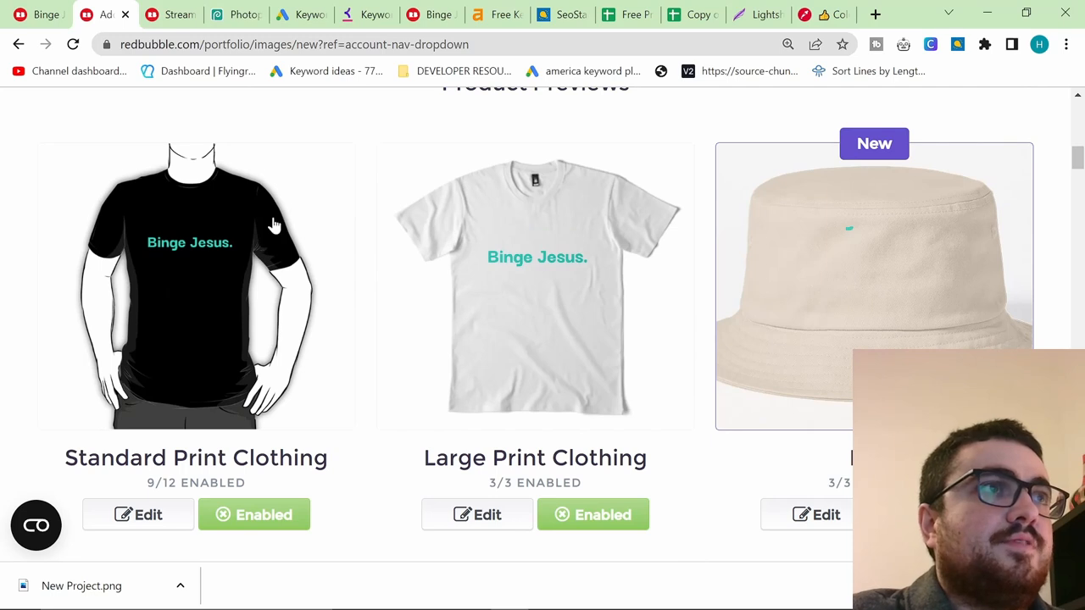
pyautogui.scroll(-3)
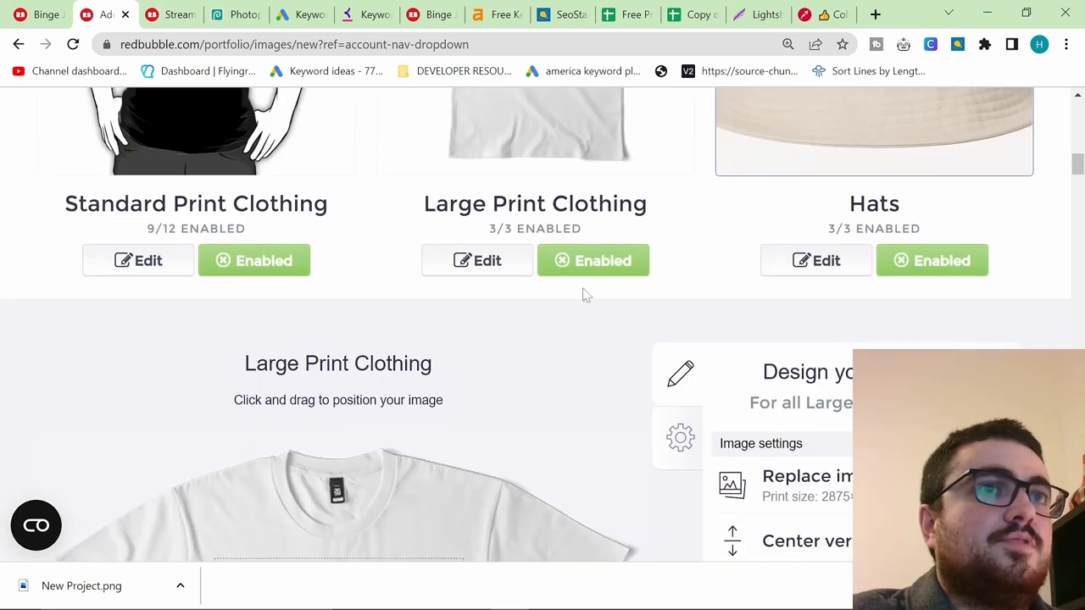
pyautogui.scroll(-3)
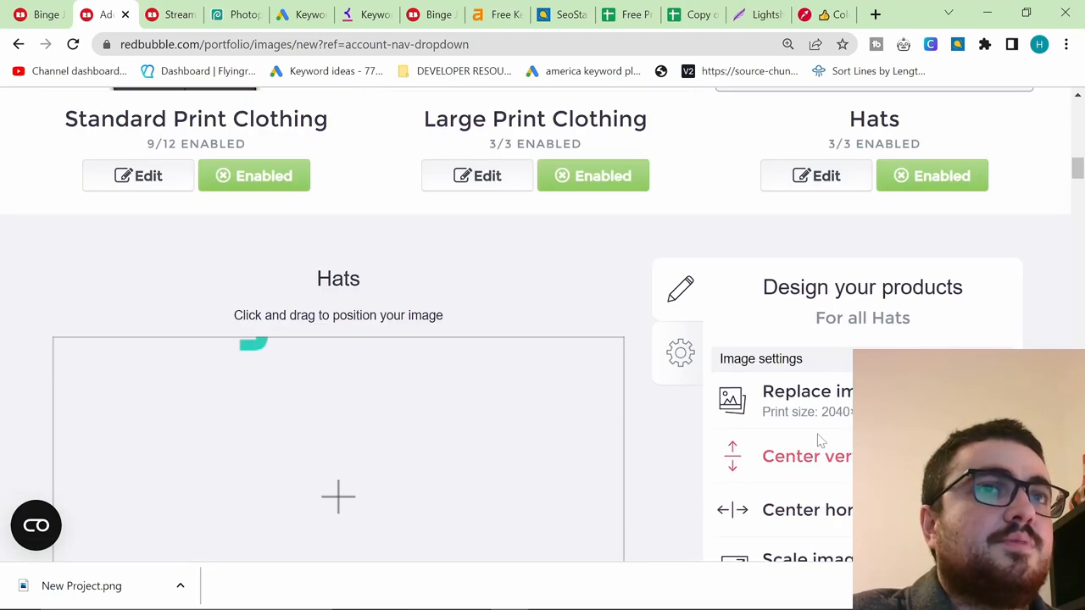
pyautogui.scroll(-3)
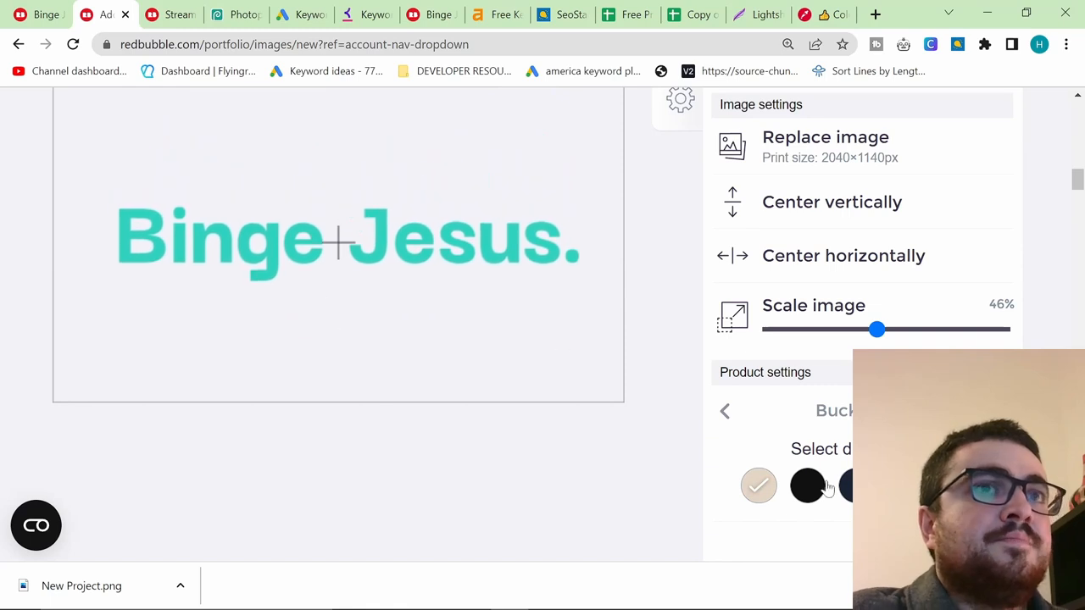
pyautogui.scroll(-3)
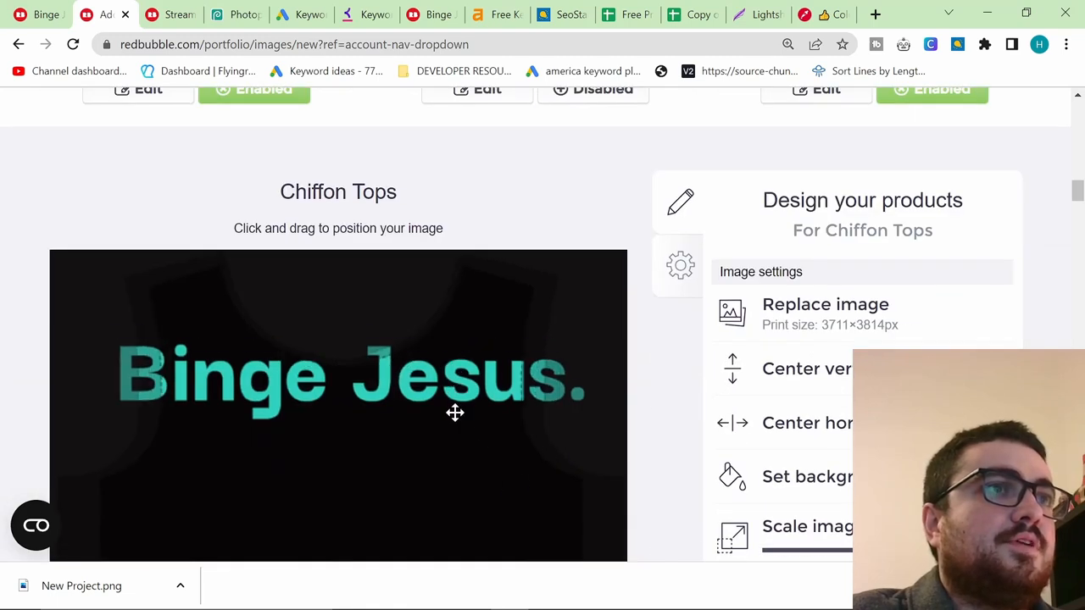
pyautogui.scroll(-3)
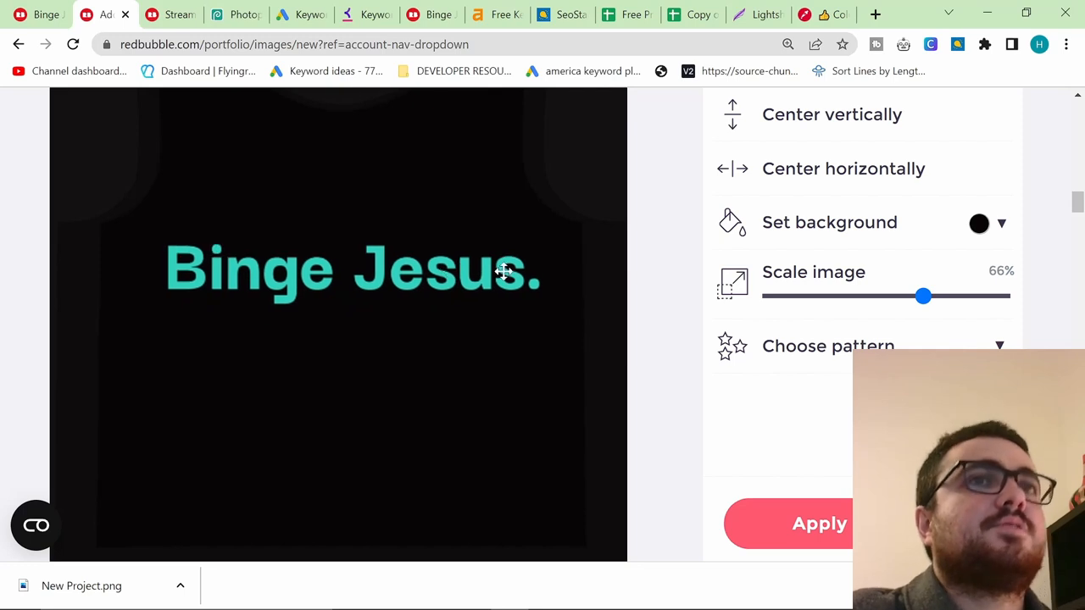
pyautogui.scroll(-3)
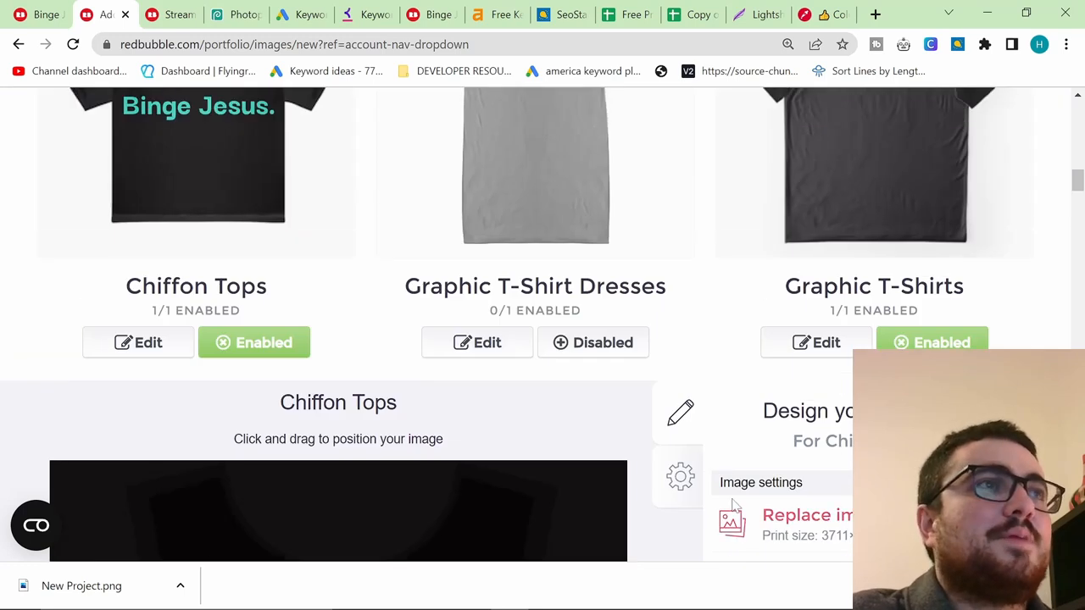
# - Apply the Graphic T-Shirt Dresses design on black at 71% scale, then review Graphic T-Shirts
pyautogui.scroll(3)
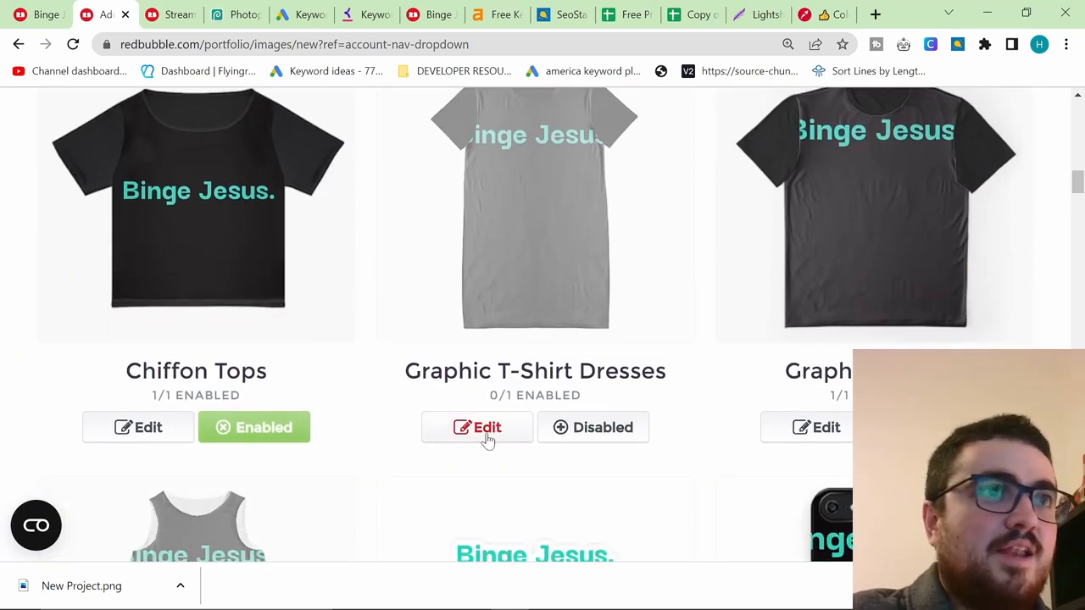
pyautogui.click(478, 427)
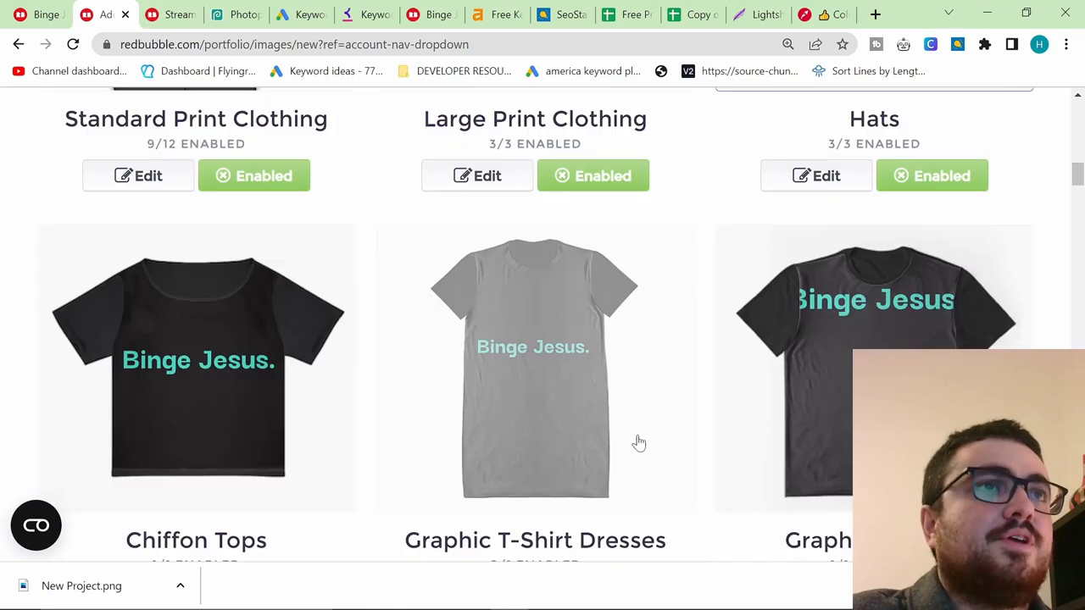
pyautogui.click(534, 369)
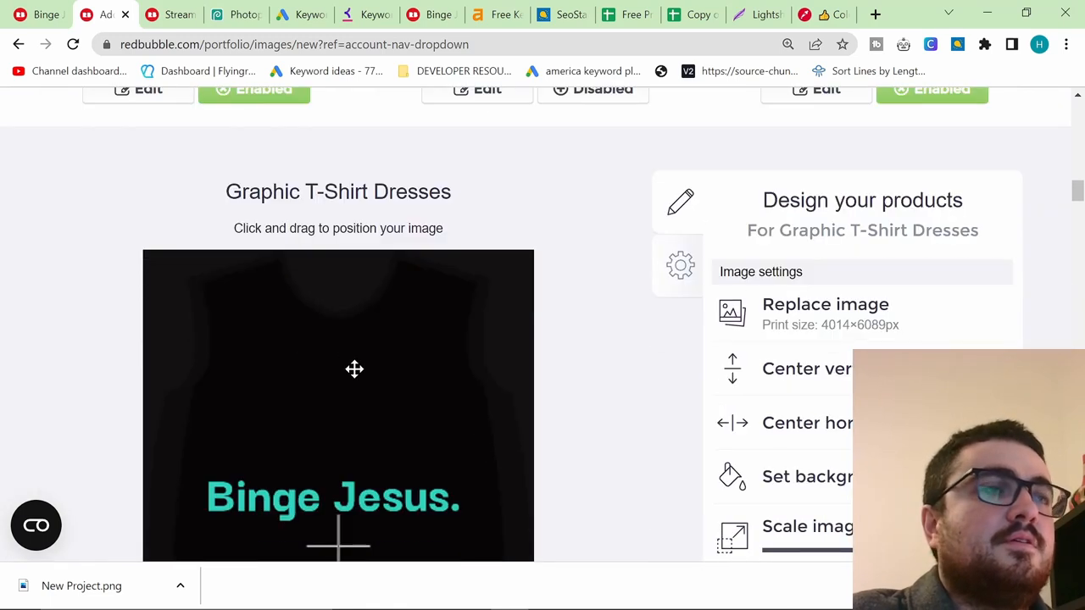
pyautogui.scroll(-3)
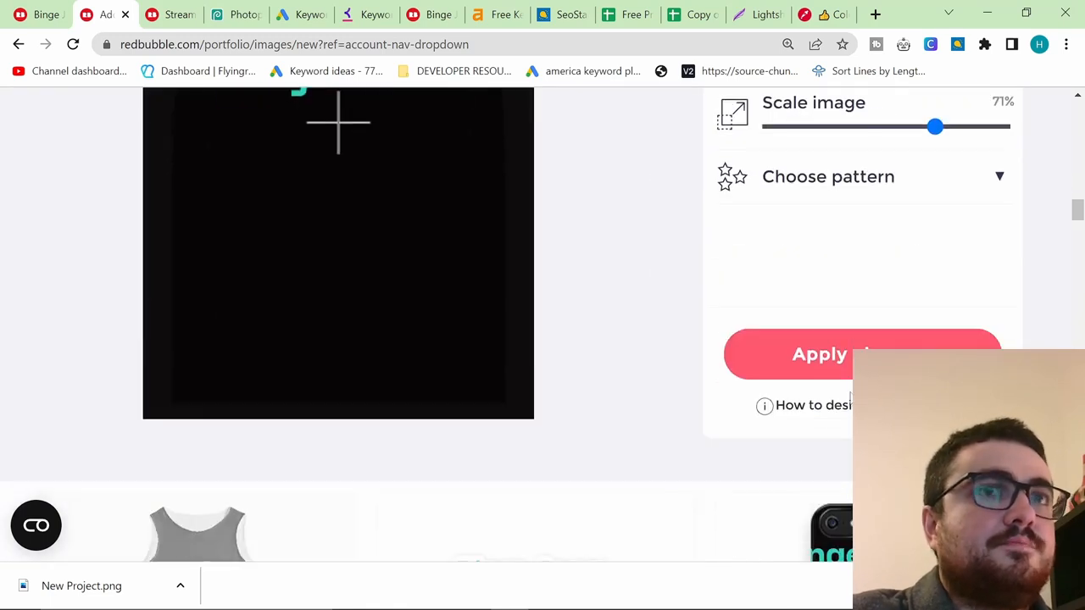
pyautogui.scroll(-3)
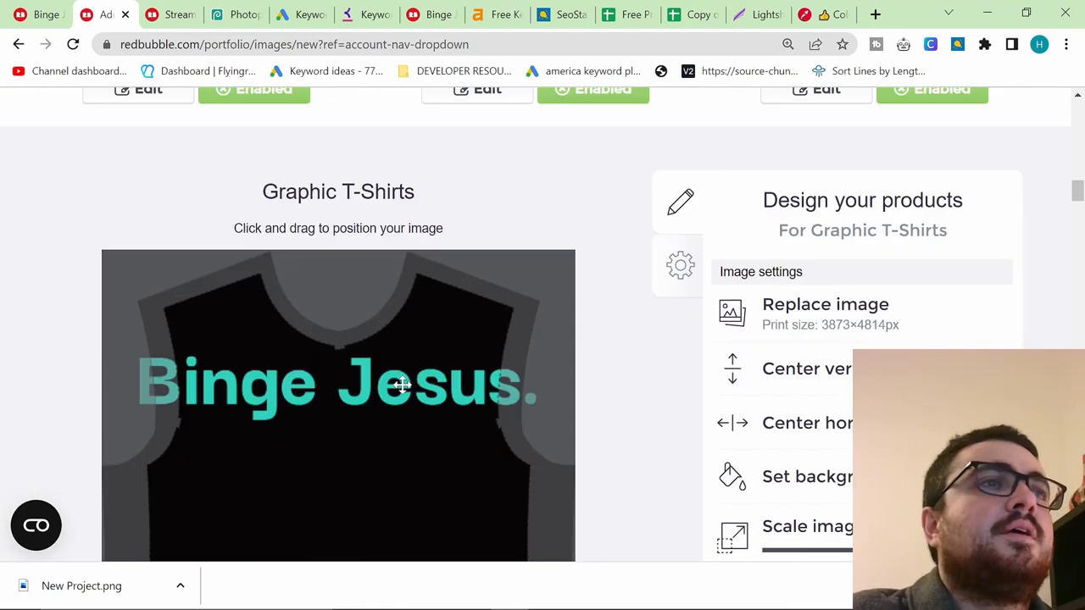
pyautogui.scroll(-3)
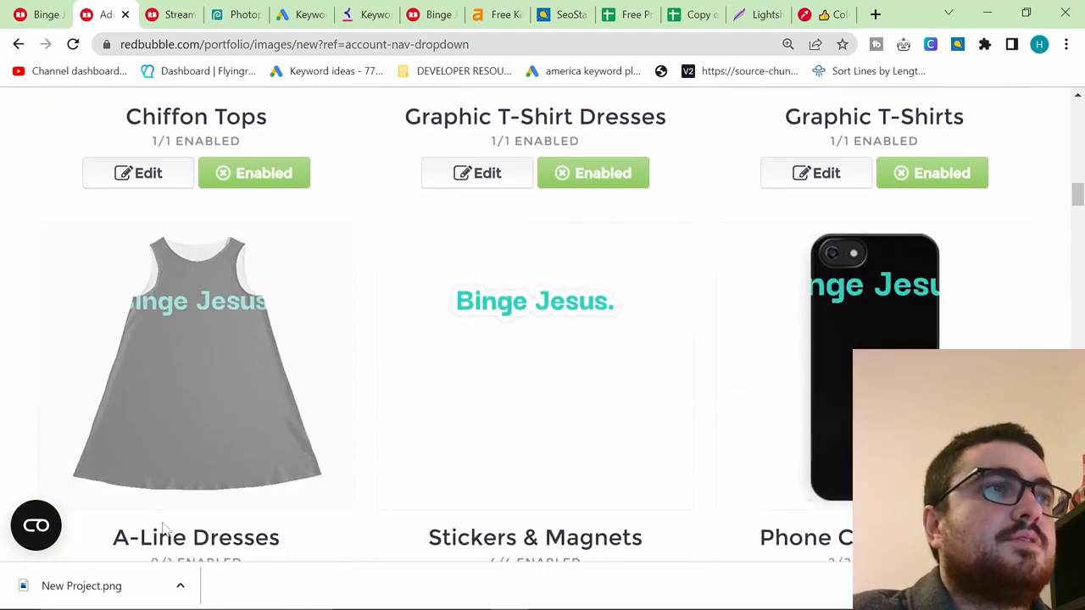
# - Move the text slightly lower on A-Line Dresses and apply the changes
pyautogui.scroll(-3)
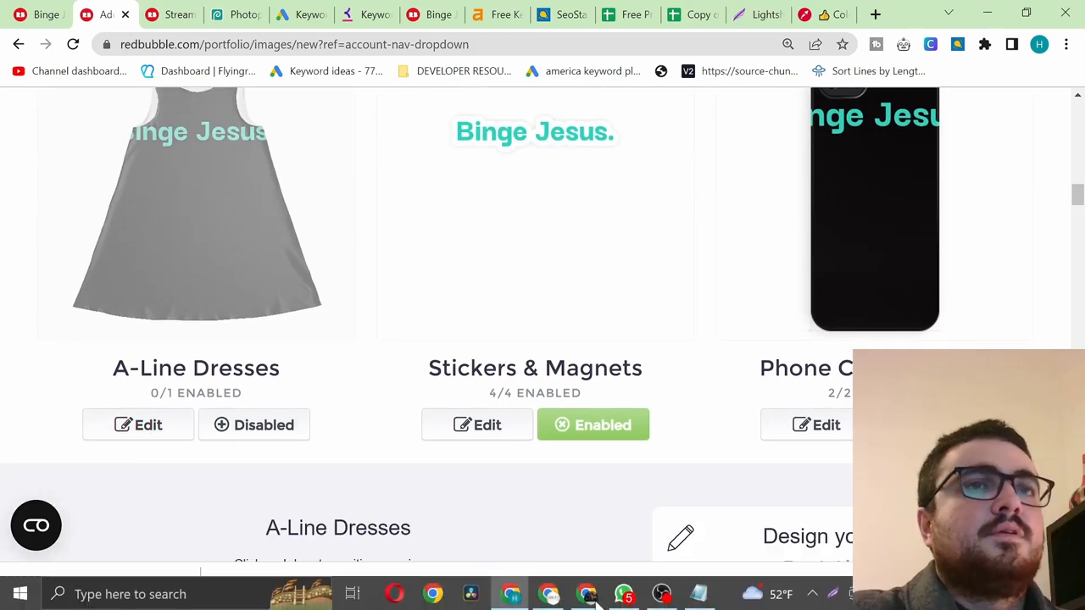
pyautogui.scroll(-3)
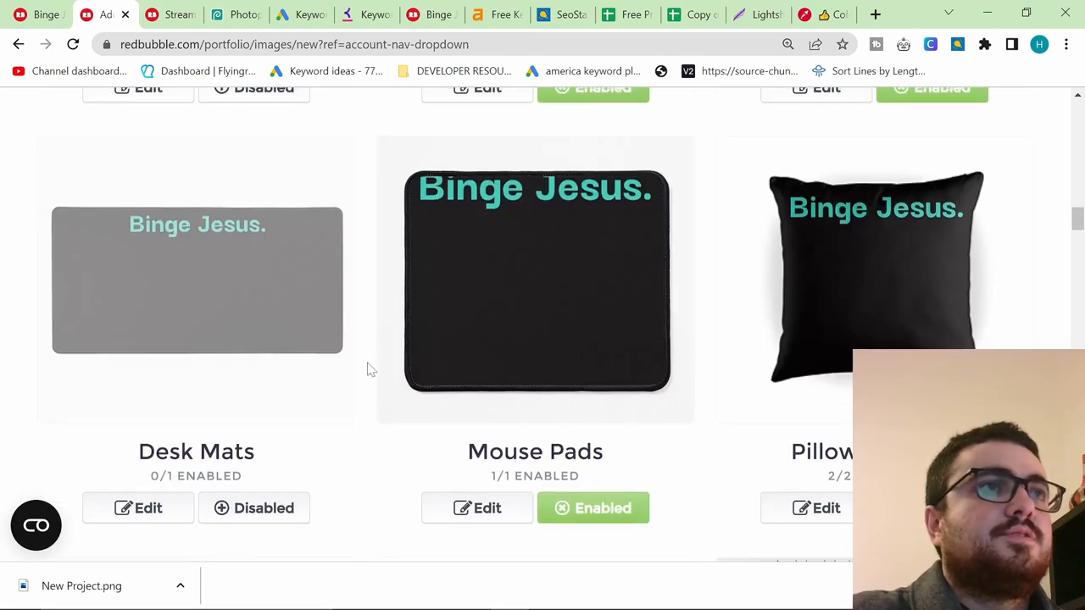
pyautogui.scroll(-3)
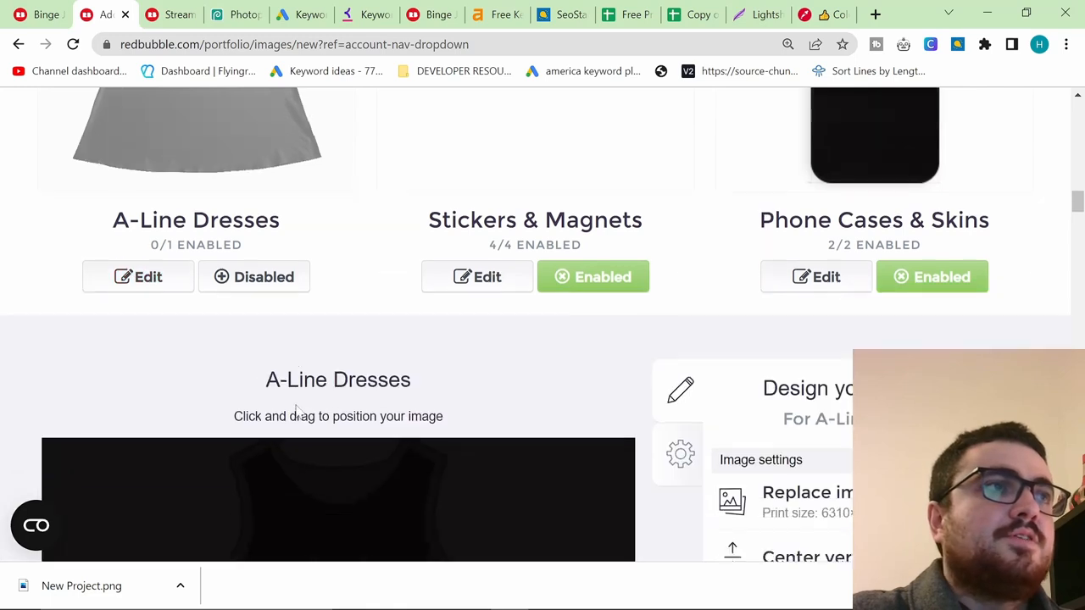
pyautogui.scroll(-3)
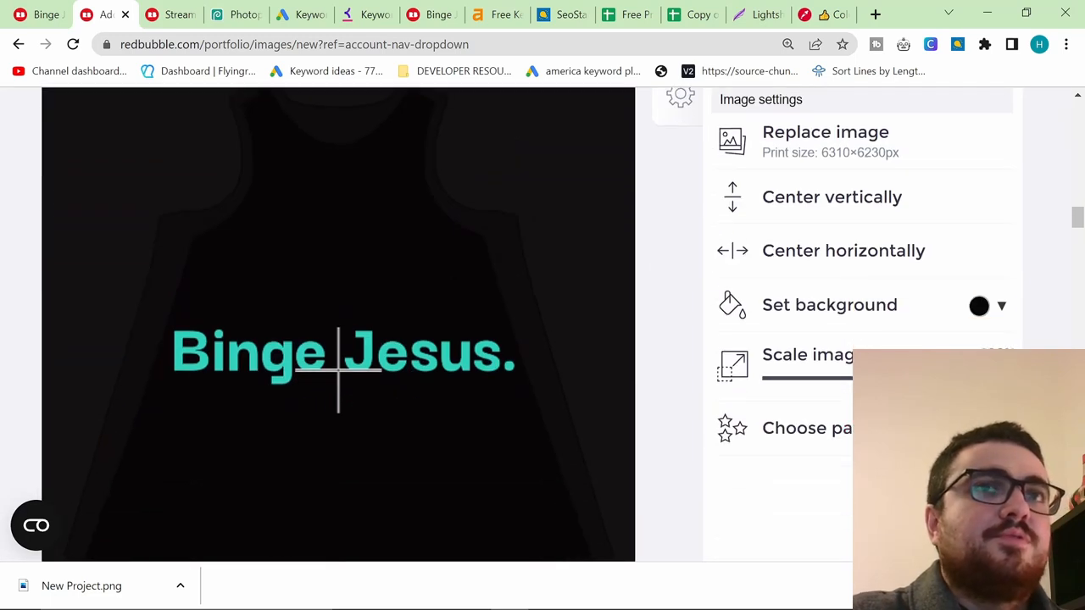
pyautogui.moveTo(339, 351); pyautogui.dragTo(339, 386)
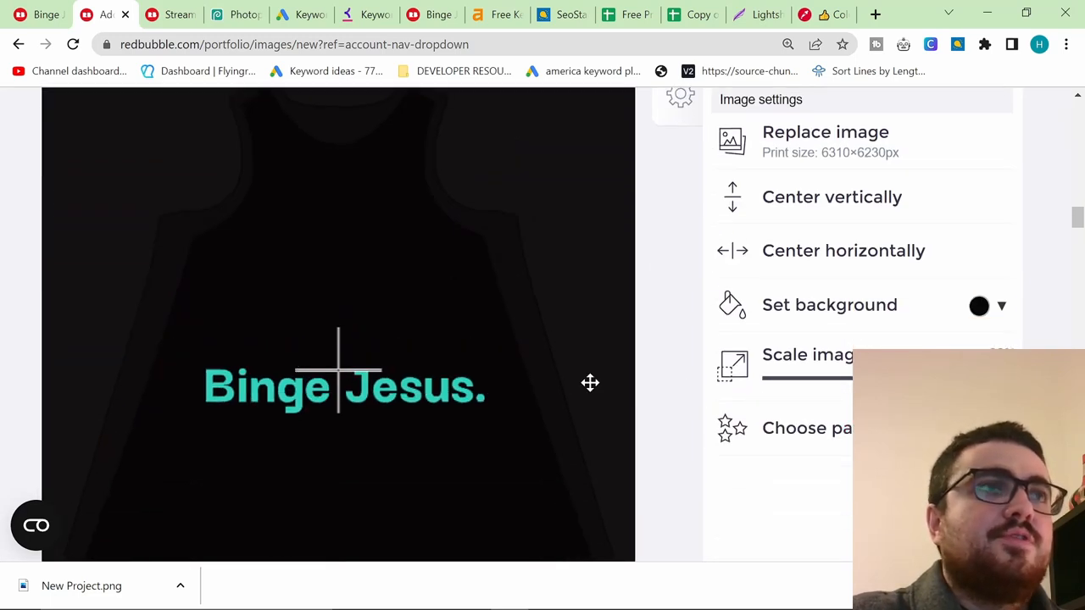
pyautogui.scroll(3)
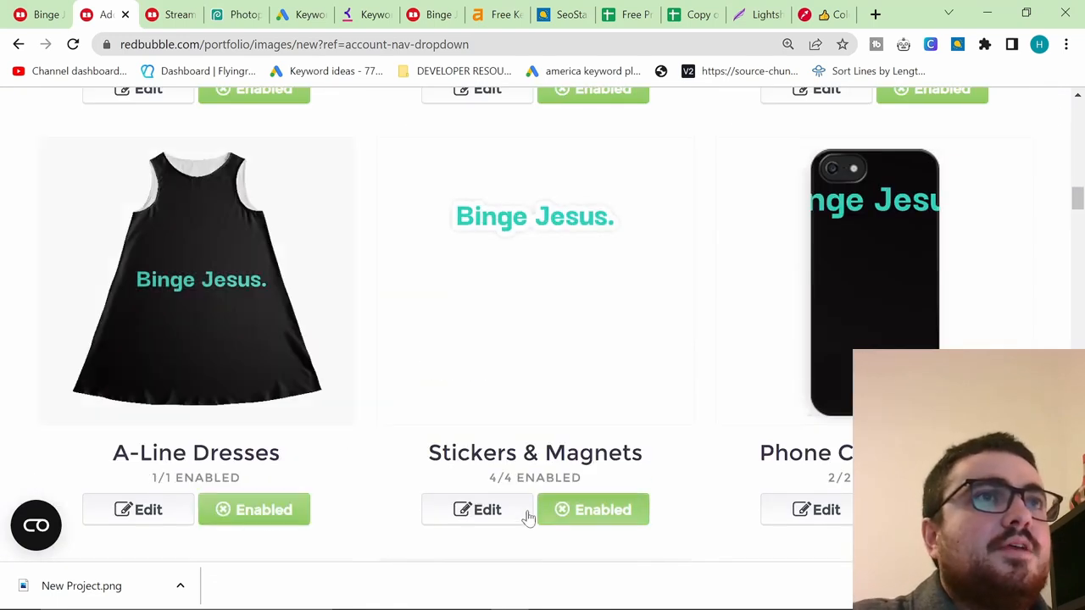
pyautogui.click(826, 509)
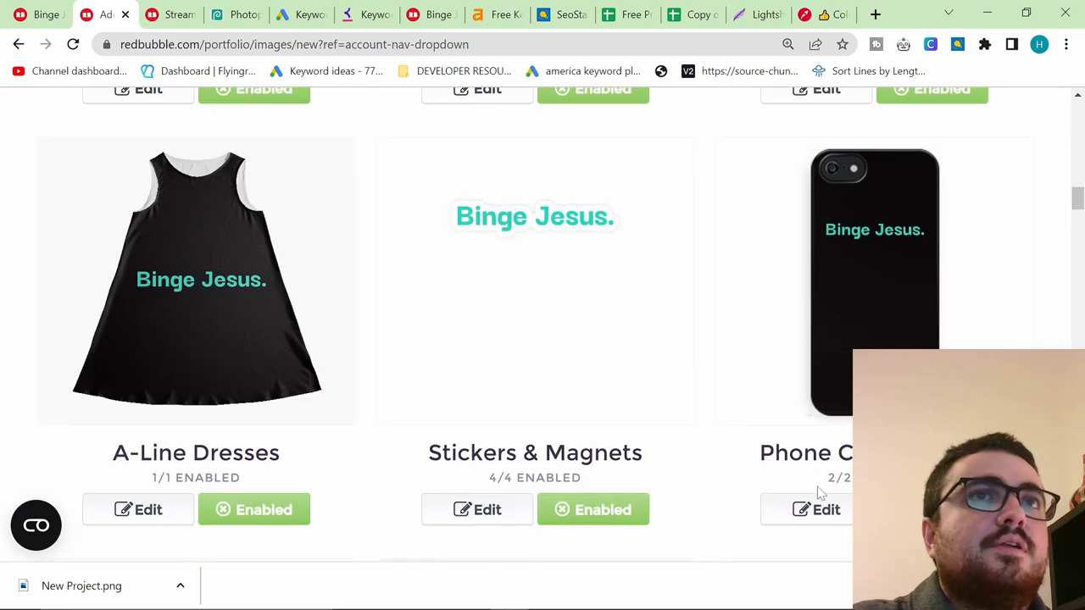
# - Shrink the Phone Cases & Skins design to 17% and apply
pyautogui.scroll(-3)
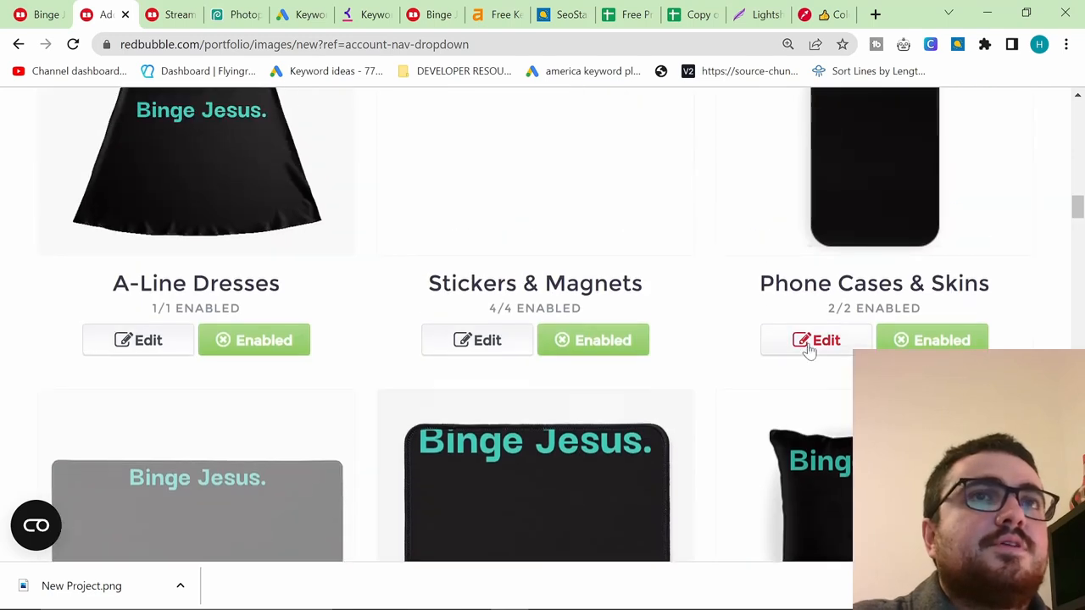
pyautogui.click(816, 340)
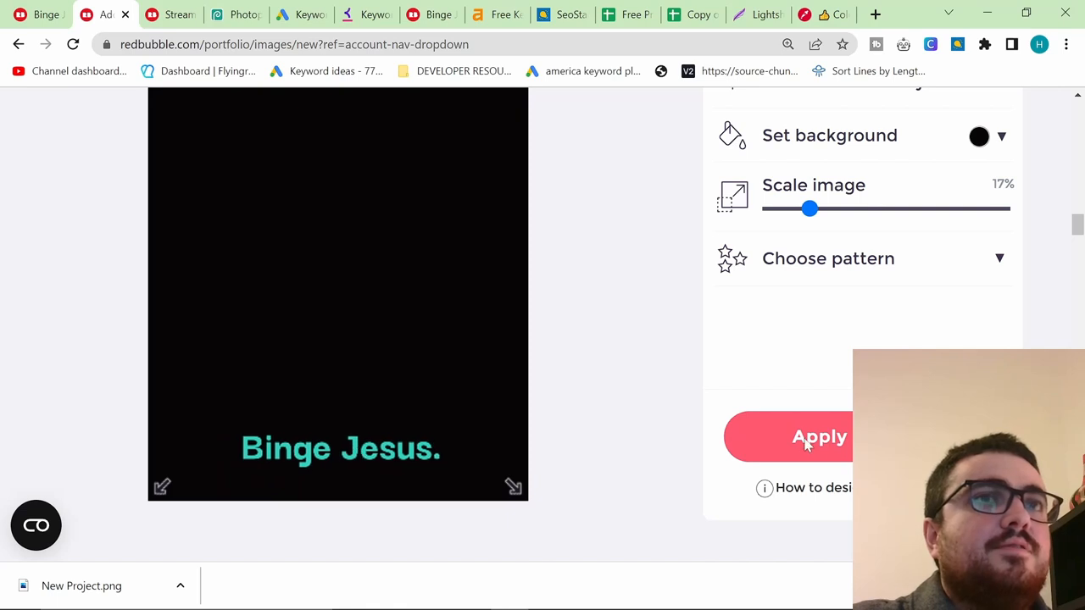
pyautogui.click(820, 437)
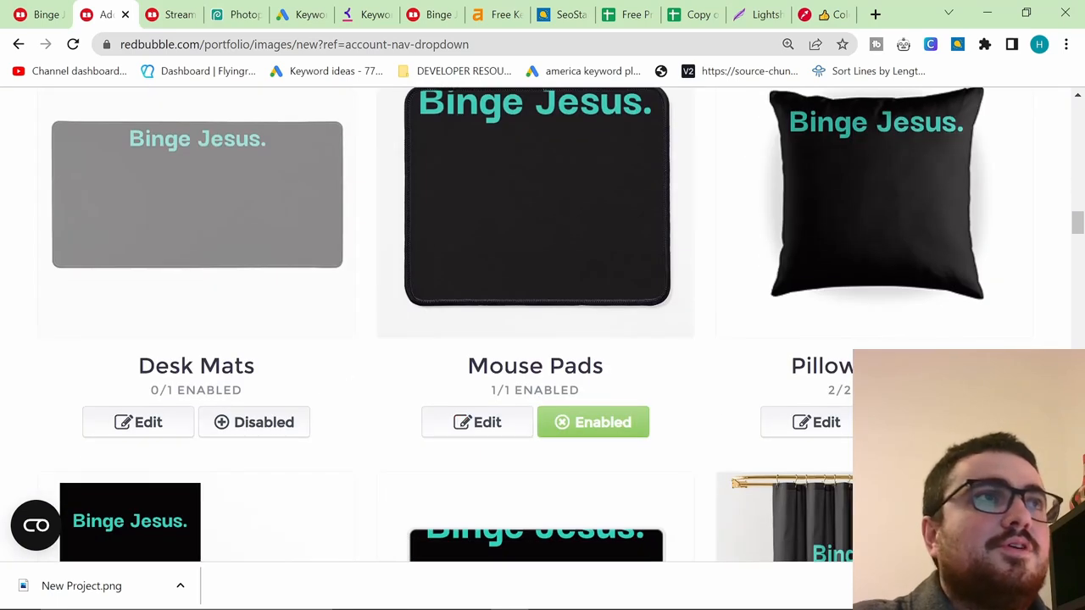
# - Enable Desk Mats with teal lettering on black, and recheck Mouse Pads and Pillows & Totes
pyautogui.click(137, 422)
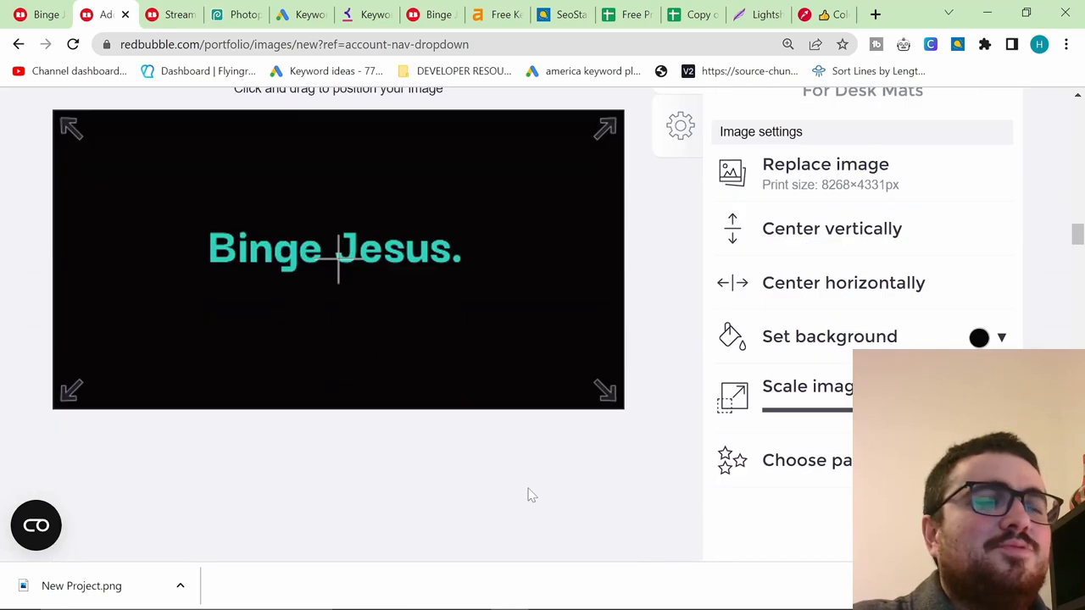
pyautogui.scroll(-3)
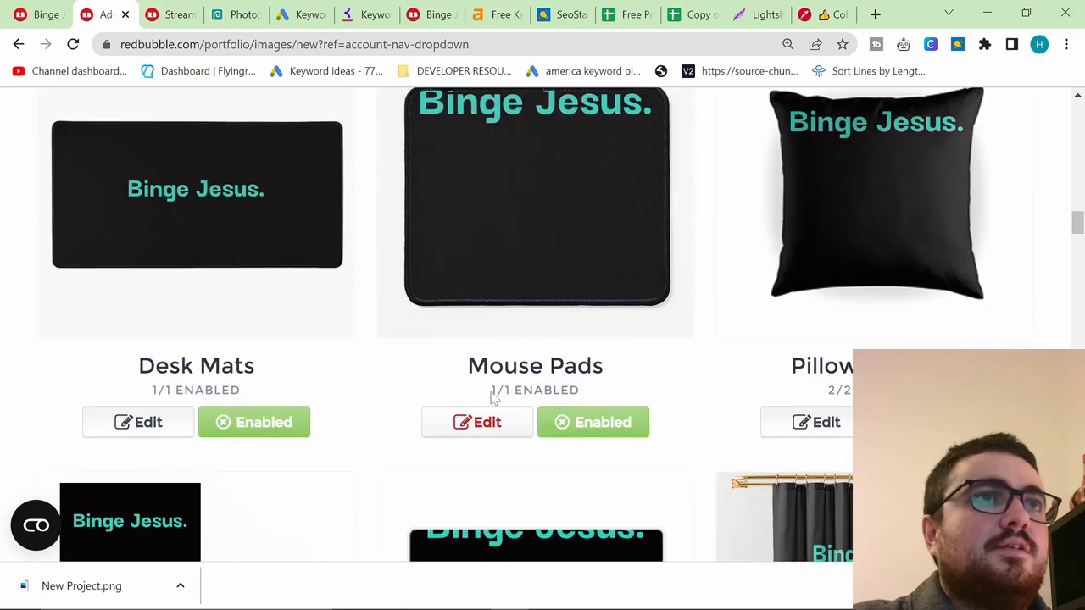
pyautogui.click(477, 422)
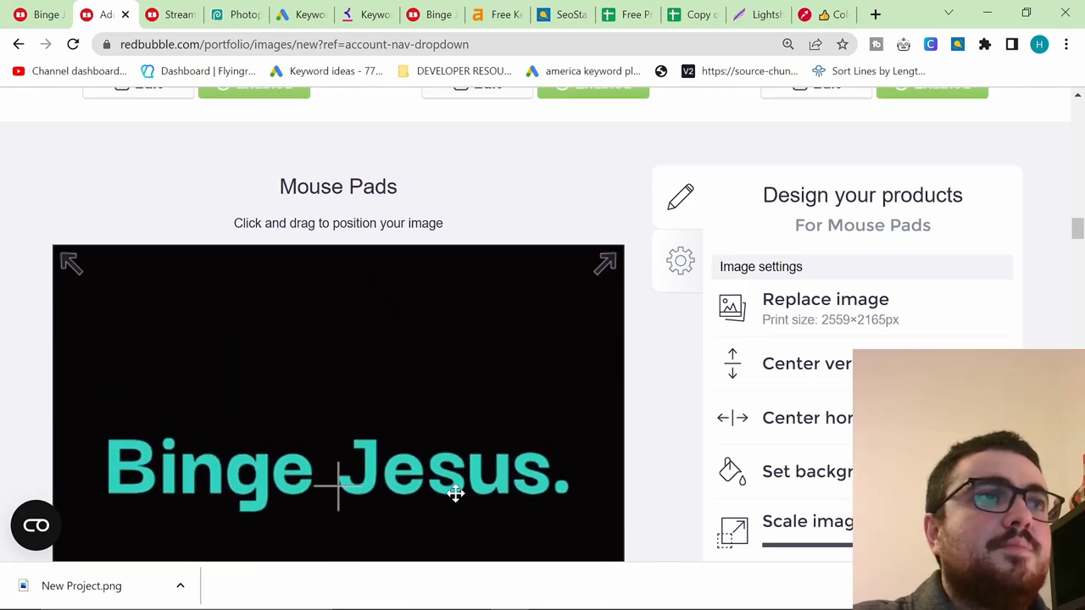
pyautogui.scroll(-3)
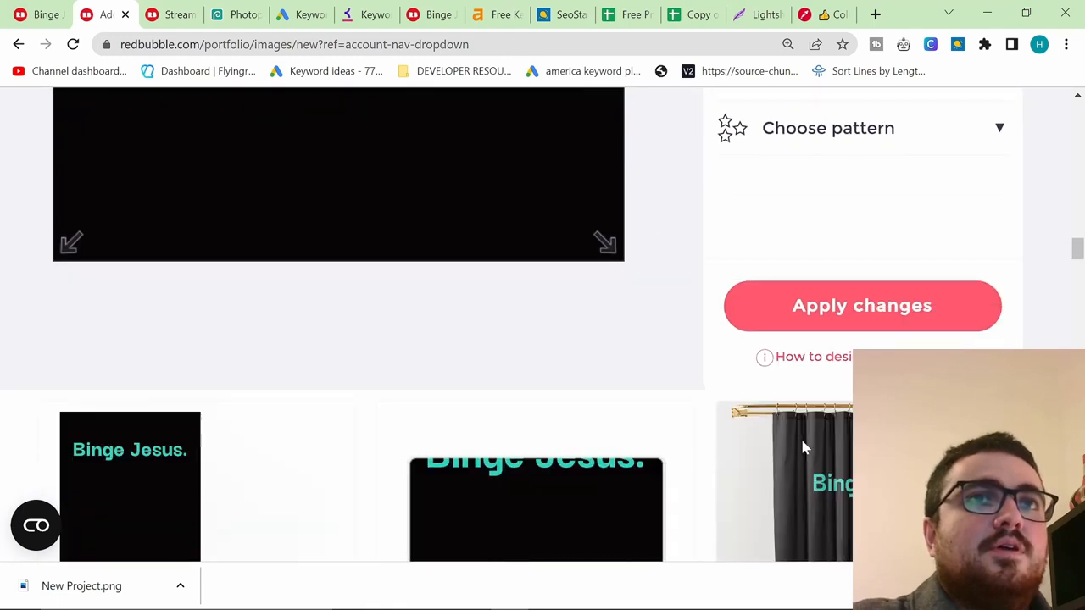
pyautogui.scroll(3)
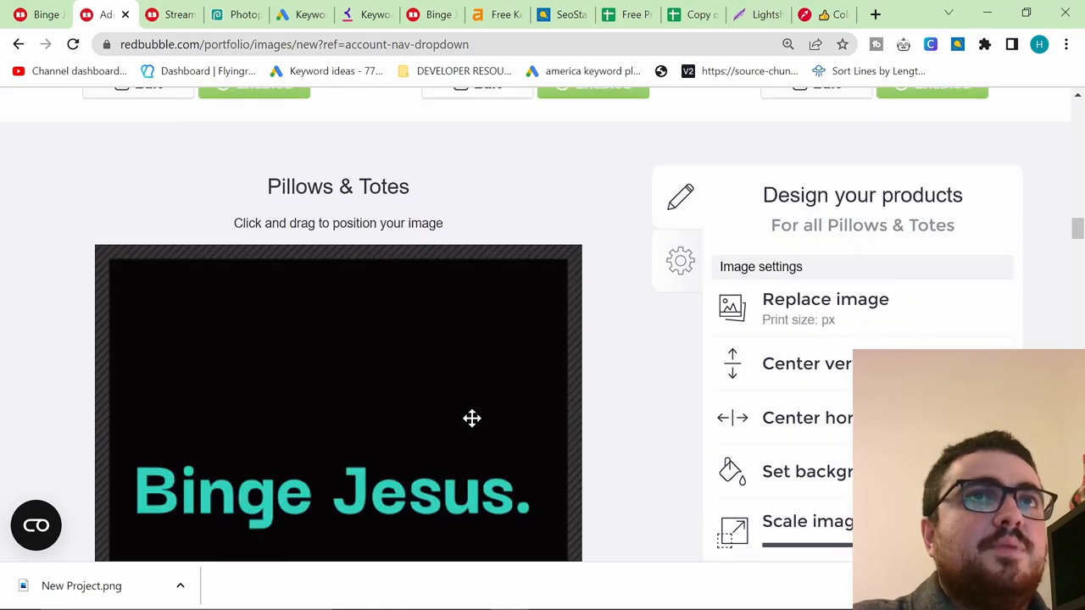
pyautogui.scroll(-3)
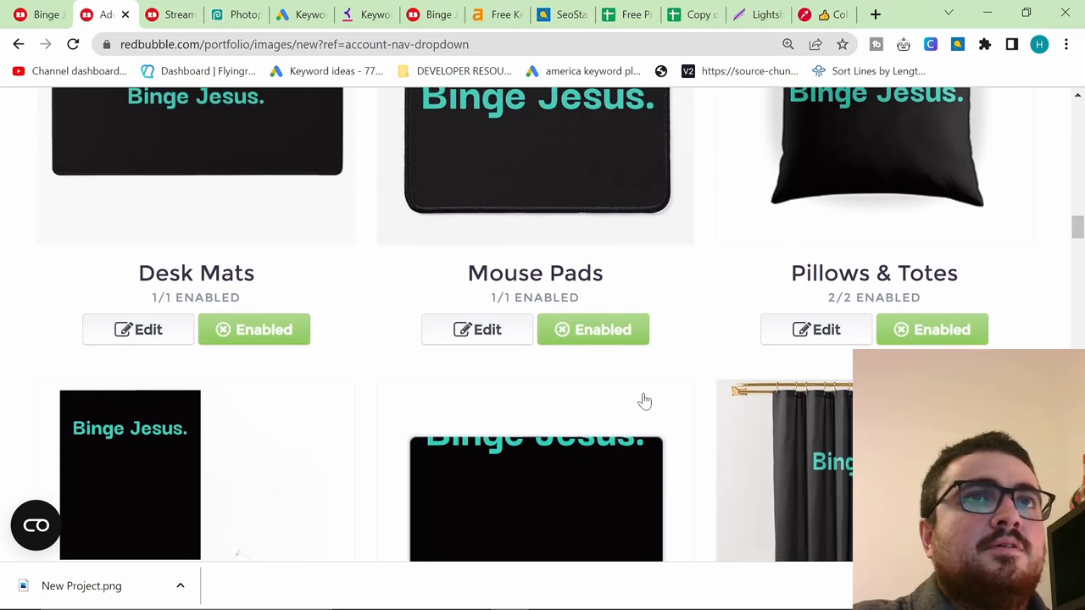
pyautogui.scroll(-3)
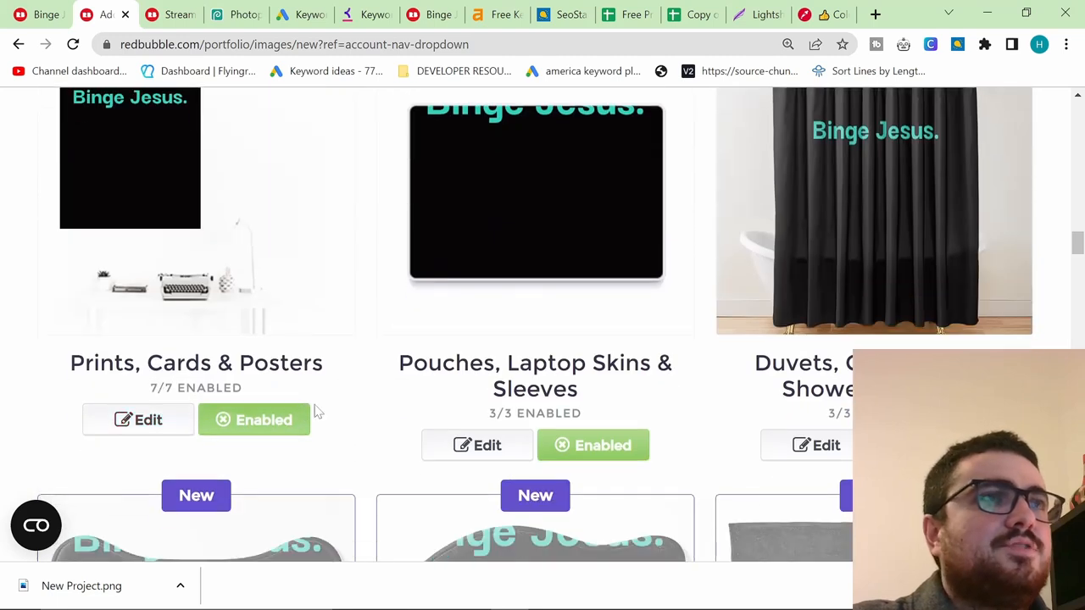
# - Centre the Binge Jesus. design on the shower curtain and apply
pyautogui.click(477, 445)
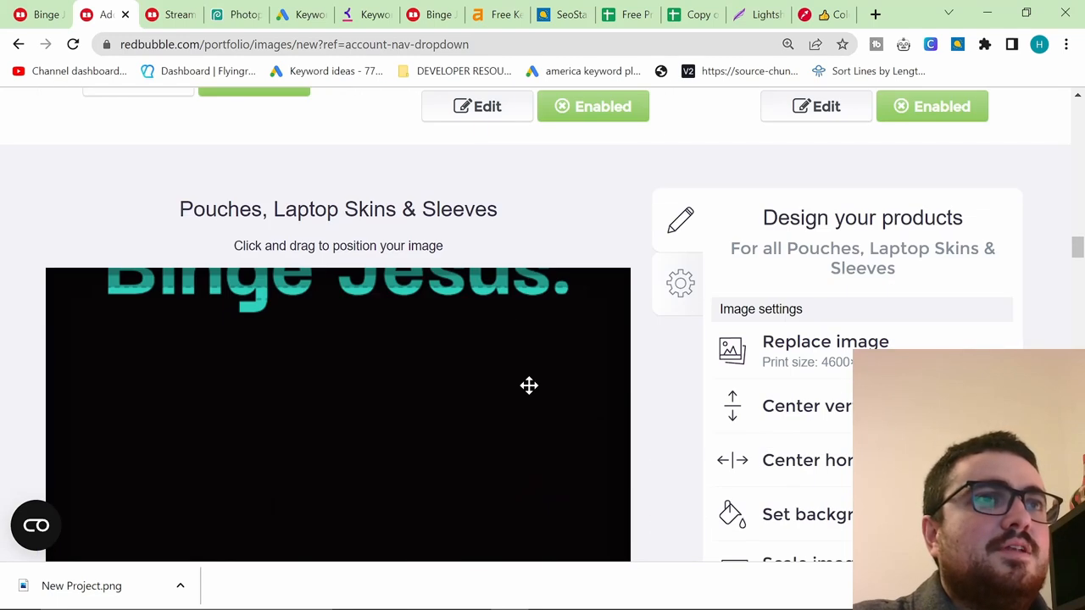
pyautogui.scroll(-3)
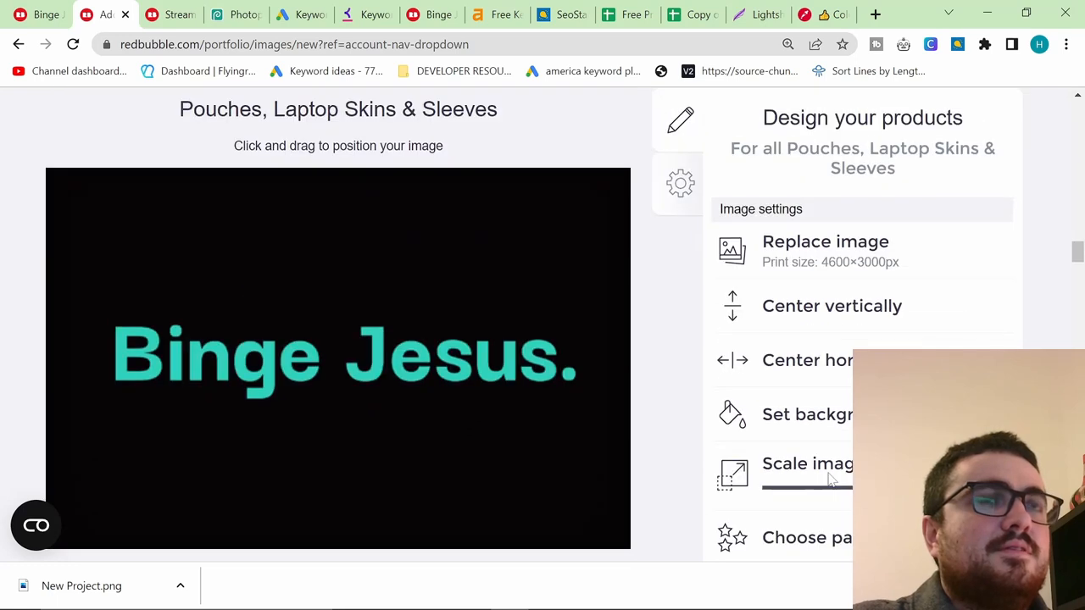
pyautogui.click(19, 44)
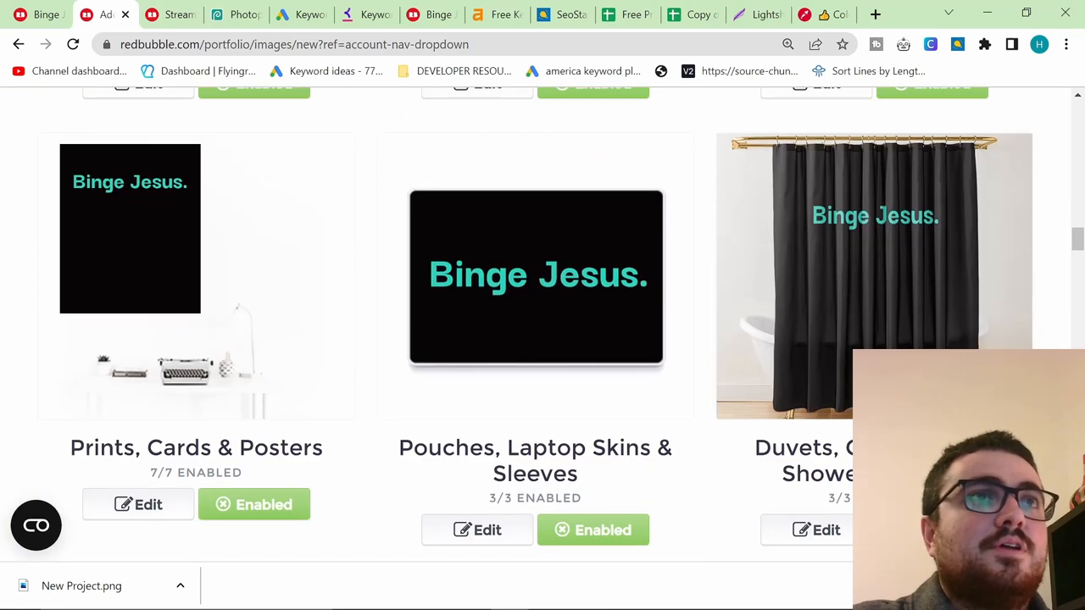
pyautogui.click(824, 530)
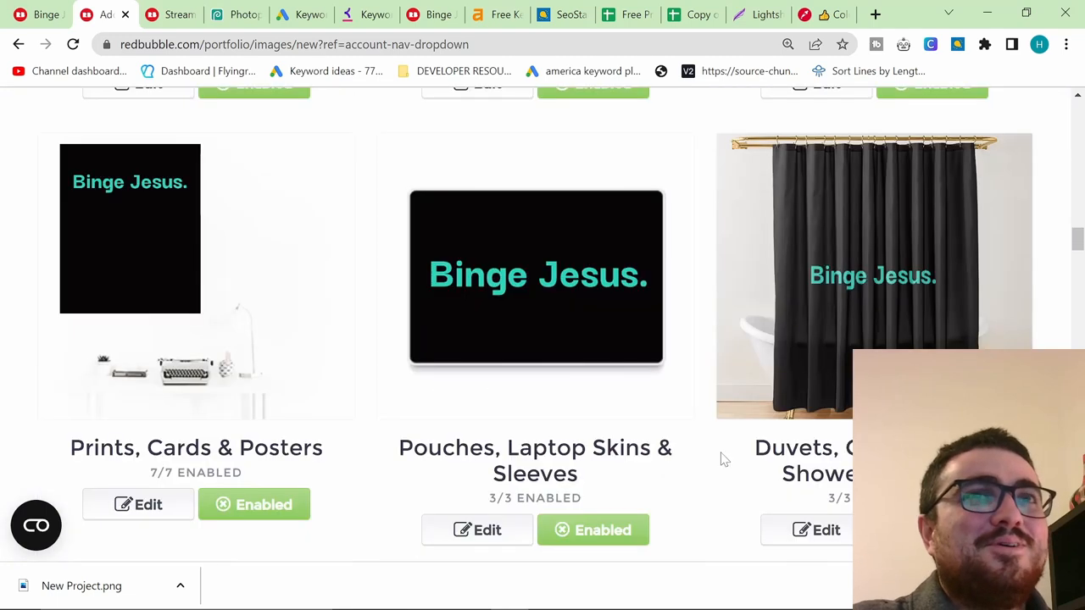
# - Enable Dog Mats and Cat Mats with the design centred on black
pyautogui.scroll(-3)
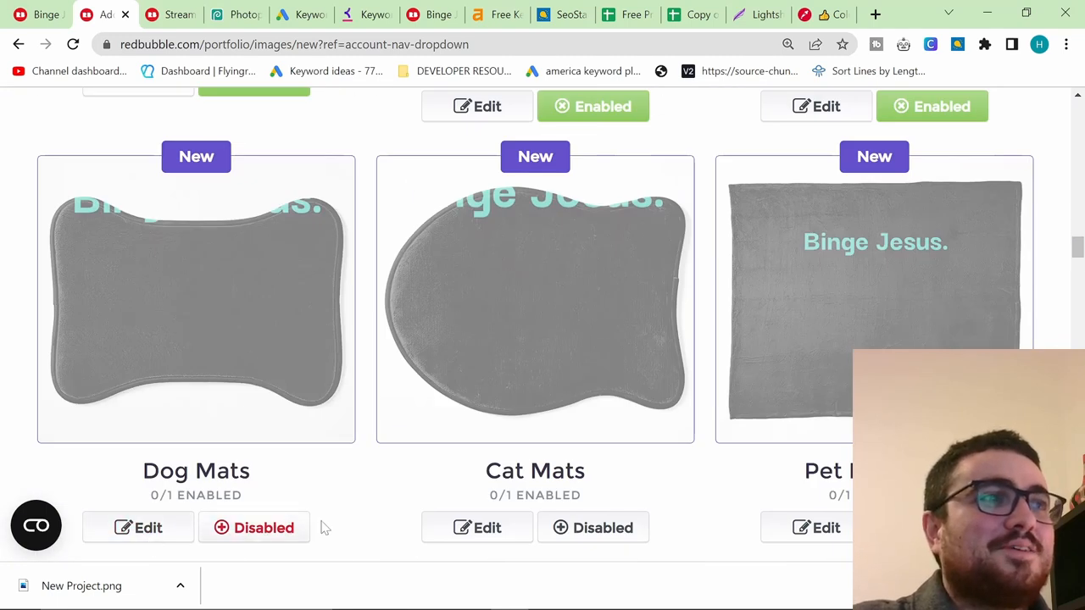
pyautogui.click(138, 527)
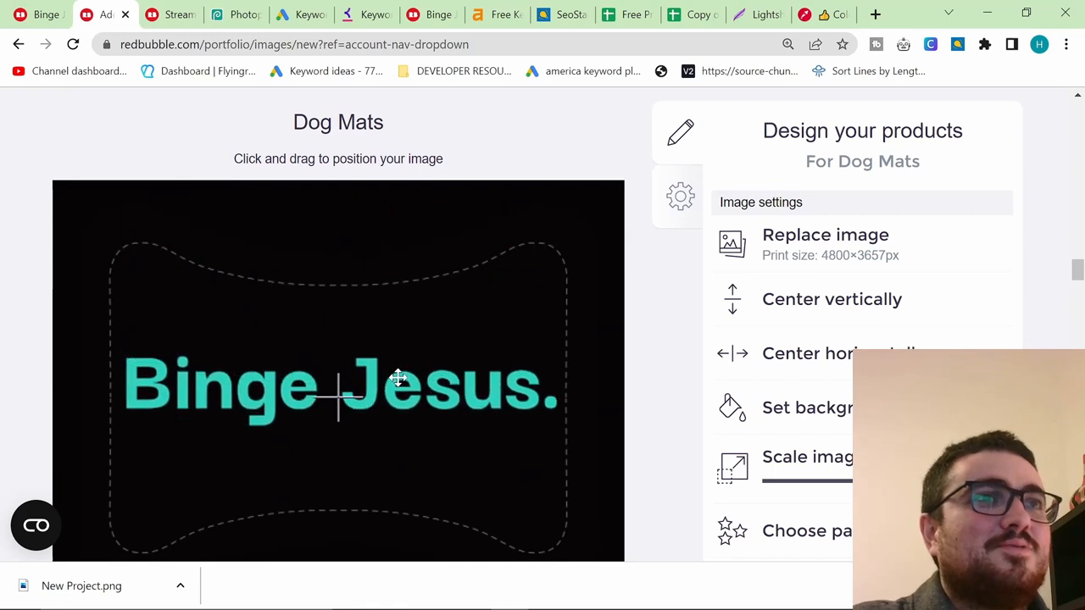
pyautogui.scroll(3)
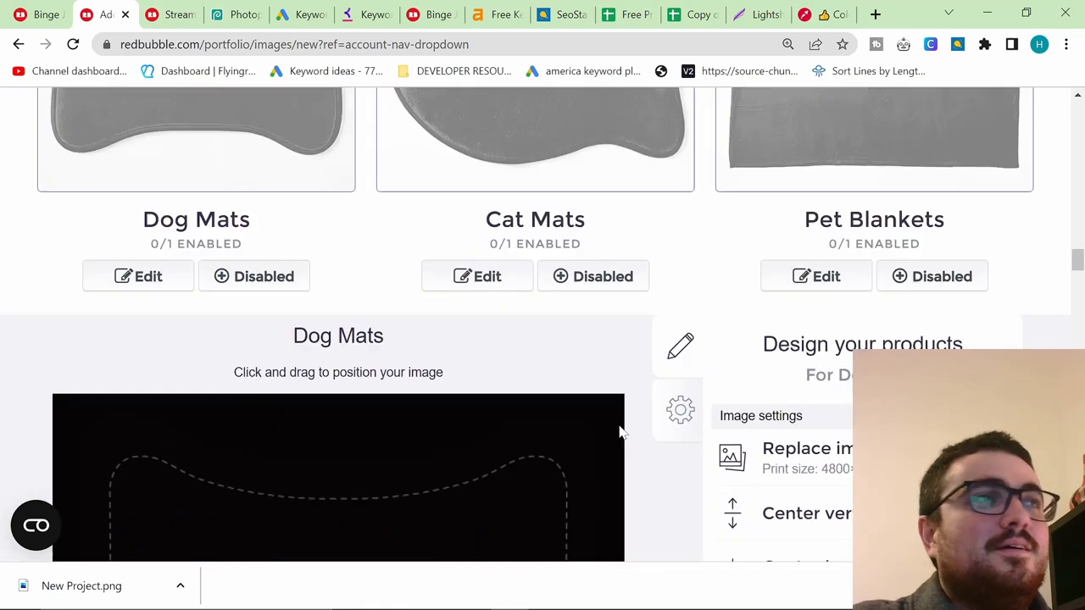
pyautogui.click(254, 275)
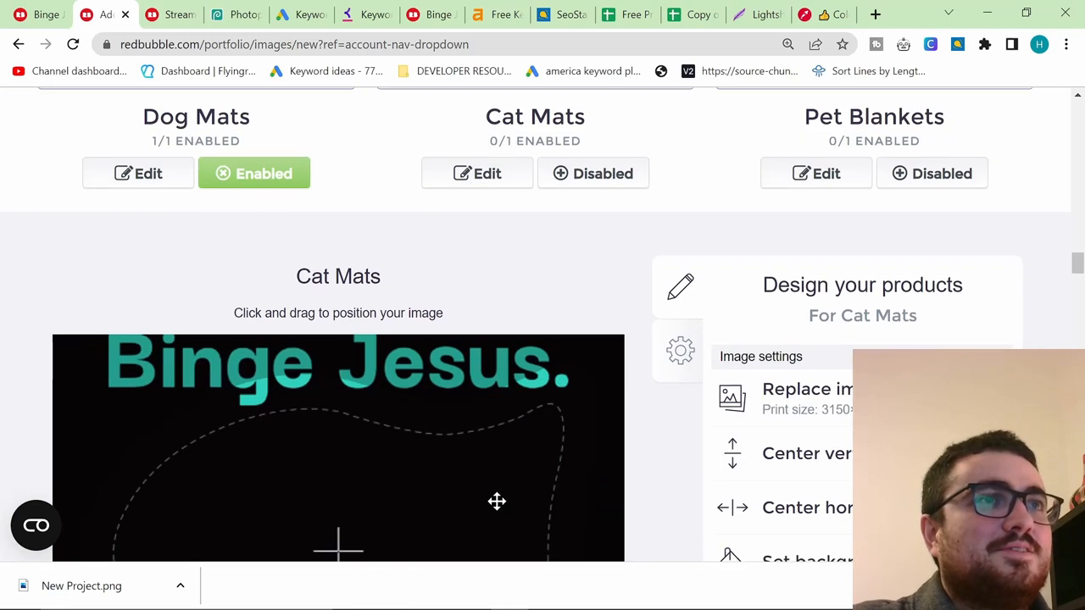
pyautogui.scroll(-3)
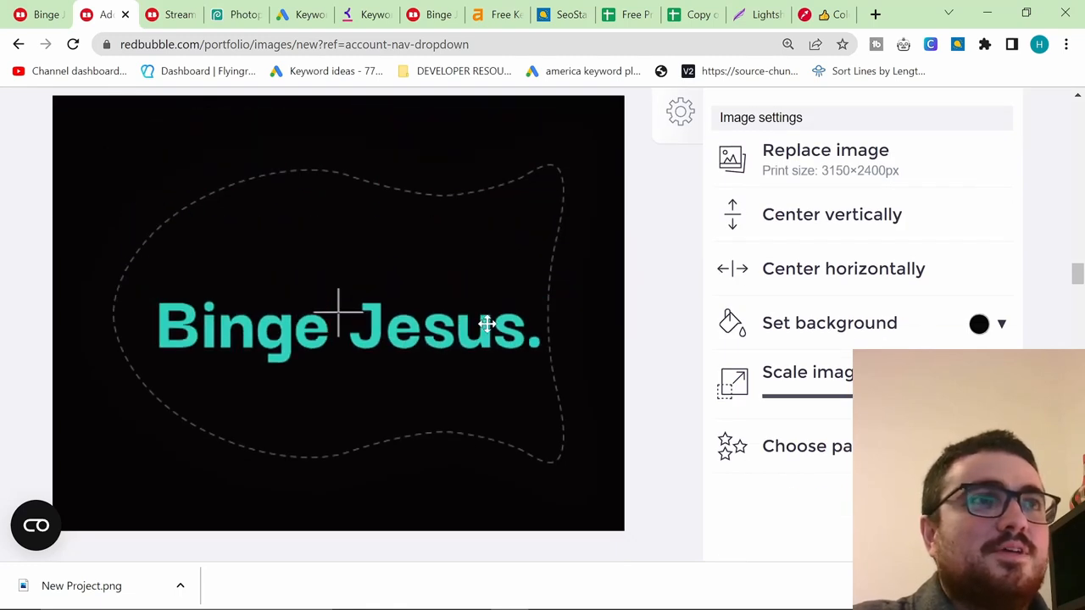
pyautogui.scroll(3)
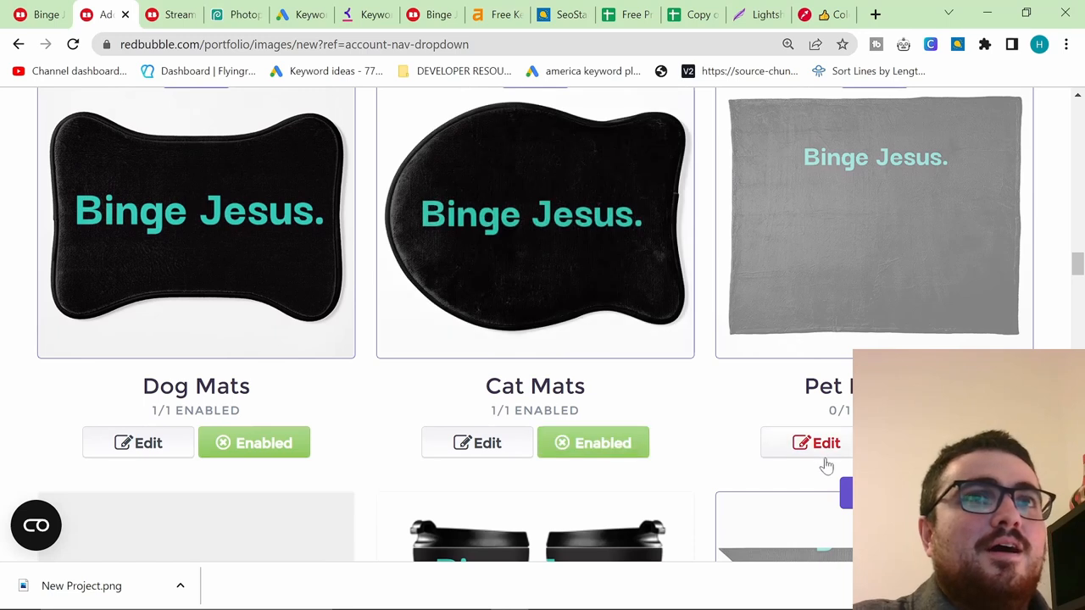
# - Enable Pet Blankets with the teal Binge Jesus. design
pyautogui.click(817, 443)
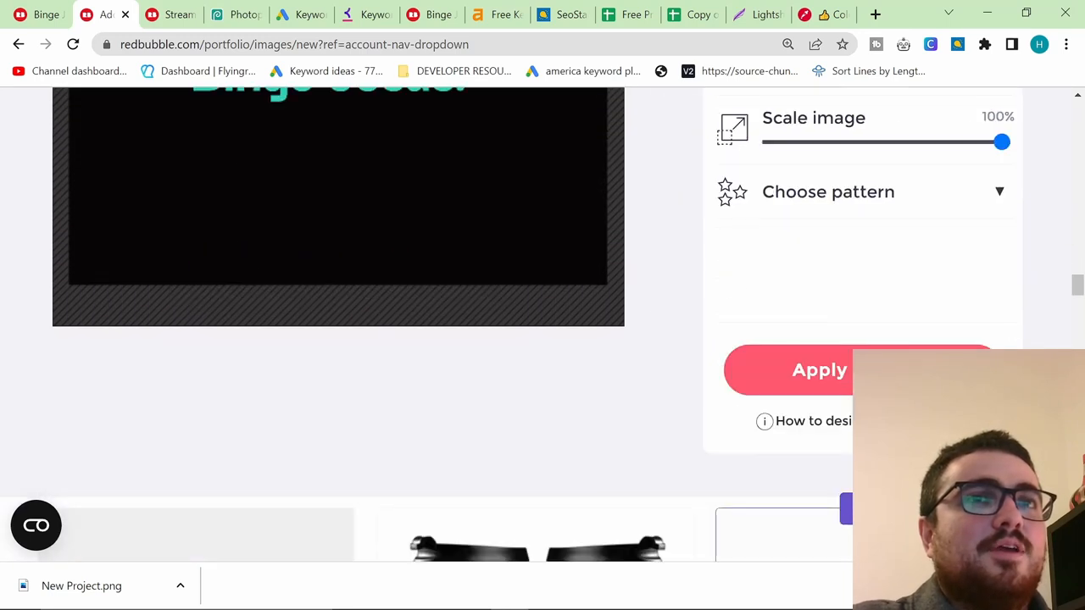
pyautogui.scroll(-3)
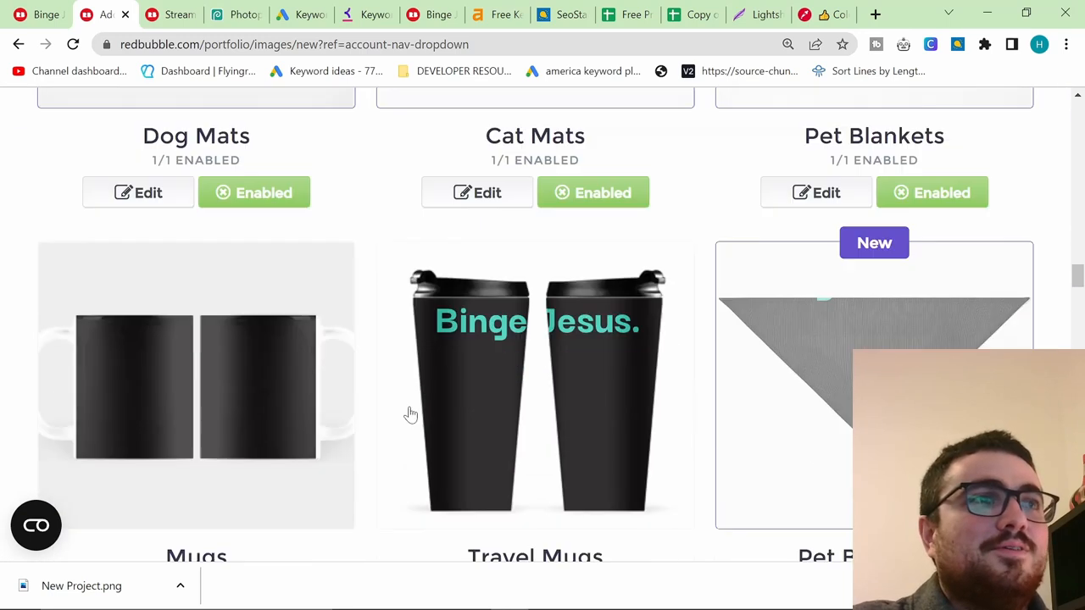
pyautogui.scroll(-3)
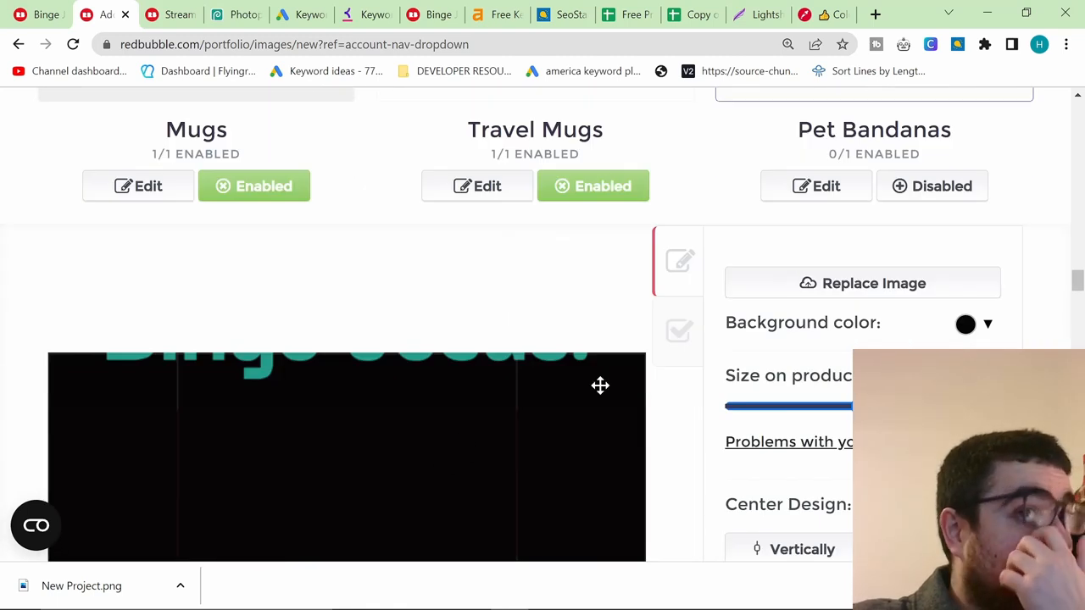
pyautogui.scroll(-3)
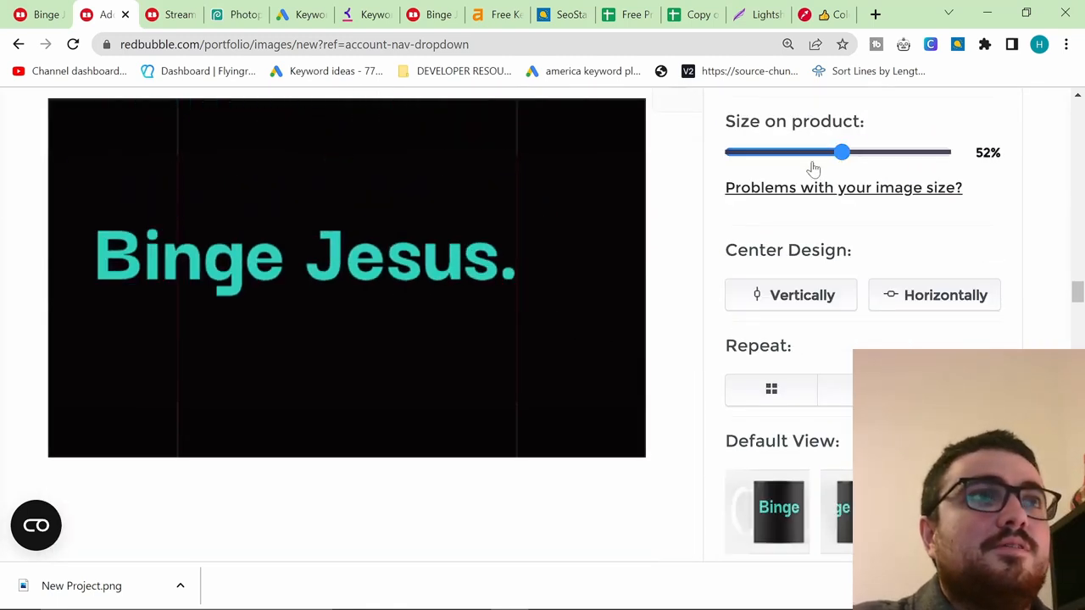
# - Shrink the design on Mugs and Travel Mugs to about 35% and 30%
pyautogui.moveTo(842, 151); pyautogui.dragTo(807, 152)
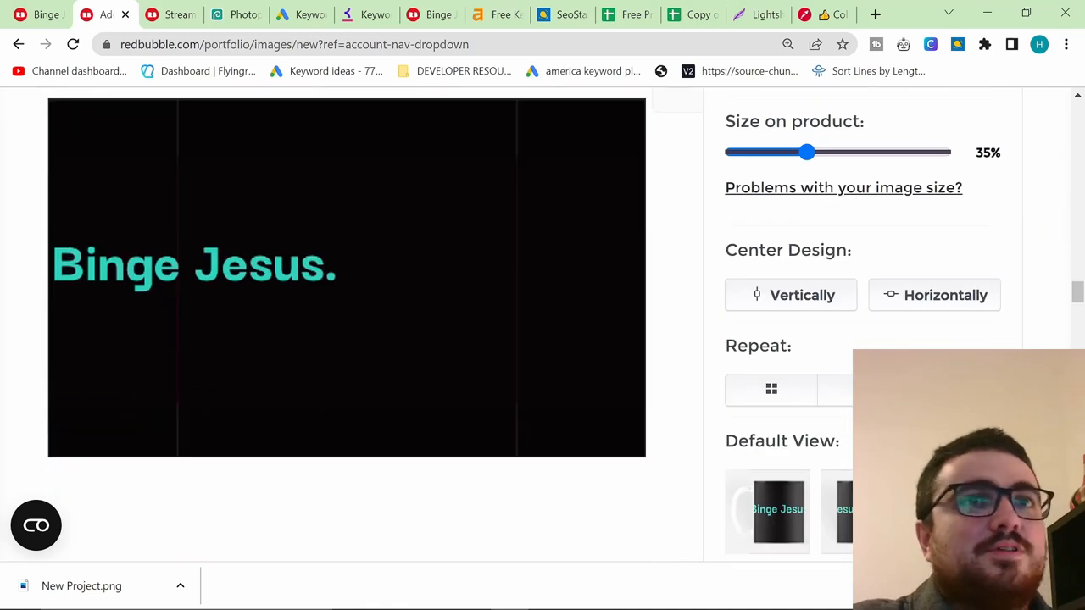
pyautogui.scroll(-3)
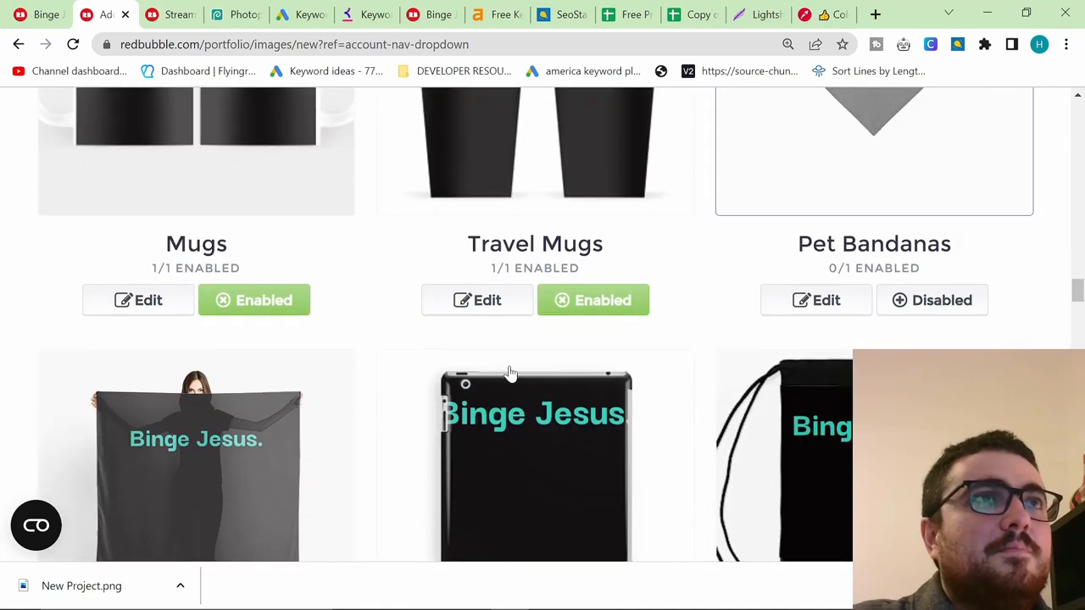
pyautogui.scroll(3)
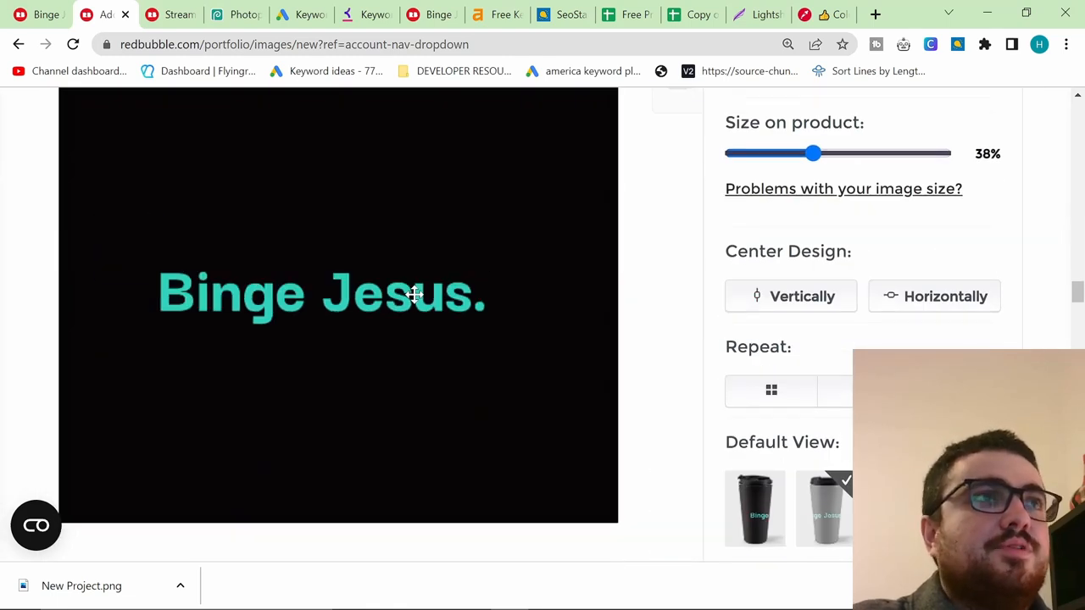
pyautogui.scroll(3)
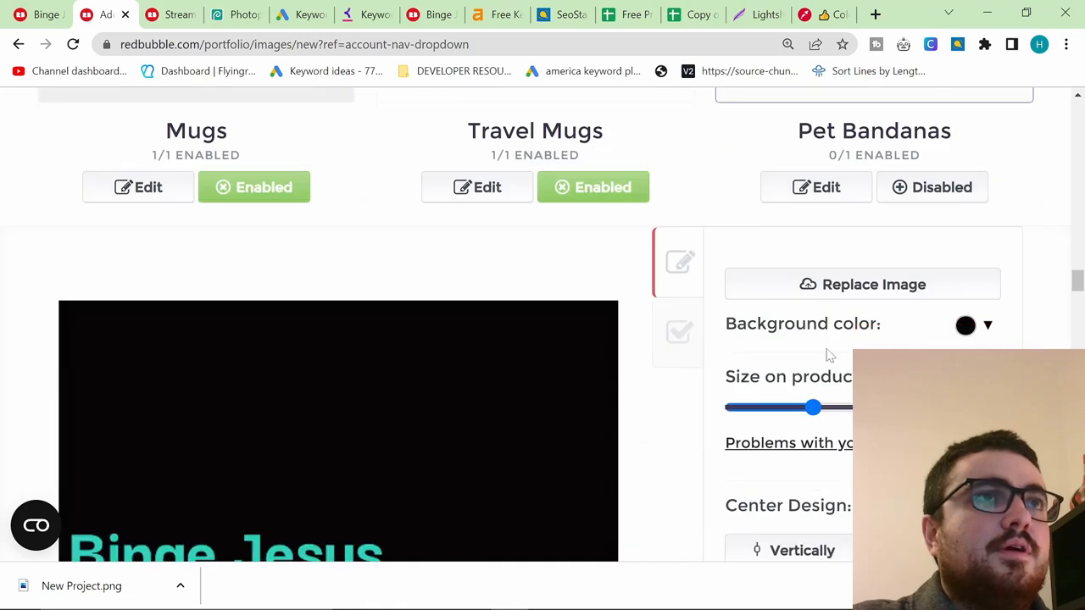
pyautogui.scroll(-3)
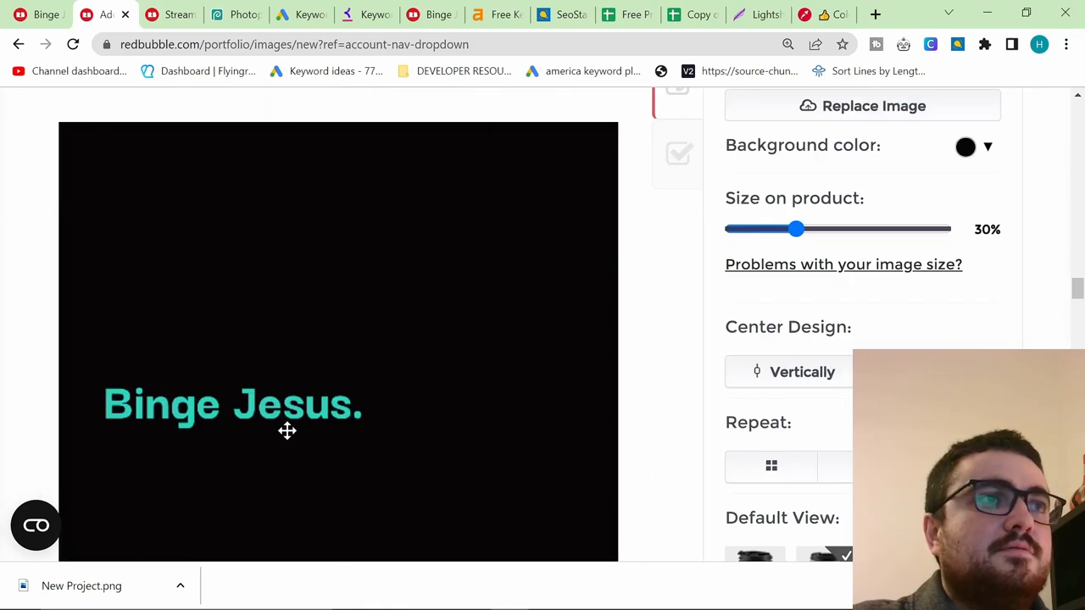
pyautogui.scroll(-3)
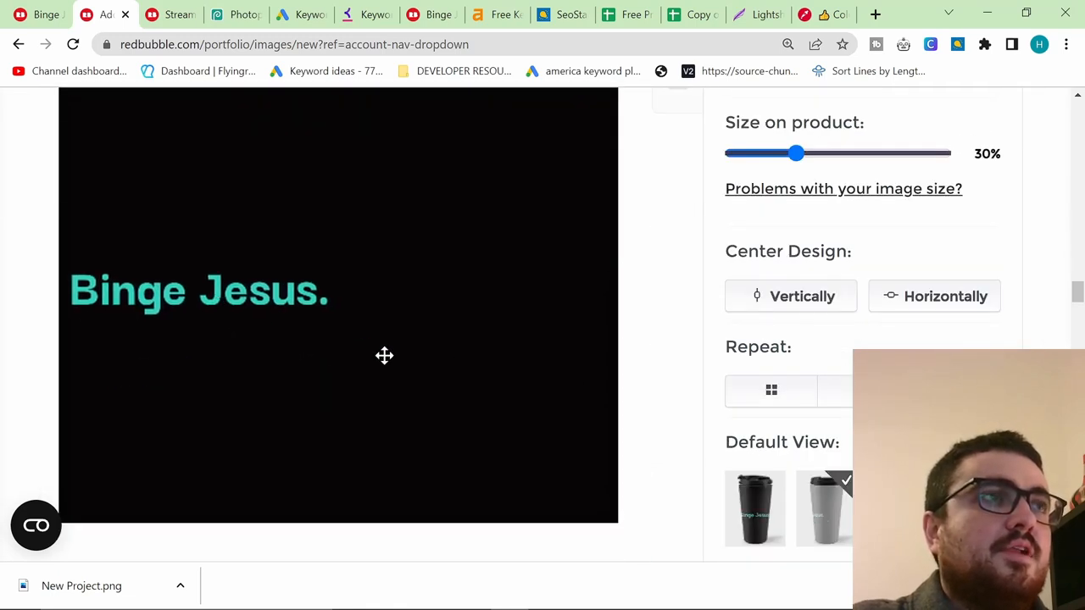
pyautogui.scroll(-3)
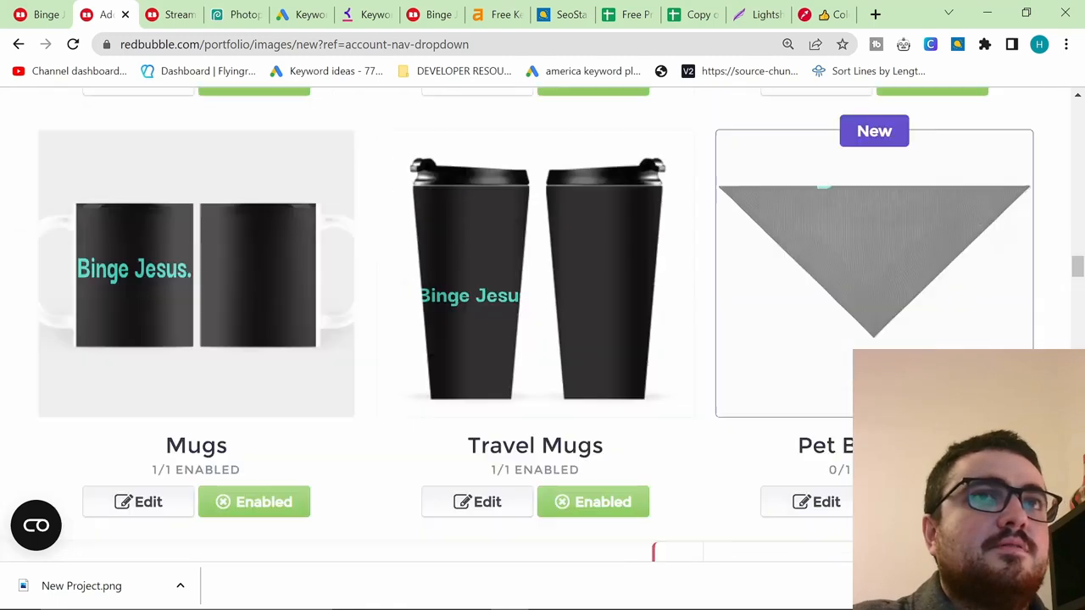
pyautogui.scroll(-3)
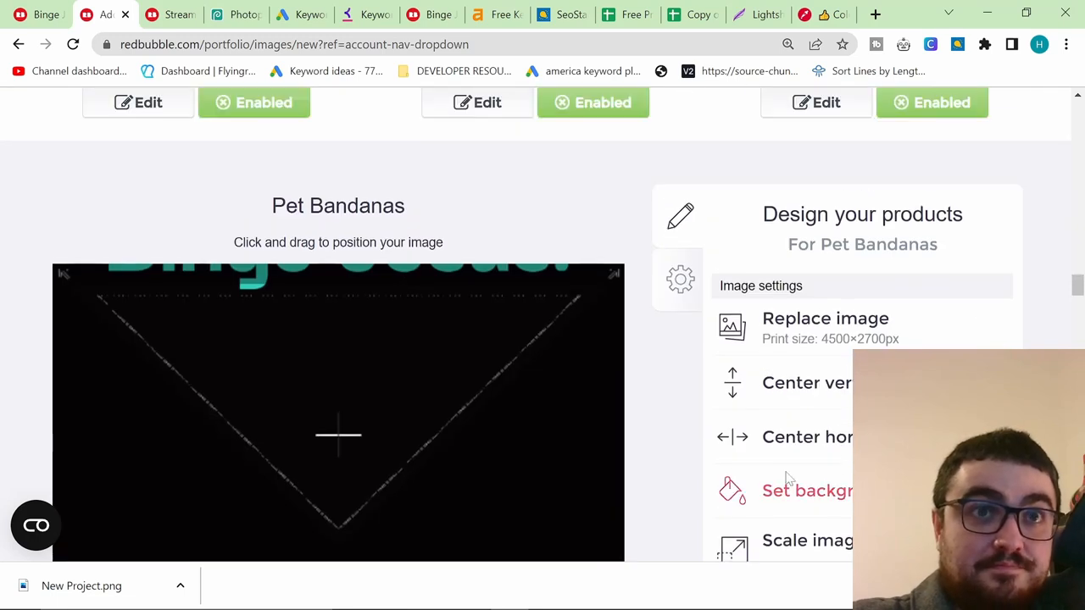
# - Open the Tablet Cases & Skins editor and centre the Binge Jesus. design
pyautogui.scroll(-3)
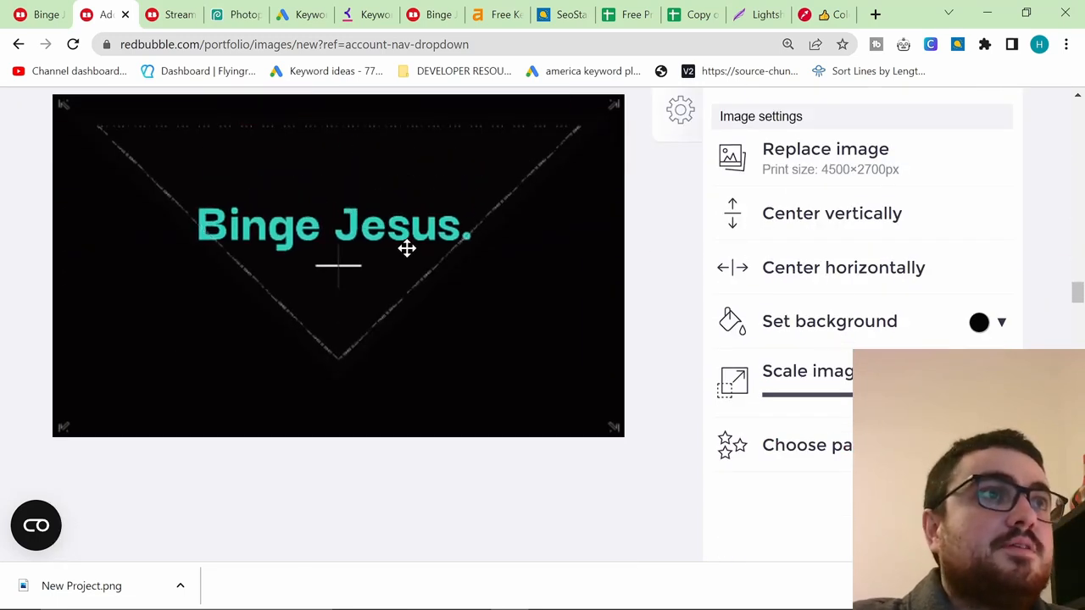
pyautogui.scroll(-3)
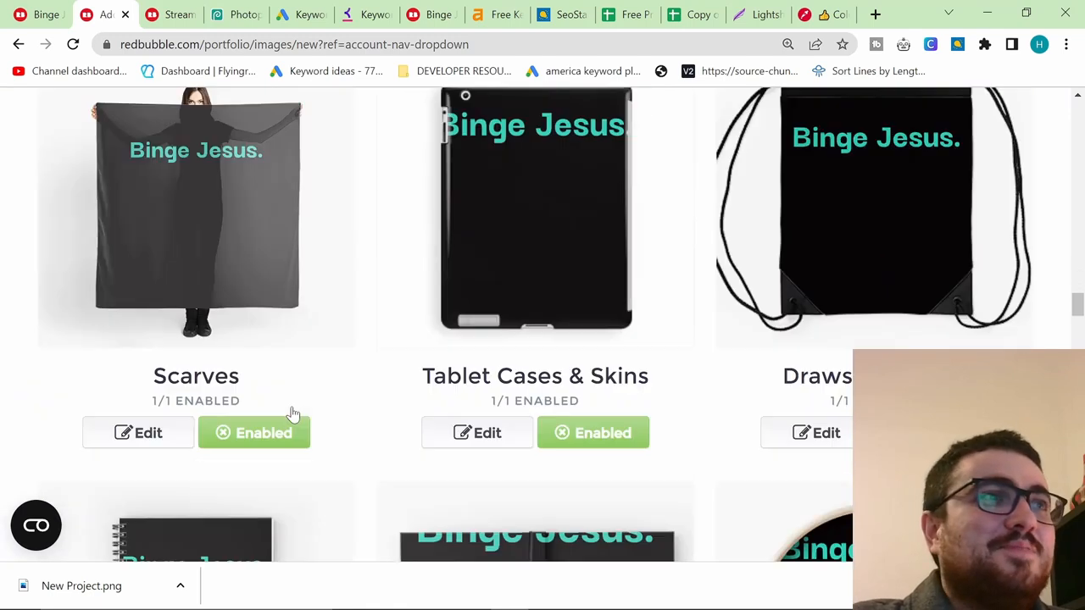
pyautogui.click(477, 432)
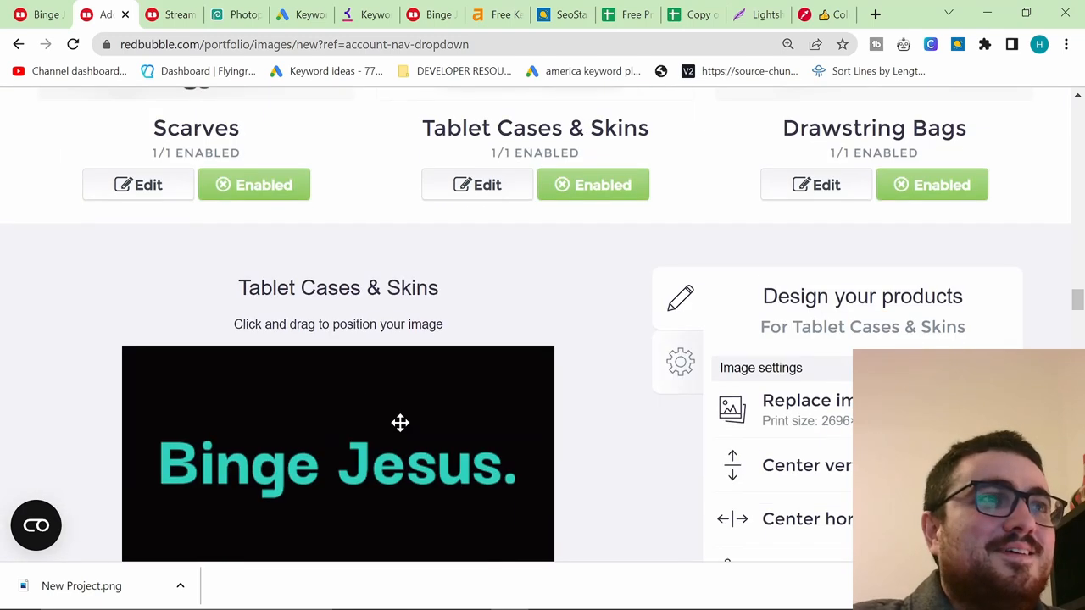
pyautogui.scroll(3)
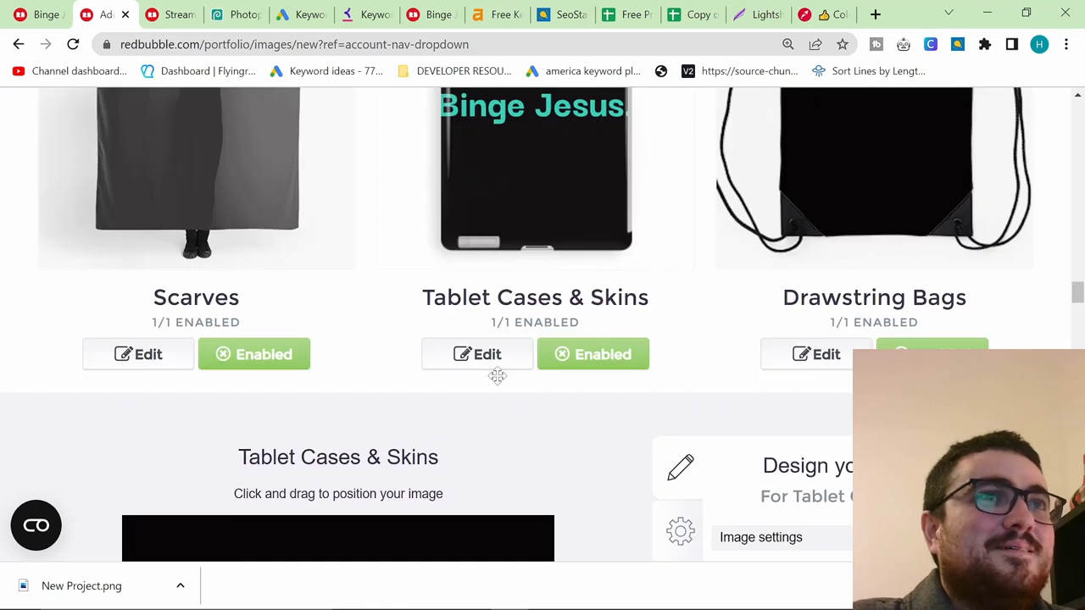
pyautogui.scroll(-3)
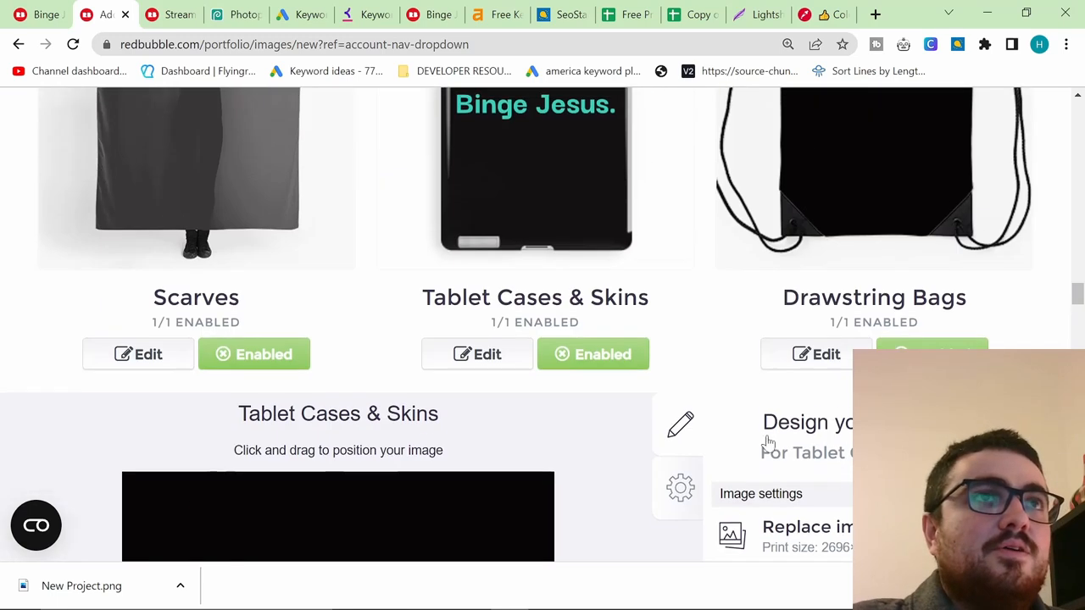
# - Centre the design on the remaining products, through to Hardcover Journals
pyautogui.scroll(-3)
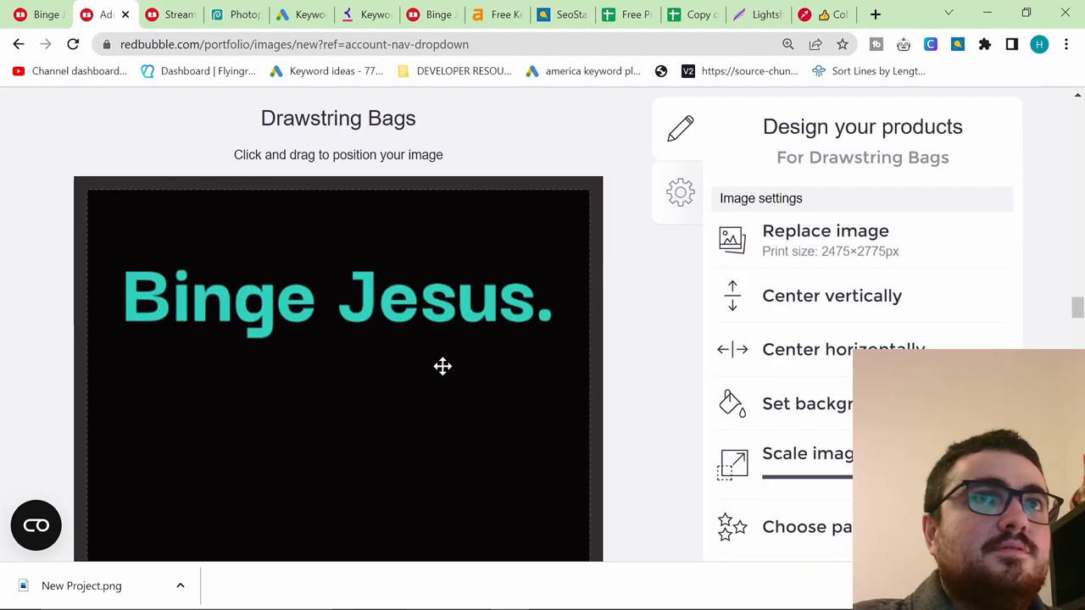
pyautogui.scroll(3)
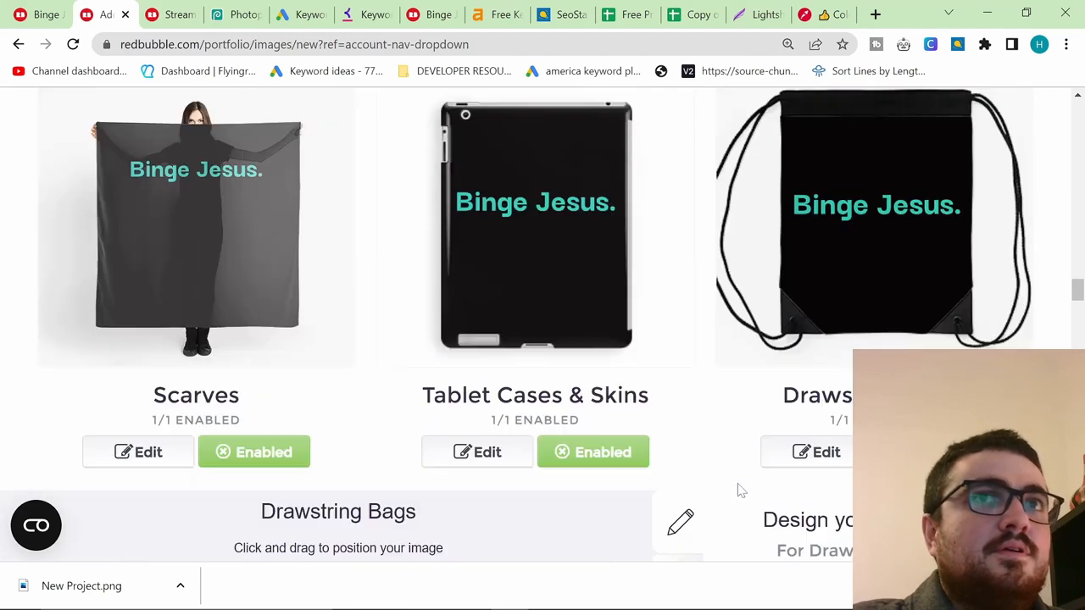
pyautogui.scroll(-3)
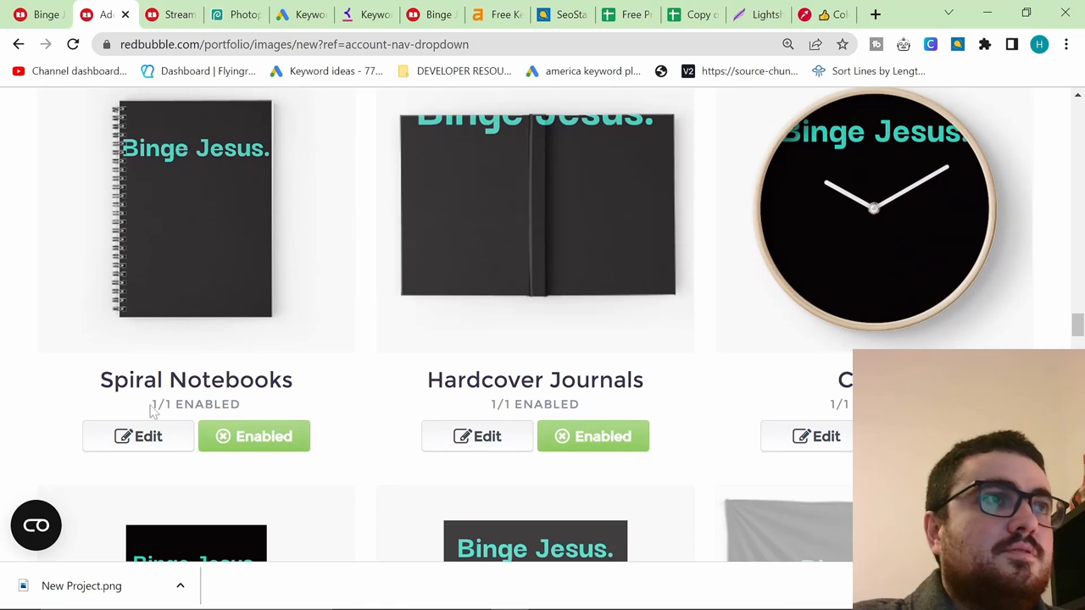
pyautogui.click(139, 436)
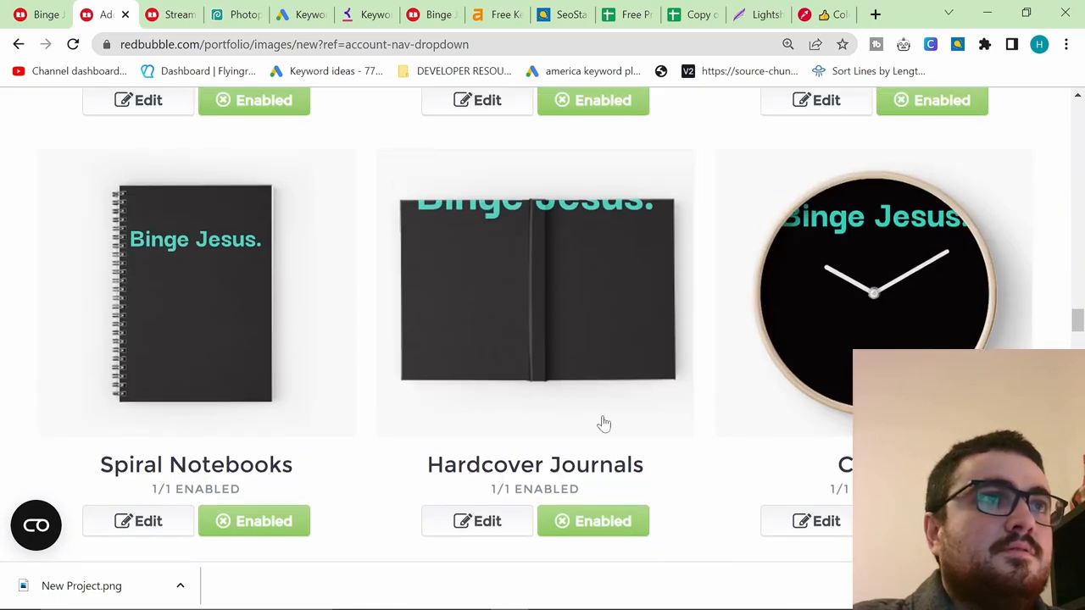
pyautogui.click(476, 520)
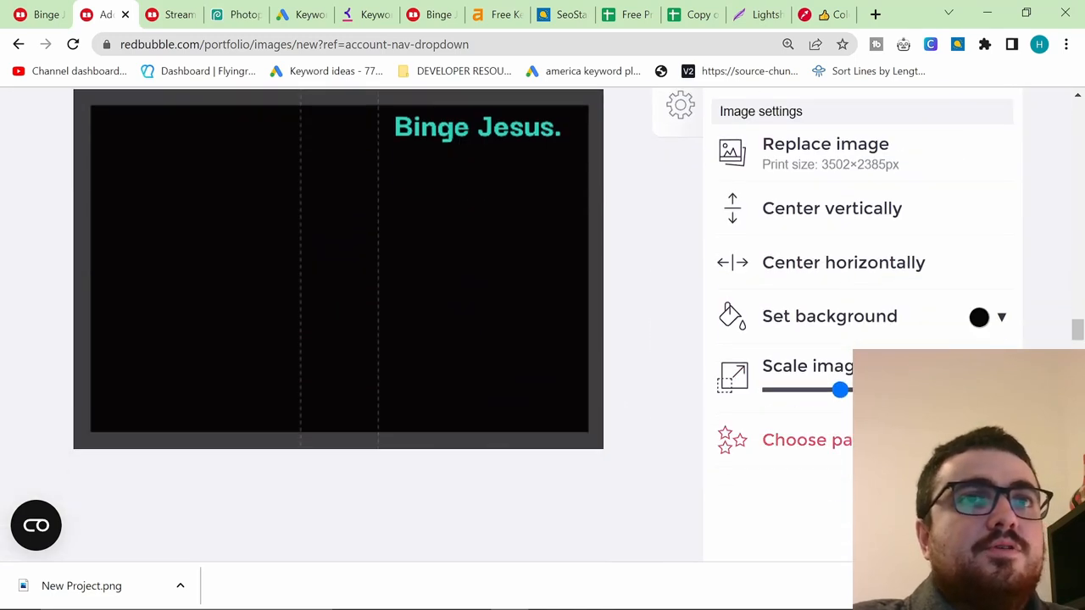
# - Scroll through the product list to locate Throw Blankets & Tapestries
pyautogui.scroll(-3)
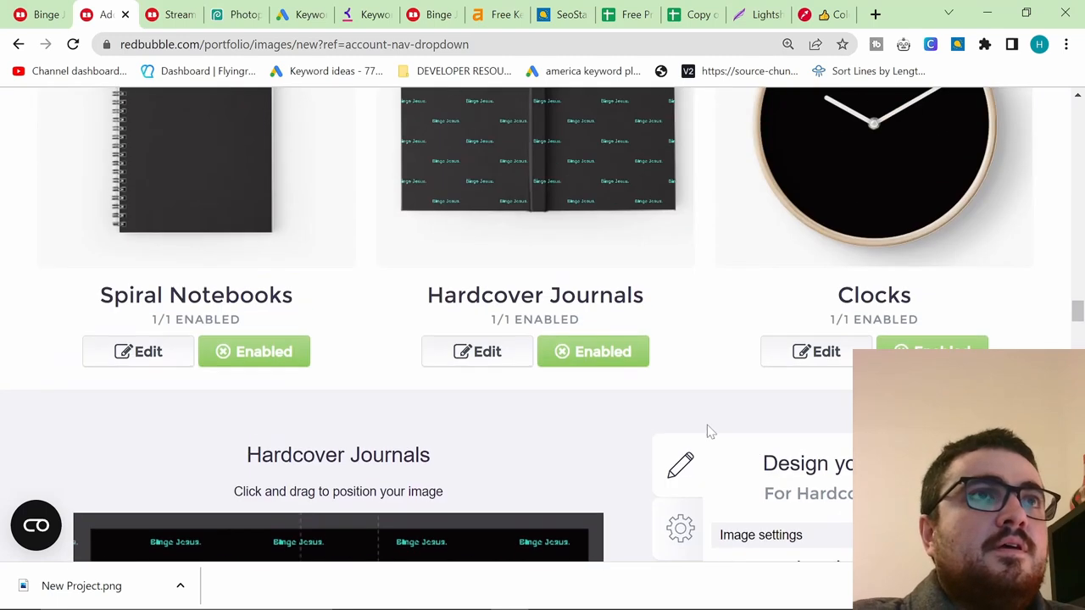
pyautogui.scroll(3)
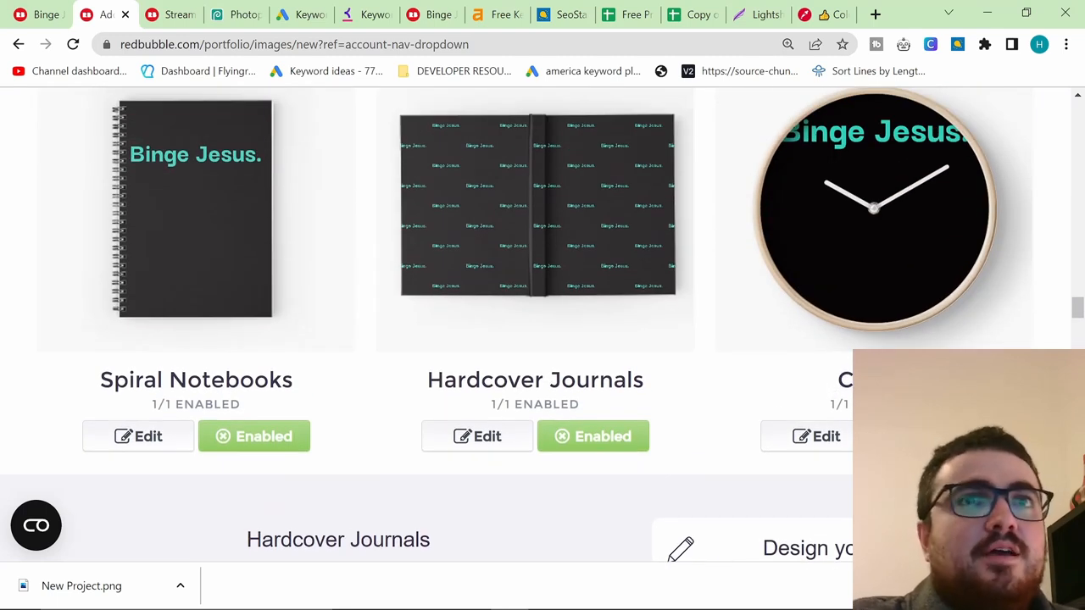
pyautogui.scroll(-3)
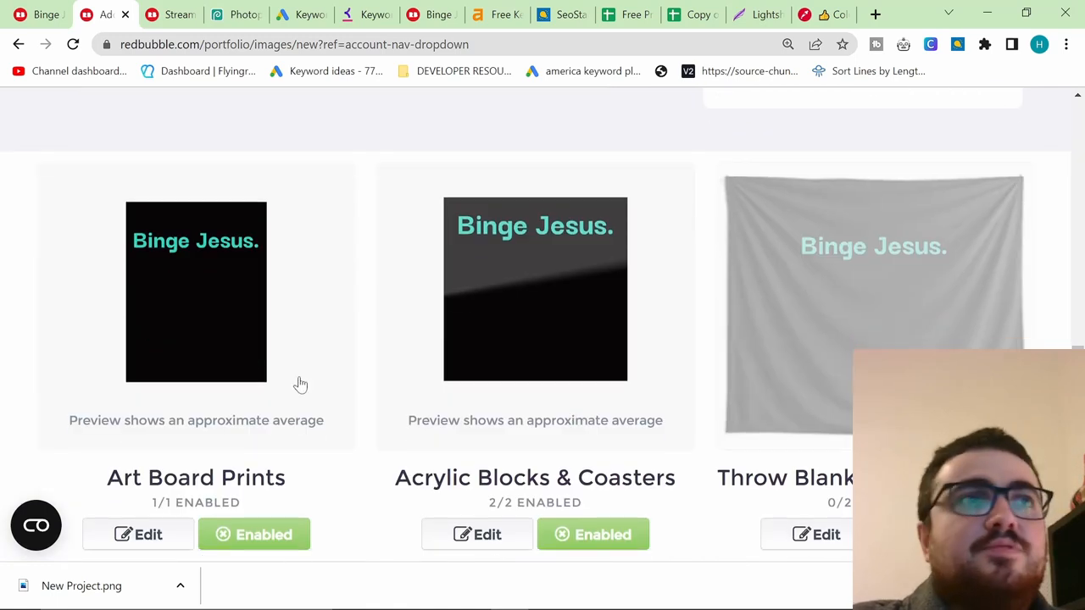
pyautogui.scroll(-3)
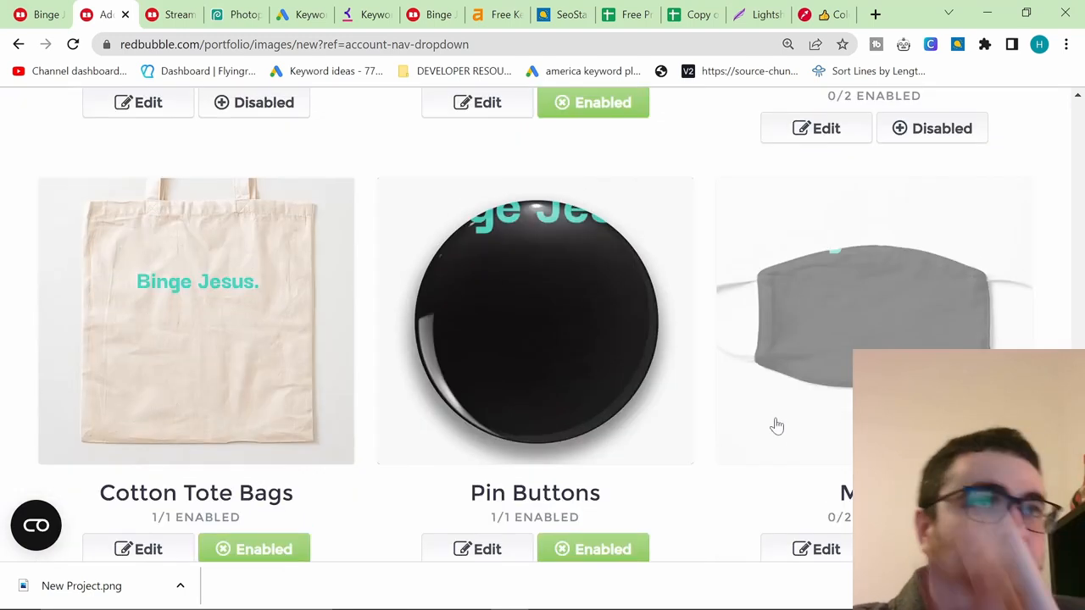
pyautogui.scroll(-3)
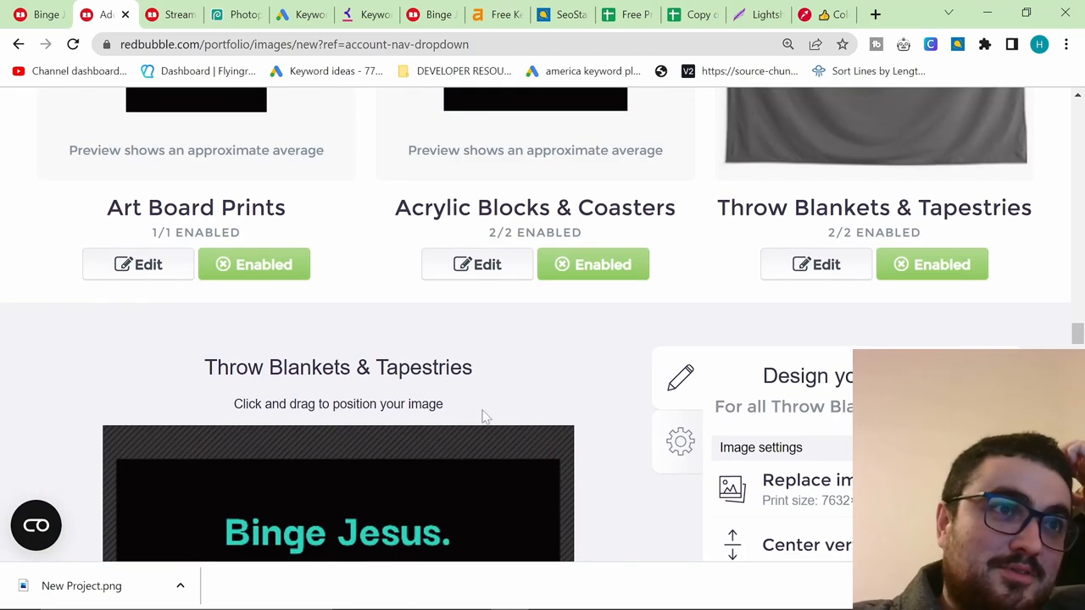
pyautogui.scroll(-3)
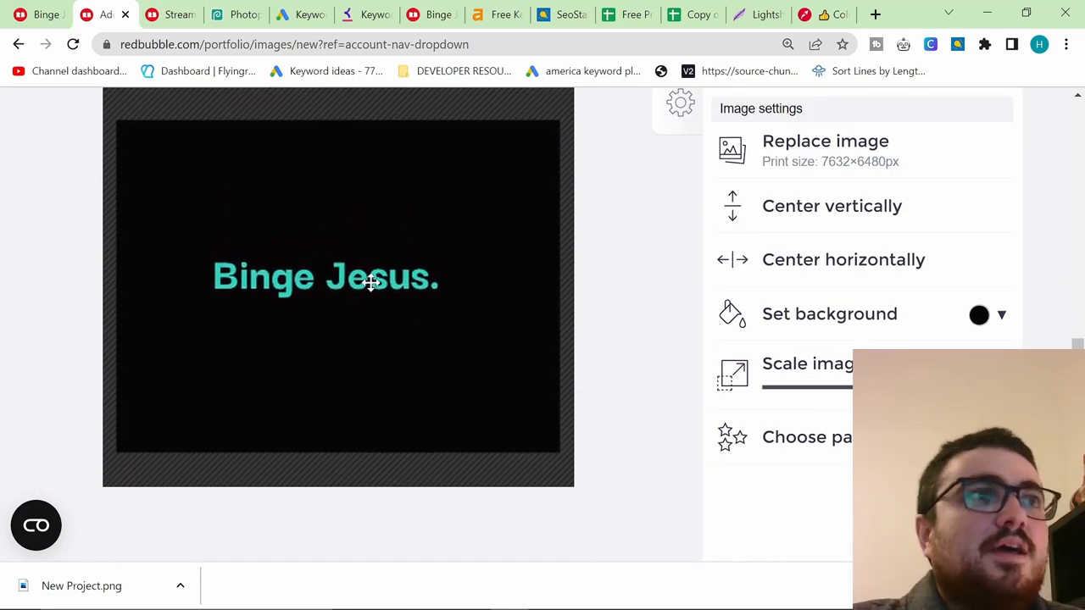
pyautogui.scroll(-3)
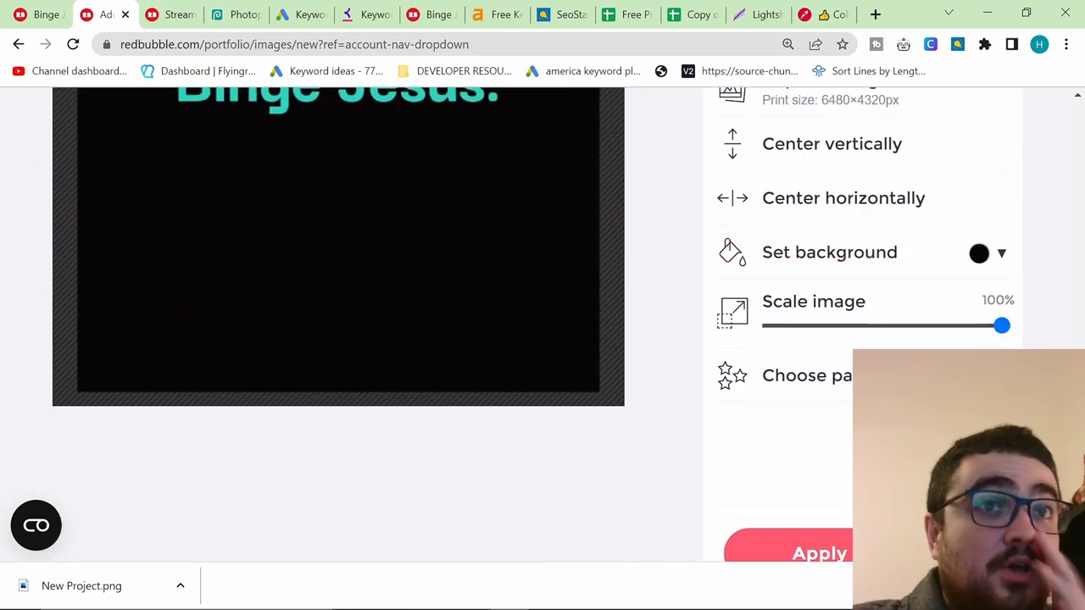
pyautogui.scroll(3)
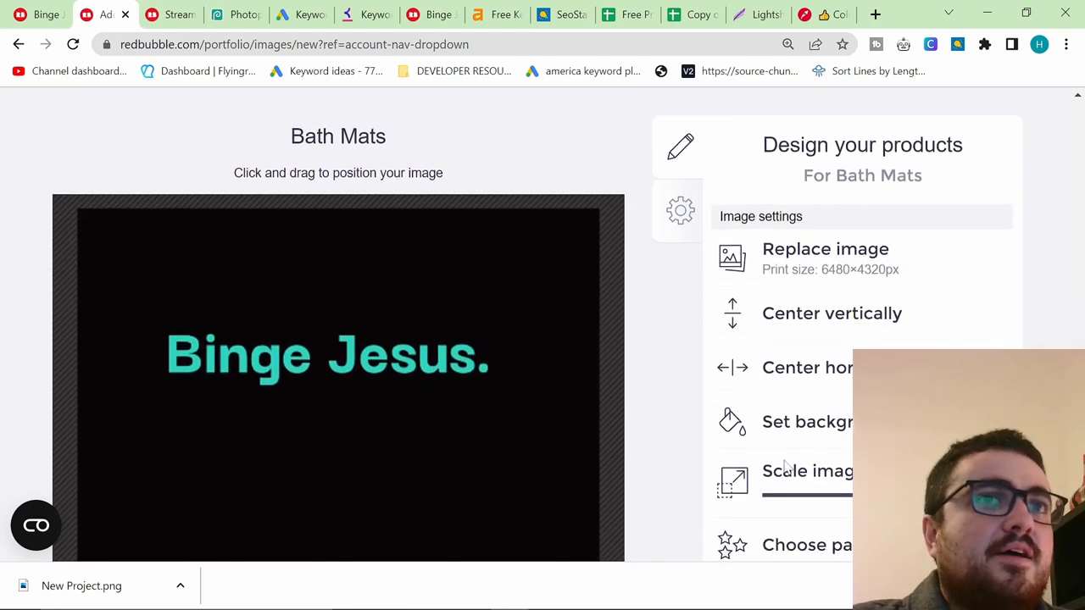
# - Reposition the Binge Jesus. text on the Bath Mats design, keeping Bath Mats disabled
pyautogui.moveTo(326, 354); pyautogui.dragTo(337, 383)
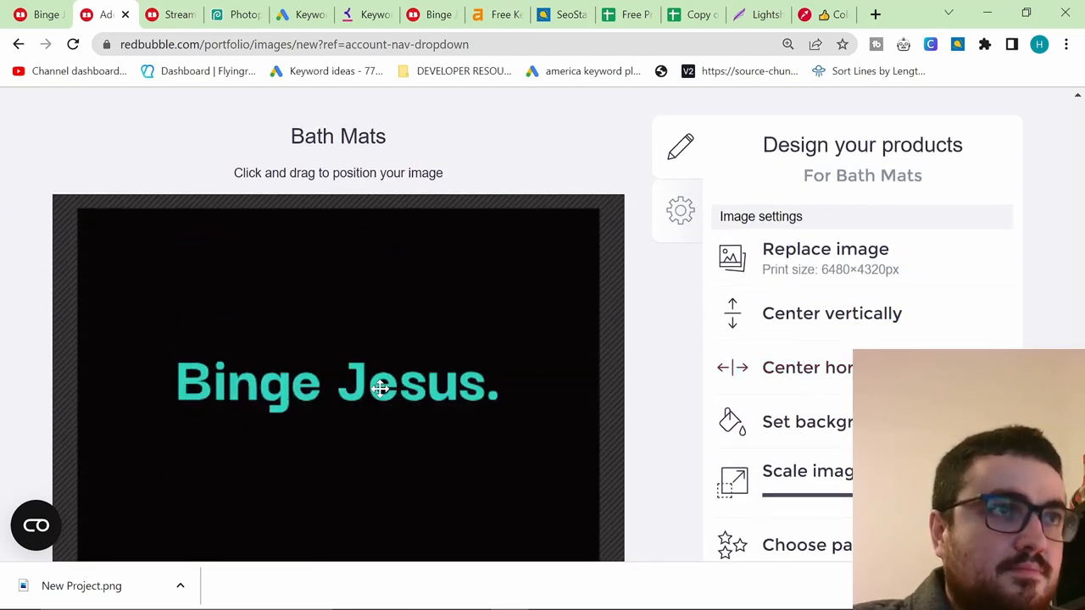
pyautogui.scroll(3)
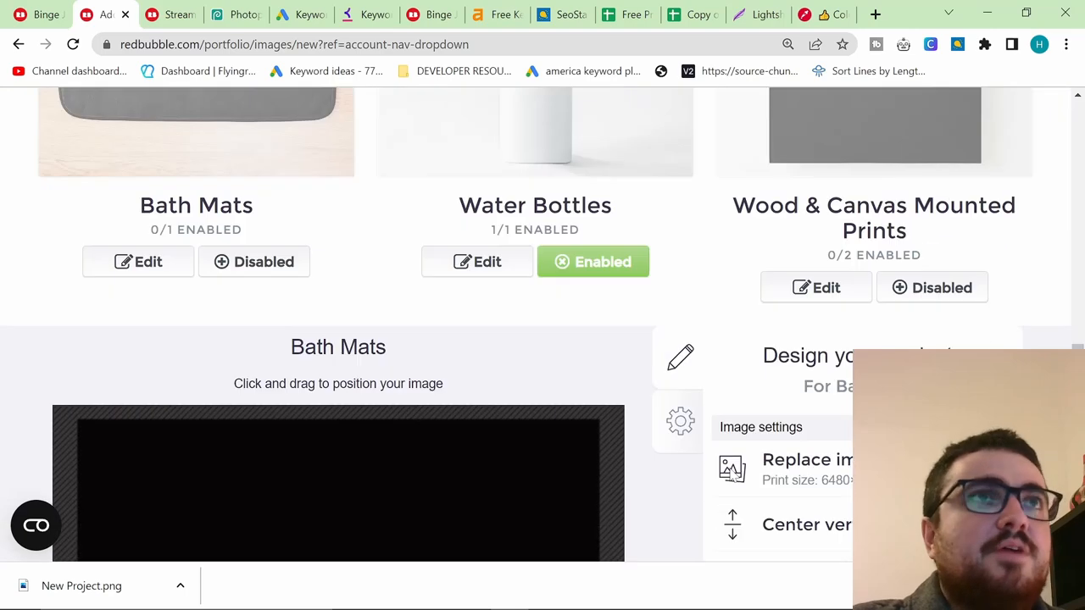
pyautogui.scroll(-3)
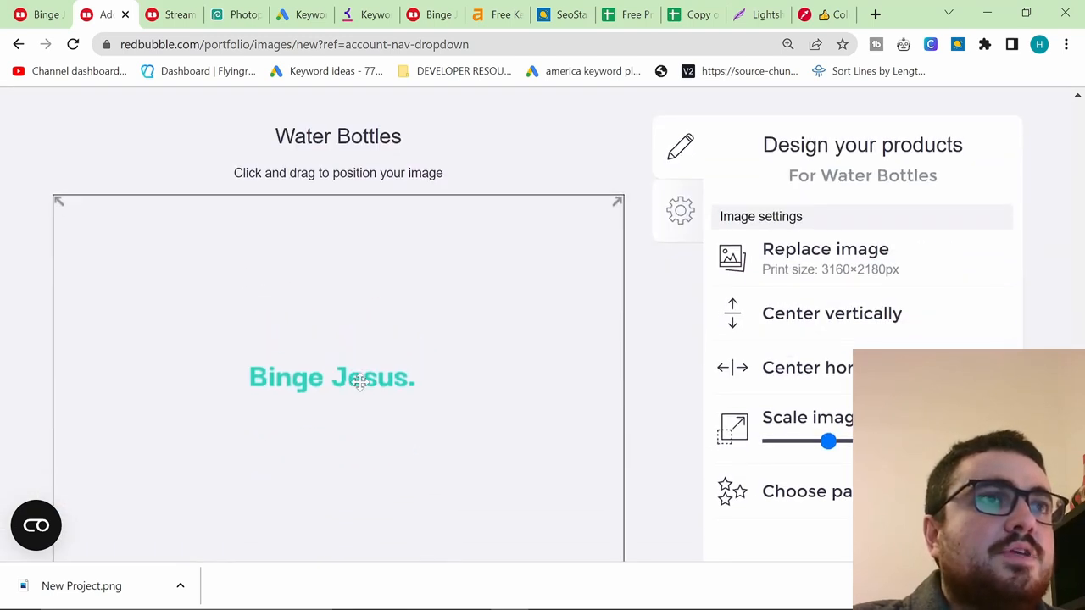
pyautogui.scroll(-3)
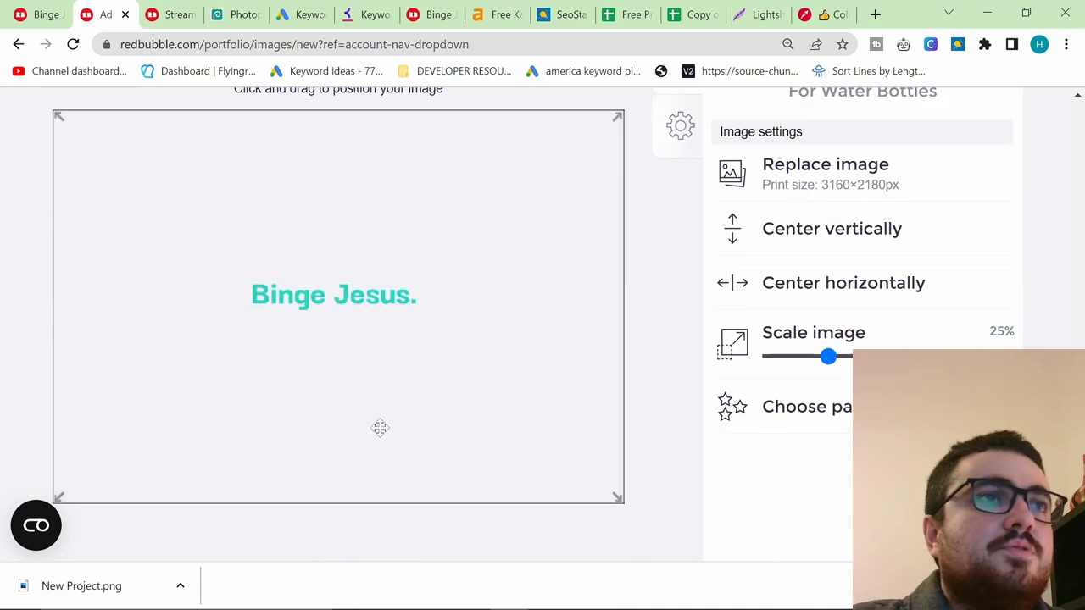
pyautogui.scroll(-3)
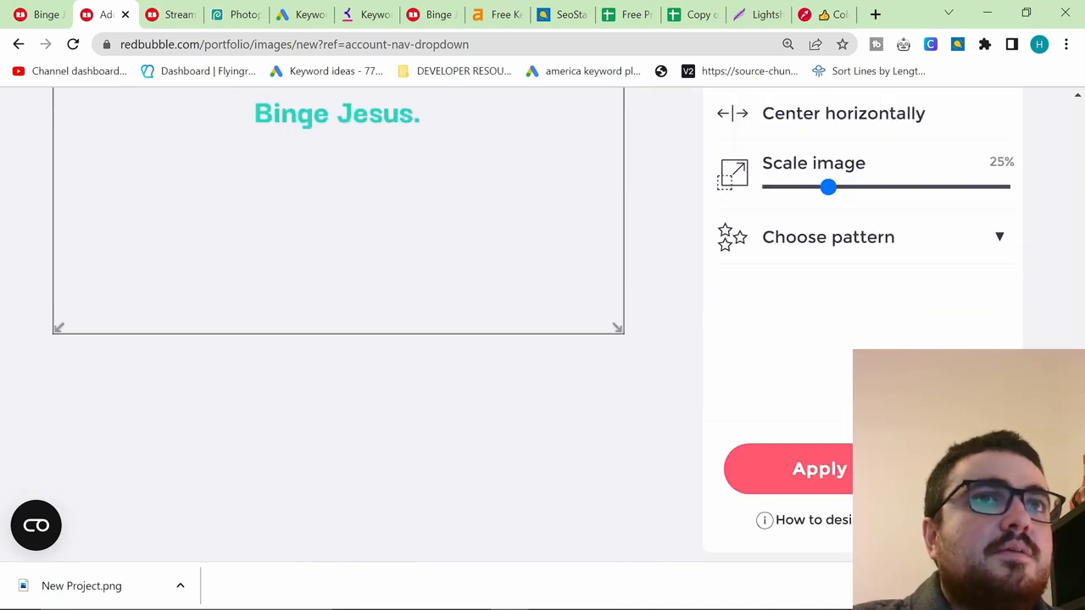
pyautogui.scroll(-3)
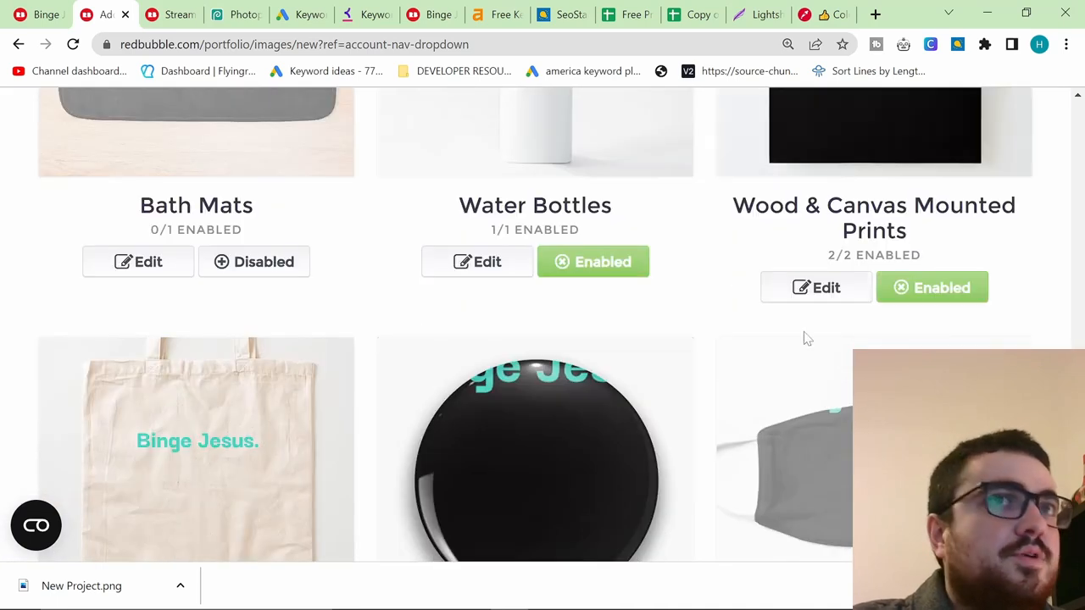
# - Scale the image in the Wood & Canvas Mounted Prints design settings
pyautogui.click(815, 287)
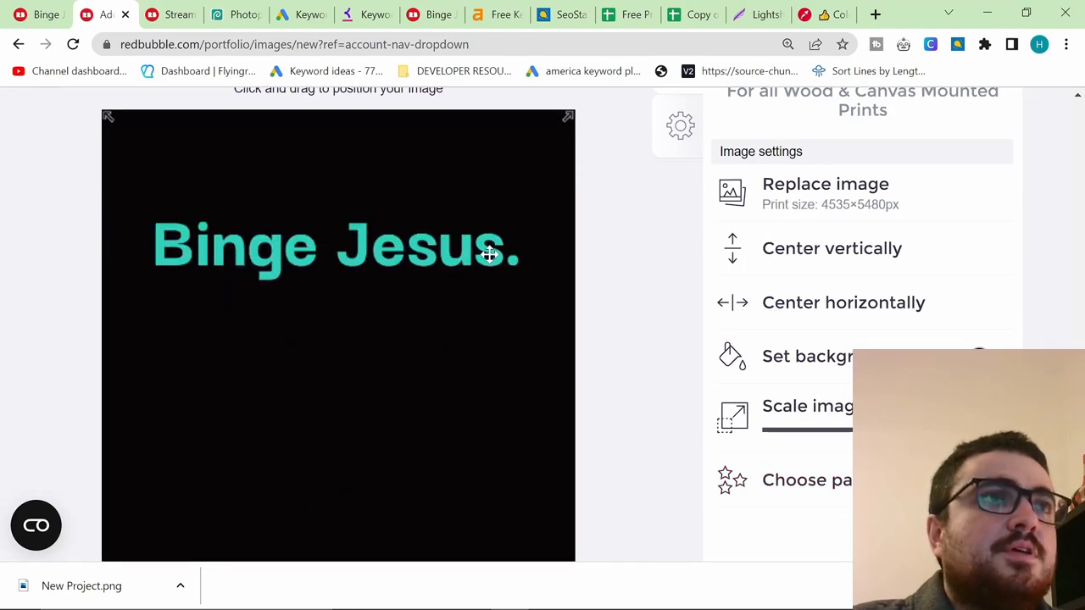
pyautogui.scroll(-3)
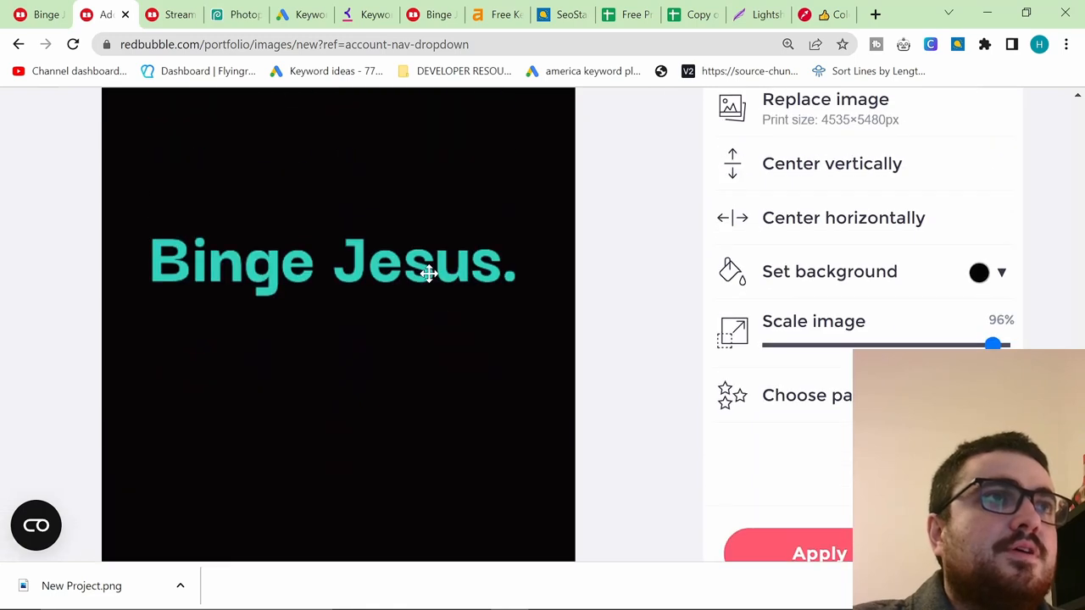
pyautogui.scroll(-3)
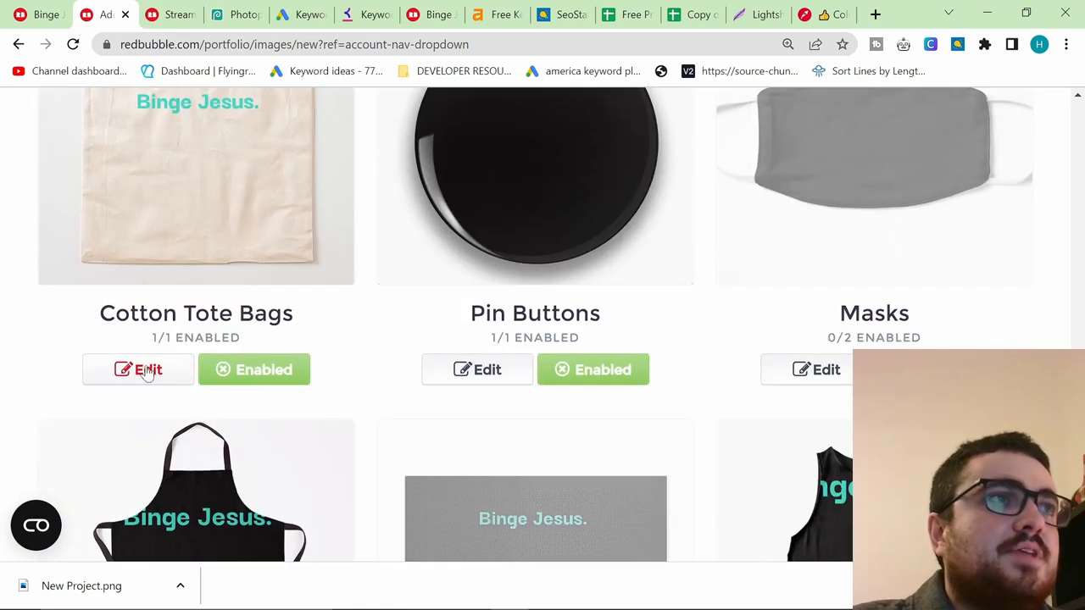
# - Resize the Binge Jesus. text on the Cotton Tote Bags design
pyautogui.click(138, 370)
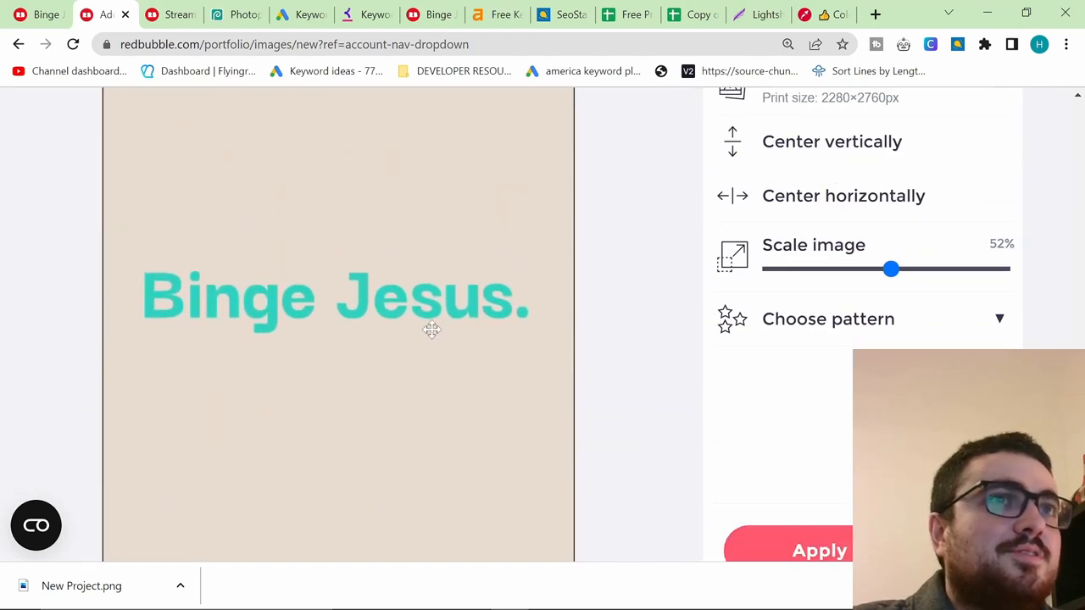
pyautogui.moveTo(890, 269); pyautogui.dragTo(912, 269)
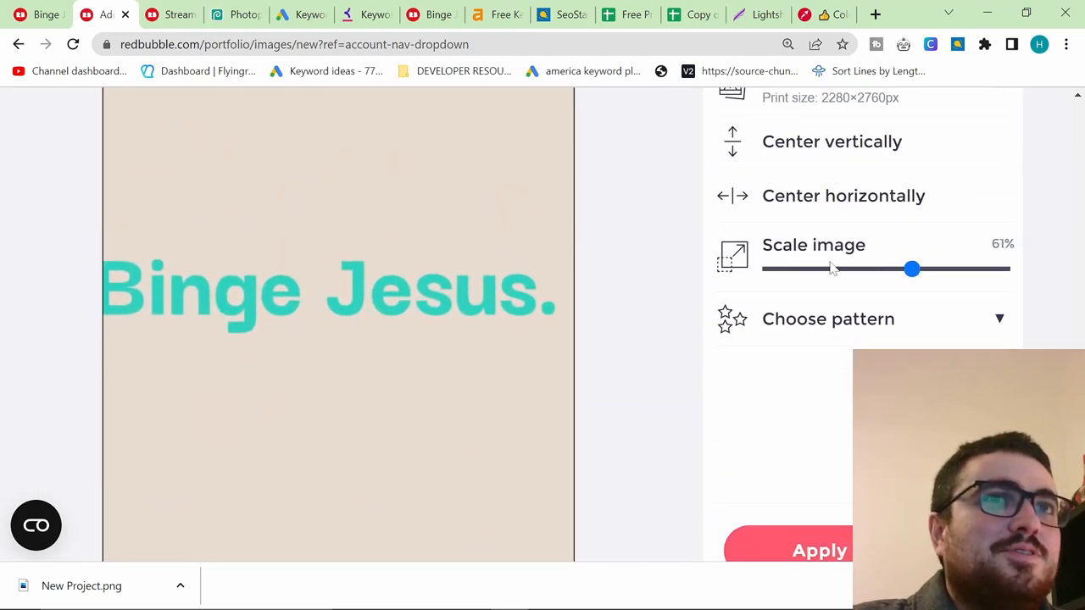
pyautogui.moveTo(912, 269); pyautogui.dragTo(896, 268)
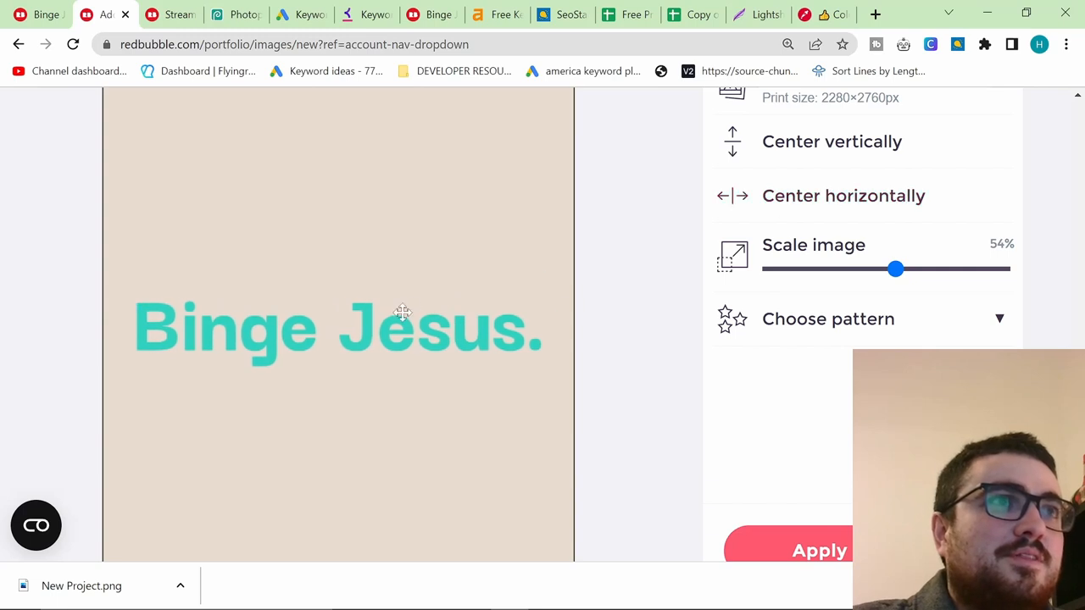
pyautogui.scroll(3)
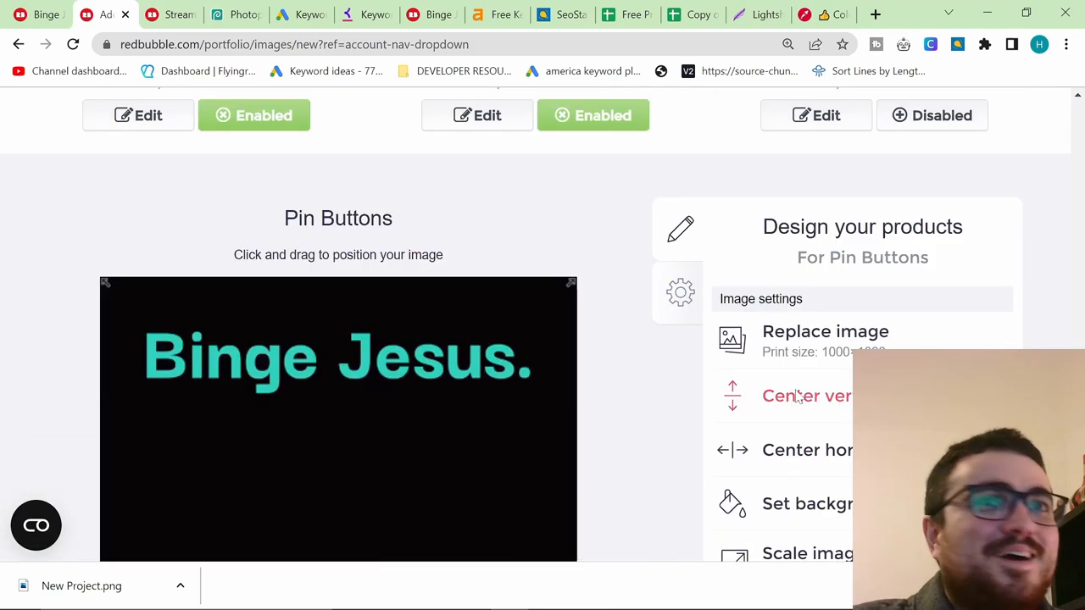
pyautogui.scroll(3)
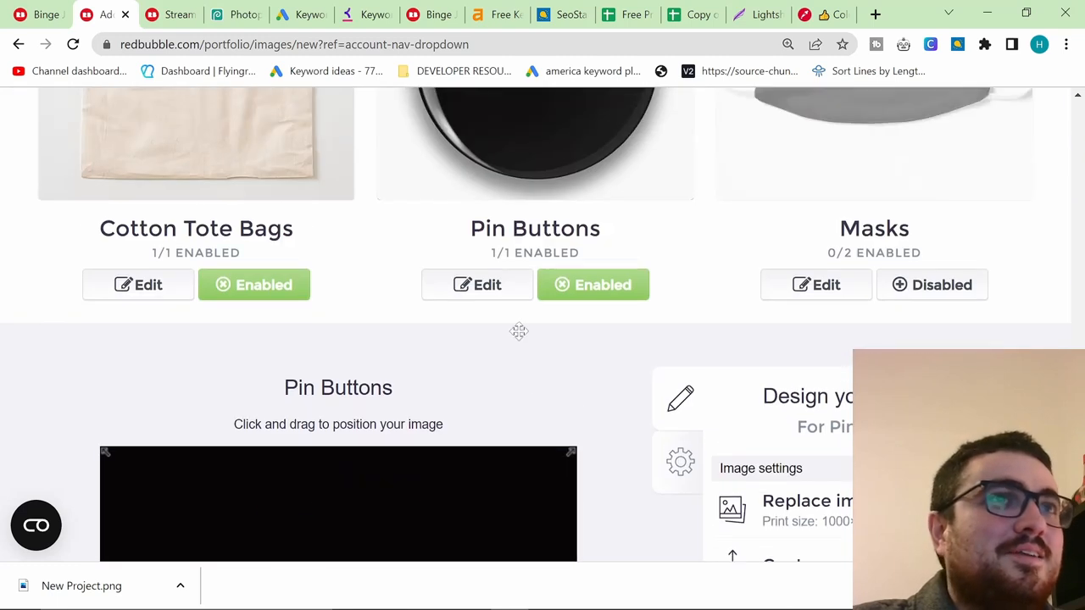
pyautogui.scroll(-3)
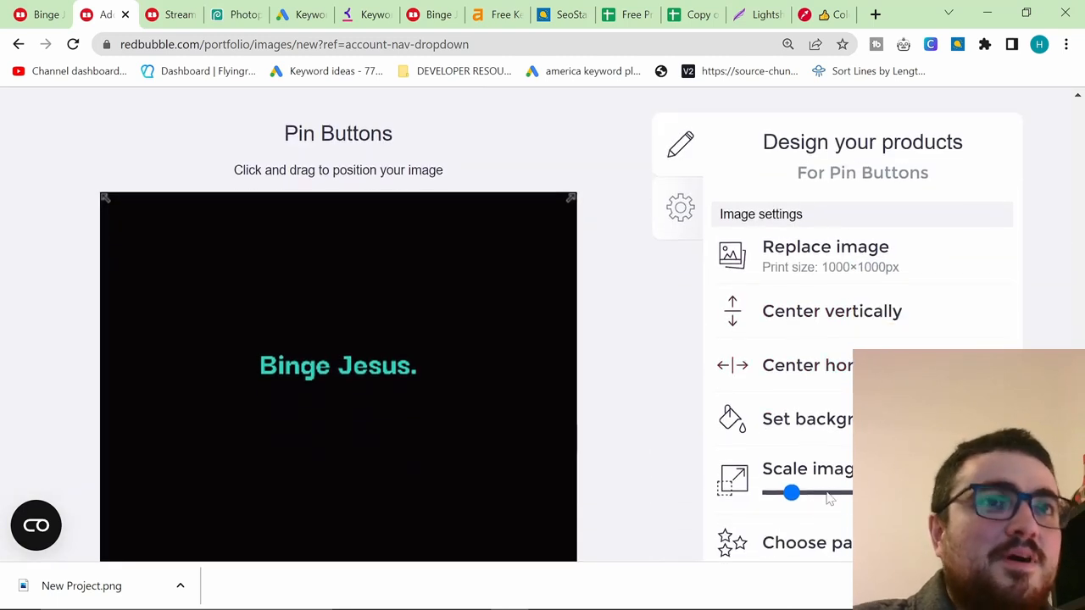
# - Enlarge and centre the teal lettering on the Pin Buttons design
pyautogui.moveTo(791, 493); pyautogui.dragTo(822, 492)
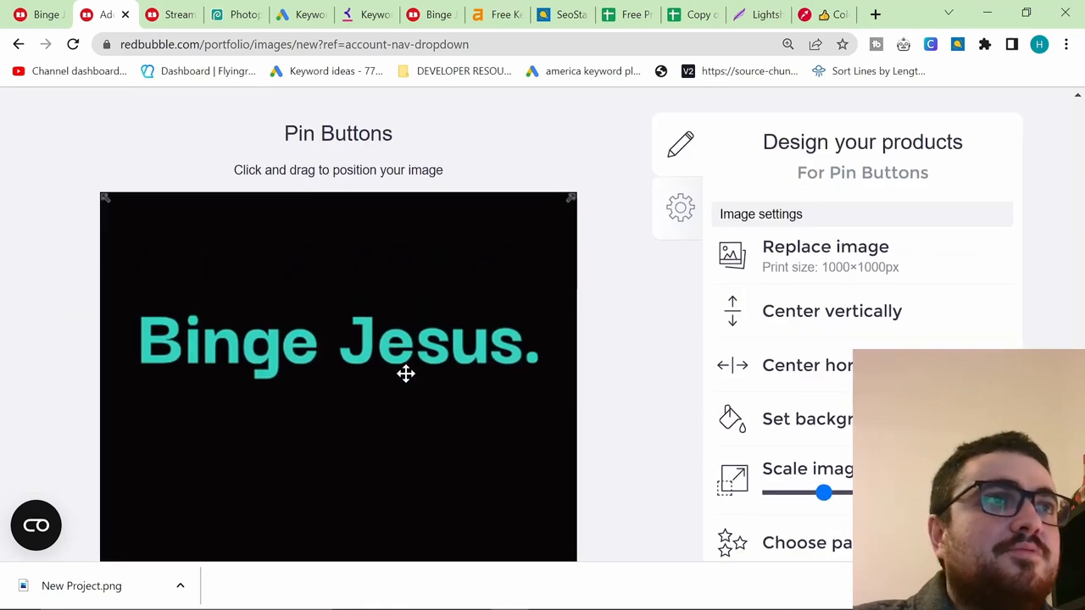
pyautogui.scroll(-3)
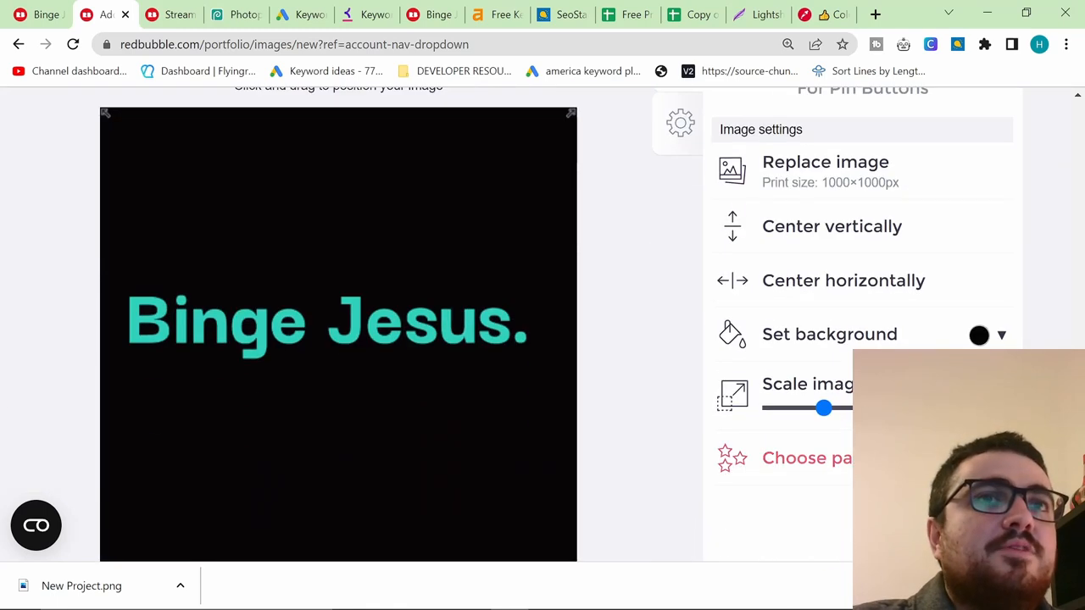
pyautogui.scroll(3)
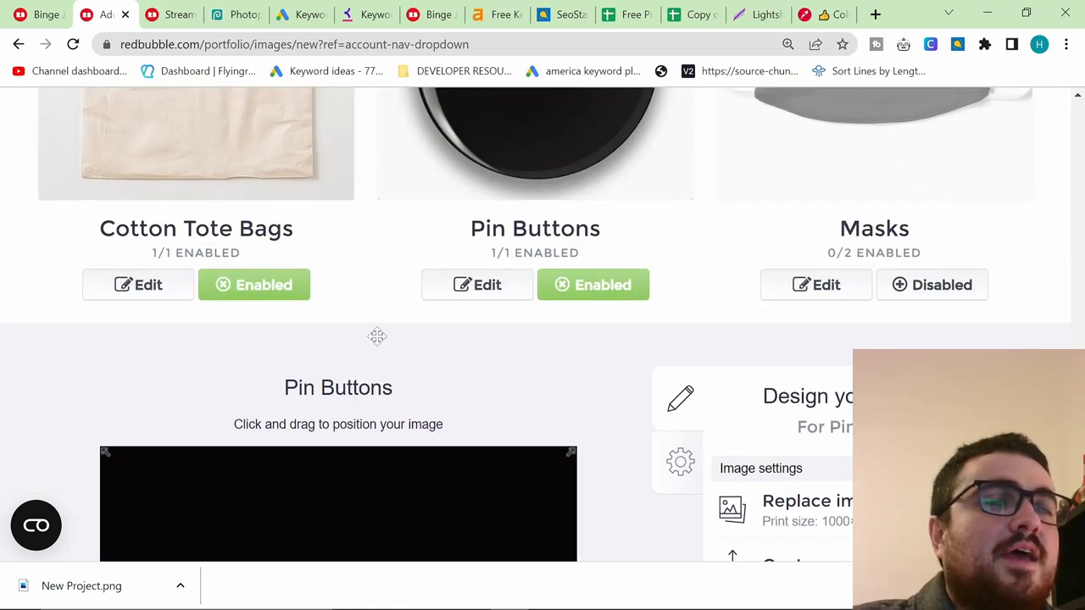
pyautogui.scroll(-3)
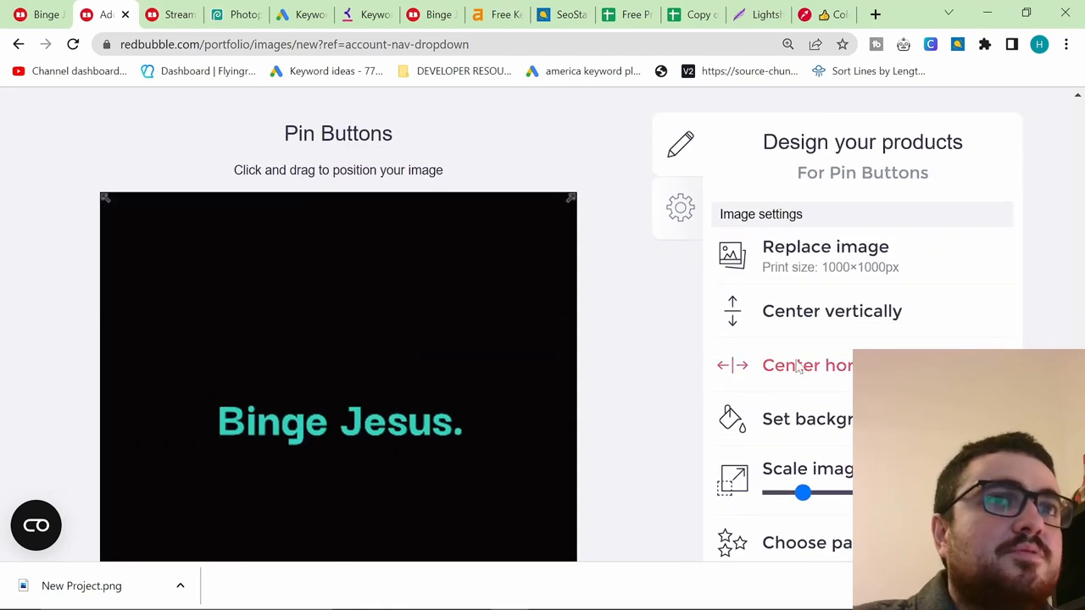
pyautogui.scroll(3)
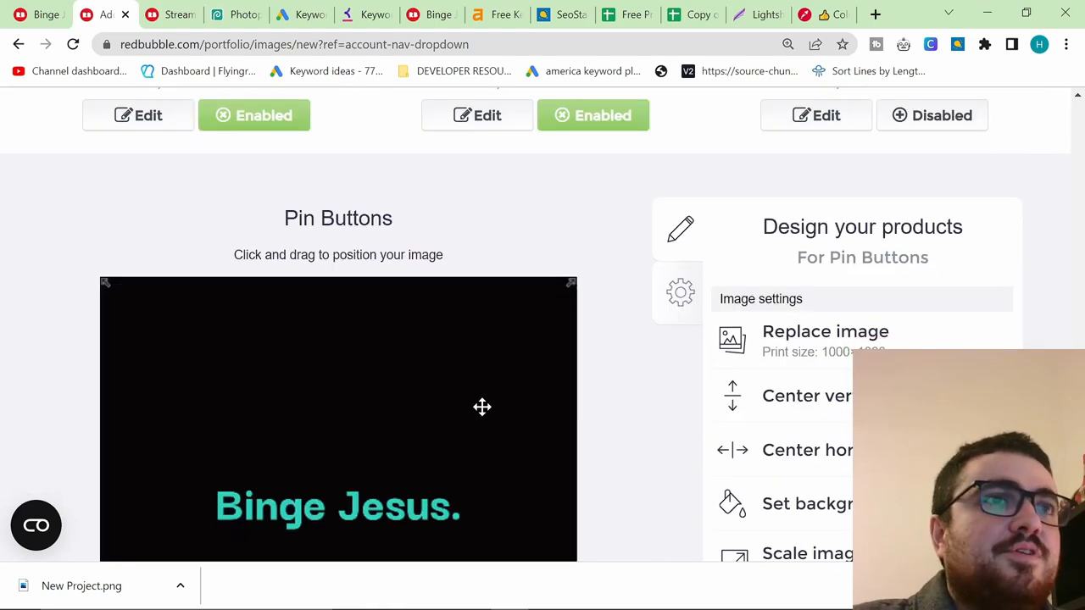
pyautogui.scroll(3)
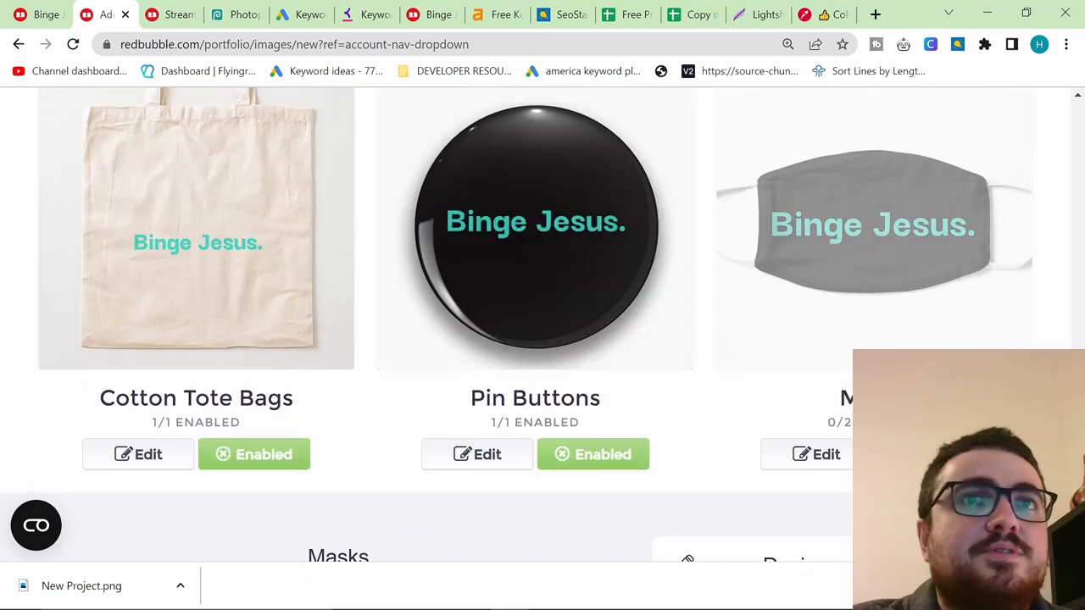
pyautogui.scroll(-3)
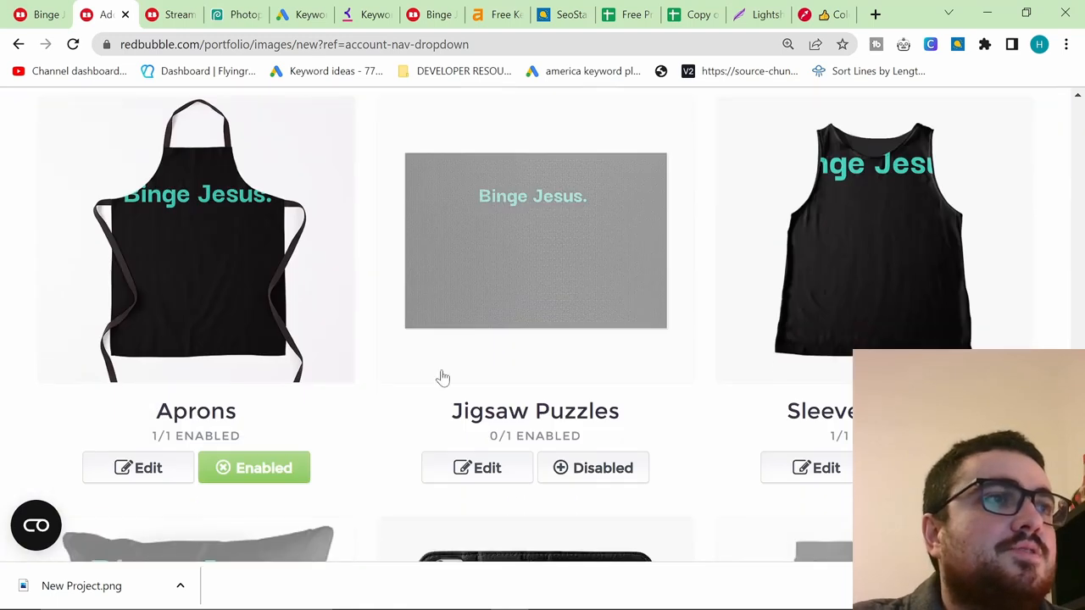
# - Scale the Aprons design to 92%, then scroll past Sleeveless Tops to Floor Pillows
pyautogui.click(138, 467)
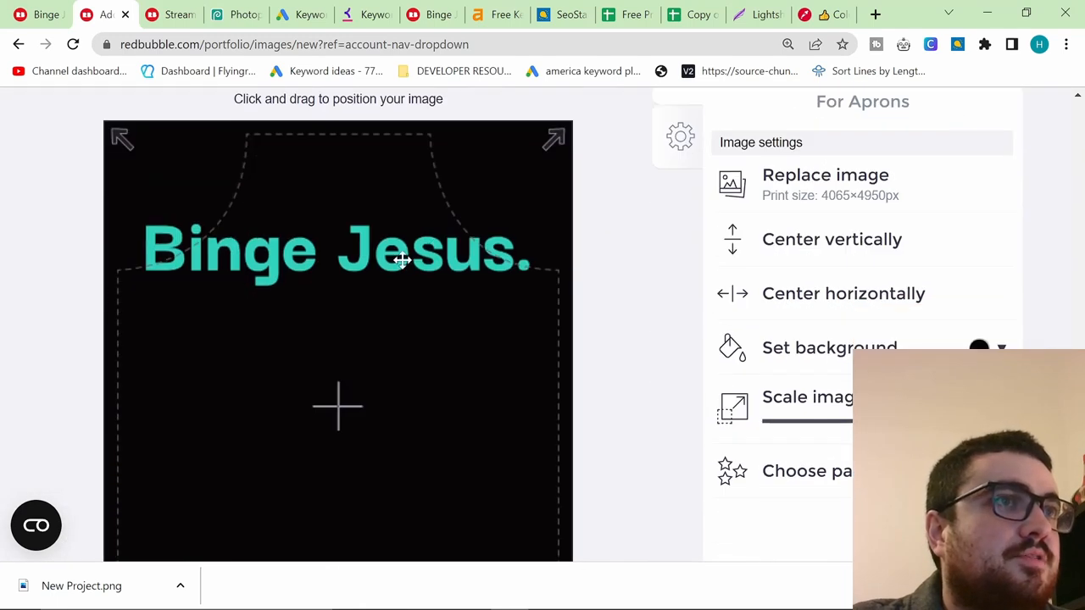
pyautogui.scroll(-3)
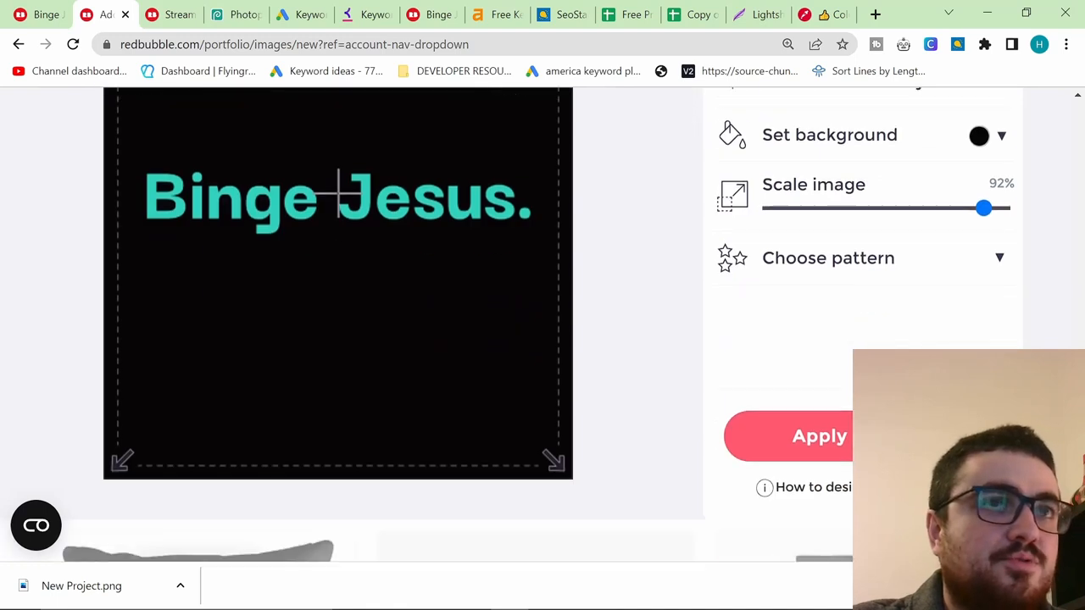
pyautogui.scroll(-3)
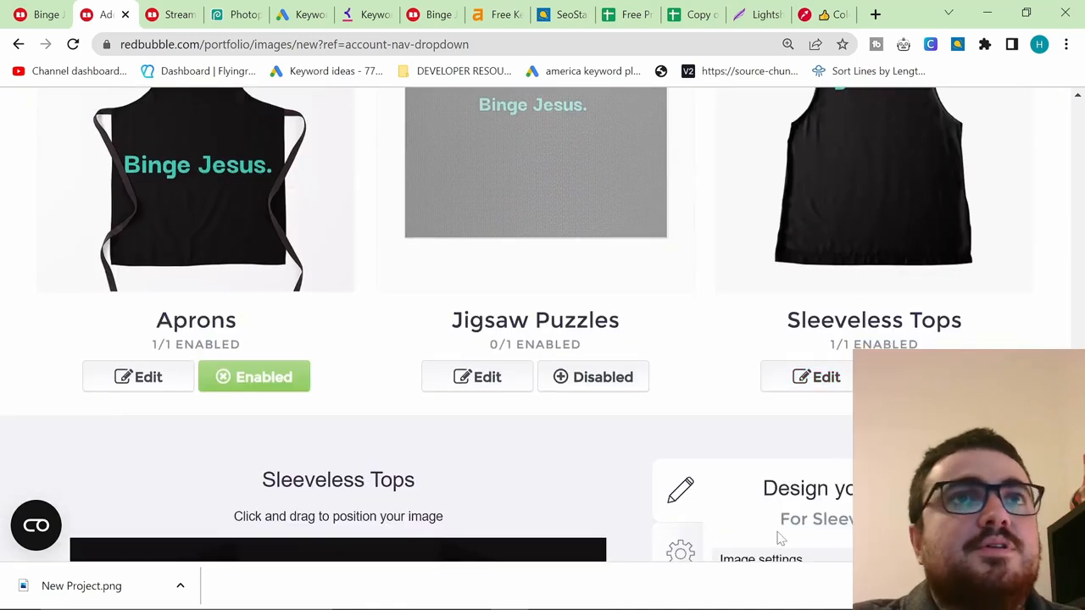
pyautogui.scroll(-3)
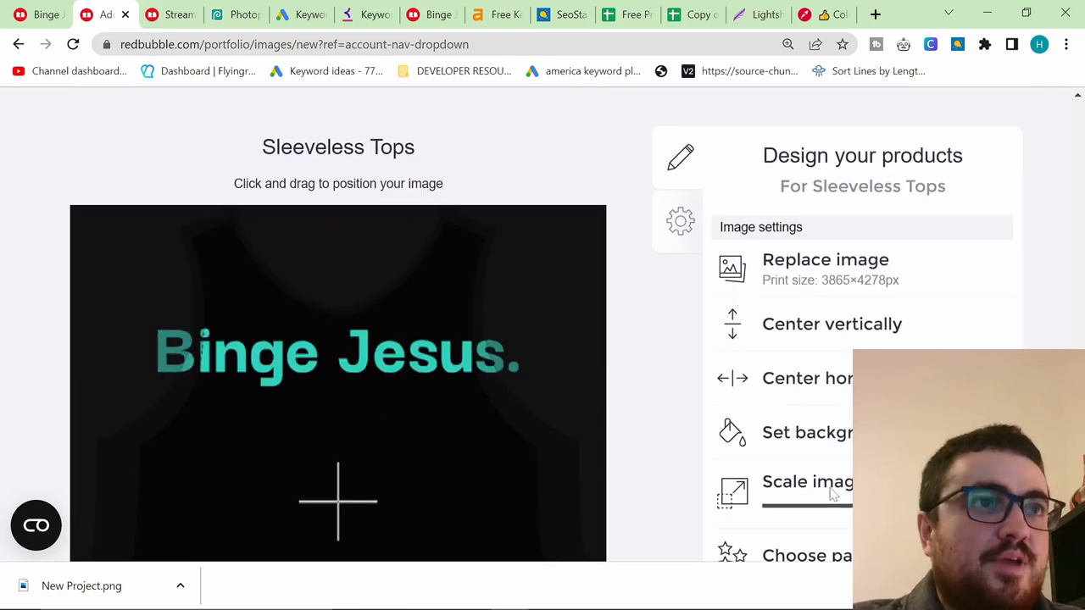
pyautogui.scroll(-3)
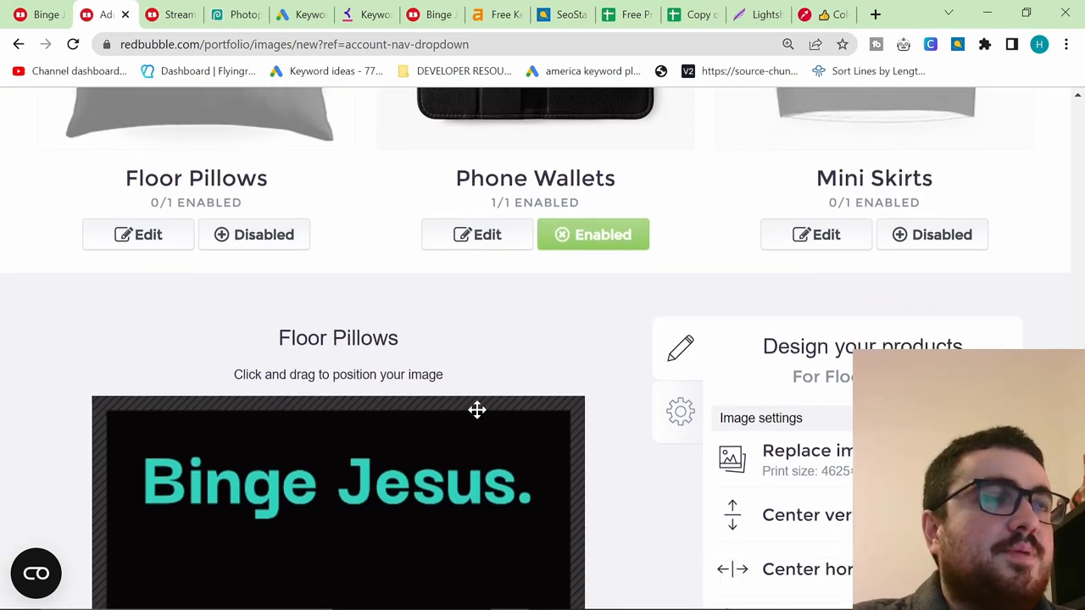
pyautogui.scroll(3)
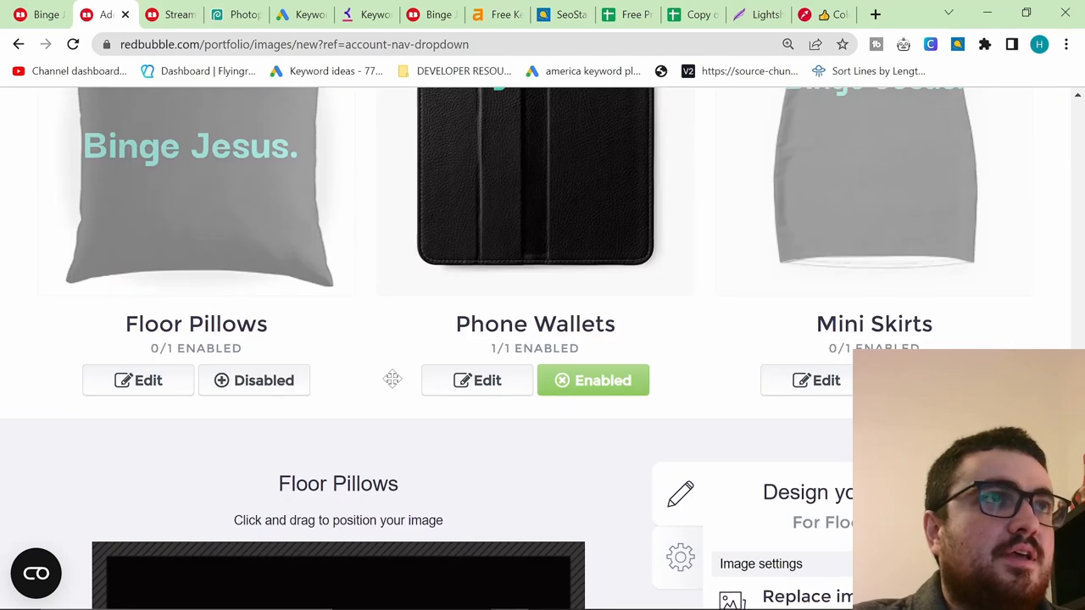
pyautogui.scroll(-3)
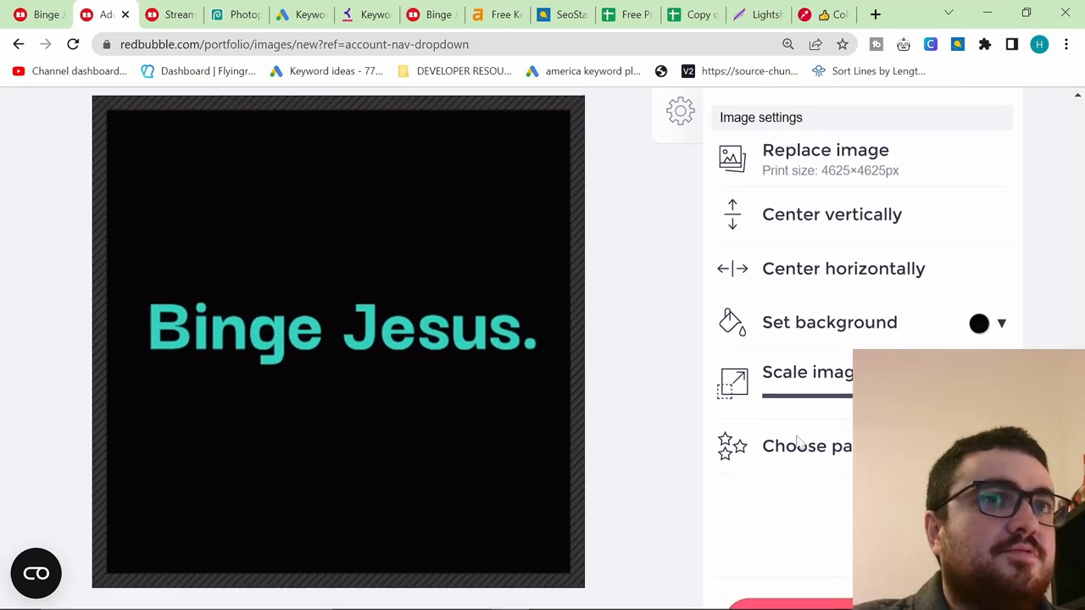
pyautogui.scroll(-3)
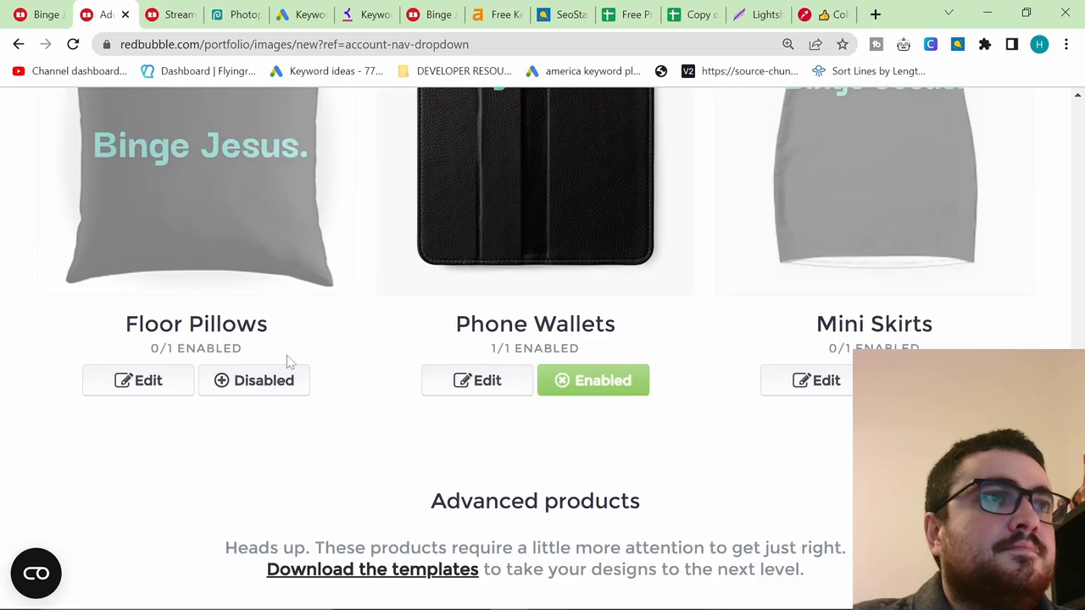
# - Enable Floor Pillows, review the Phone Wallets placement, and enable Mini Skirts
pyautogui.click(255, 379)
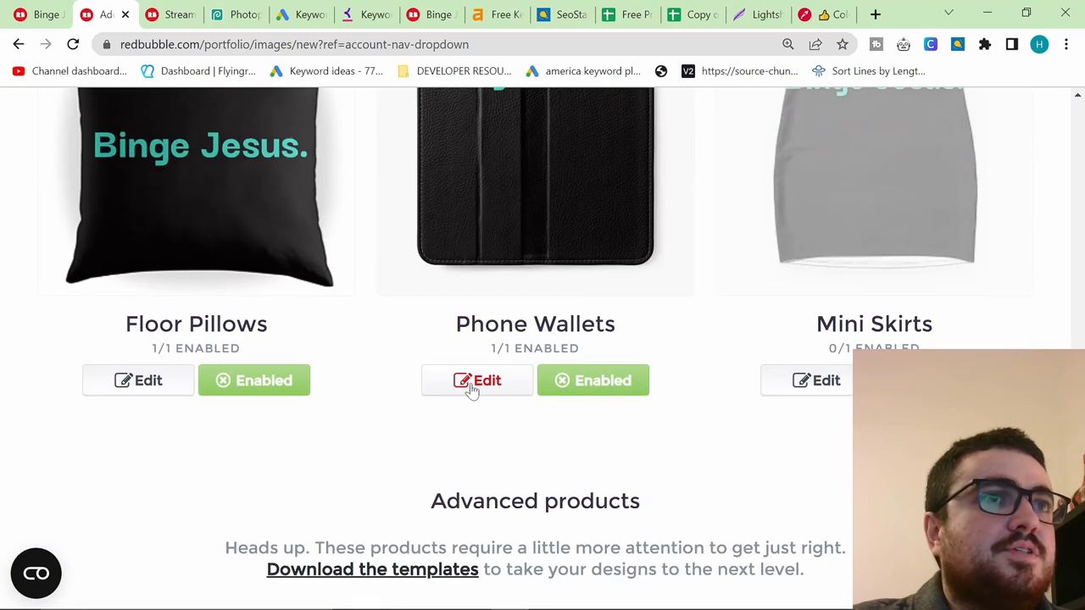
pyautogui.click(476, 380)
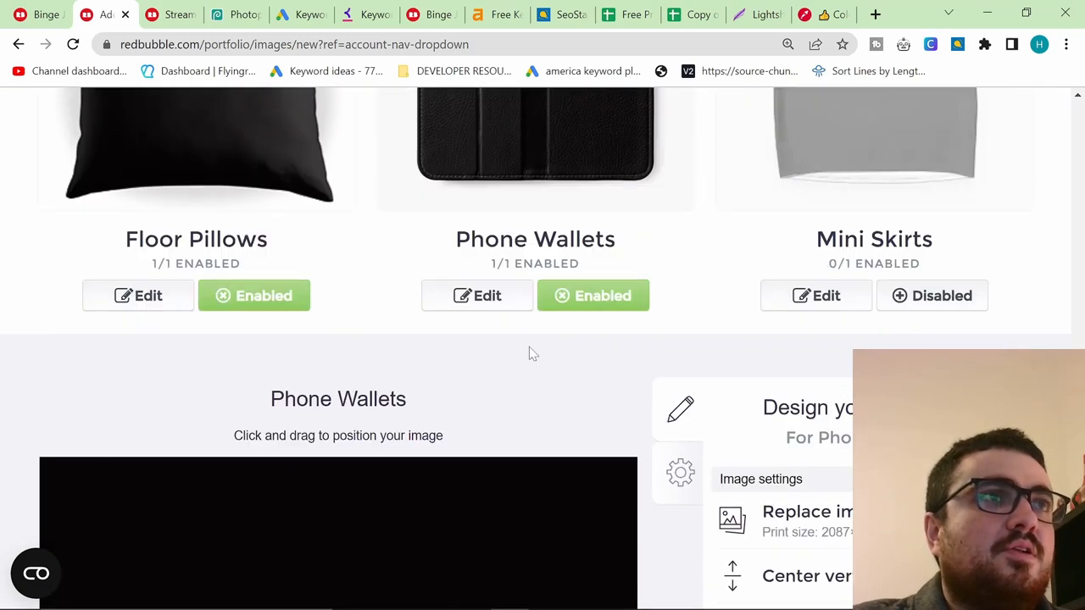
pyautogui.scroll(-3)
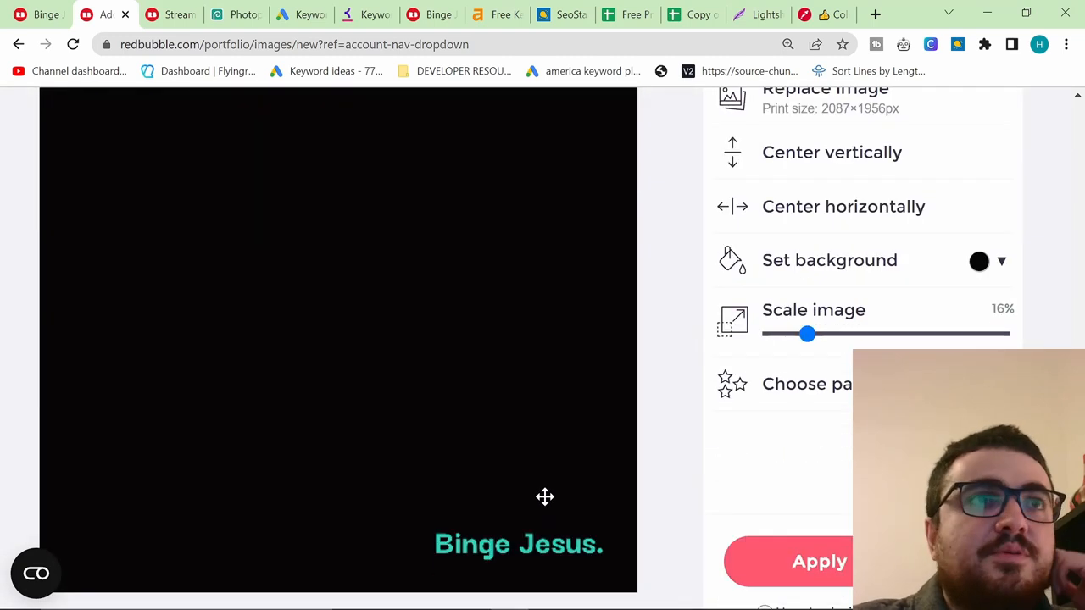
pyautogui.scroll(3)
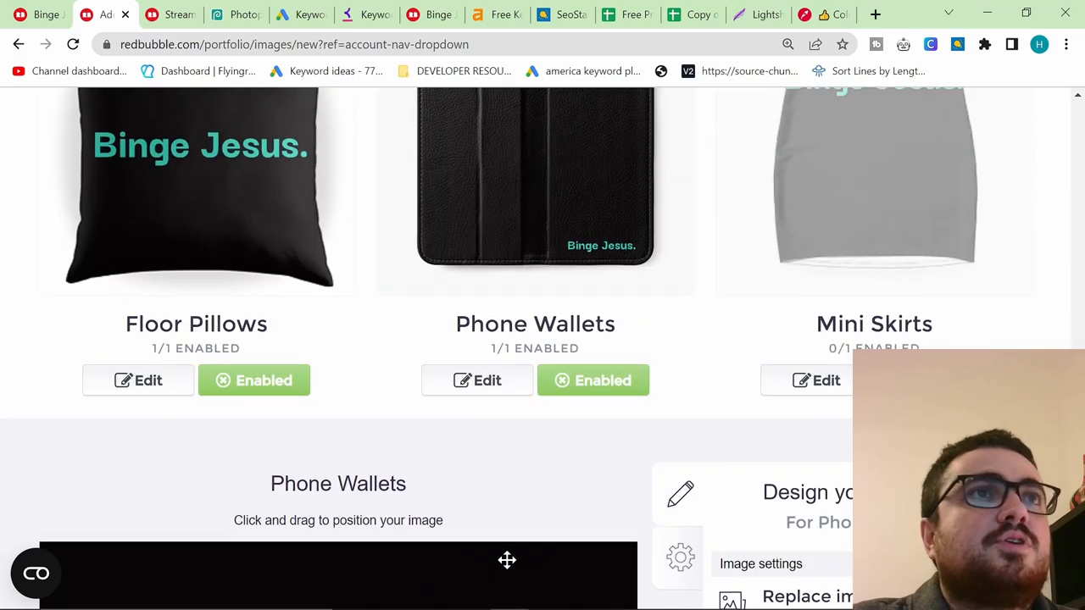
pyautogui.scroll(-3)
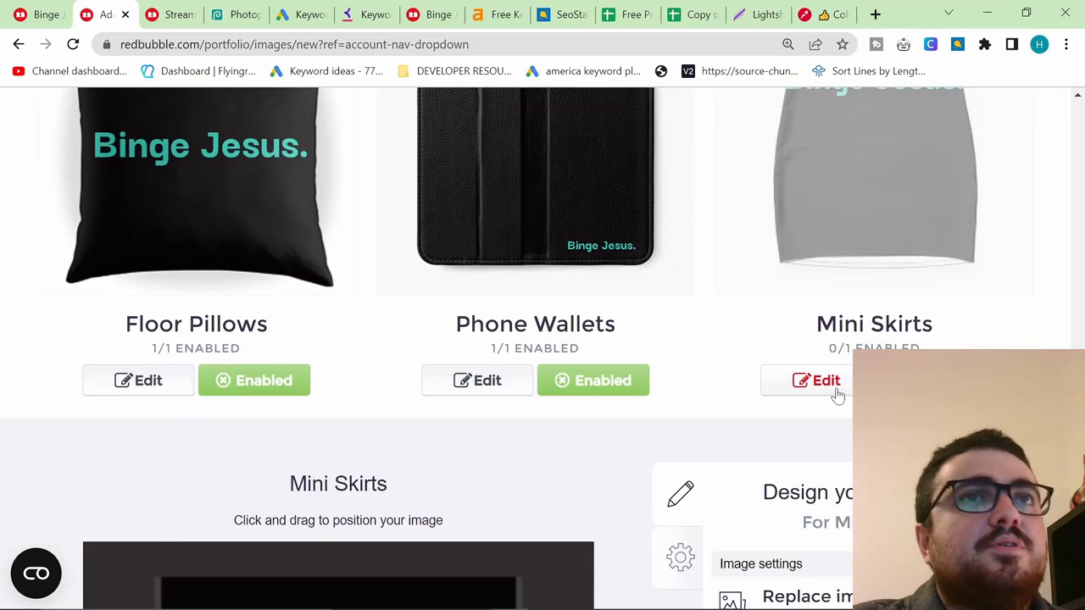
pyautogui.scroll(-3)
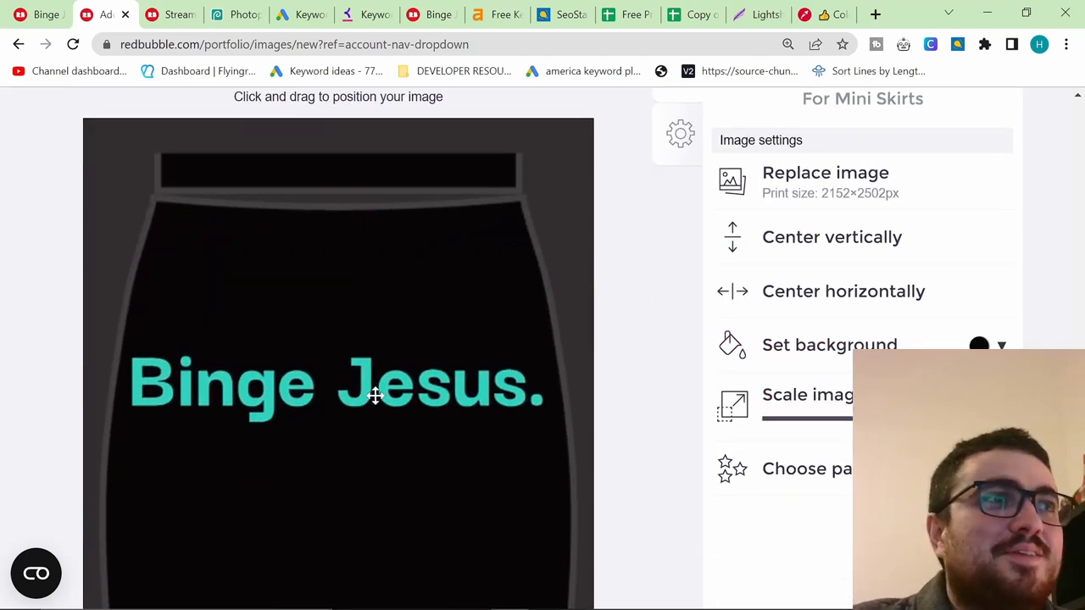
pyautogui.scroll(3)
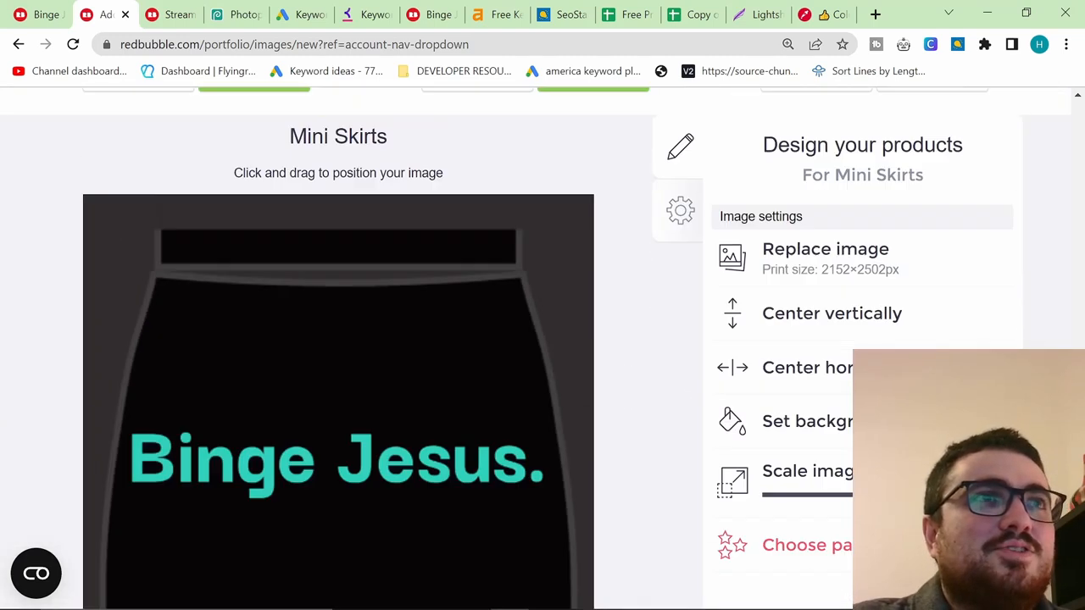
pyautogui.scroll(-3)
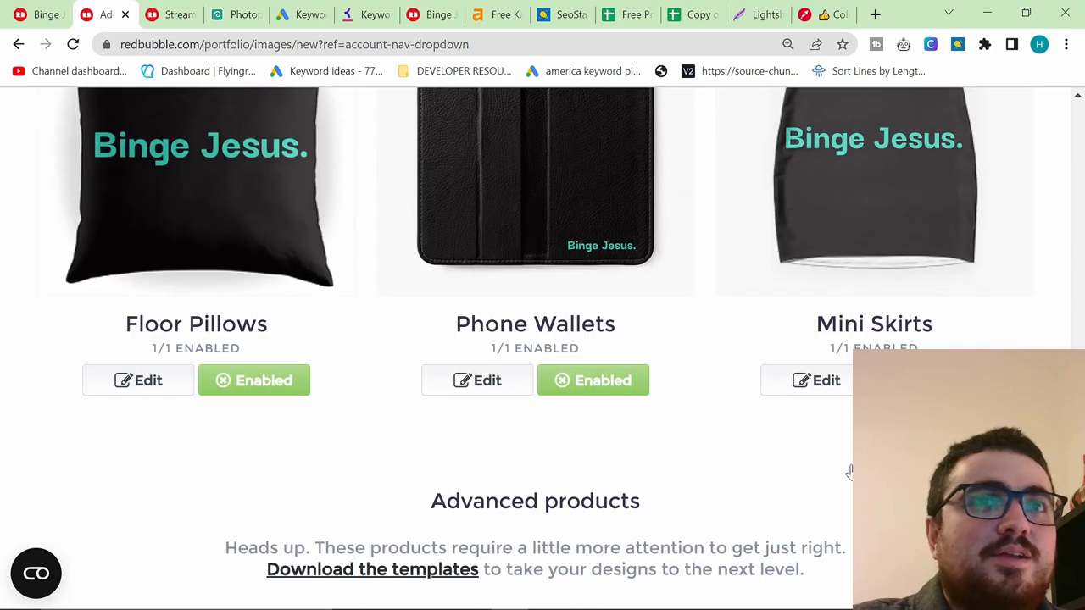
# - Enlarge the centred teal lettering on Pet Bowls and enable it (1/1)
pyautogui.scroll(-3)
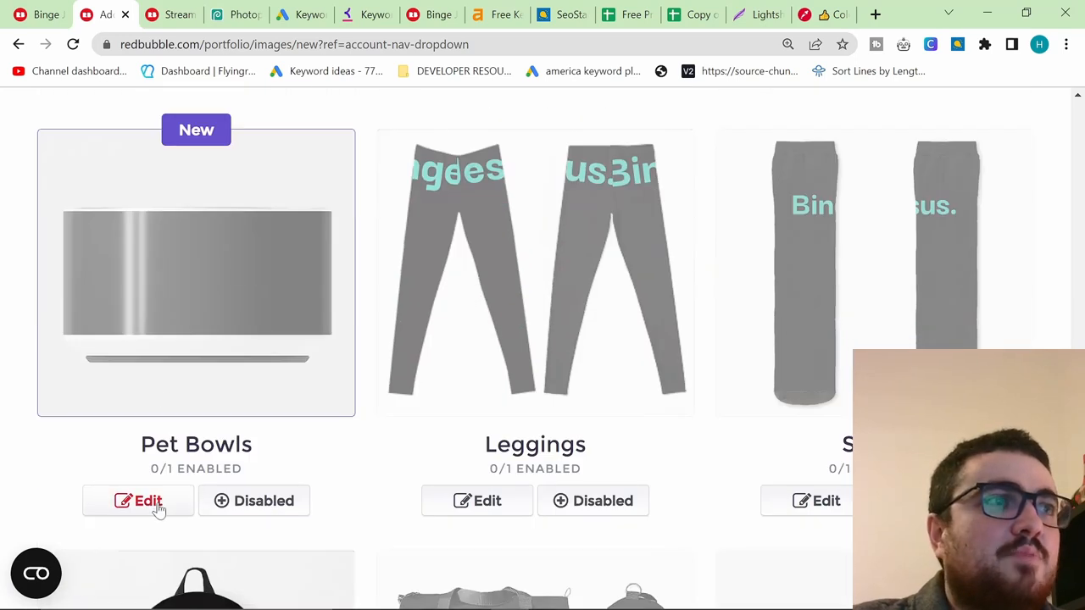
pyautogui.click(138, 501)
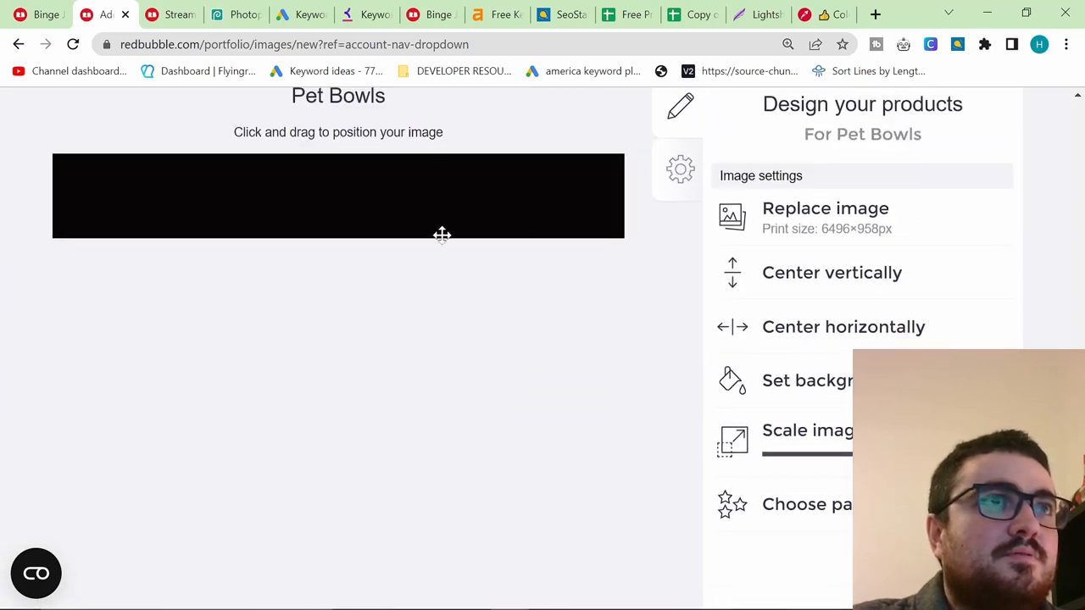
pyautogui.scroll(3)
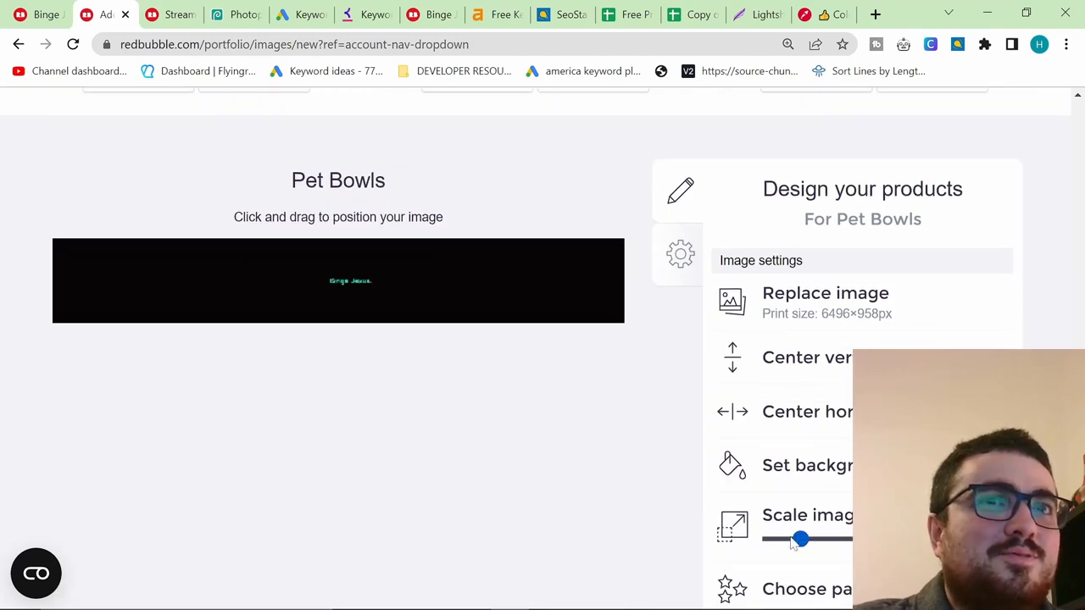
pyautogui.moveTo(801, 539); pyautogui.dragTo(839, 539)
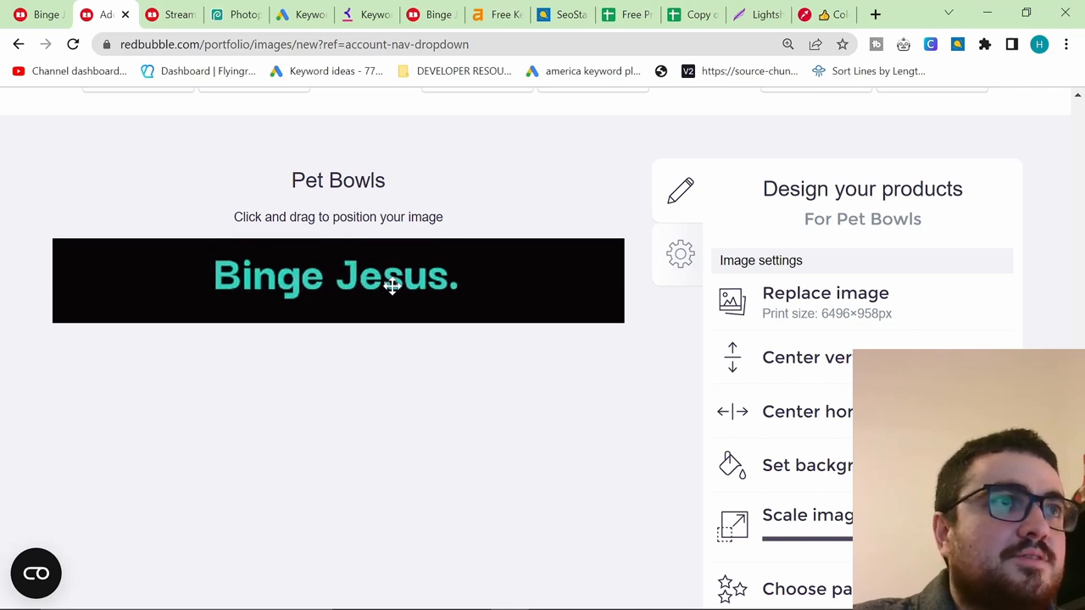
pyautogui.scroll(3)
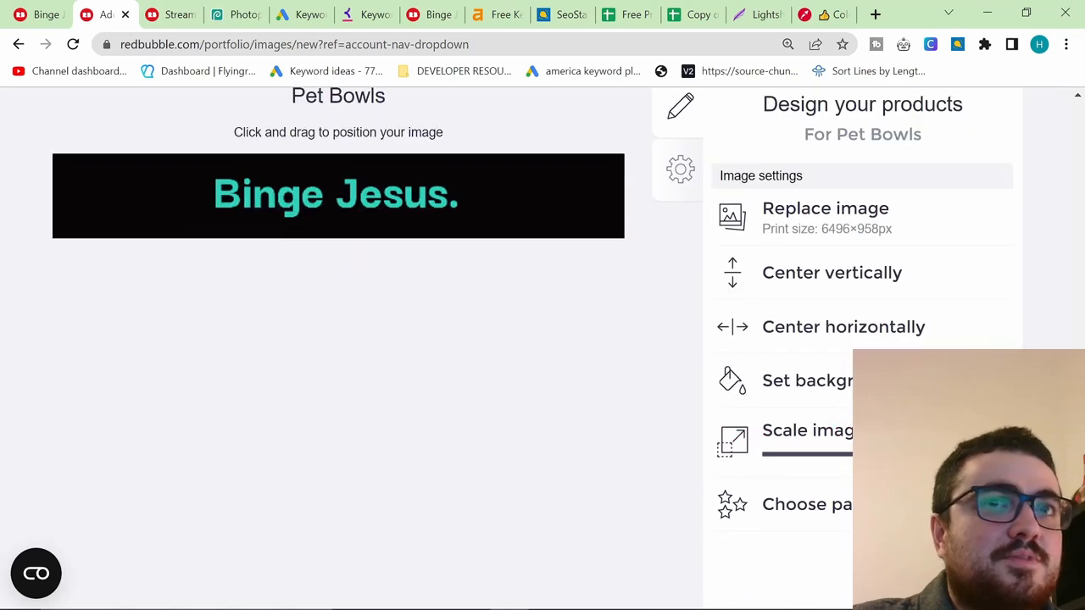
pyautogui.scroll(3)
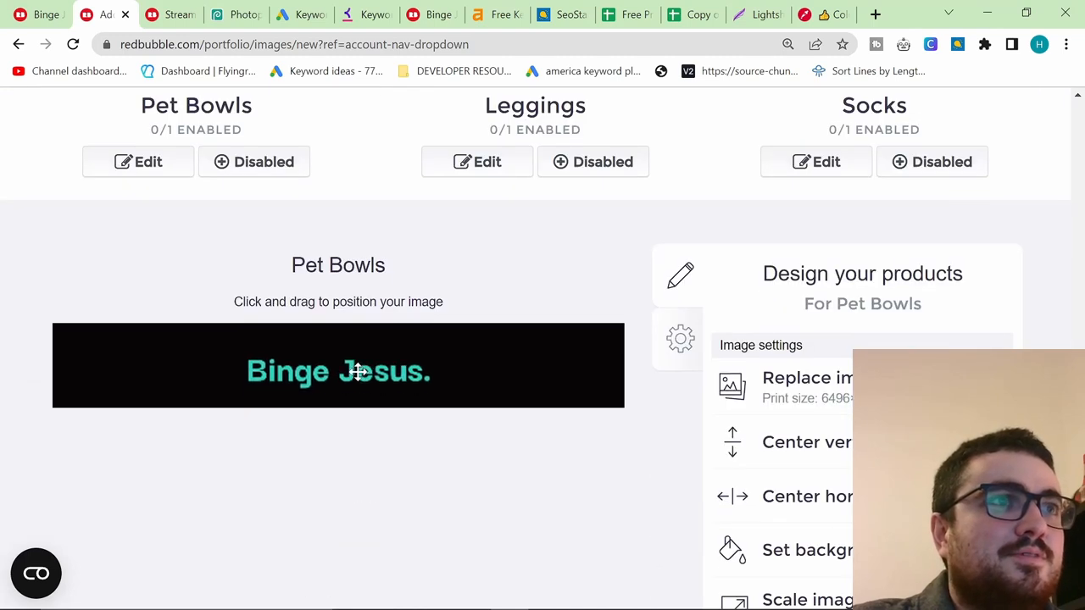
pyautogui.scroll(-3)
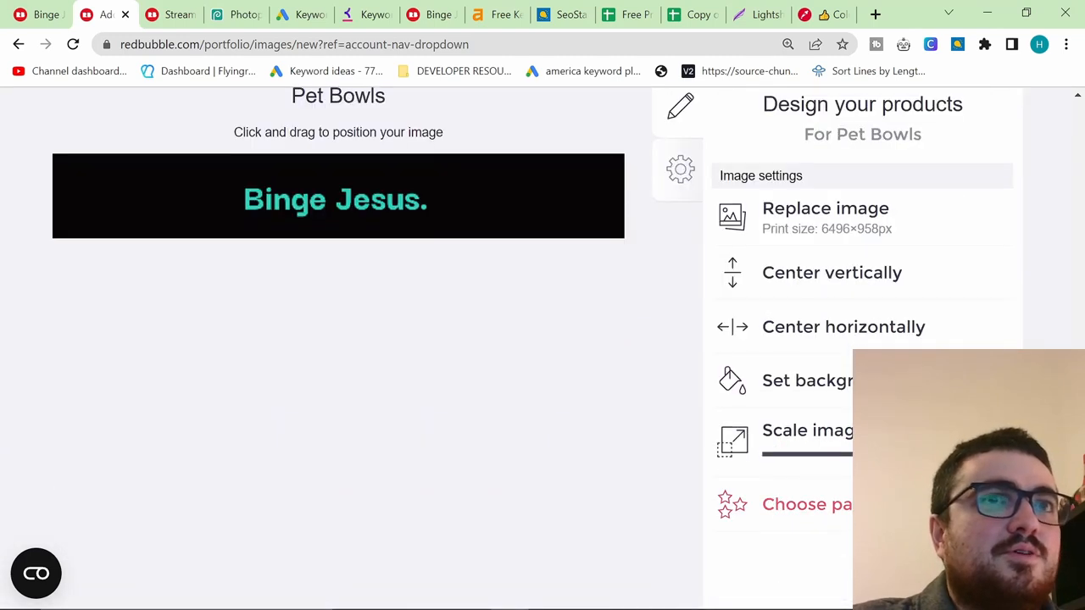
pyautogui.scroll(3)
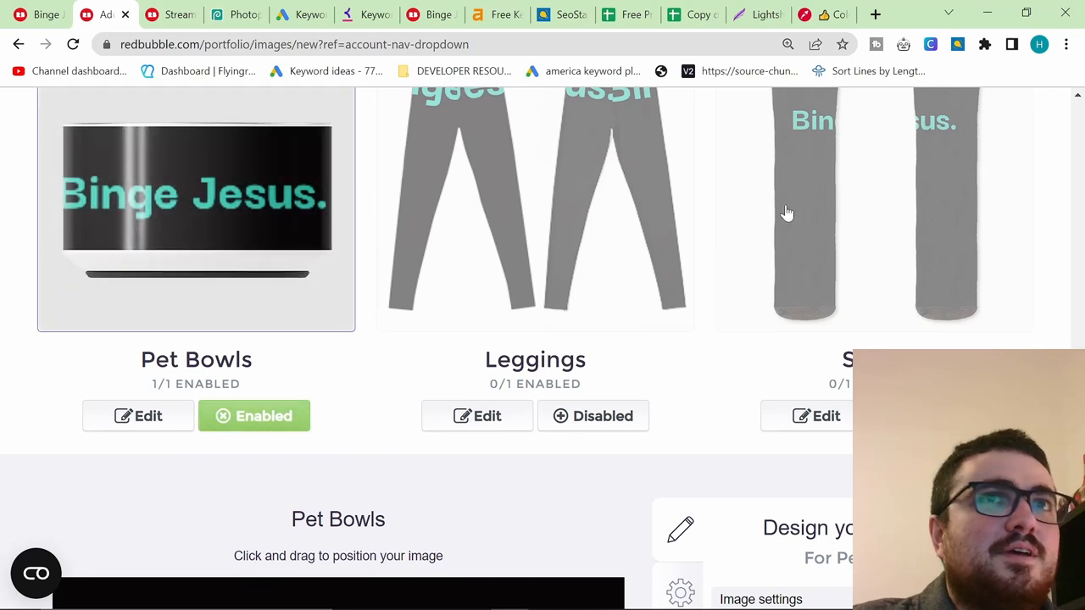
pyautogui.scroll(-3)
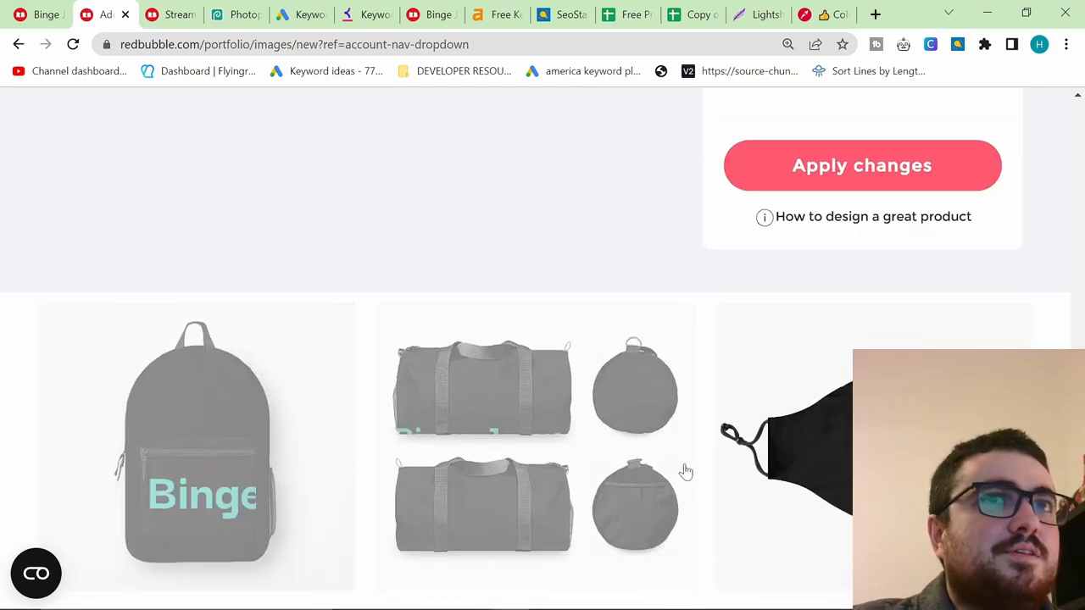
# - Scale the Binge Jesus. text on the Fitted Masks design from 13% to 34%
pyautogui.scroll(-3)
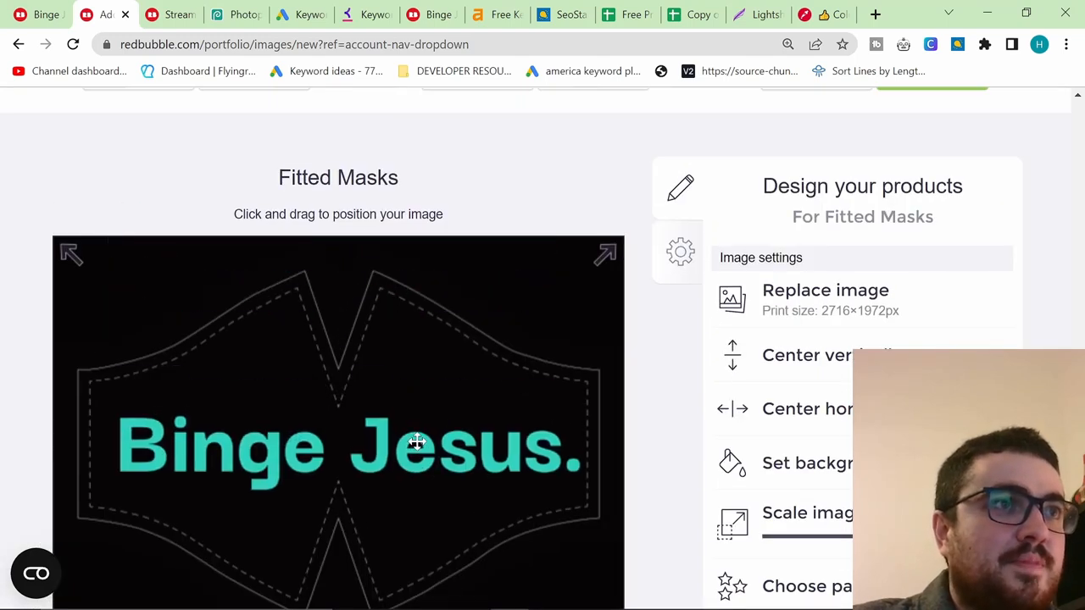
pyautogui.scroll(3)
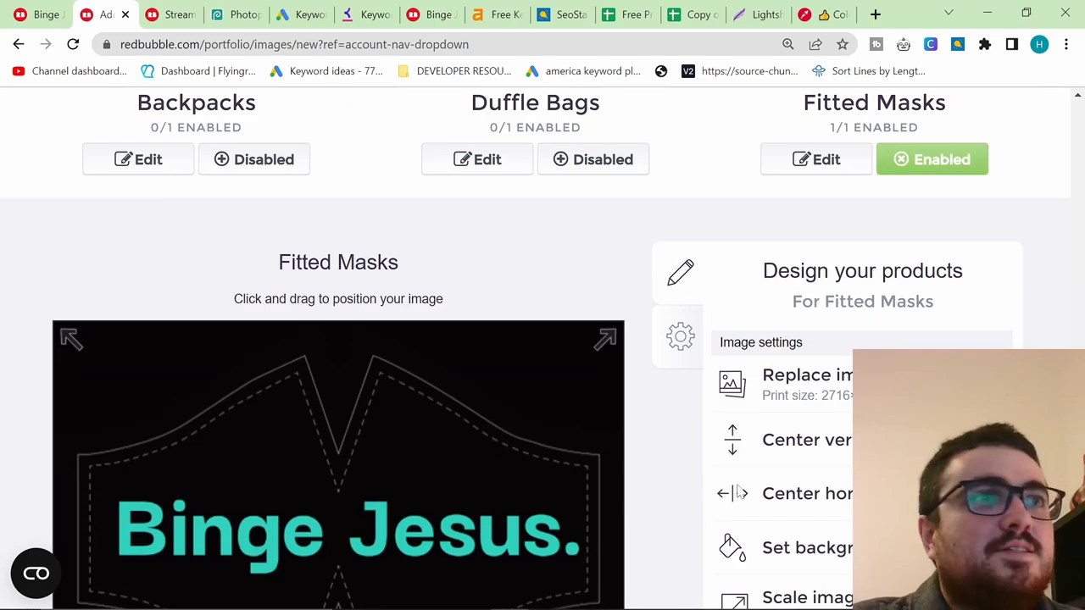
pyautogui.scroll(-3)
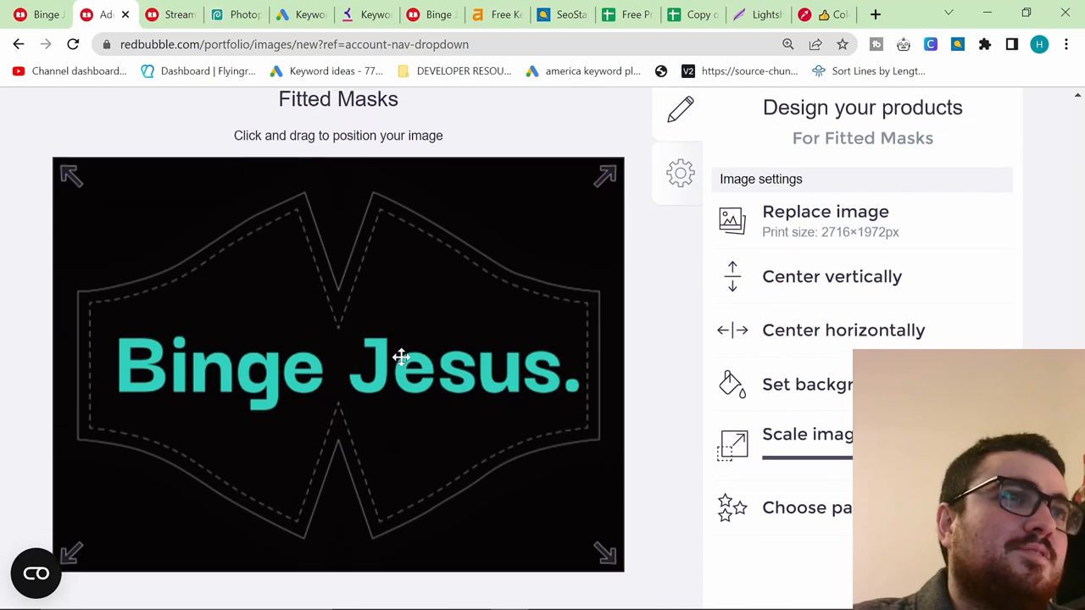
pyautogui.scroll(3)
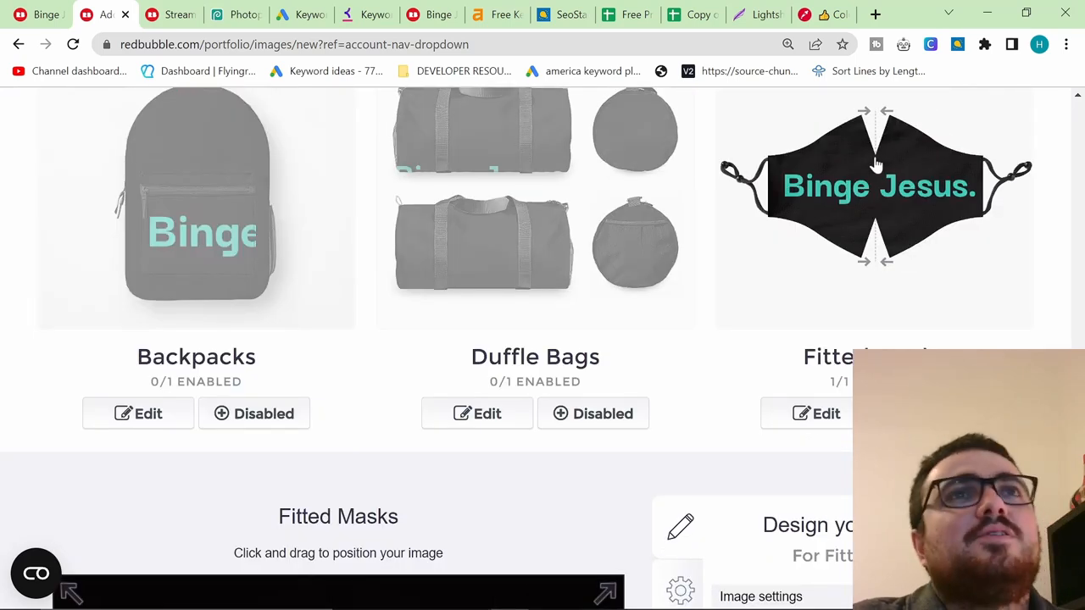
pyautogui.moveTo(838, 301)
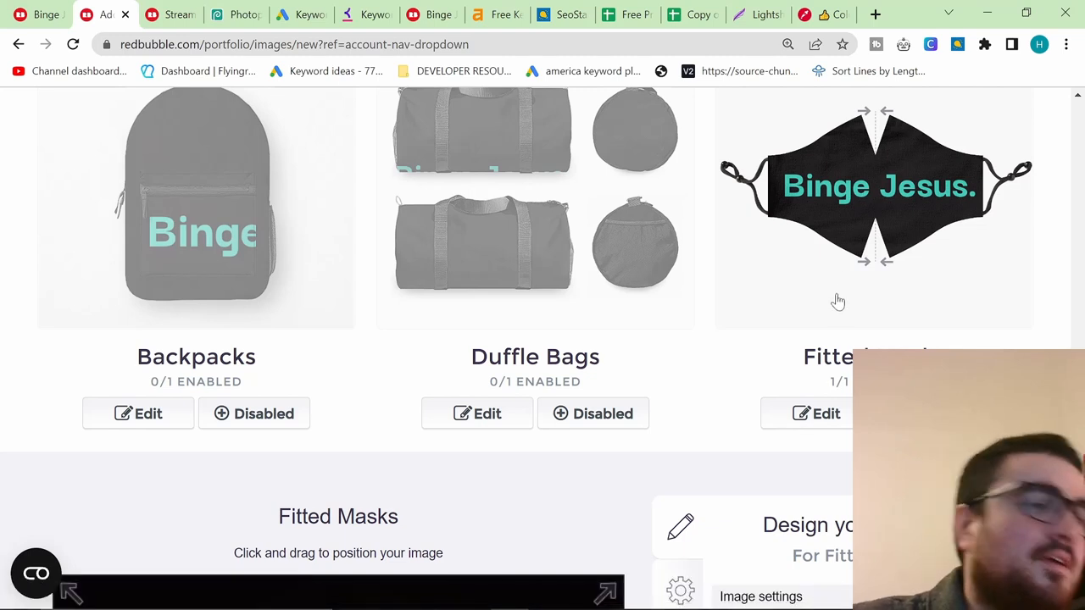
pyautogui.moveTo(735, 377)
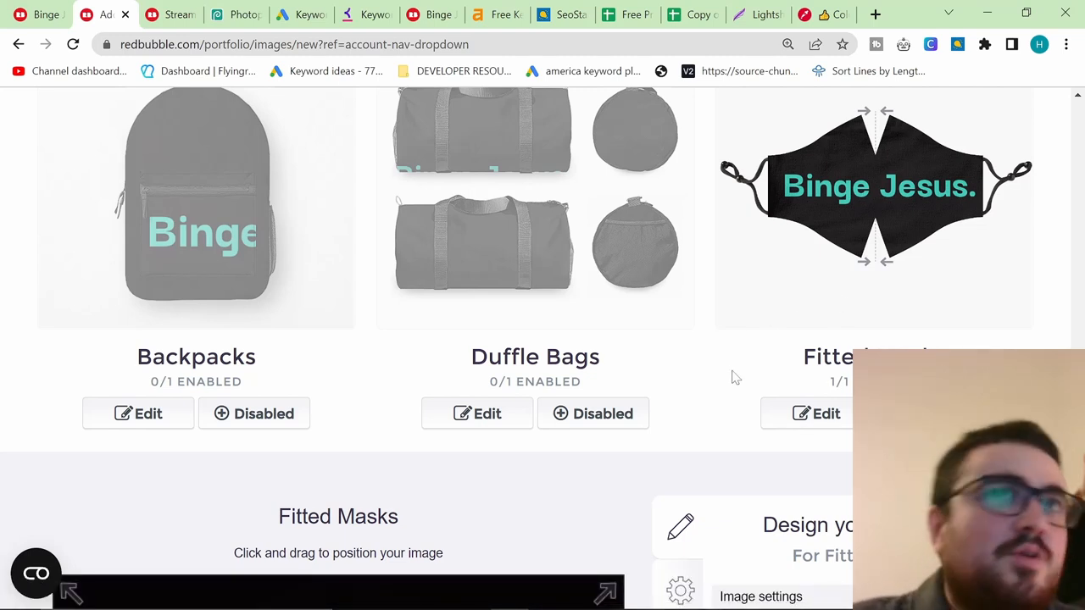
pyautogui.scroll(3)
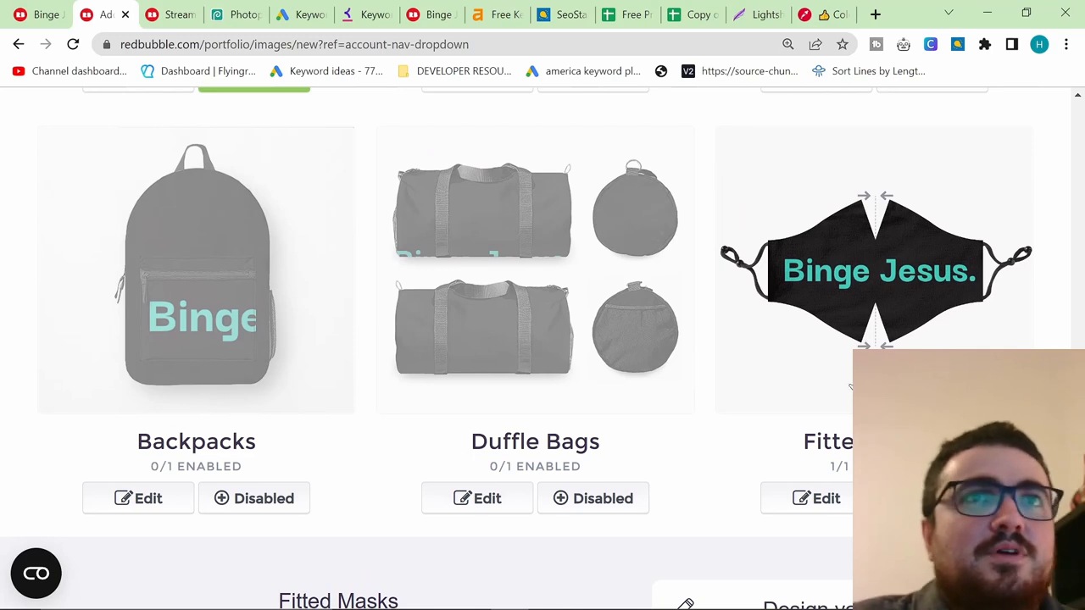
pyautogui.moveTo(813, 387)
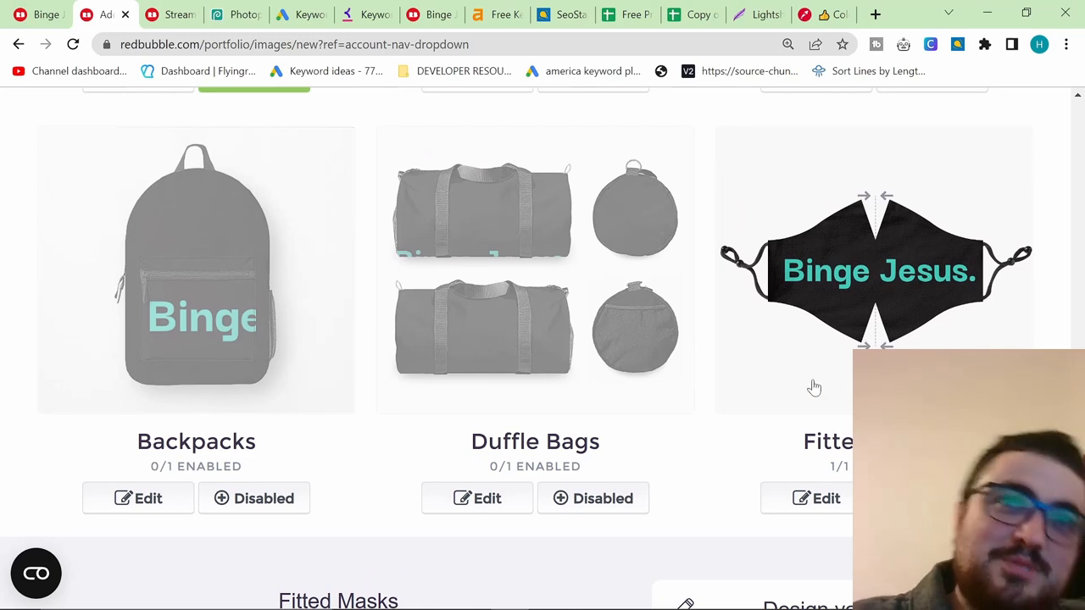
pyautogui.click(825, 498)
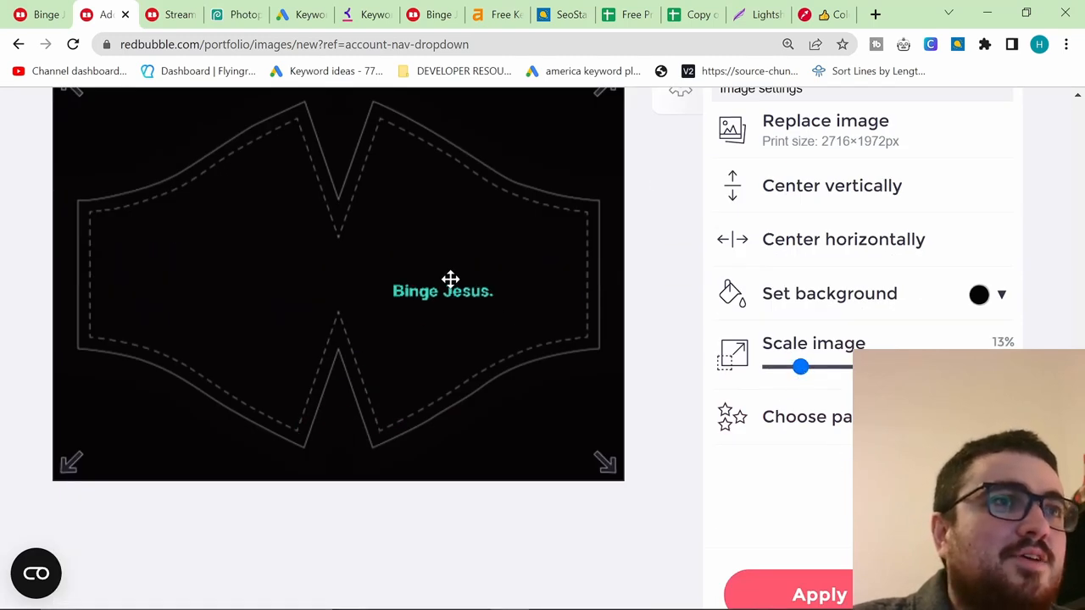
pyautogui.moveTo(801, 366); pyautogui.dragTo(845, 366)
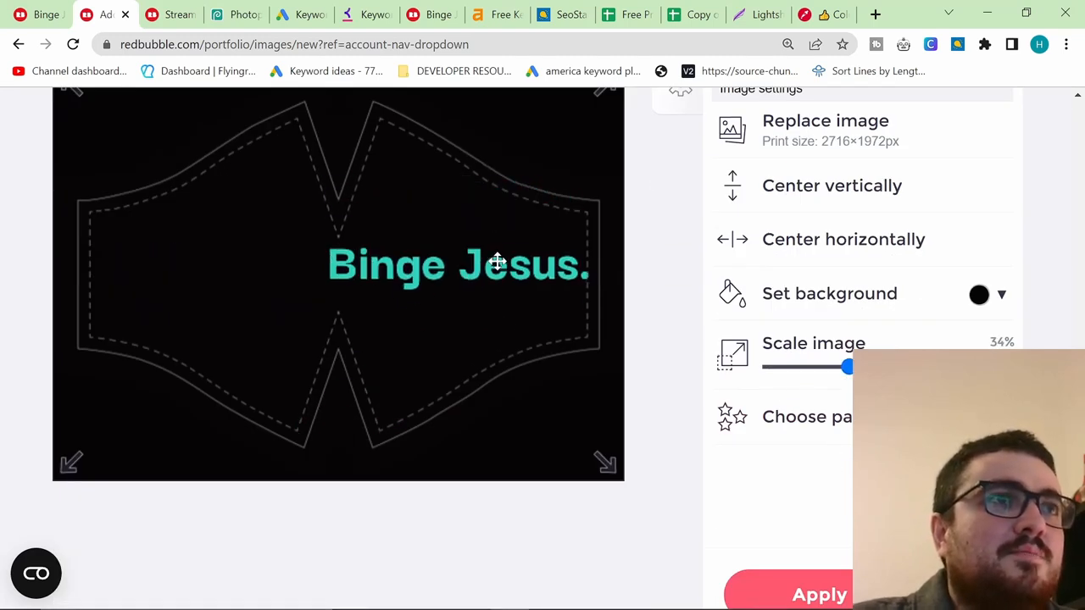
pyautogui.moveTo(845, 366); pyautogui.dragTo(832, 366)
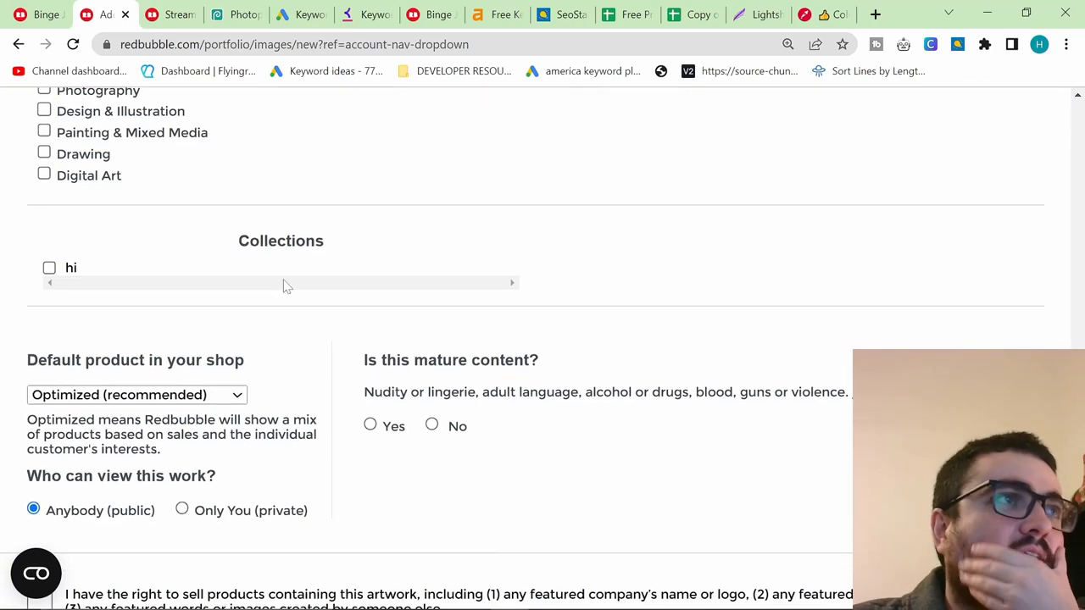
# - Answer No to the mature-content question and return to the form's top
pyautogui.scroll(3)
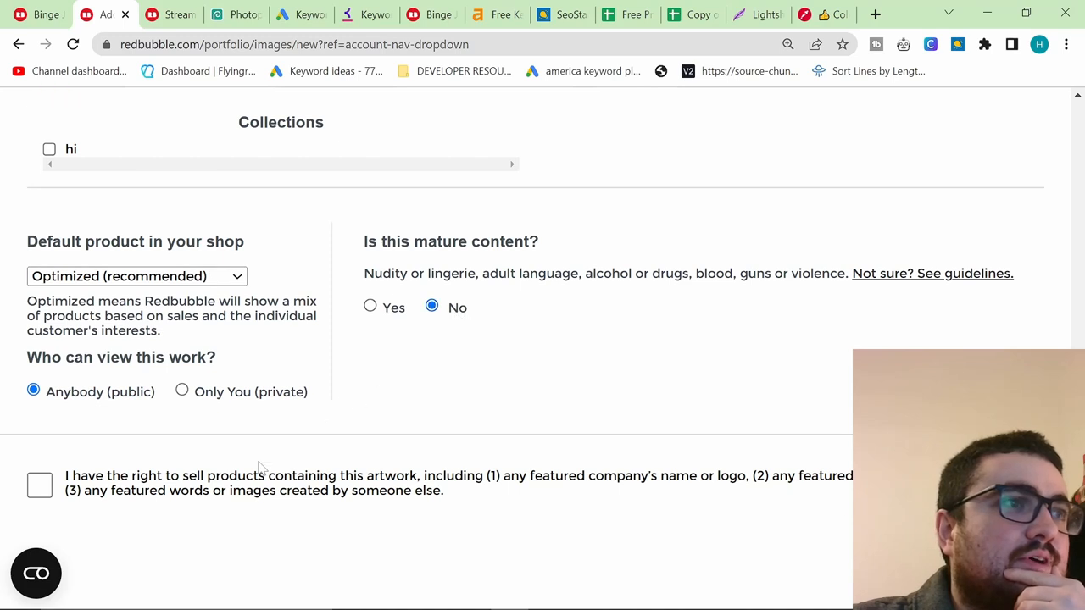
pyautogui.scroll(3)
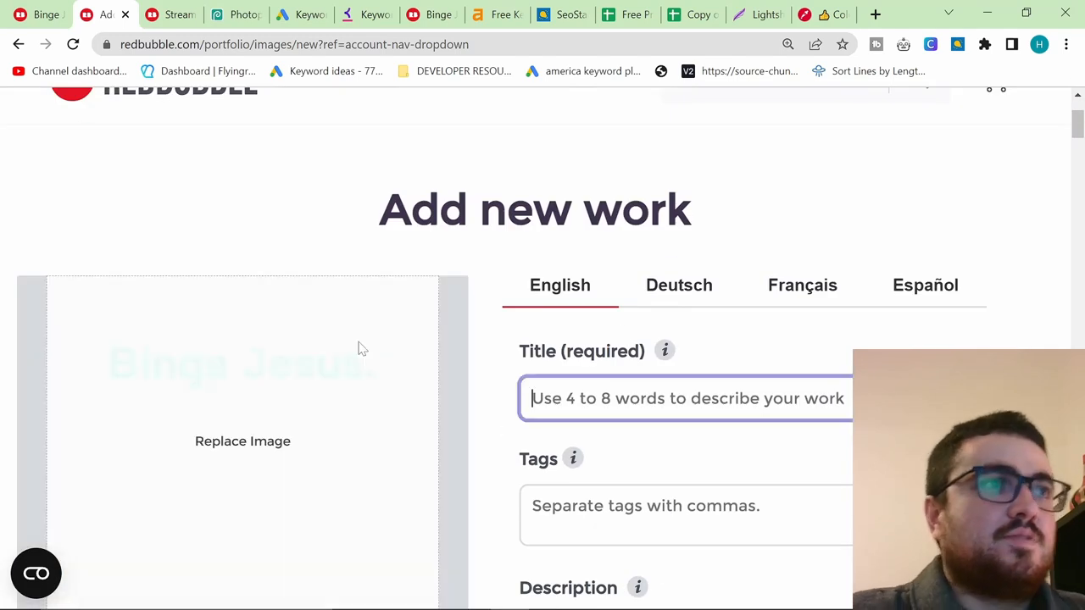
# - Title the work 'Binge Jesus Funny Christian Aqua Blue on Black' and review the previews
pyautogui.scroll(-3)
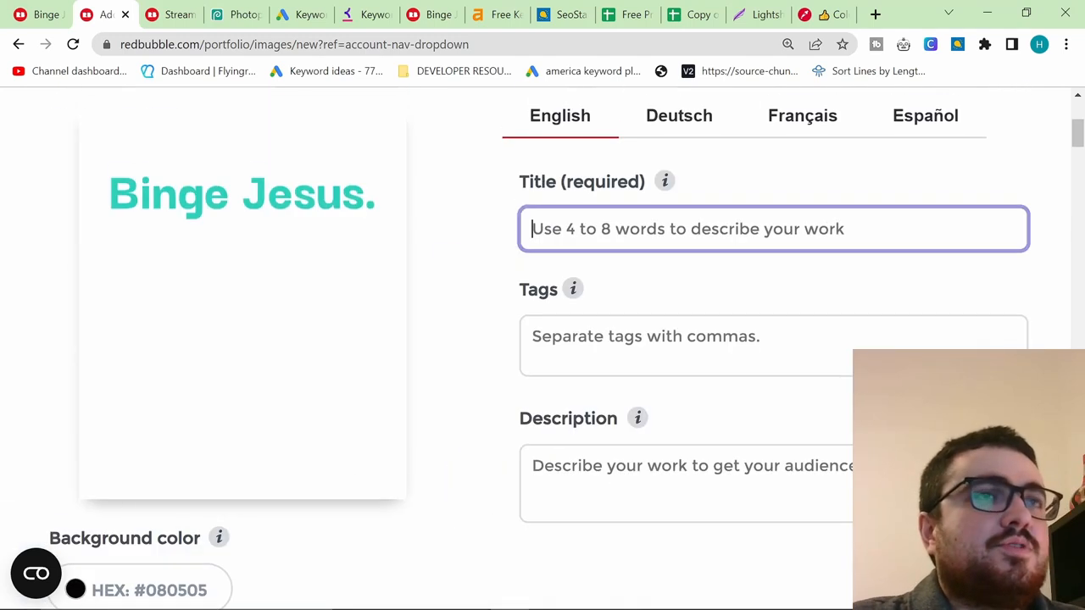
pyautogui.write('B')
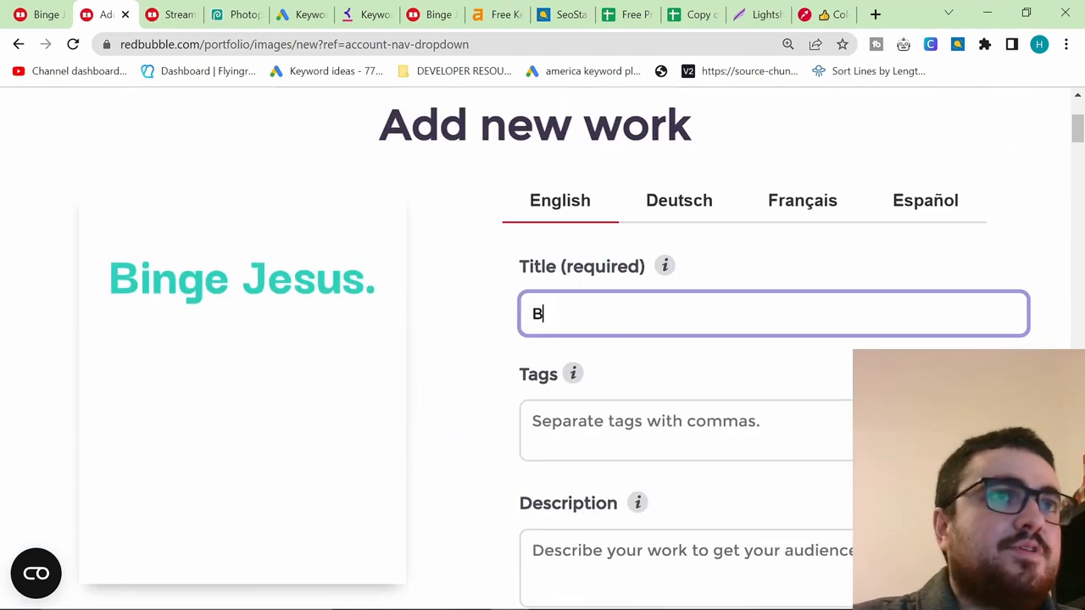
pyautogui.write('inge Jesus')
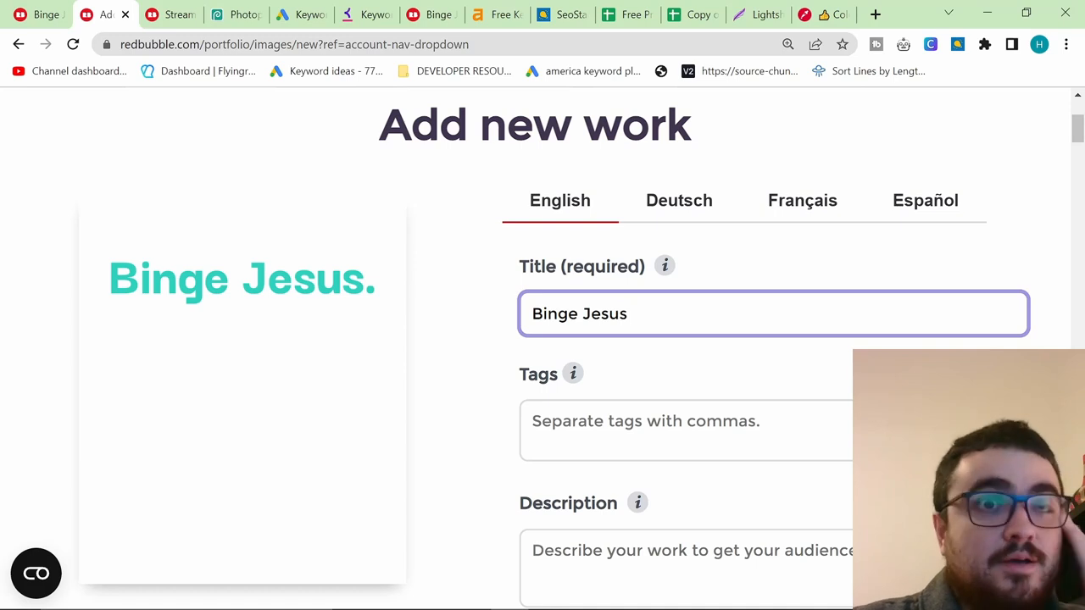
pyautogui.write('Funny')
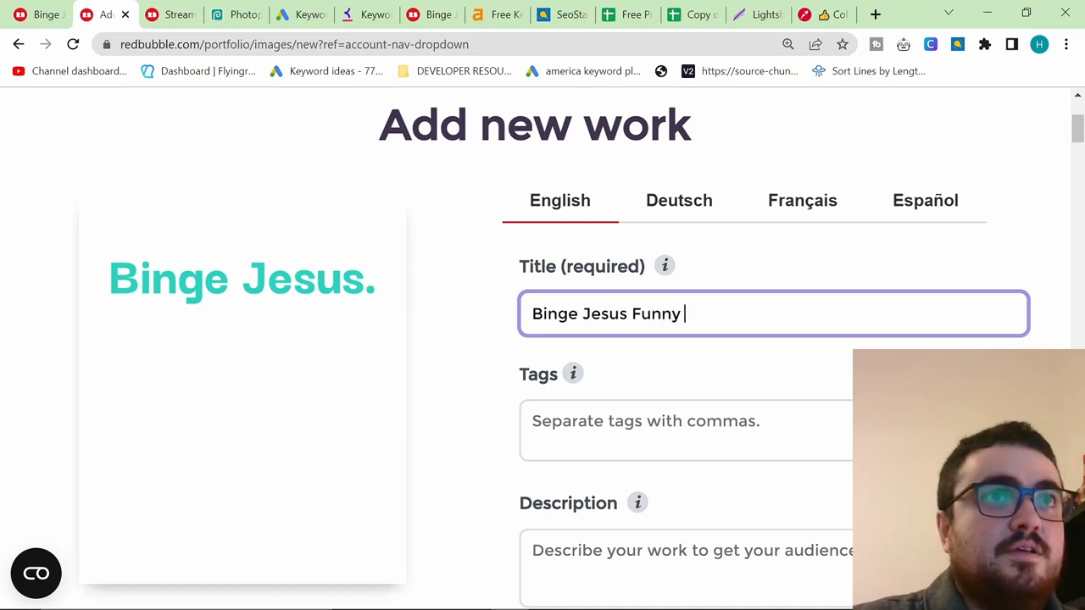
pyautogui.write('Christian Aqu')
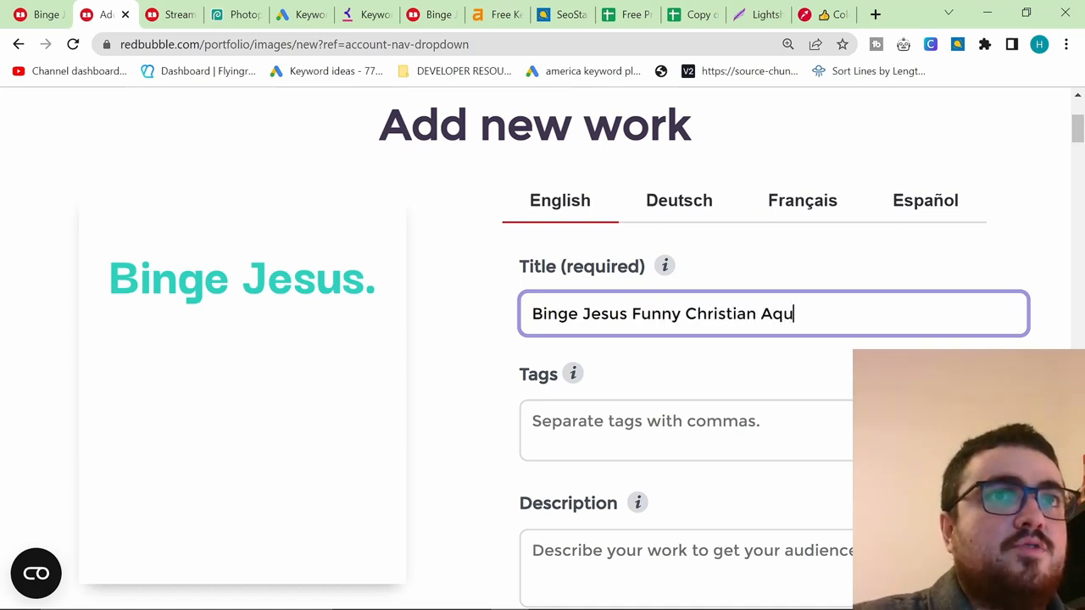
pyautogui.write('a Blue on Black')
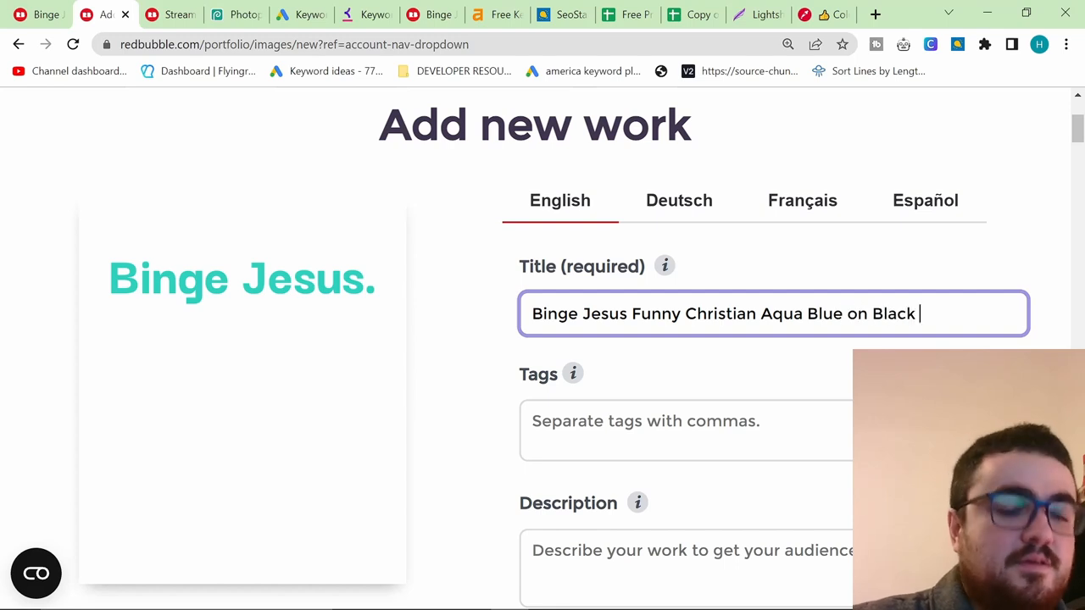
pyautogui.scroll(-3)
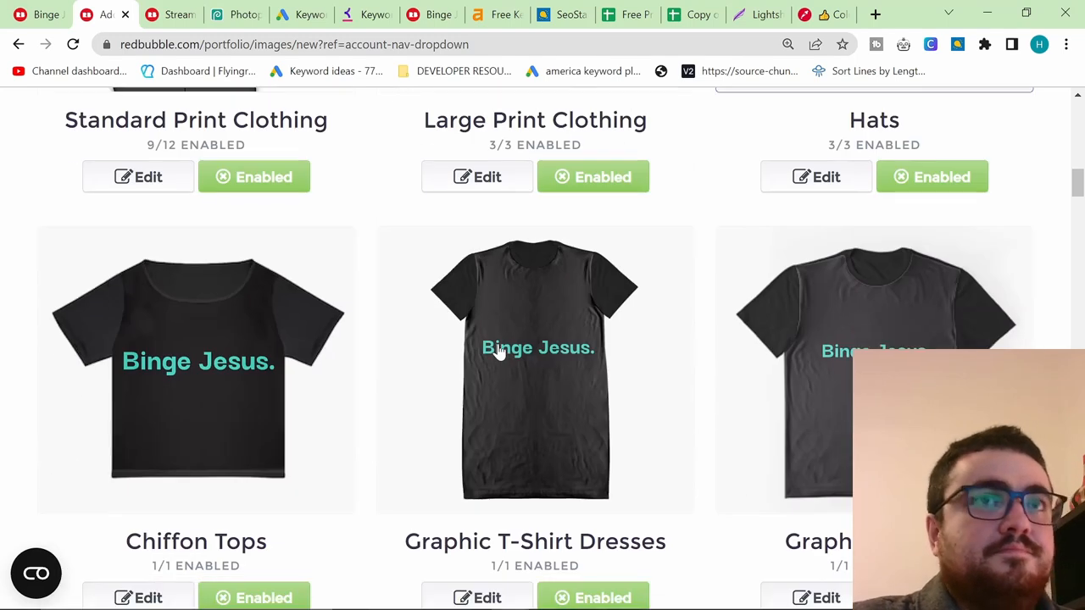
pyautogui.scroll(-3)
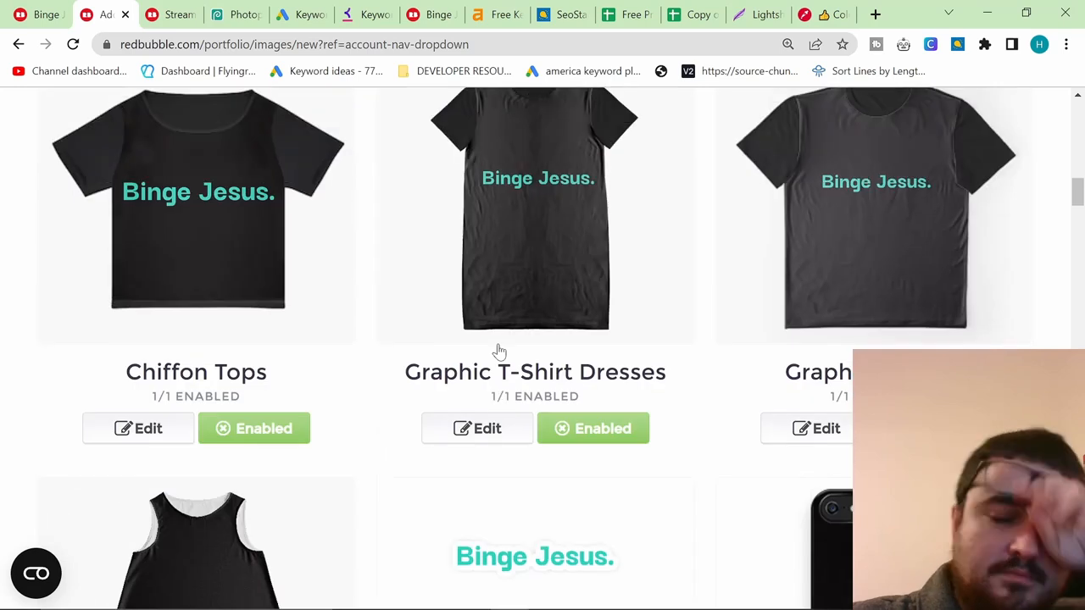
pyautogui.scroll(3)
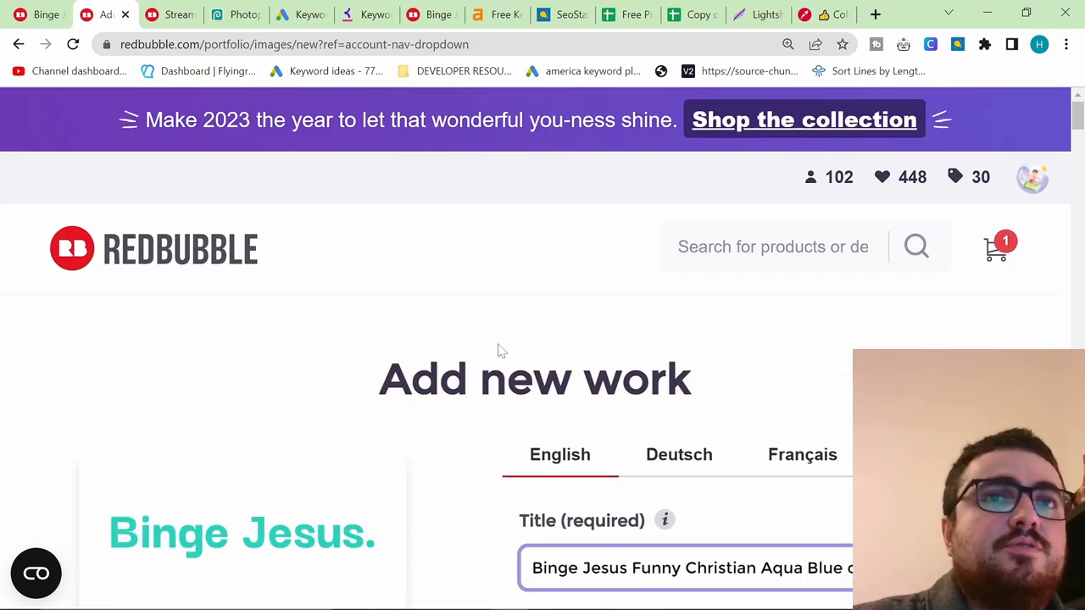
pyautogui.scroll(-3)
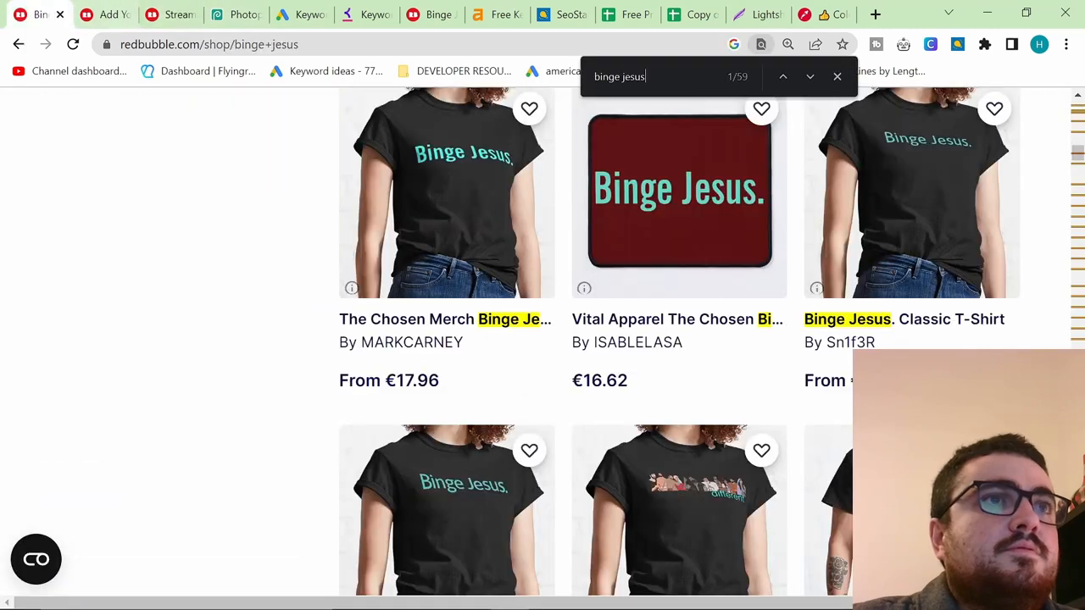
# - Open DonalLamb's Binge Jesus T-Shirt sticker listing and scroll down to review its tags
pyautogui.scroll(-3)
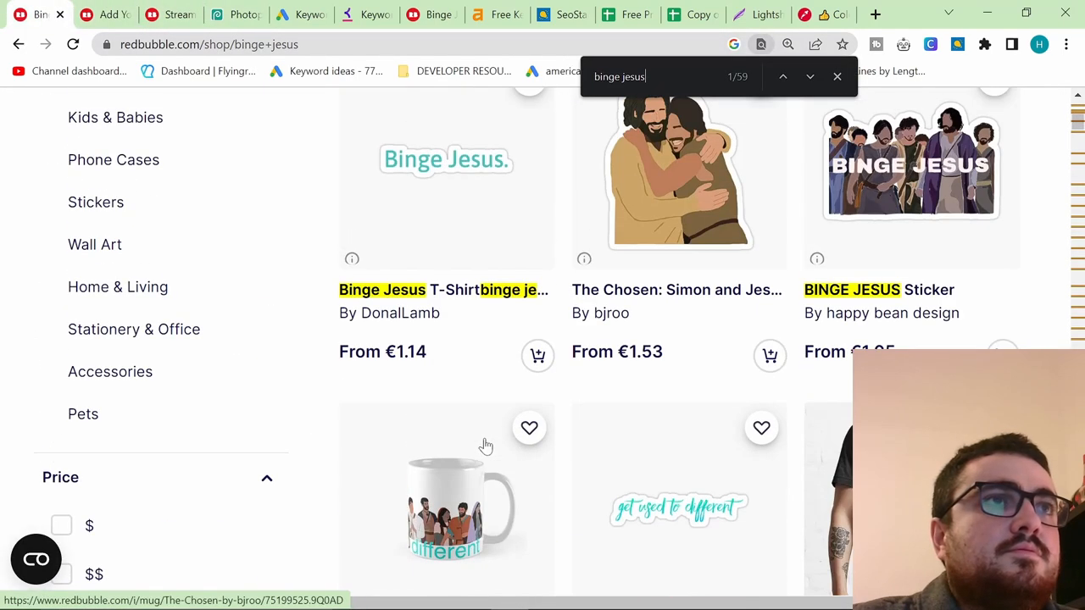
pyautogui.scroll(3)
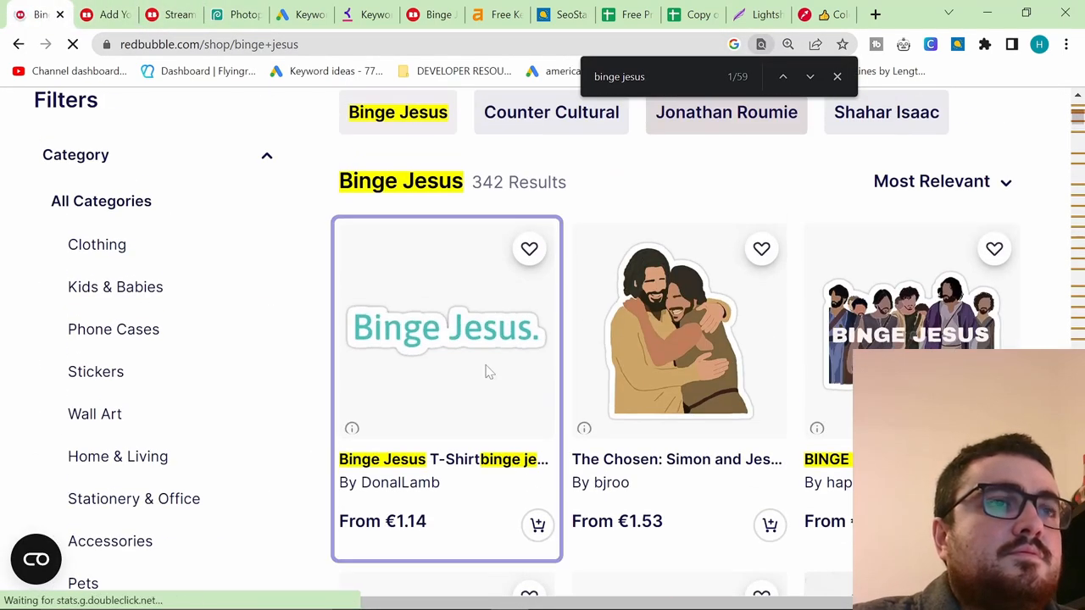
pyautogui.click(447, 329)
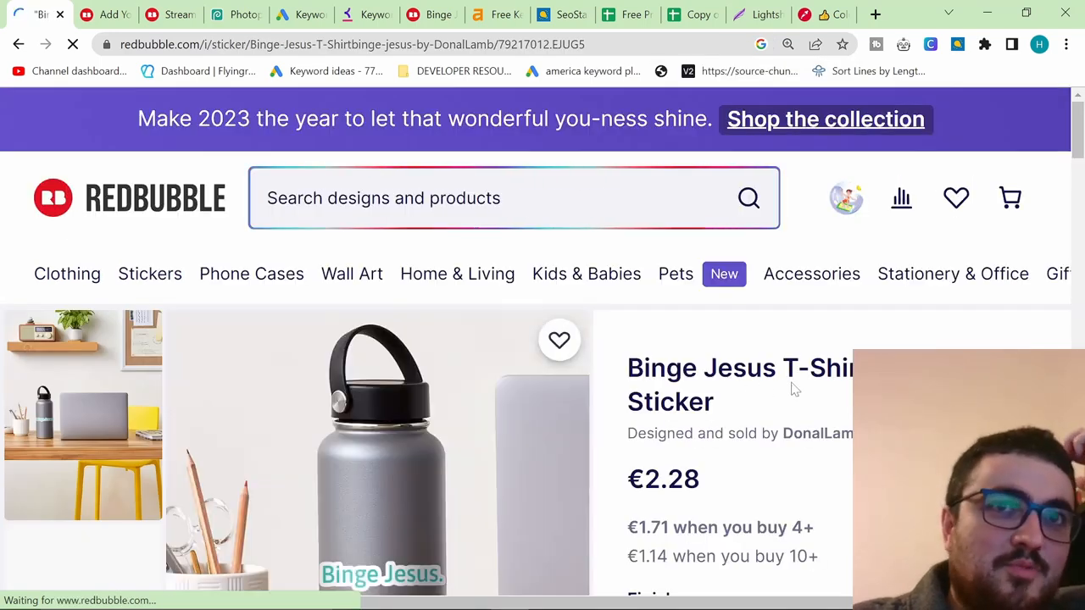
pyautogui.scroll(-3)
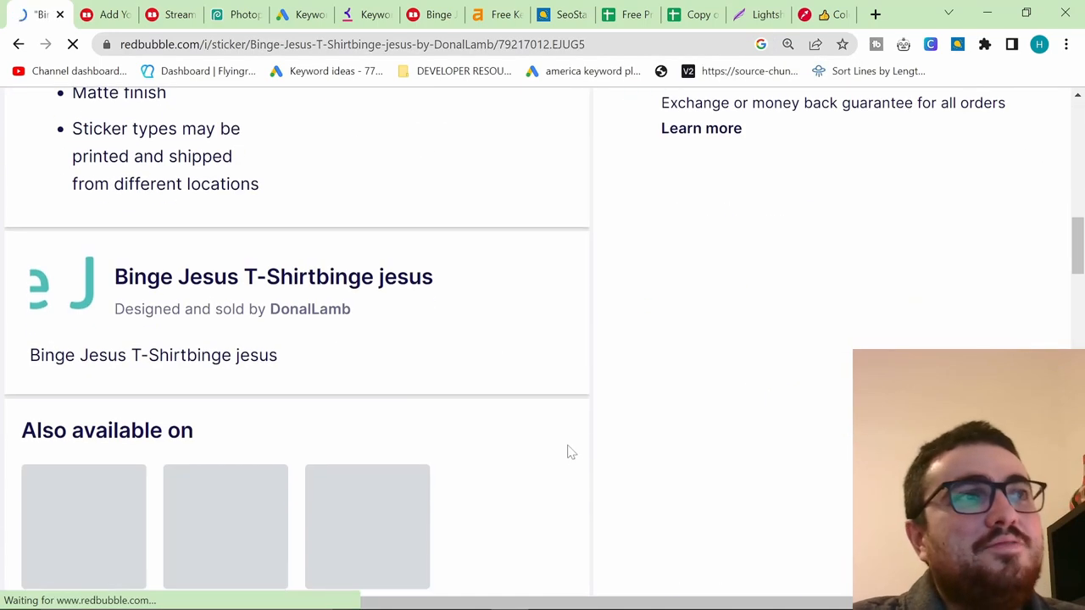
pyautogui.scroll(-3)
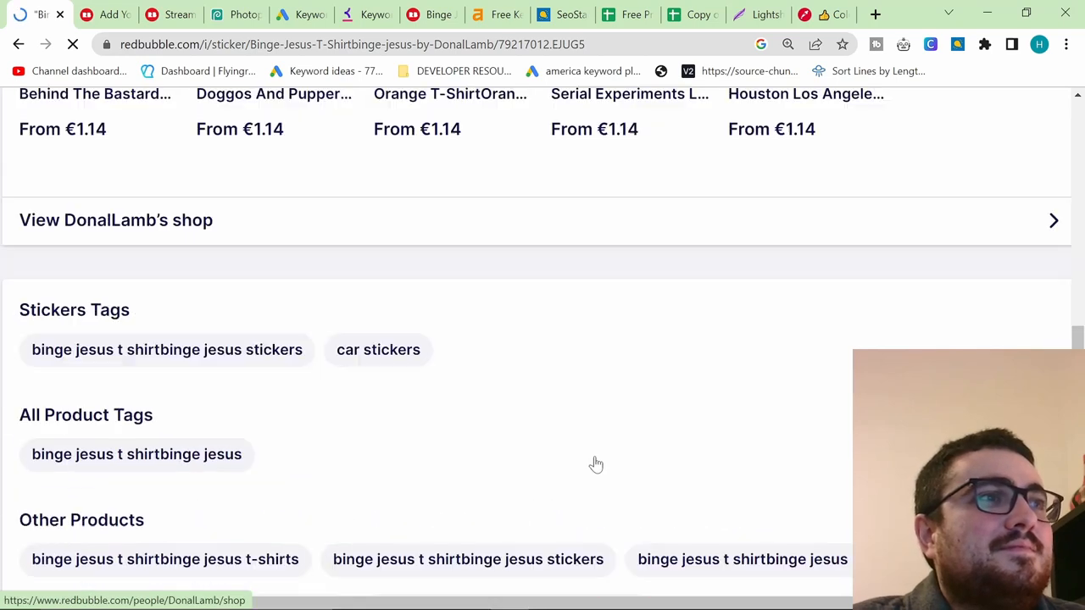
pyautogui.scroll(-3)
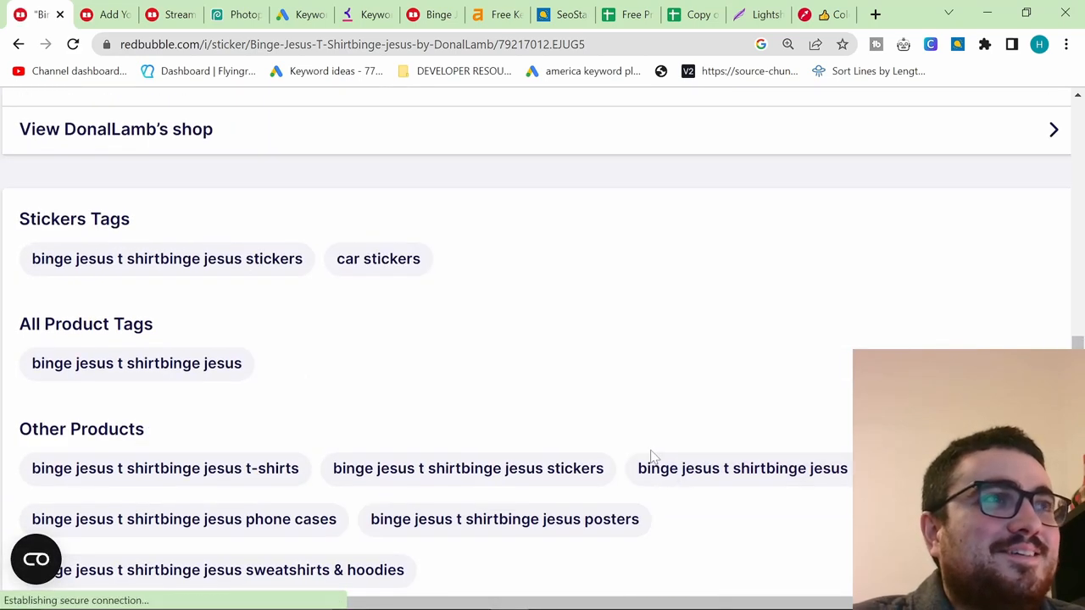
pyautogui.scroll(-3)
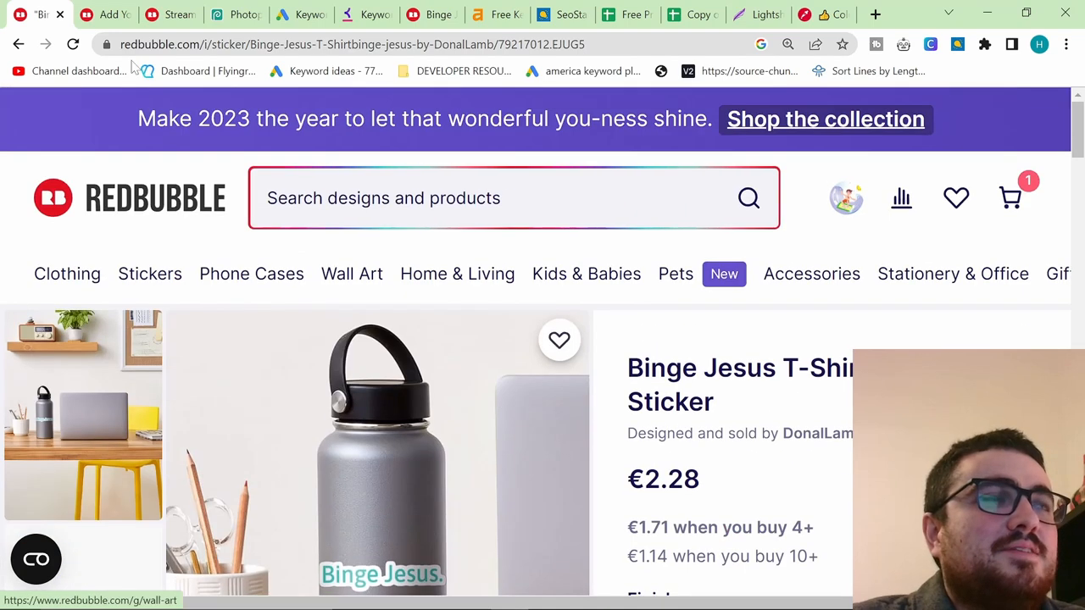
# - On the Add Your Work form, append 'Religion Sarcastic' to the Binge Jesus title
pyautogui.click(106, 14)
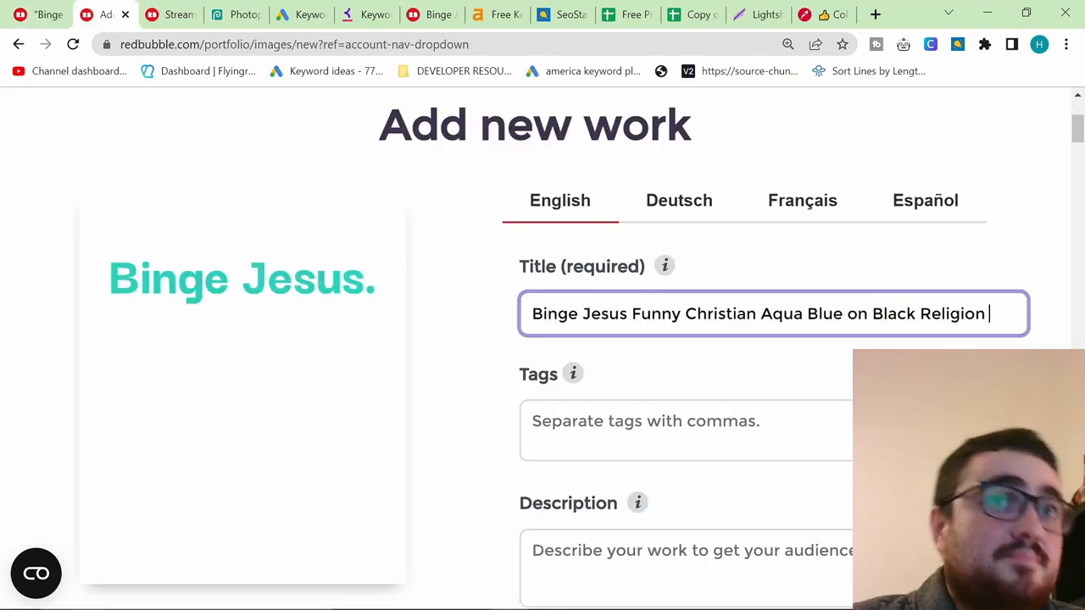
pyautogui.scroll(-3)
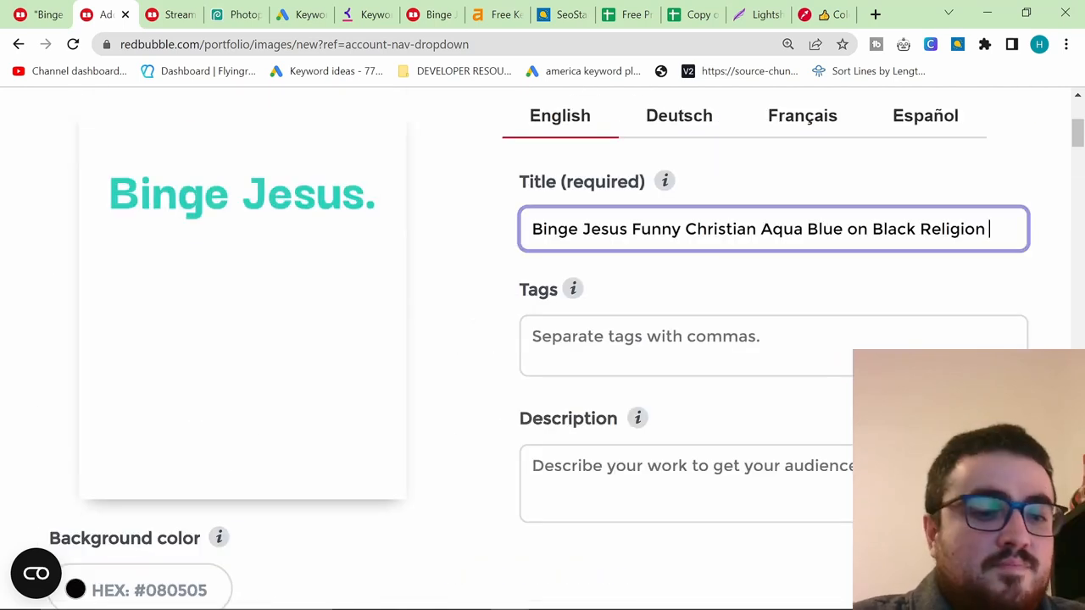
pyautogui.write('Sarcastic')
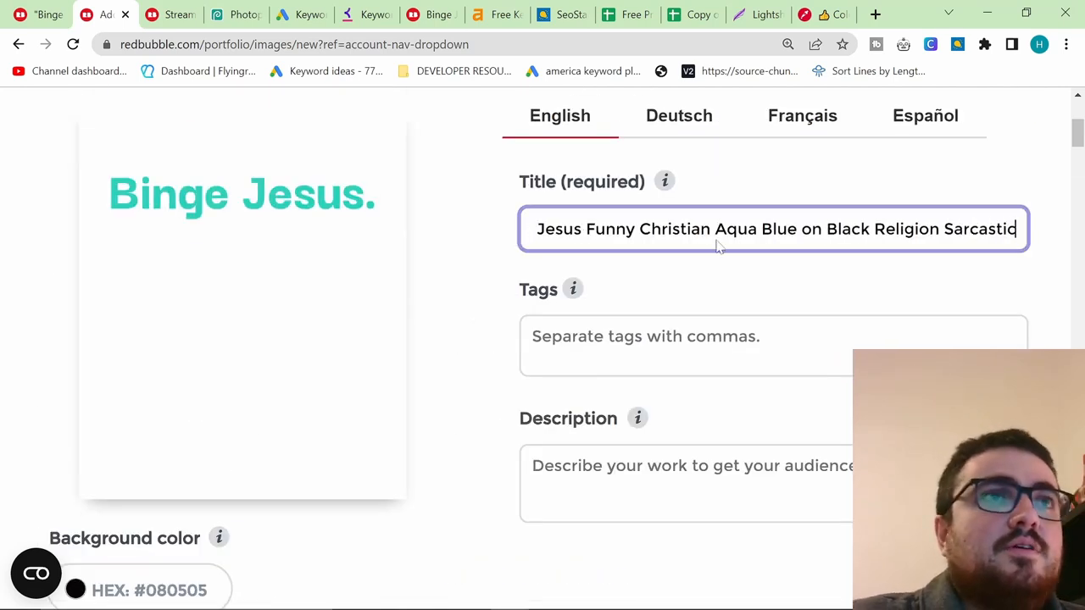
pyautogui.doubleClick(852, 229)
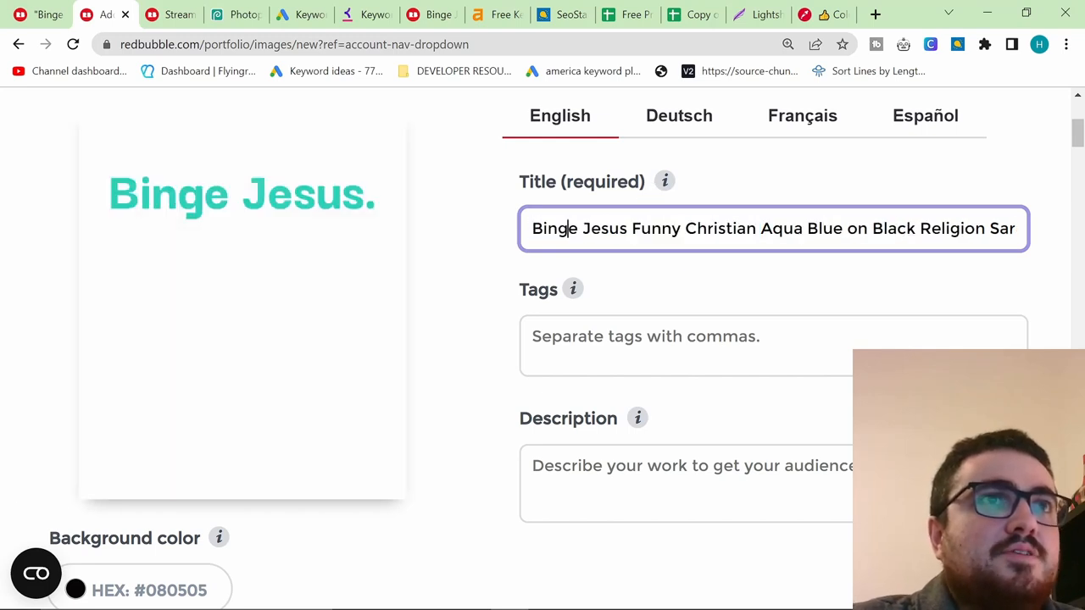
# - Generate Binge Jesus tag suggestions with Topbubbleindex's tag generator, found via web search
pyautogui.click(172, 15)
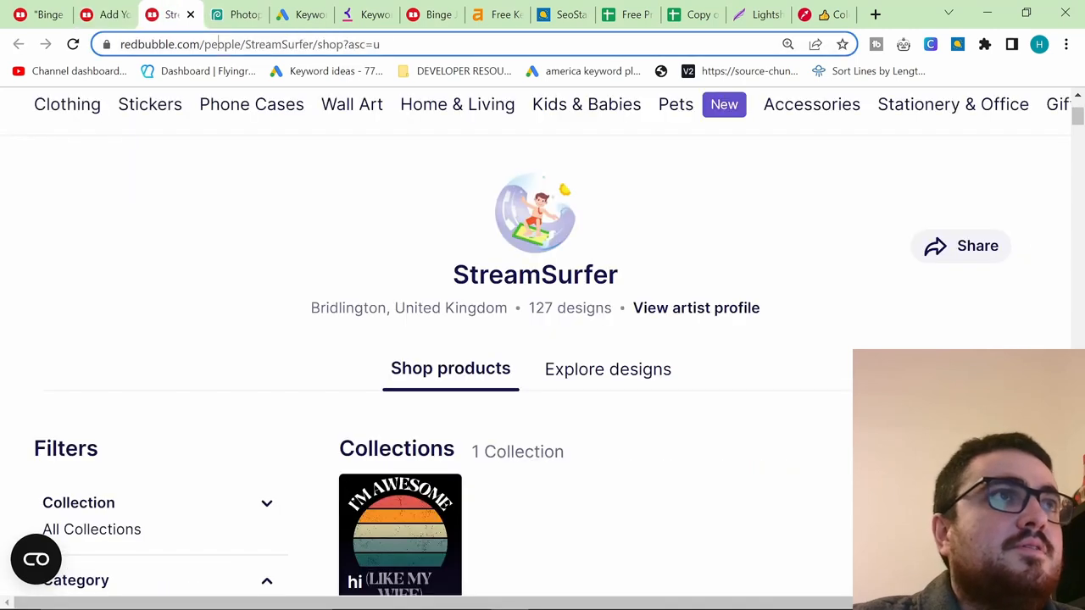
pyautogui.write('redbubble tag gfener')
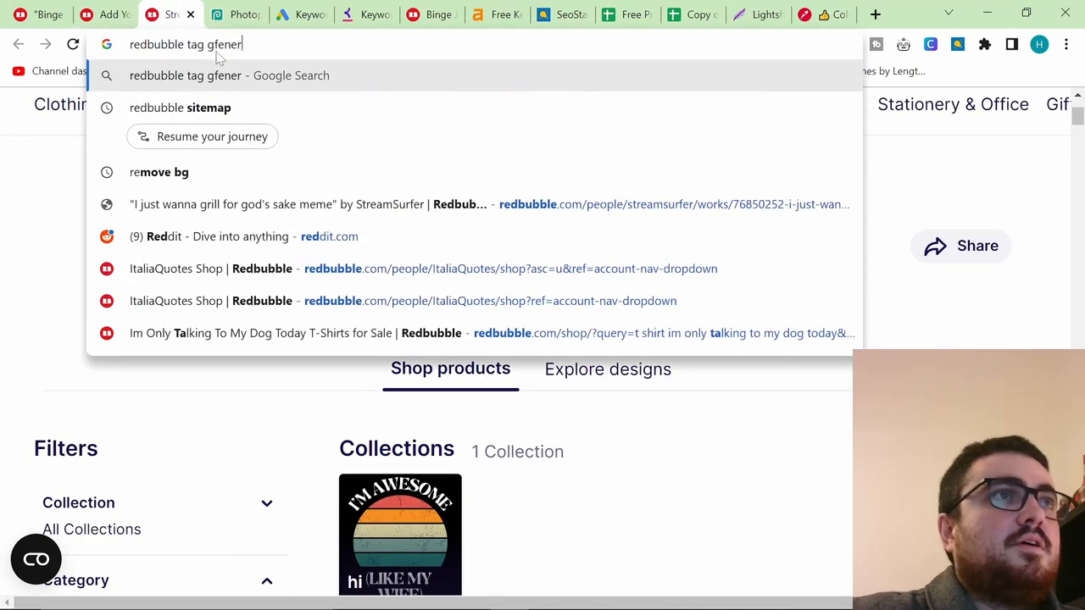
pyautogui.press('Return')
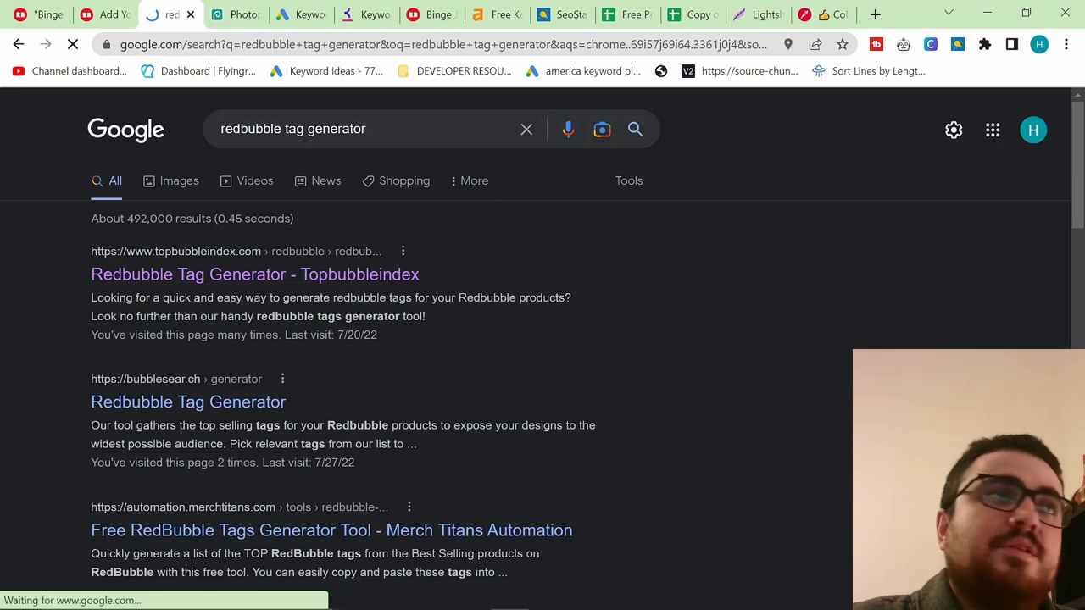
pyautogui.click(254, 274)
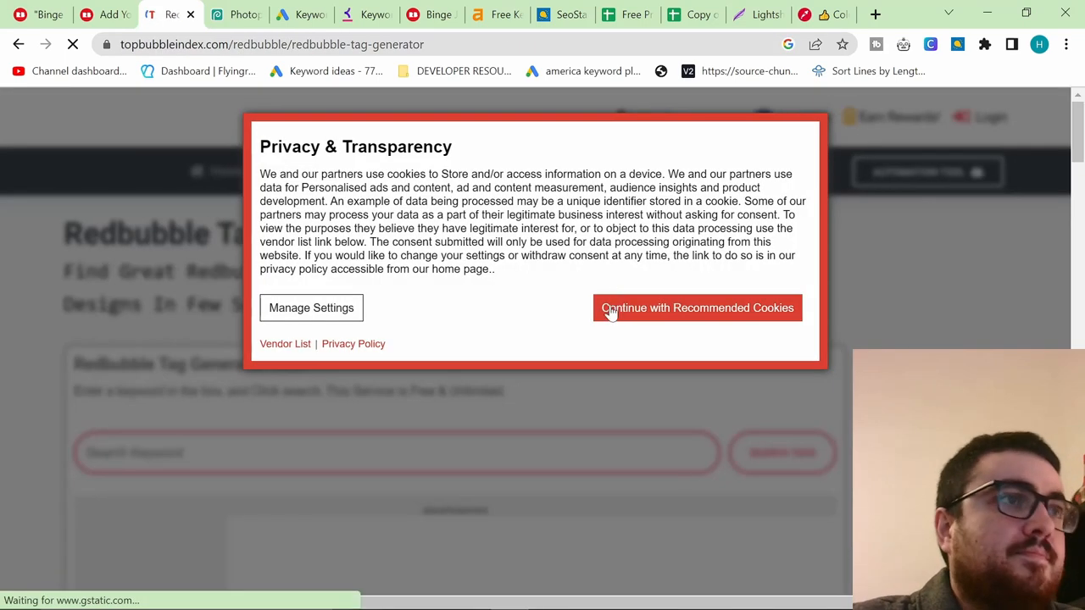
pyautogui.click(697, 308)
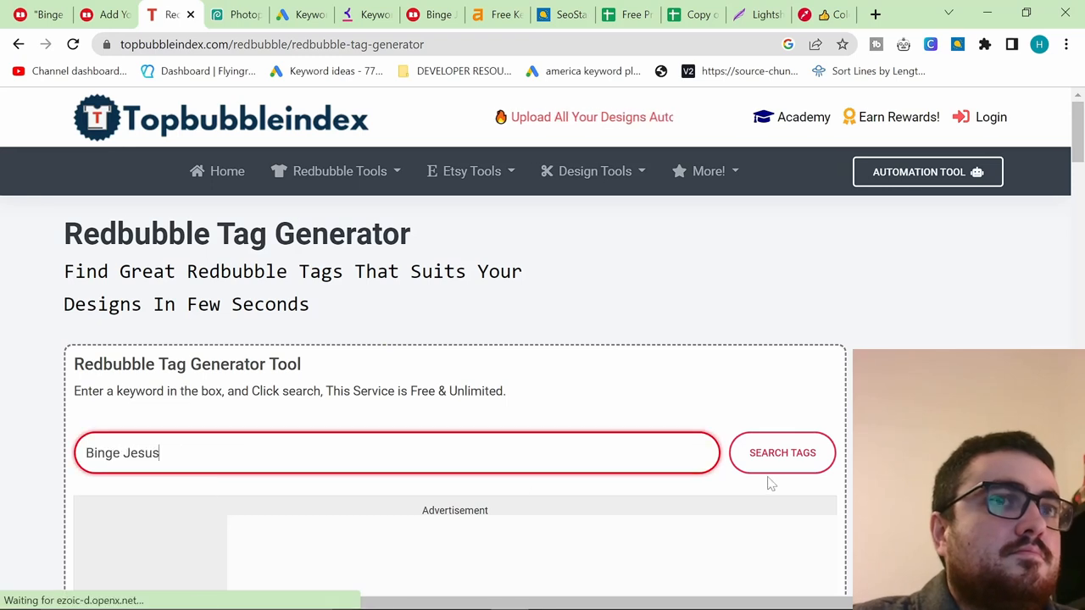
pyautogui.click(781, 452)
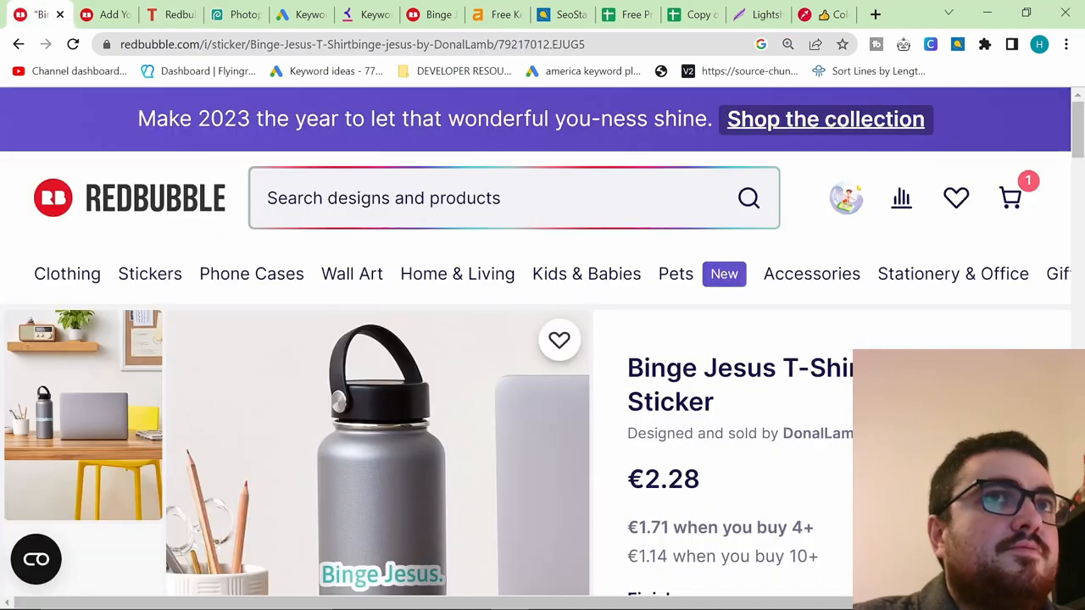
pyautogui.click(104, 14)
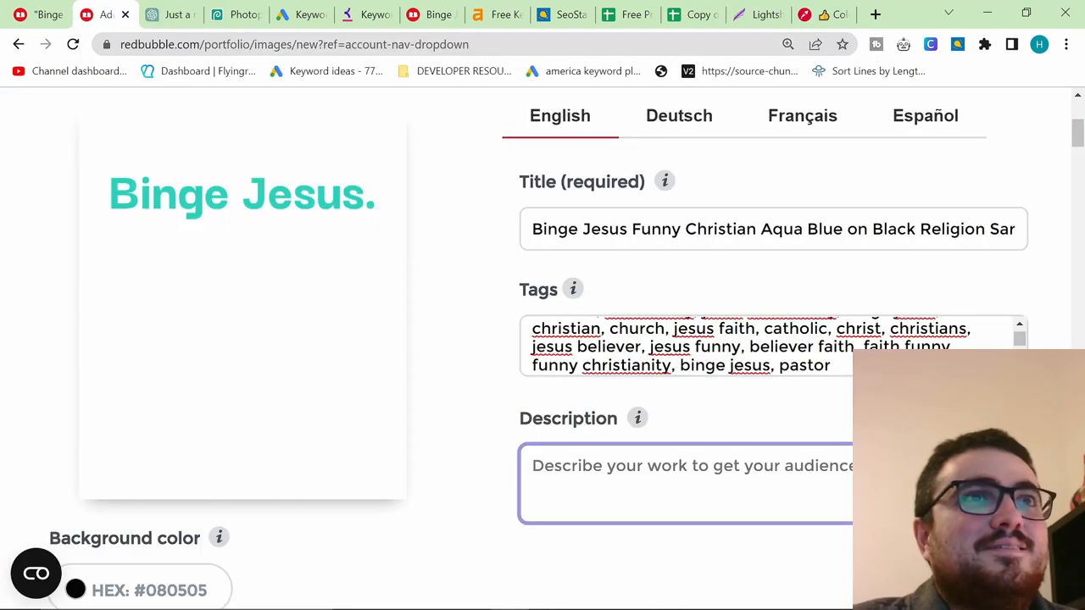
# - Switch to the ChatGPT tab to get a product description
pyautogui.click(170, 14)
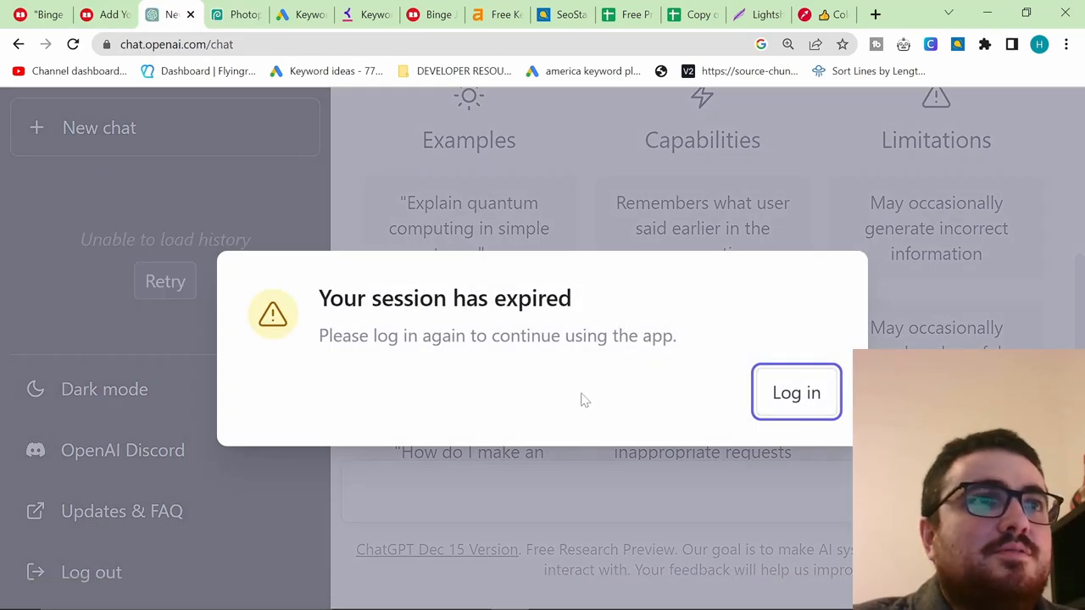
# - Log back into ChatGPT and send a prompt requesting a Redbubble product description
pyautogui.click(796, 392)
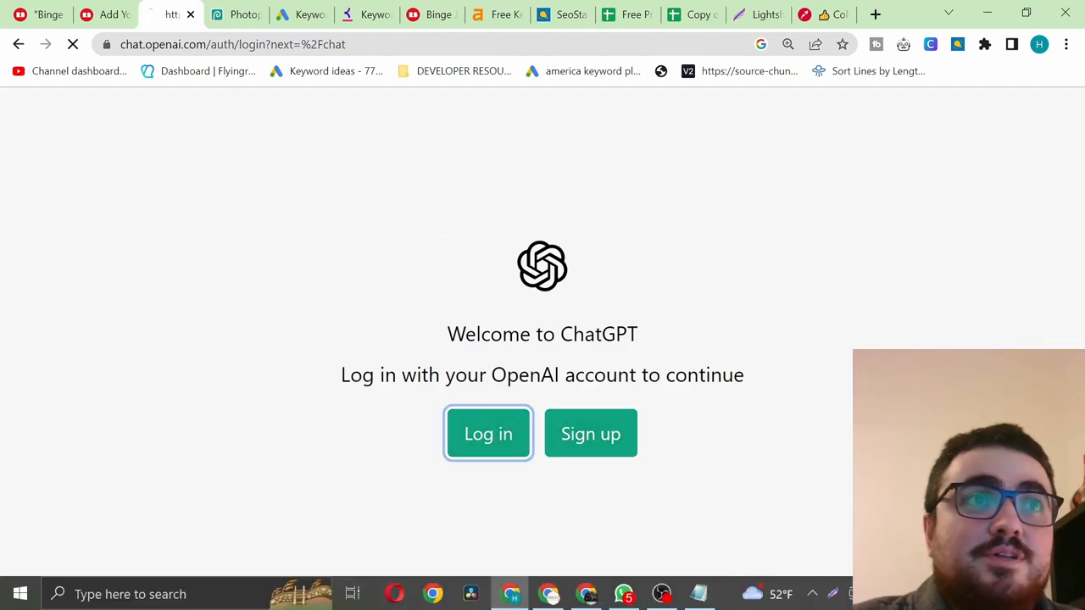
pyautogui.click(488, 433)
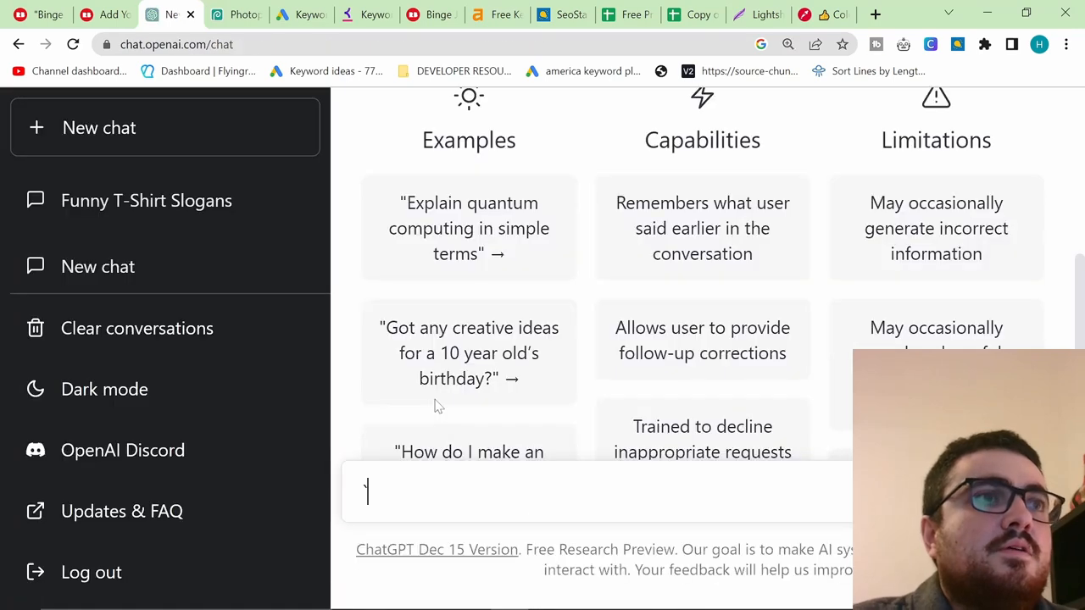
pyautogui.write('write a')
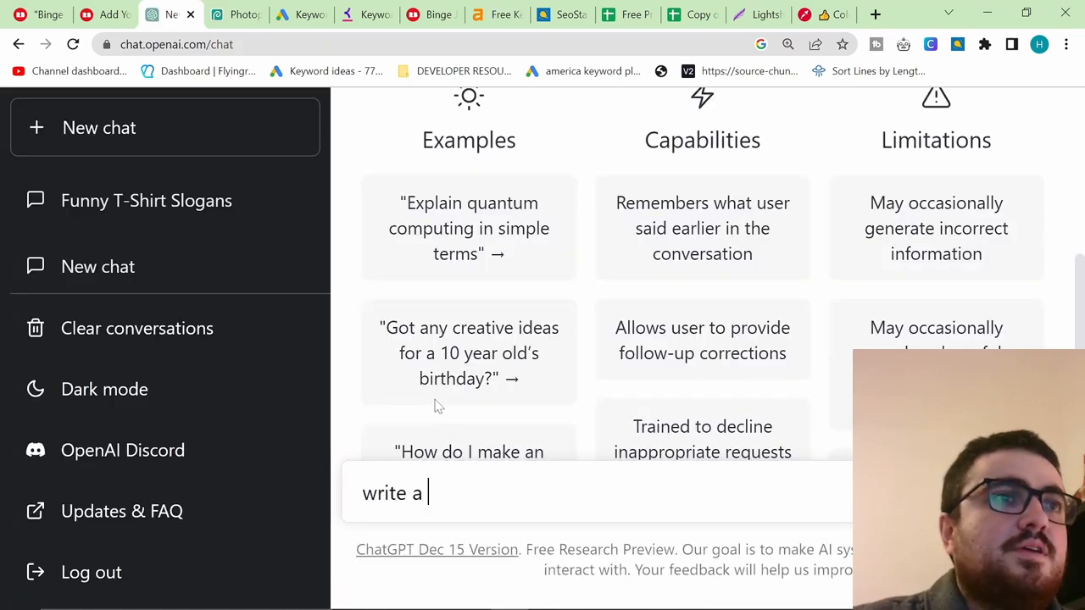
pyautogui.write('redbubble product de')
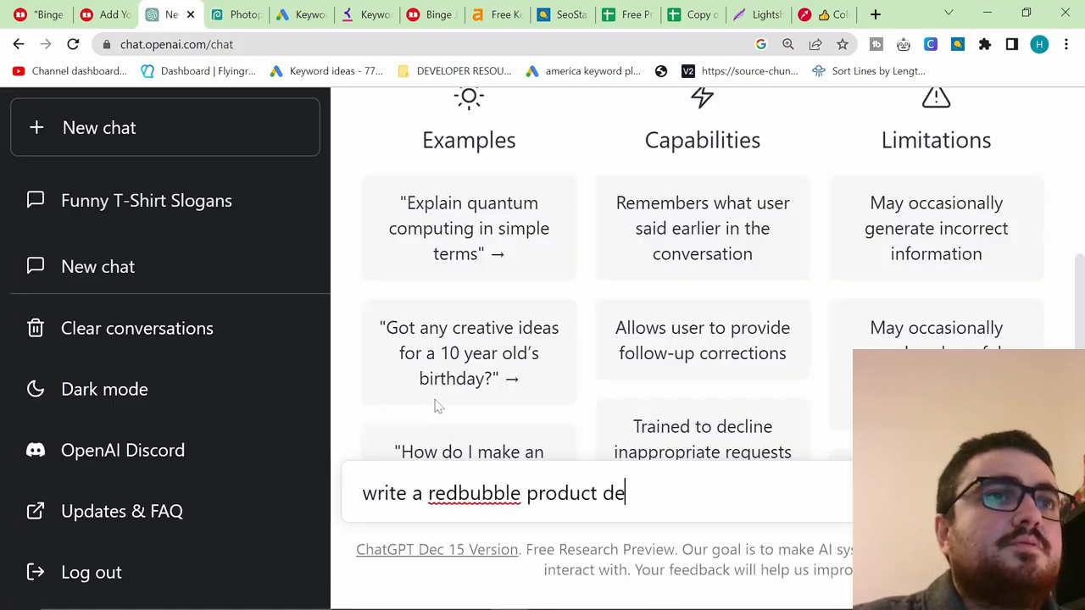
pyautogui.write('scription for "')
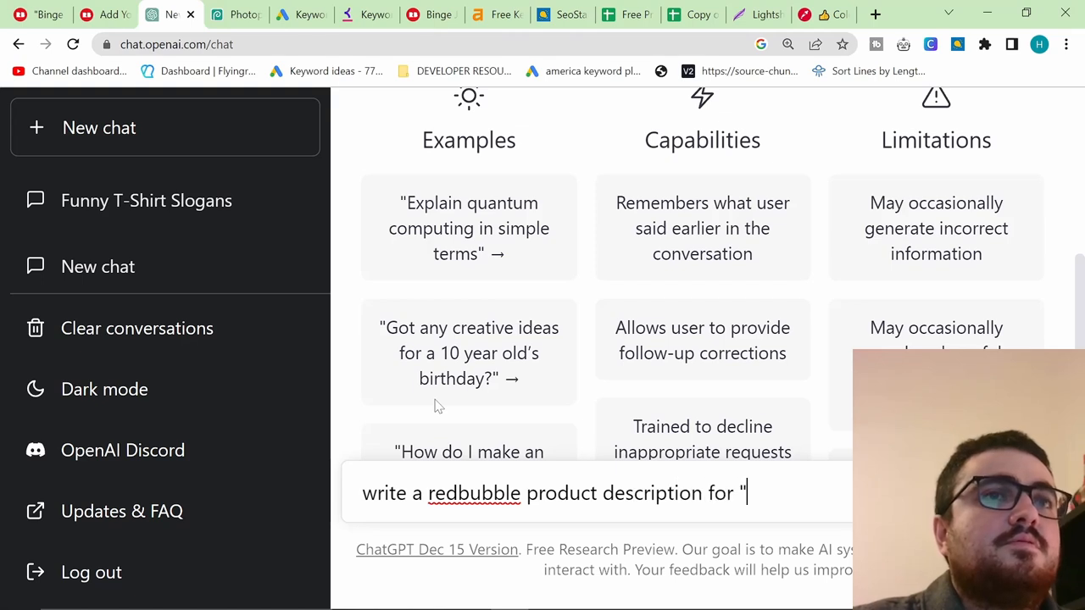
pyautogui.press('Return')
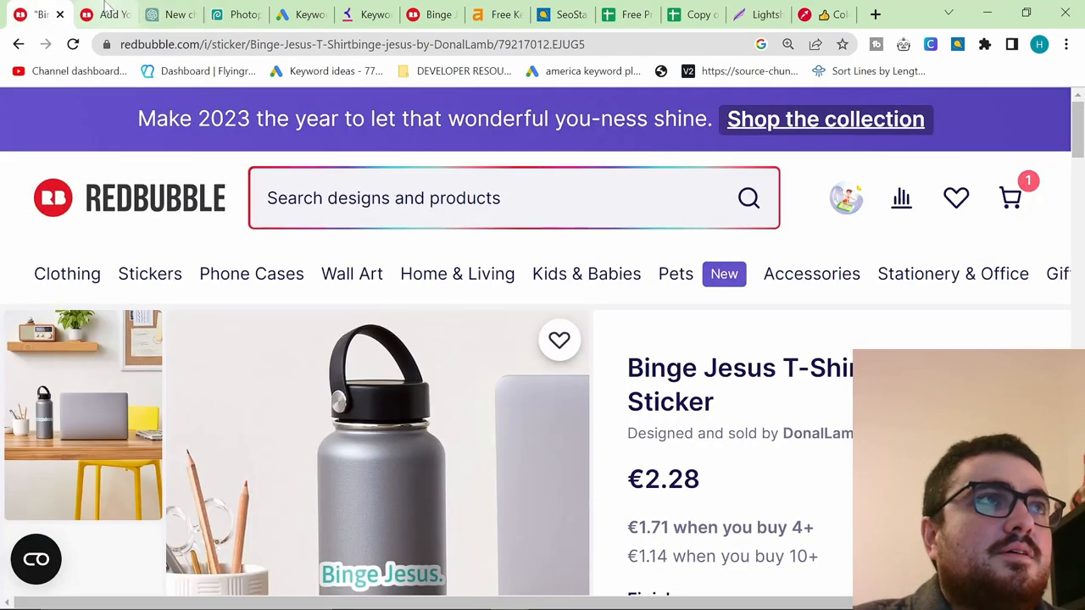
# - Paste ChatGPT's text into the Binge Jesus Description field and scroll down to submit
pyautogui.click(102, 14)
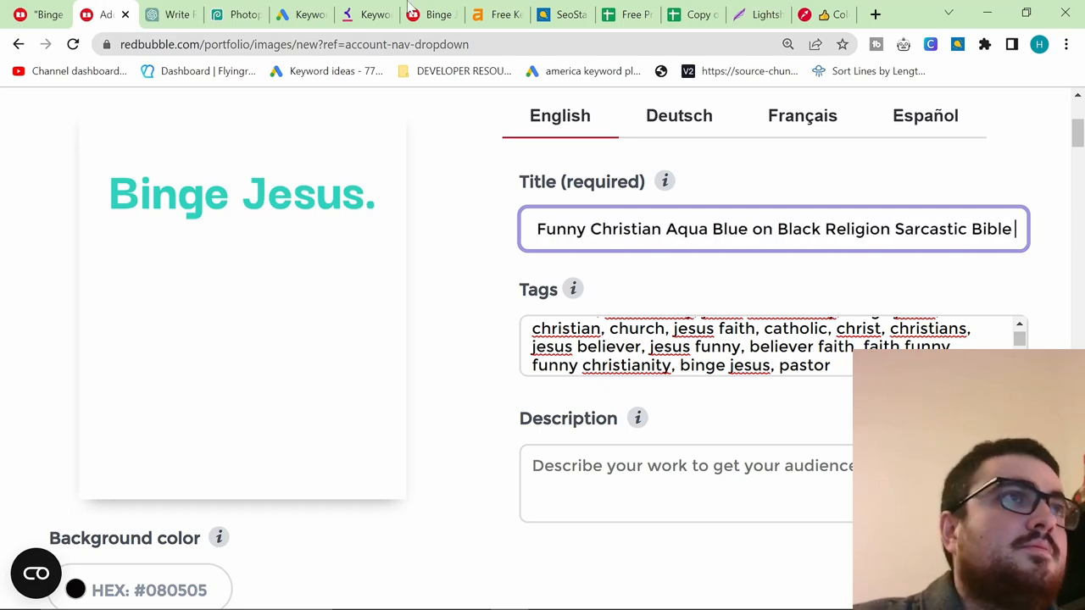
pyautogui.click(169, 14)
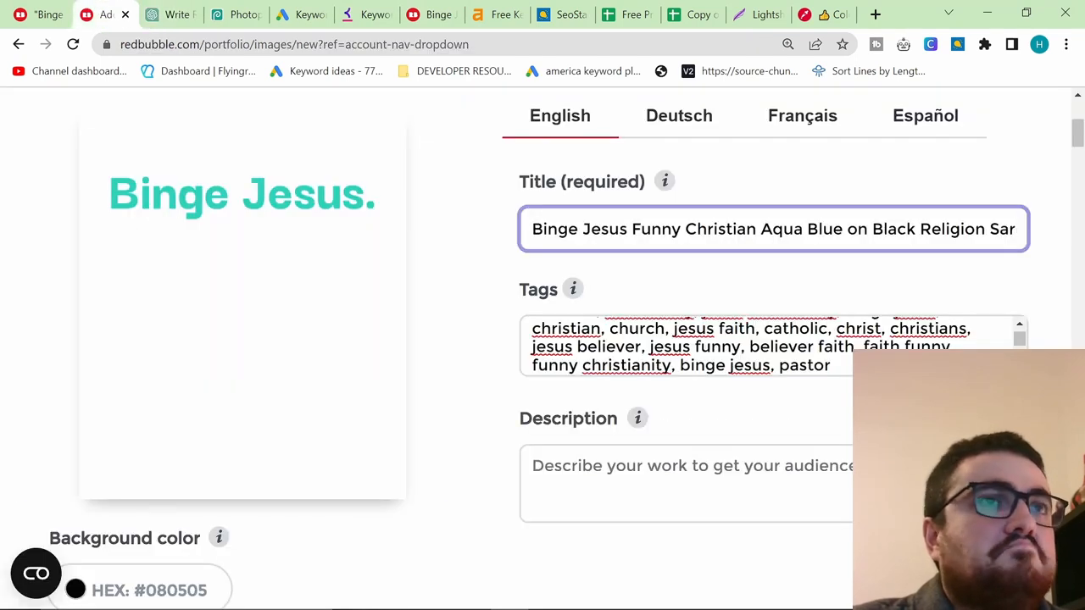
pyautogui.click(687, 483)
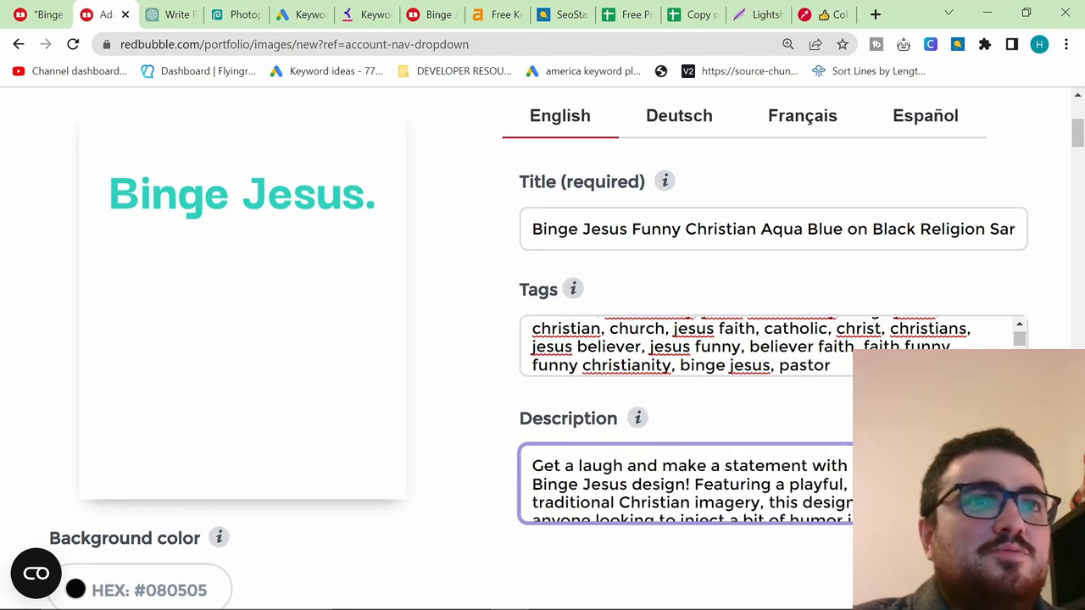
pyautogui.scroll(-3)
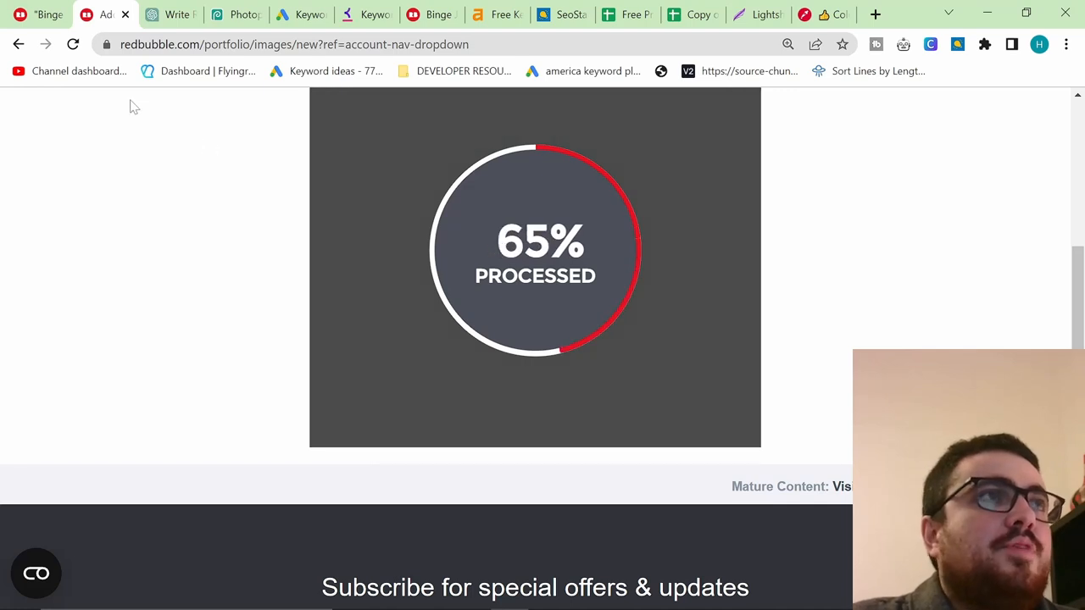
pyautogui.click(161, 15)
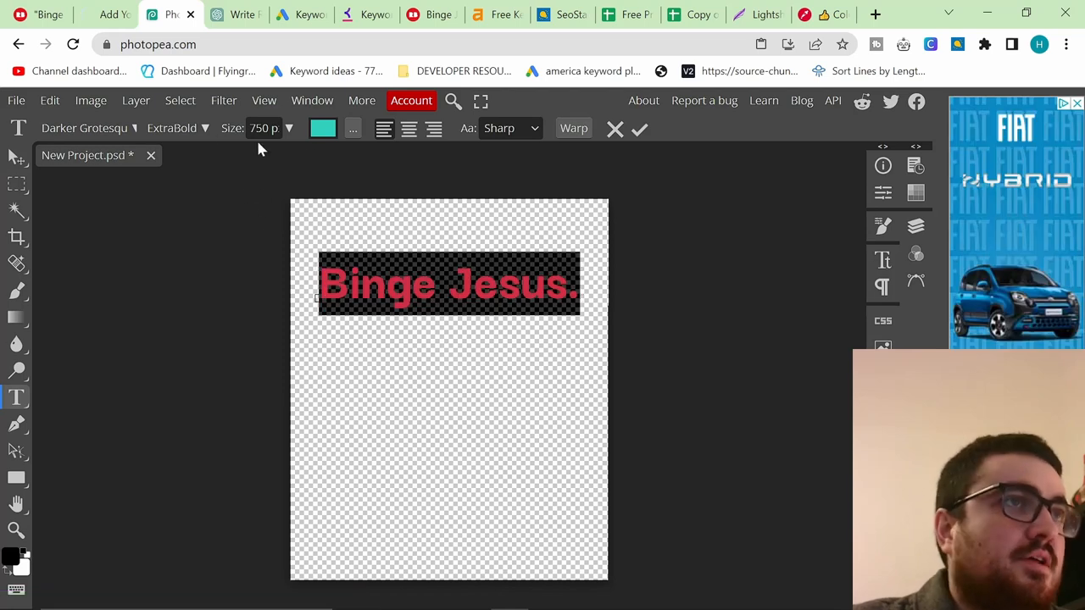
# - Make the Binge Jesus. lettering white and export it as New Project (1).png
pyautogui.click(323, 128)
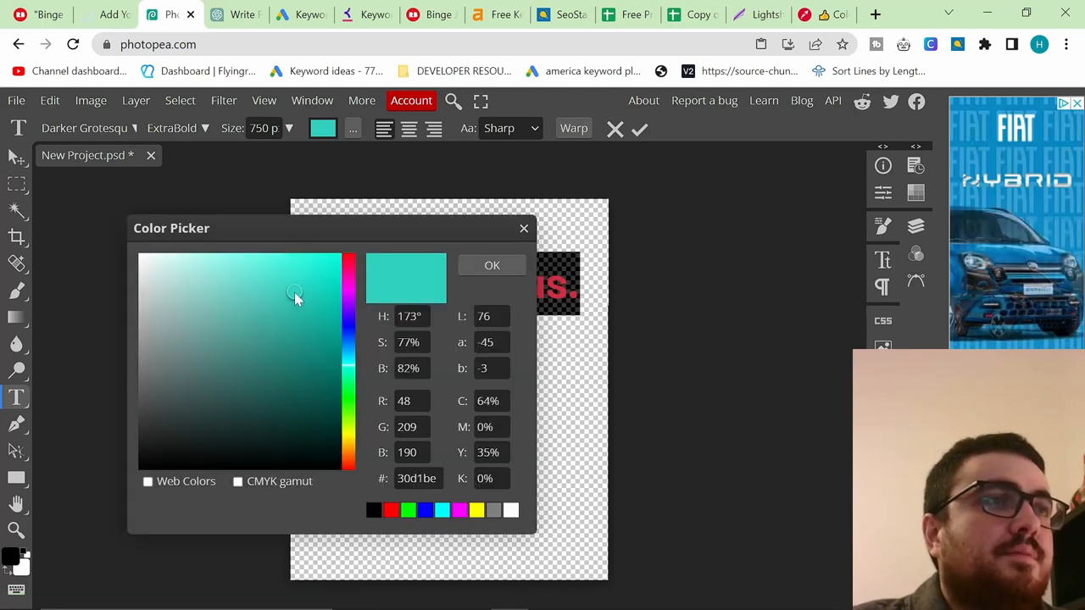
pyautogui.click(491, 264)
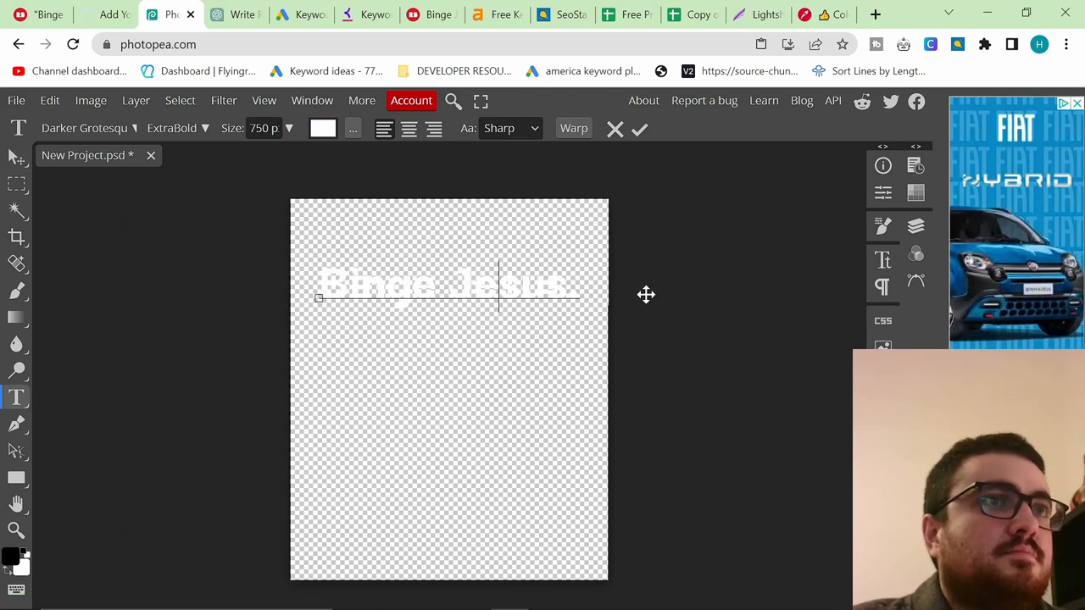
pyautogui.click(16, 100)
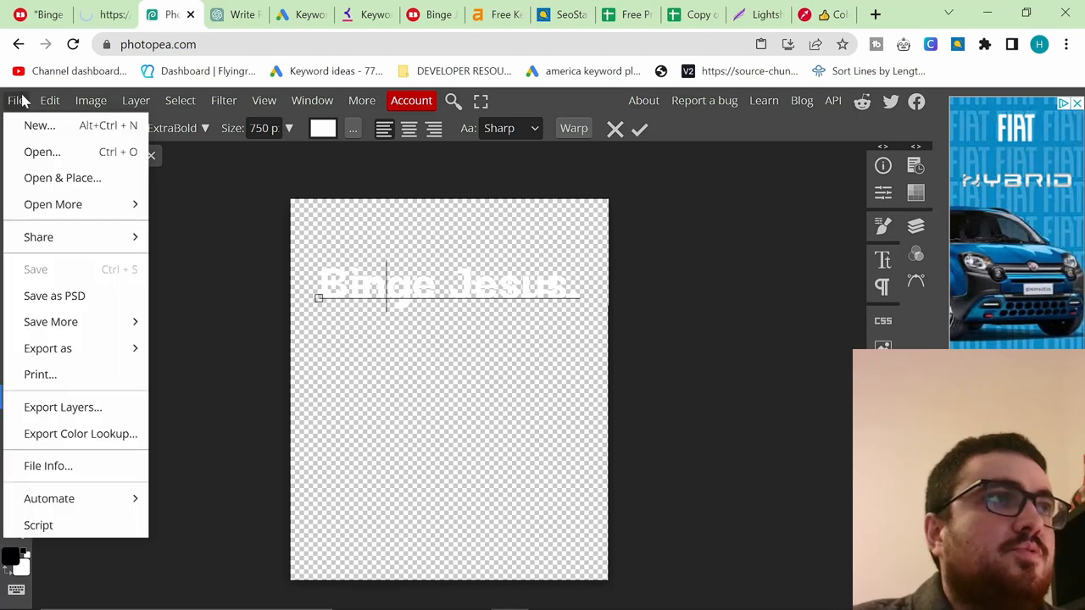
pyautogui.click(48, 348)
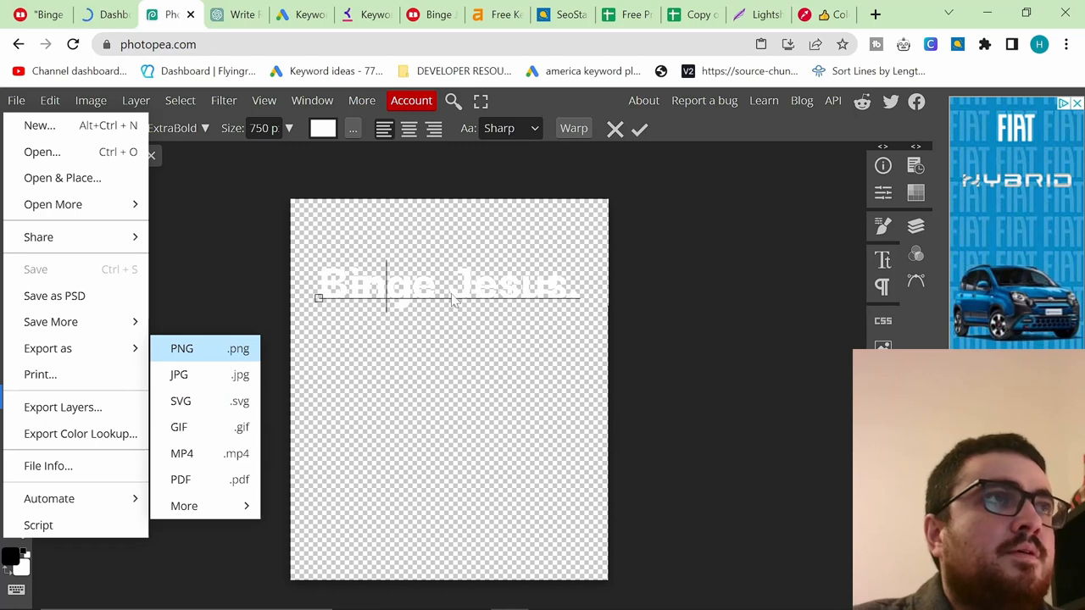
pyautogui.click(182, 348)
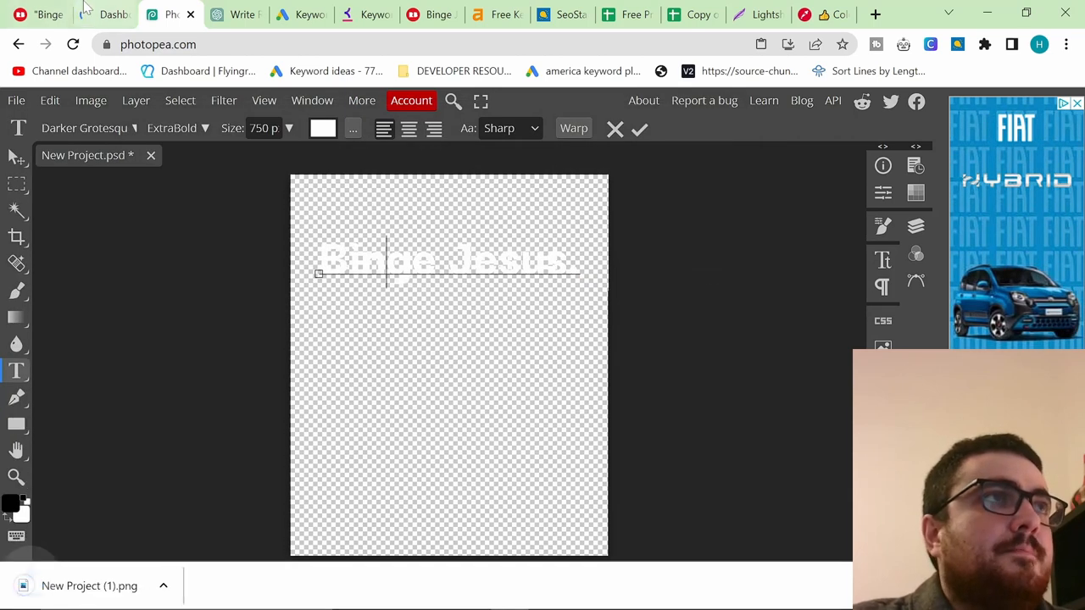
# - From Manage Portfolio, choose Copy settings on the published Binge Jesus work
pyautogui.click(105, 14)
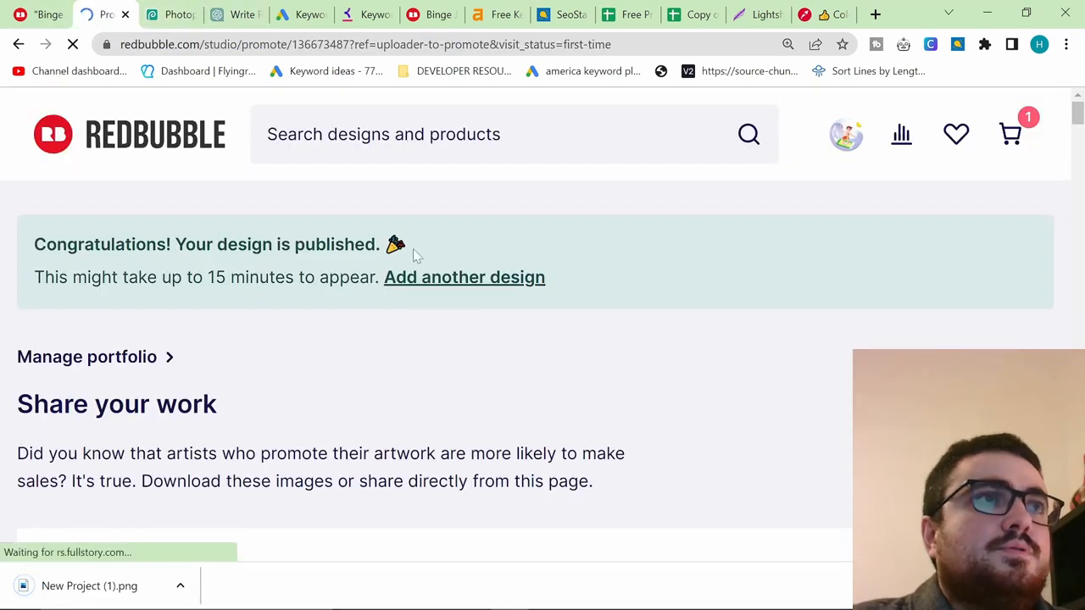
pyautogui.scroll(-3)
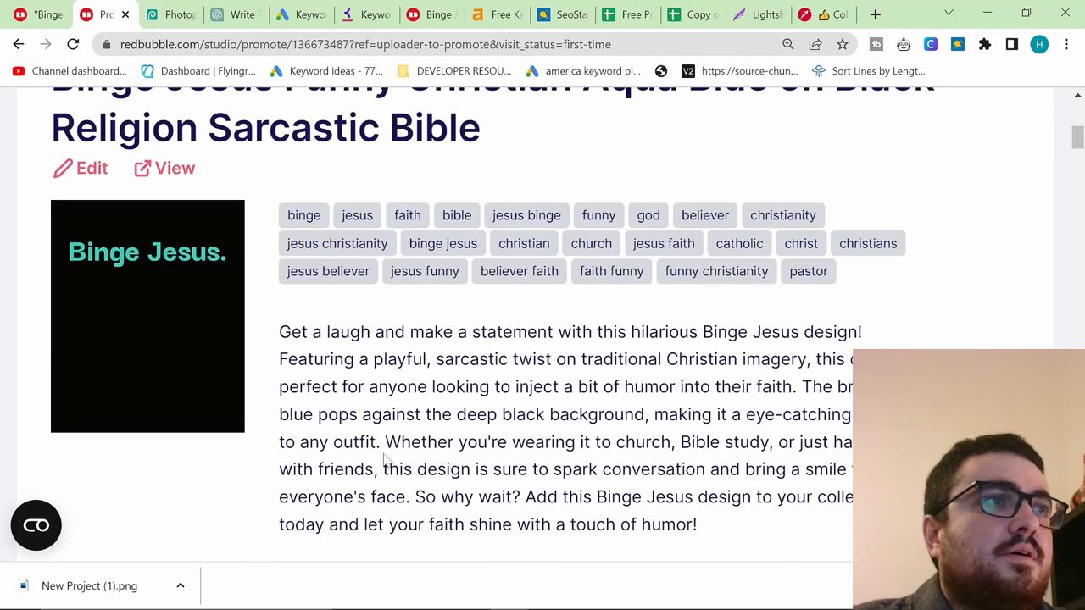
pyautogui.click(845, 134)
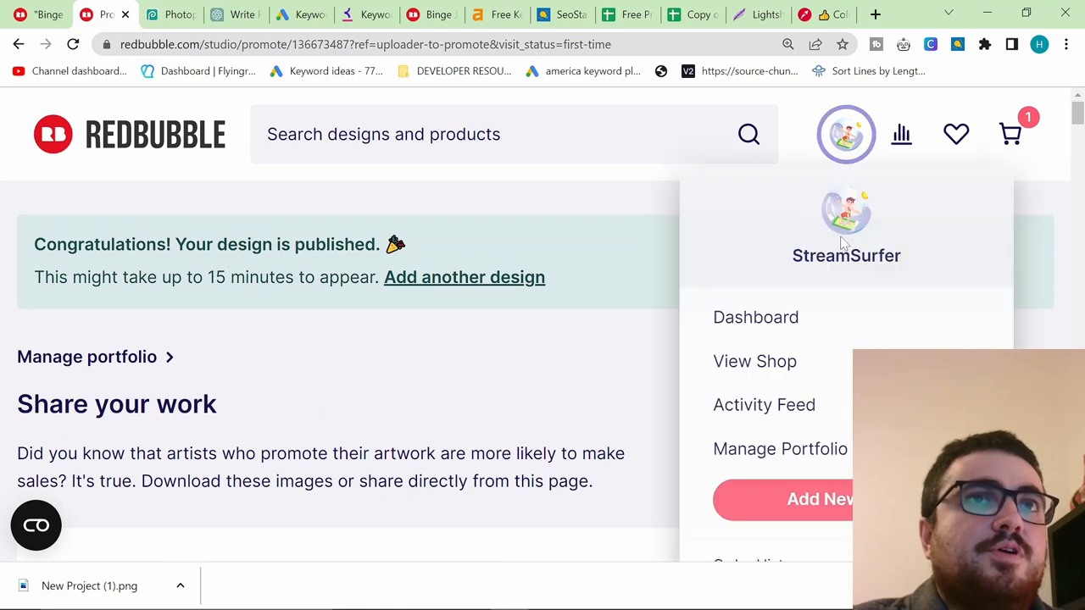
pyautogui.click(778, 453)
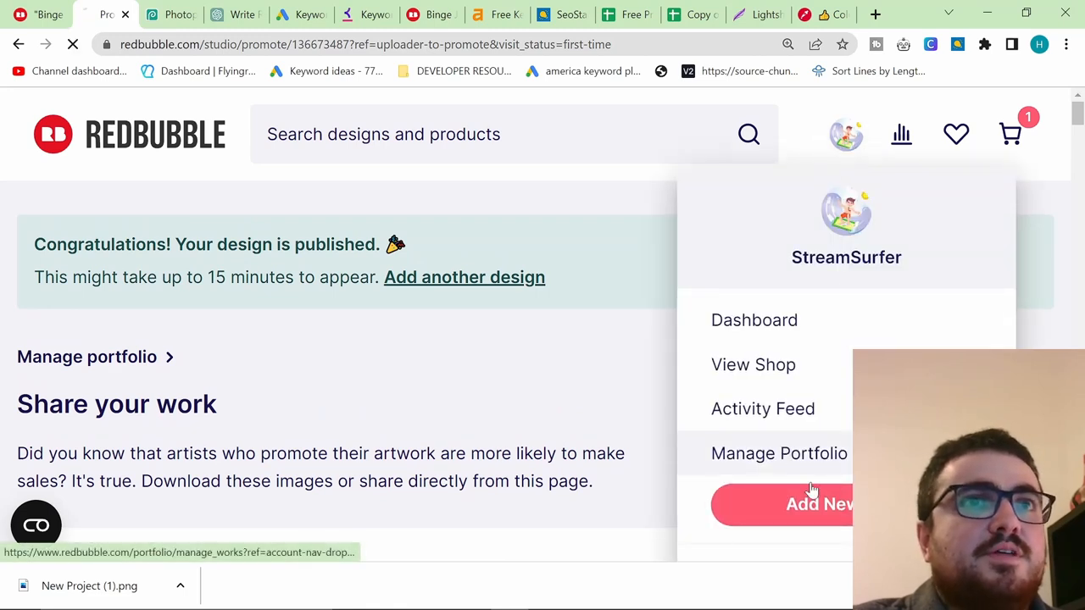
pyautogui.click(778, 452)
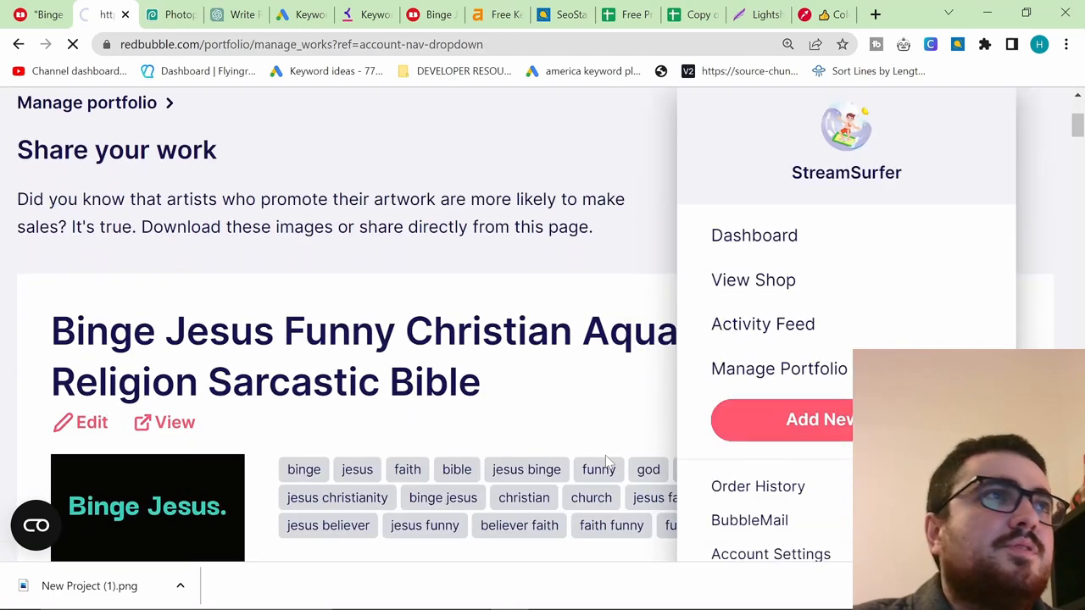
pyautogui.click(778, 367)
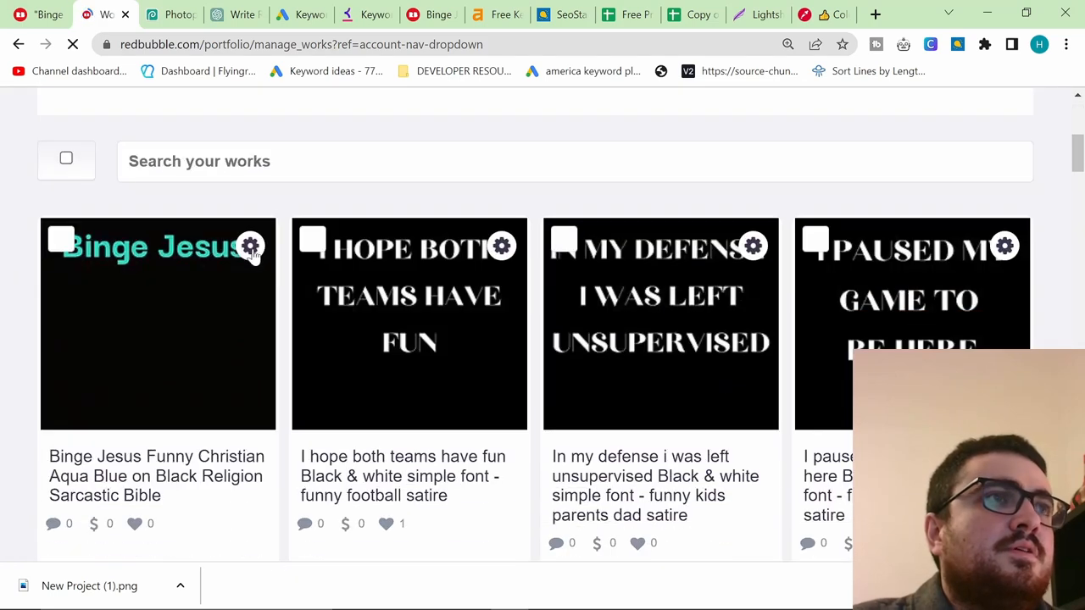
pyautogui.click(250, 245)
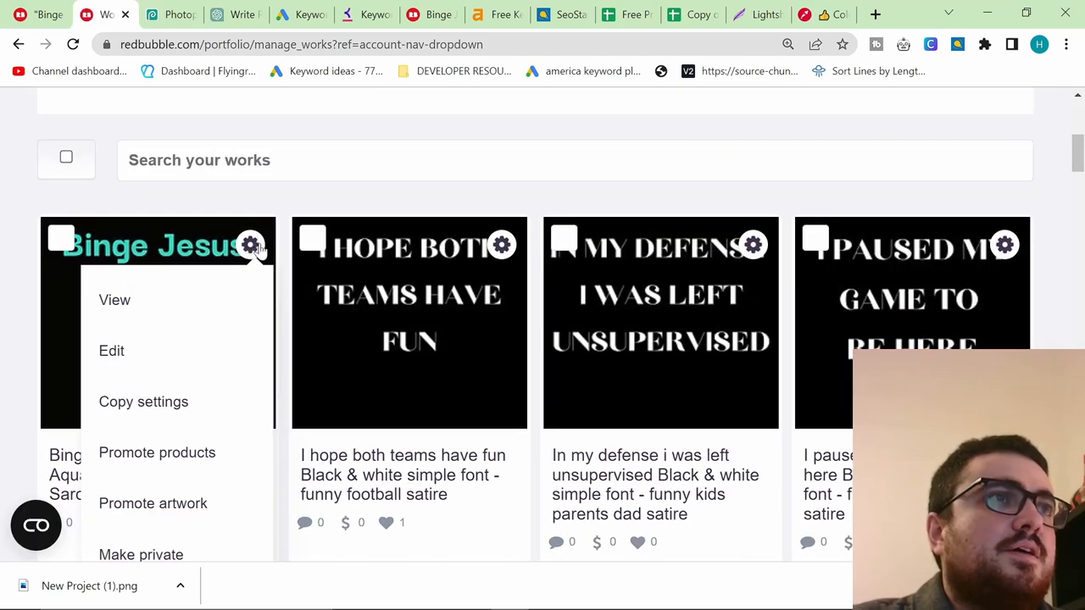
pyautogui.moveTo(143, 401)
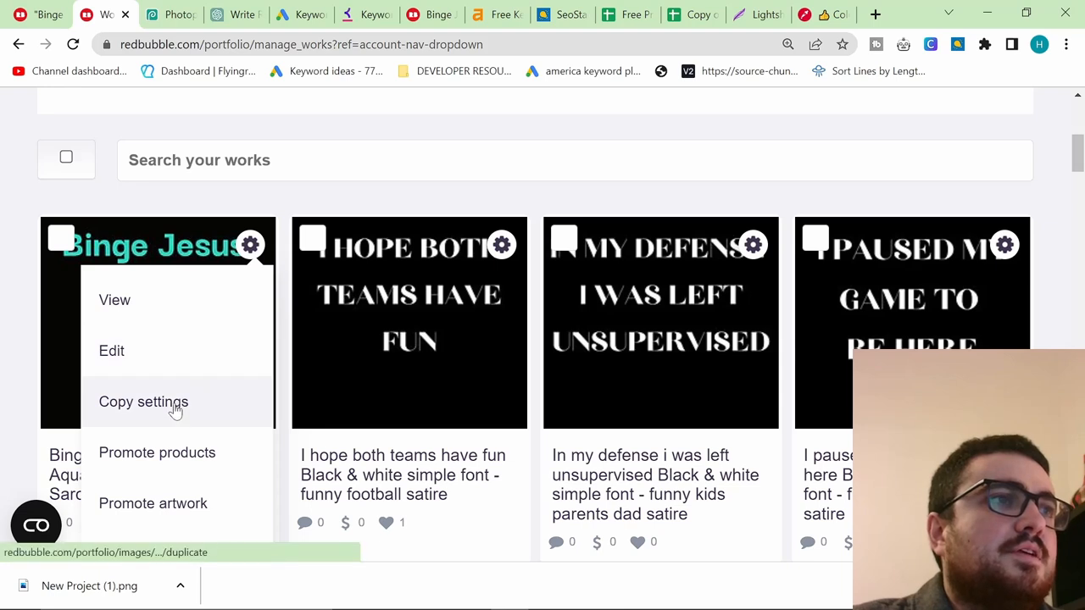
pyautogui.click(143, 402)
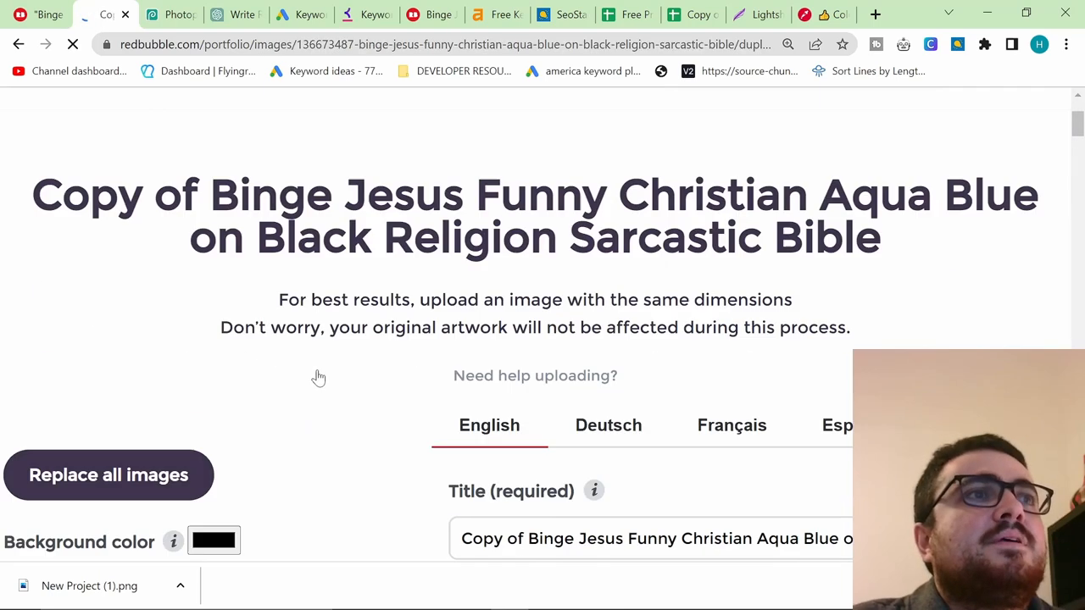
# - Start replacing the copied design's artwork with the white version
pyautogui.scroll(-3)
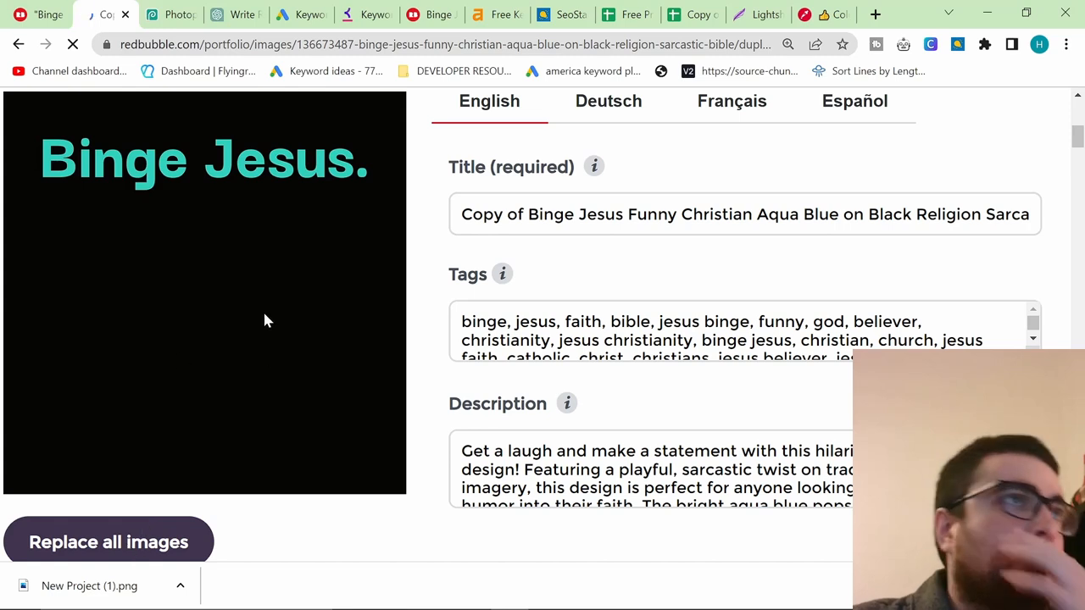
pyautogui.click(108, 541)
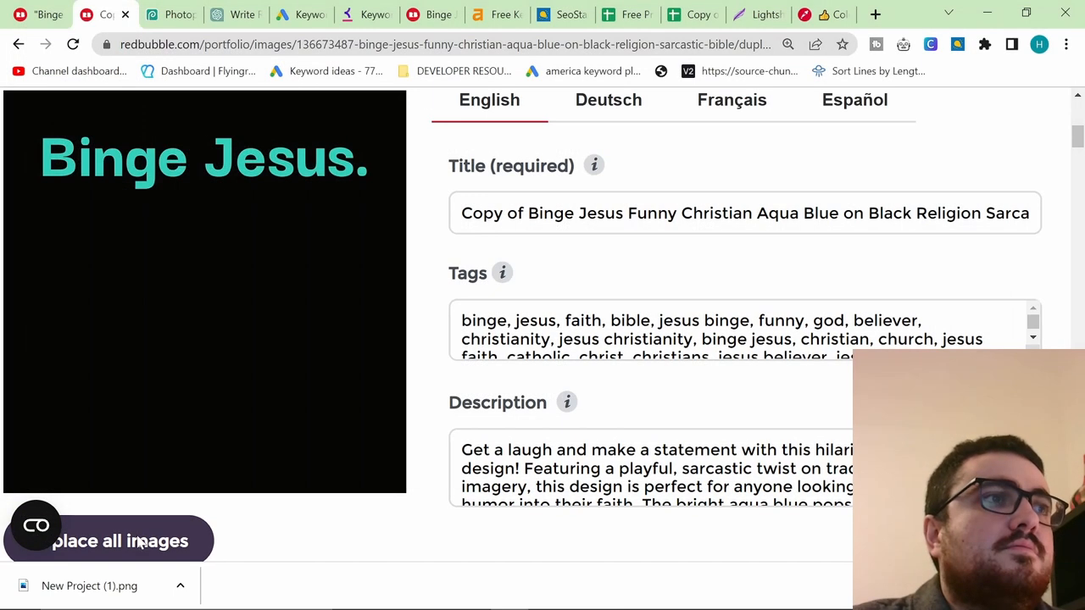
pyautogui.click(119, 540)
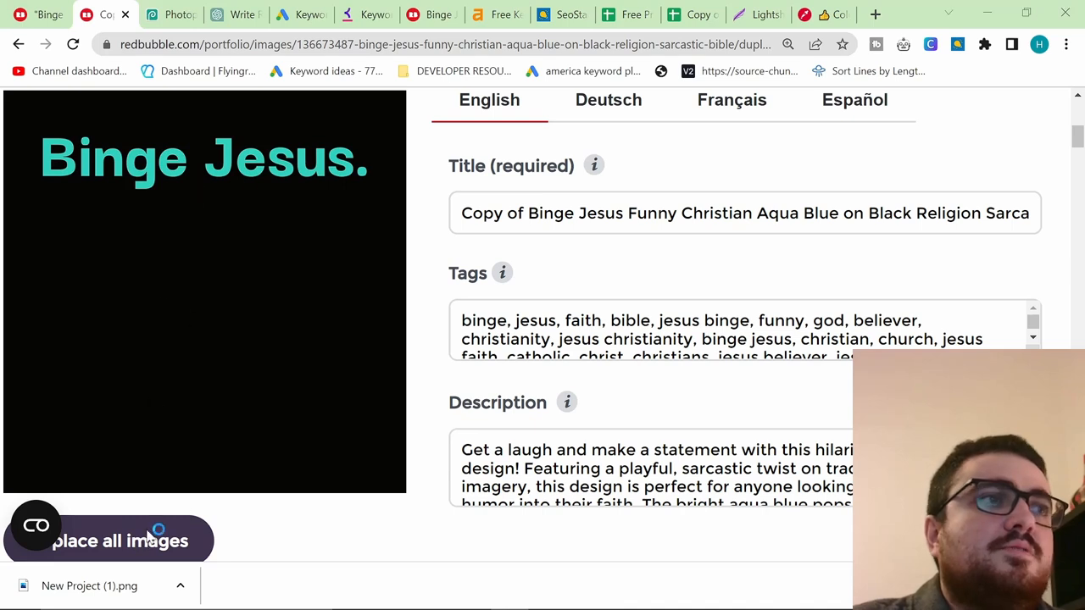
pyautogui.click(119, 541)
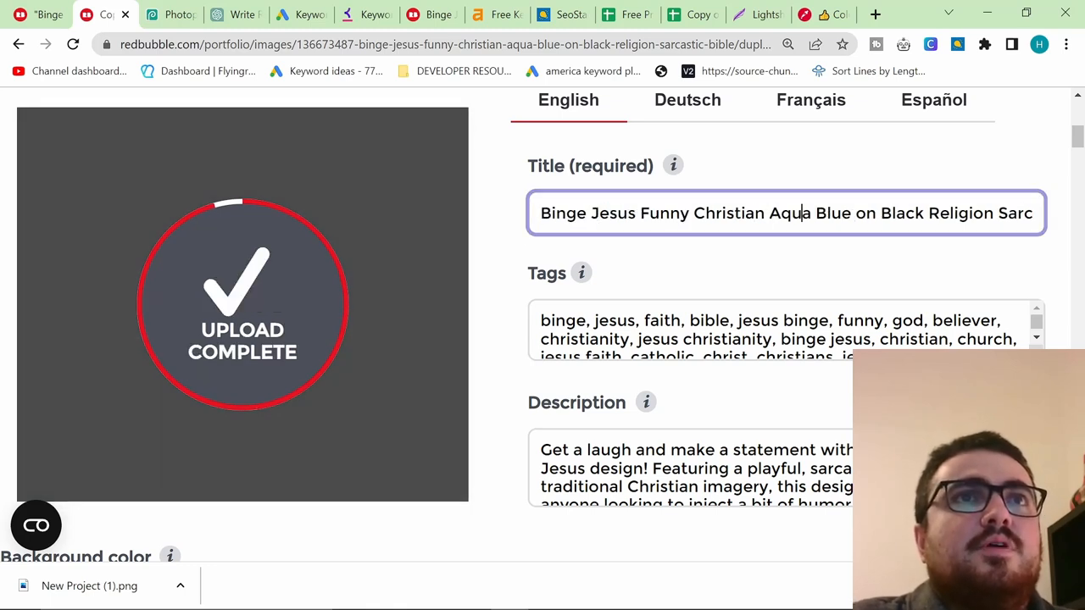
# - Replace 'Aqua Blue' with 'White' in the title and scroll down through the form
pyautogui.doubleClick(790, 213)
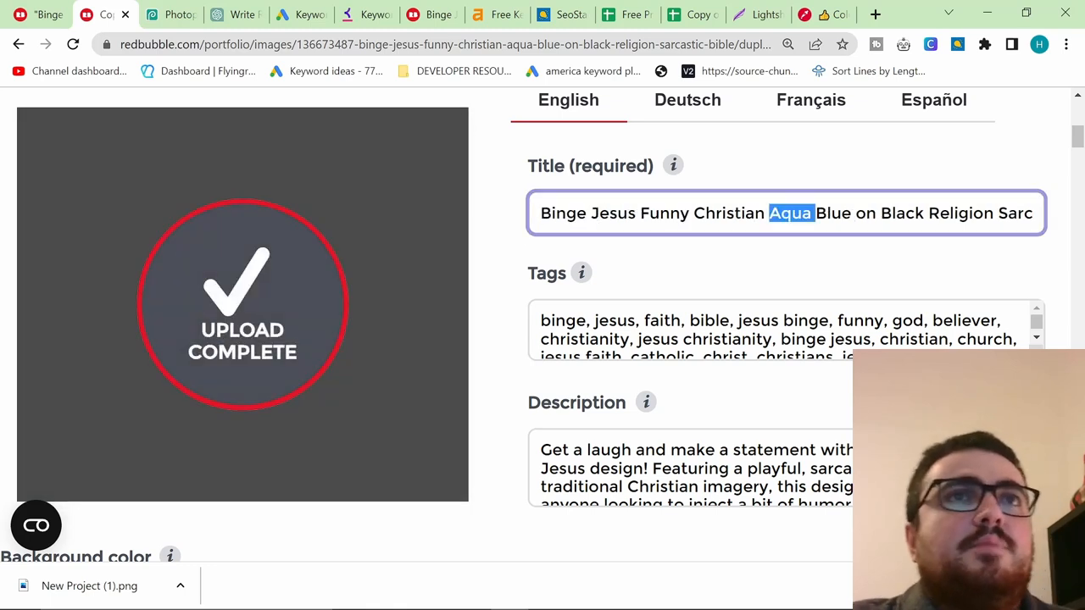
pyautogui.write('White')
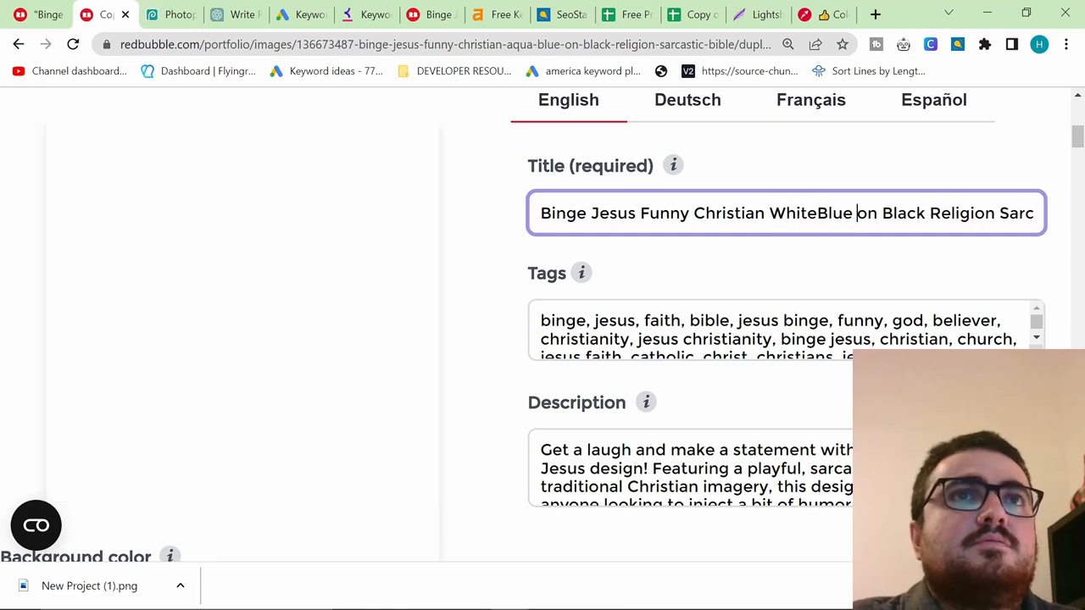
pyautogui.press('Backspace')
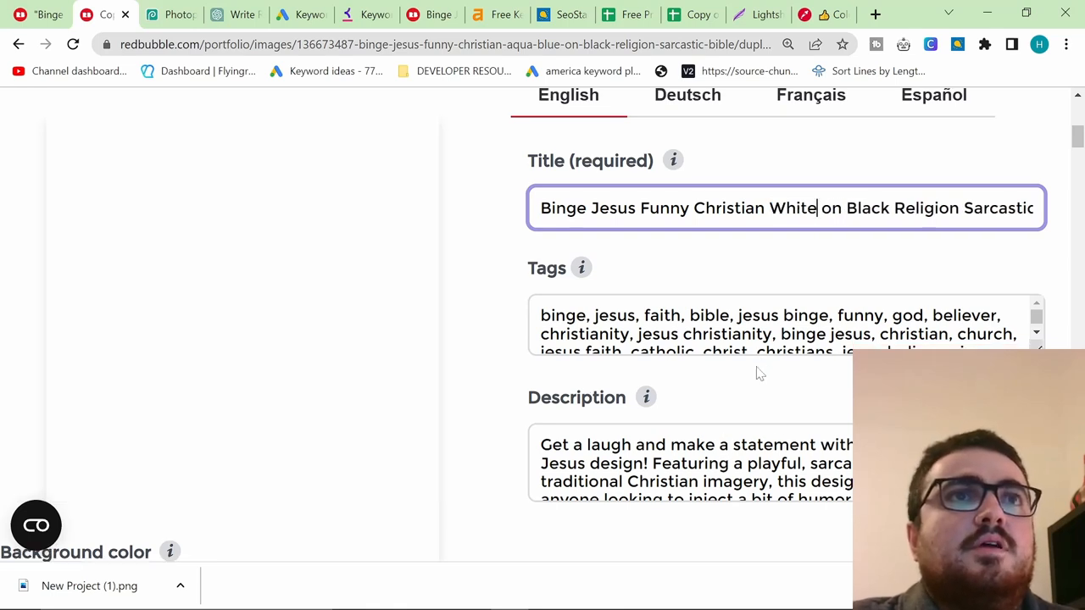
pyautogui.scroll(-3)
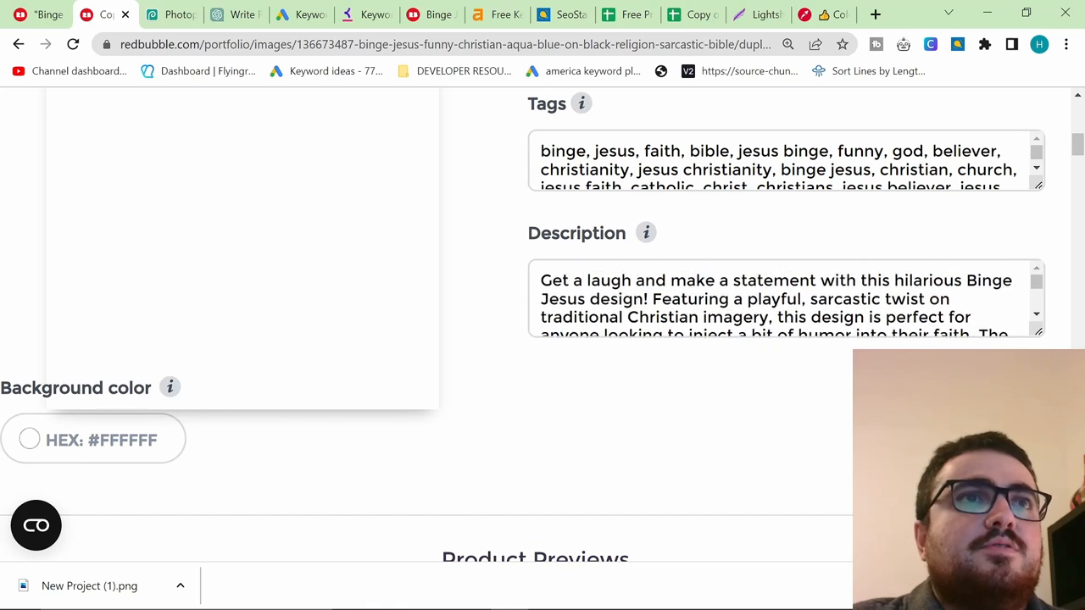
pyautogui.scroll(-3)
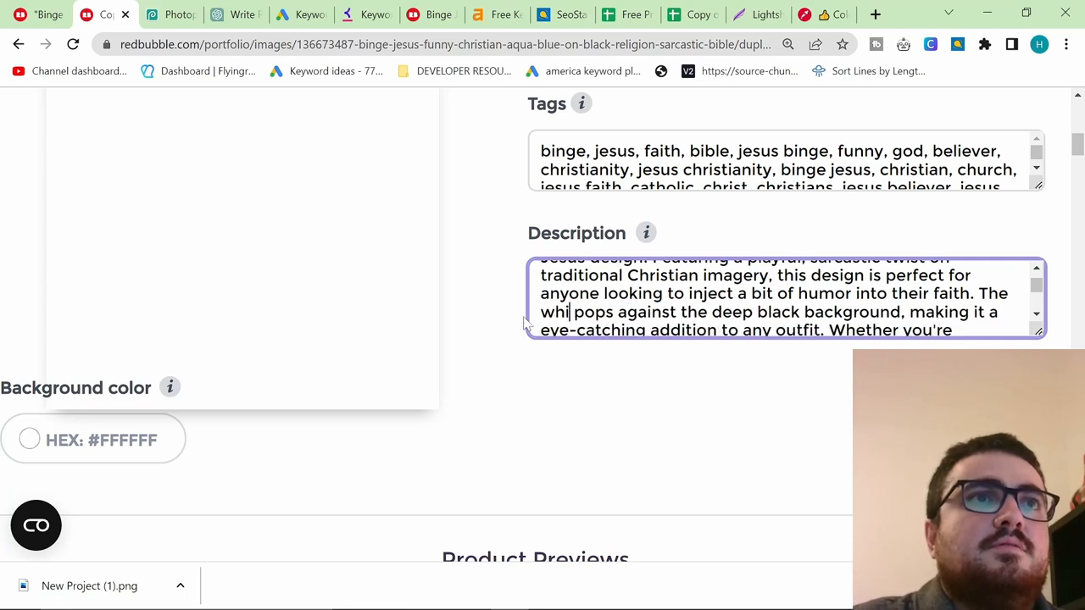
pyautogui.scroll(-3)
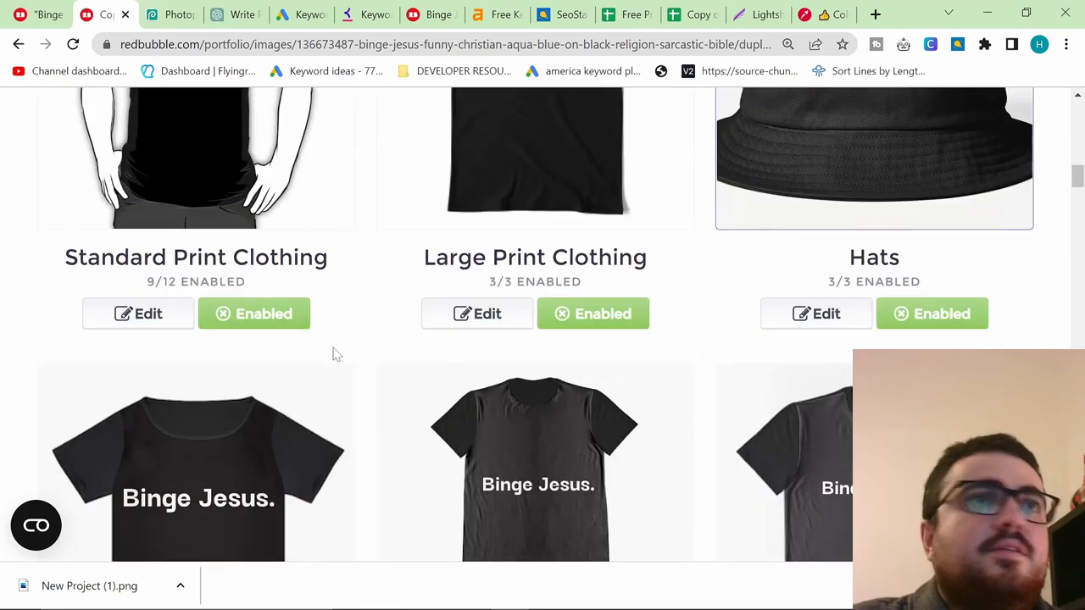
pyautogui.scroll(-3)
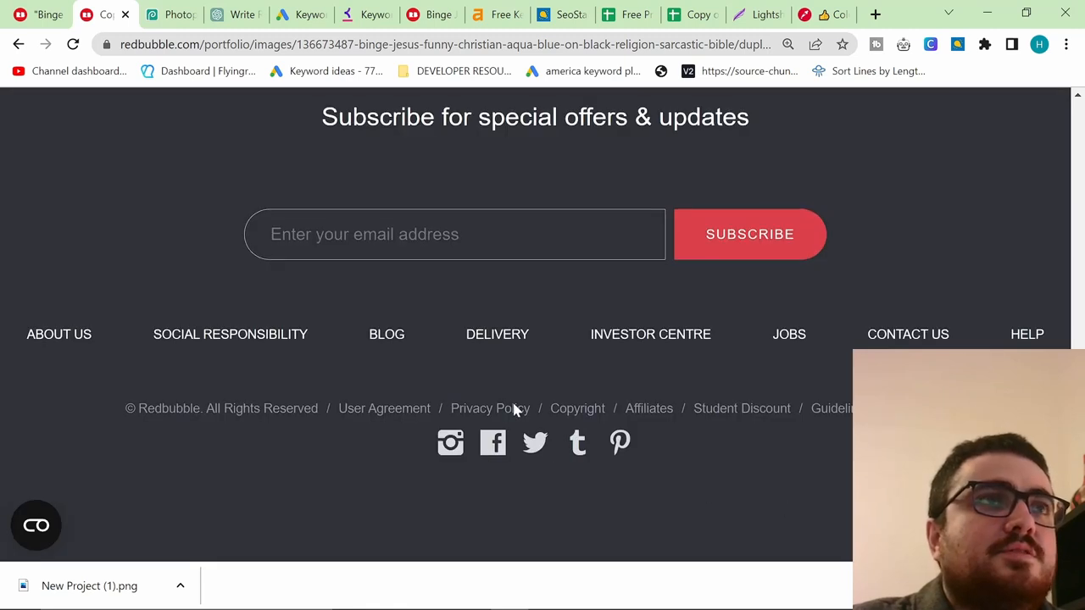
pyautogui.scroll(3)
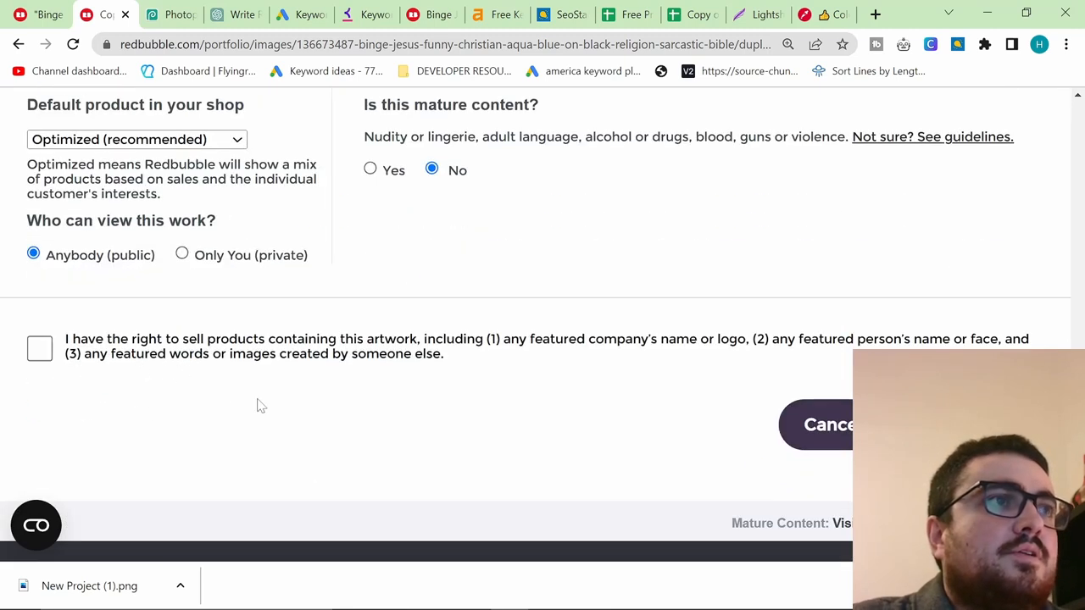
pyautogui.scroll(-3)
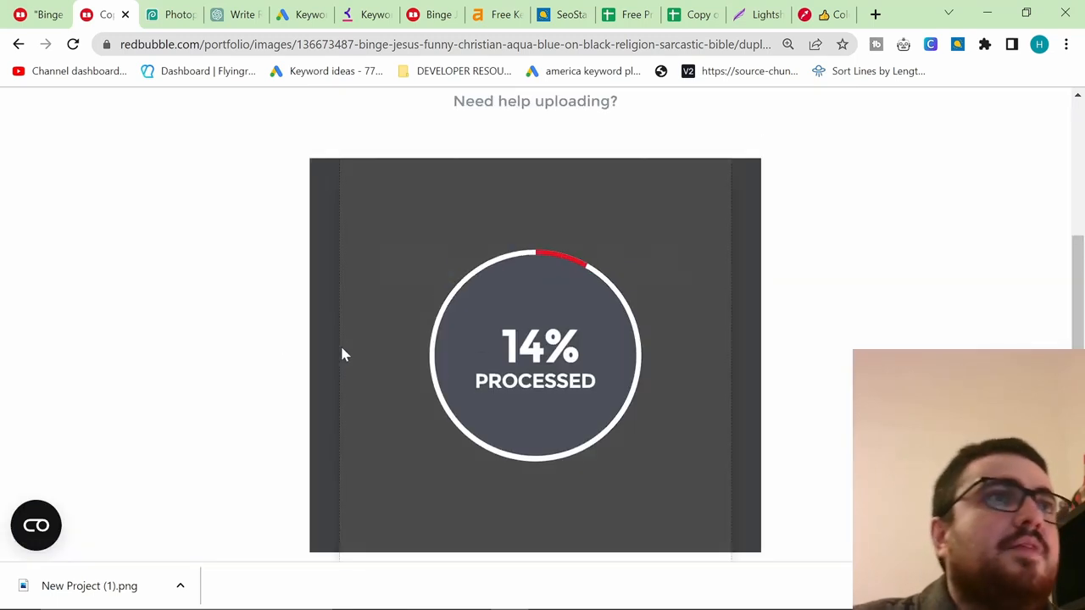
# - Select the 'jesus saves t shirt' keyword idea in Keyword Planner
pyautogui.click(169, 14)
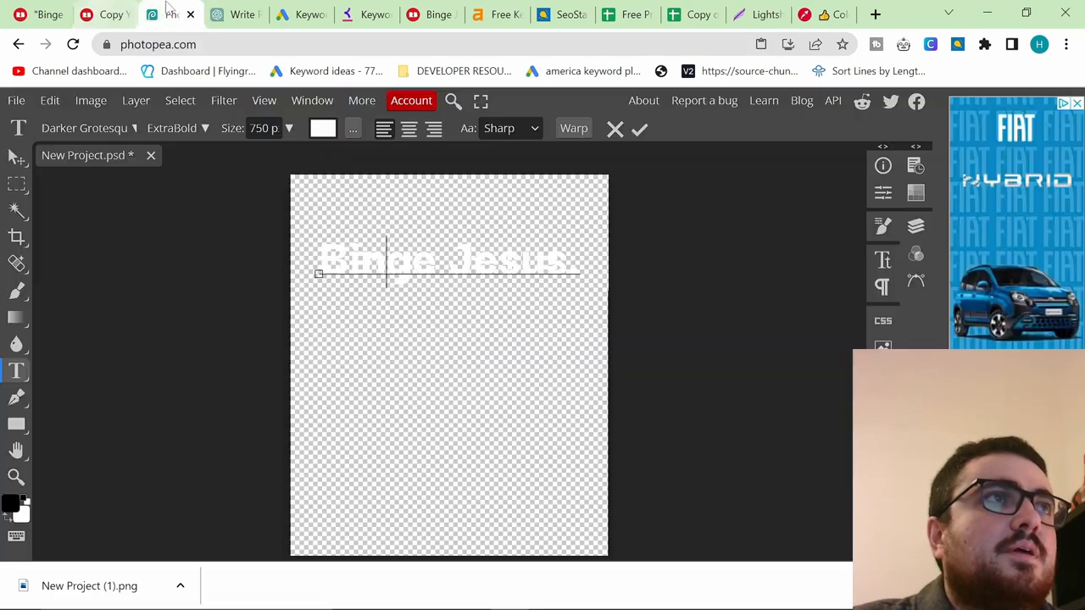
pyautogui.click(301, 15)
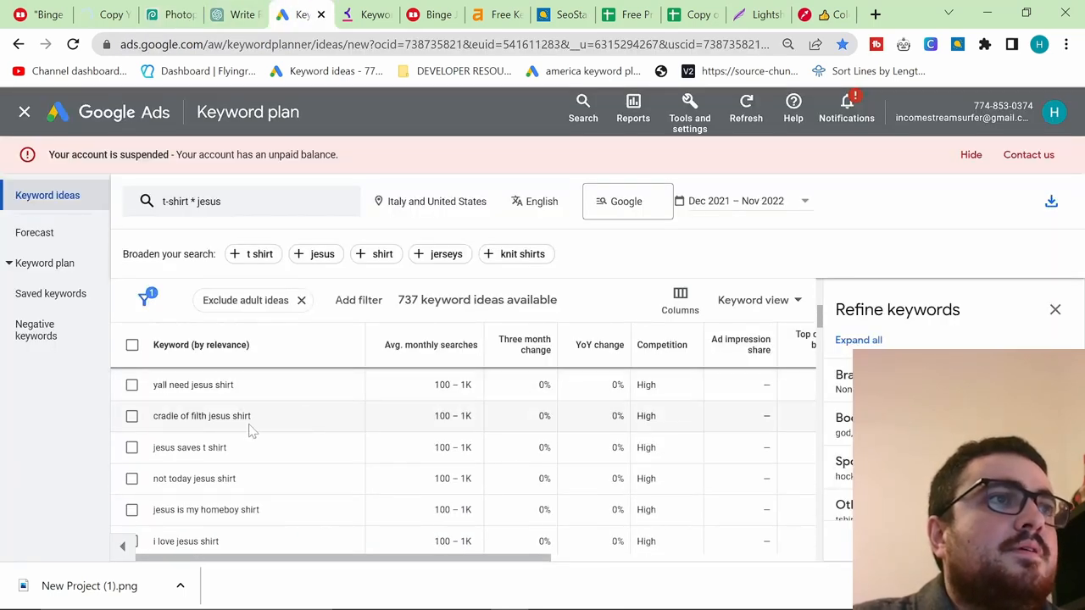
pyautogui.doubleClick(189, 447)
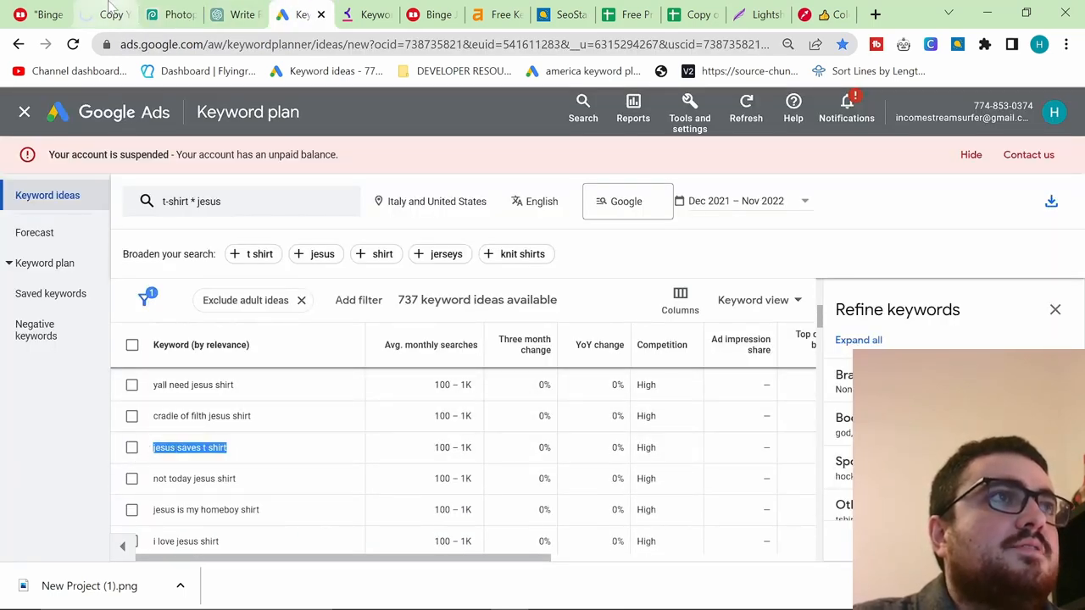
# - Change the Photopea lettering to 'Jesus Saves' and export it as an image
pyautogui.click(160, 14)
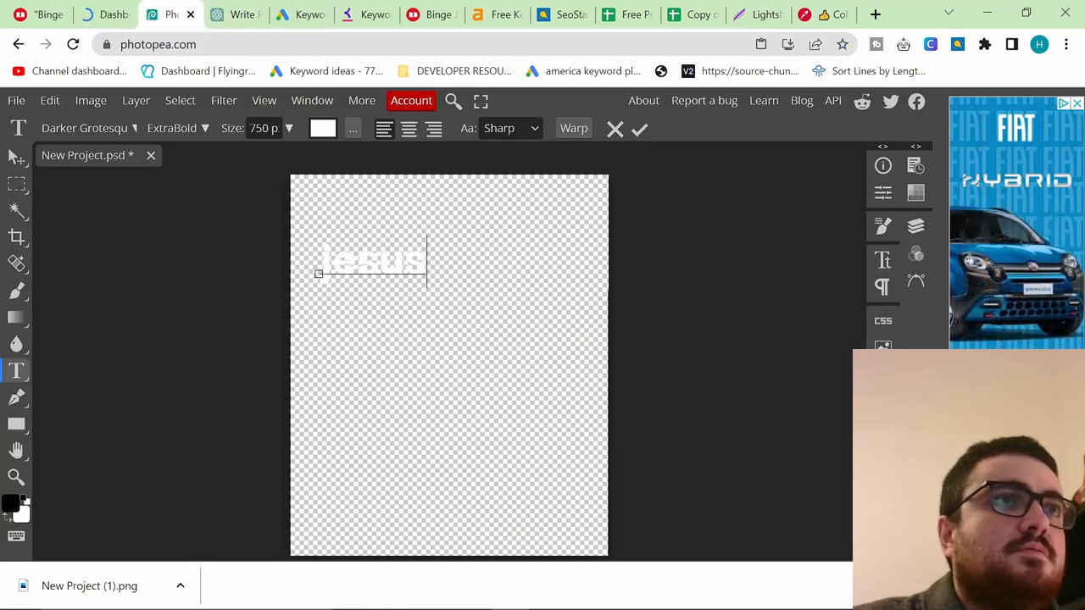
pyautogui.write('Saves')
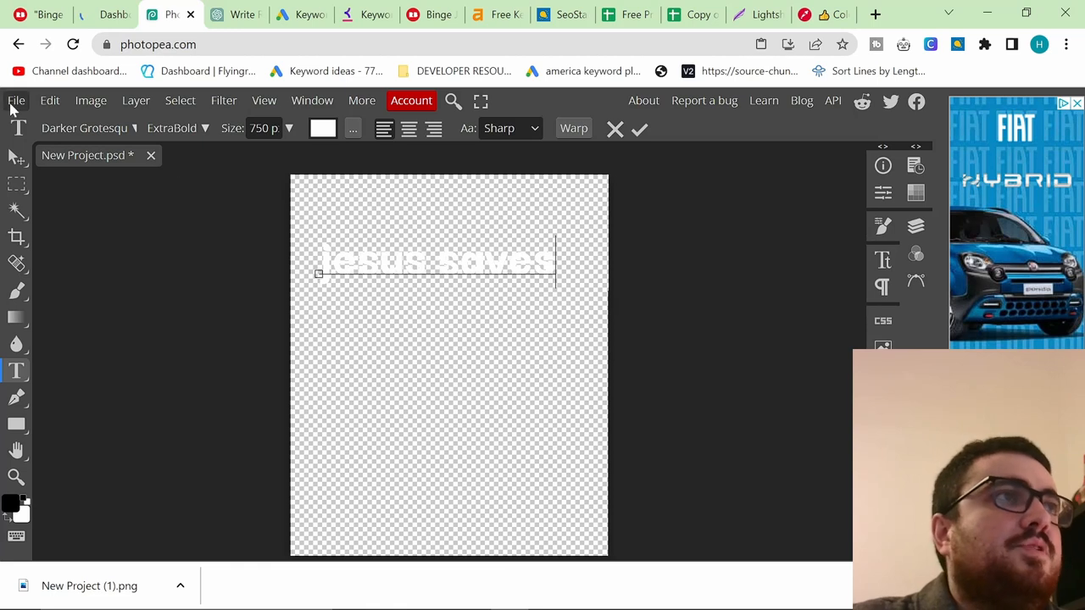
pyautogui.click(15, 100)
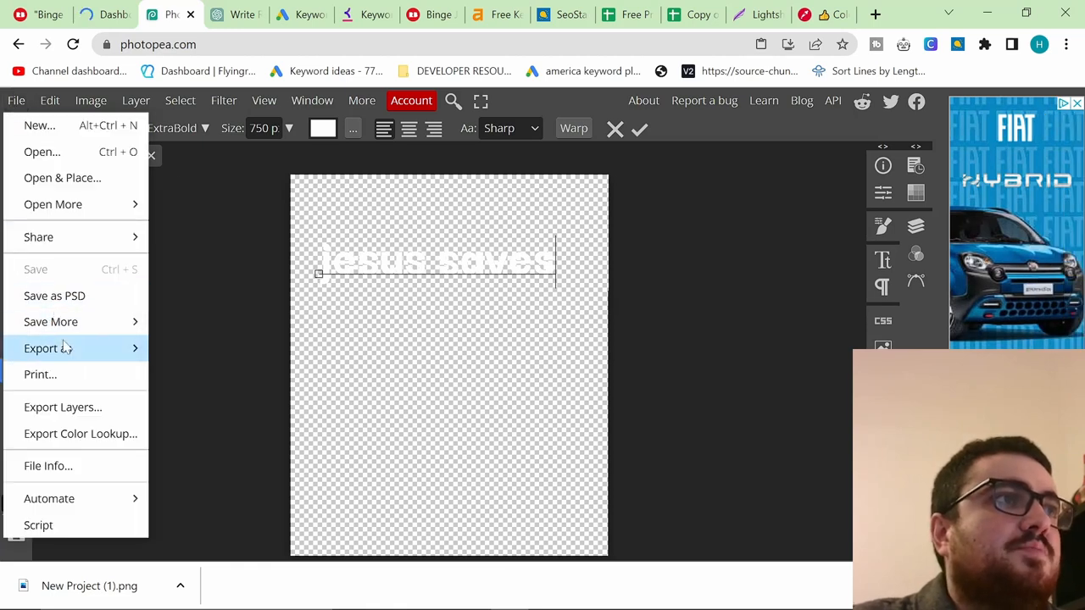
pyautogui.click(47, 348)
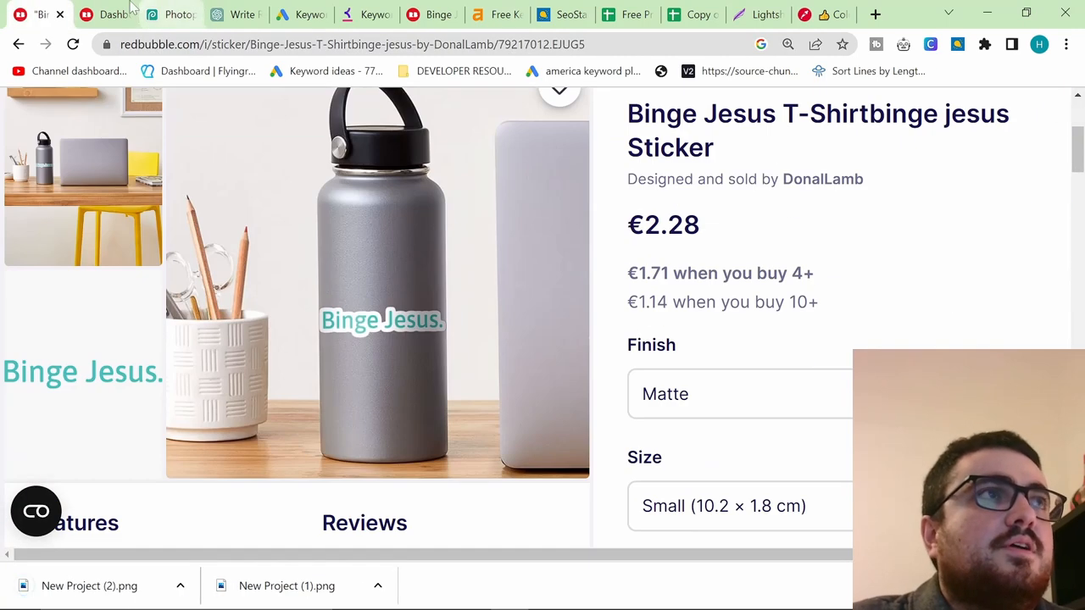
# - Search the White on Black Binge Jesus promote page for 'sticker' and scroll through its products
pyautogui.click(106, 14)
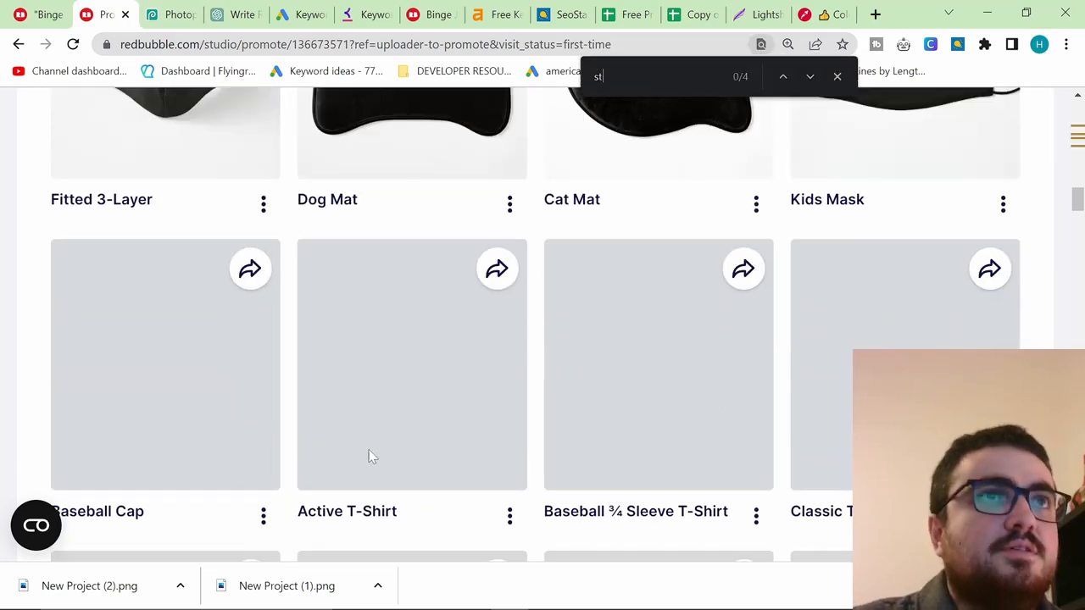
pyautogui.write('icker')
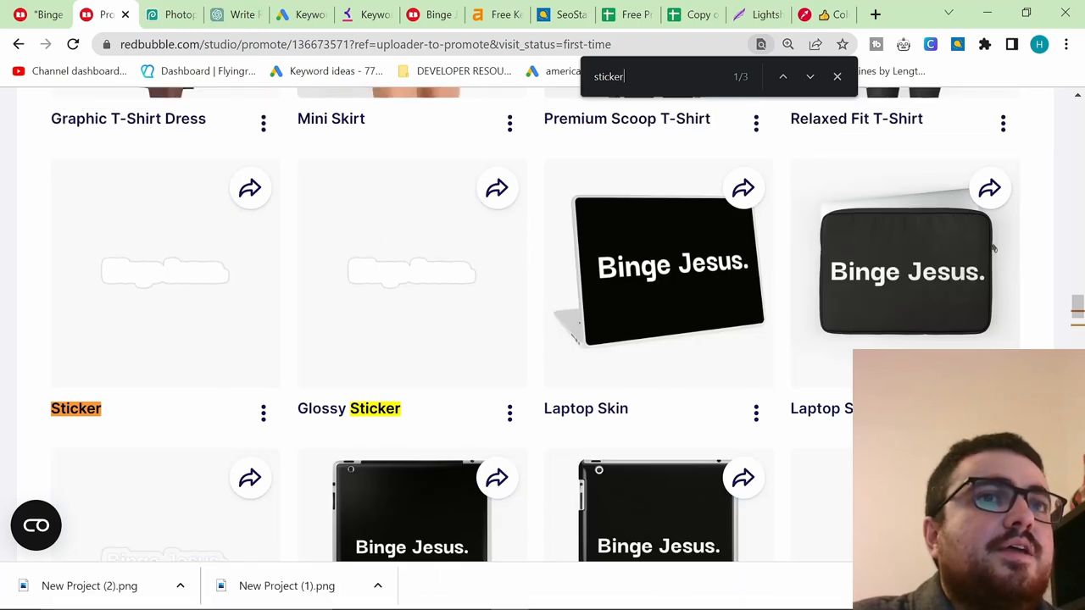
pyautogui.moveTo(321, 332)
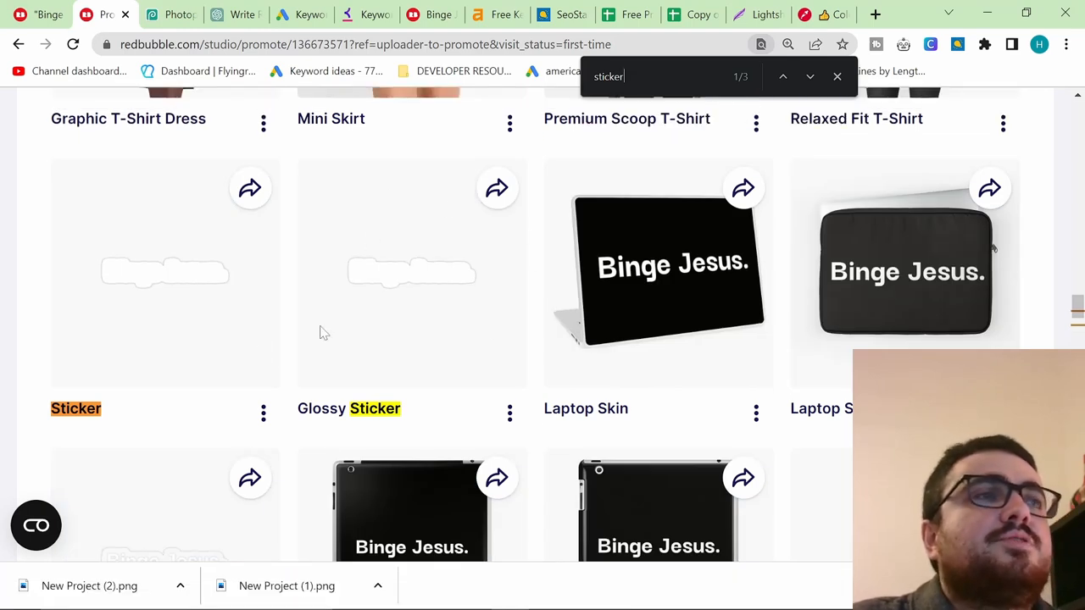
pyautogui.moveTo(769, 514)
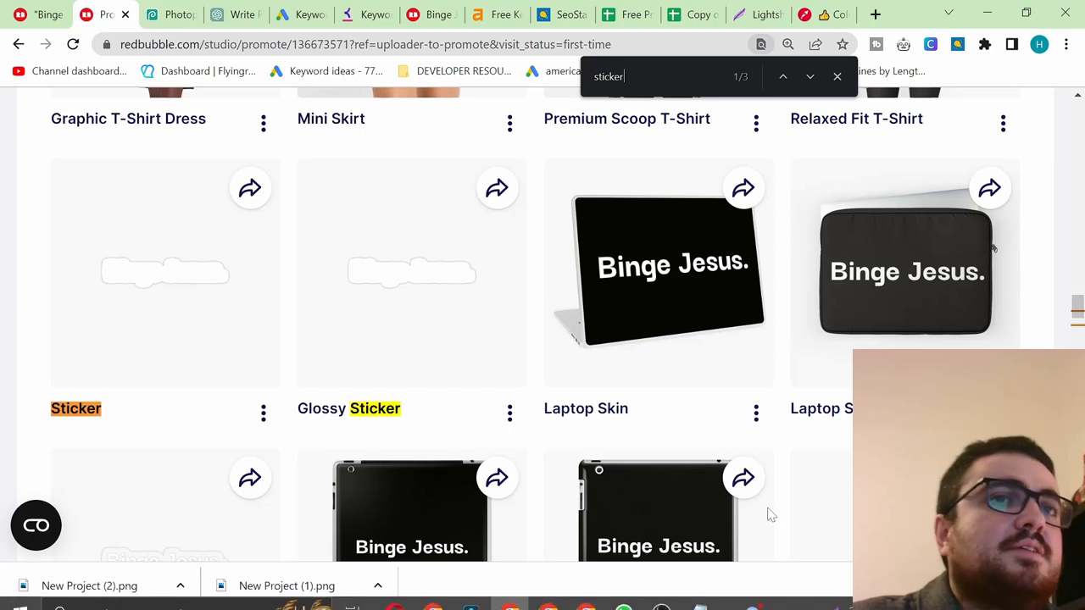
pyautogui.moveTo(733, 421)
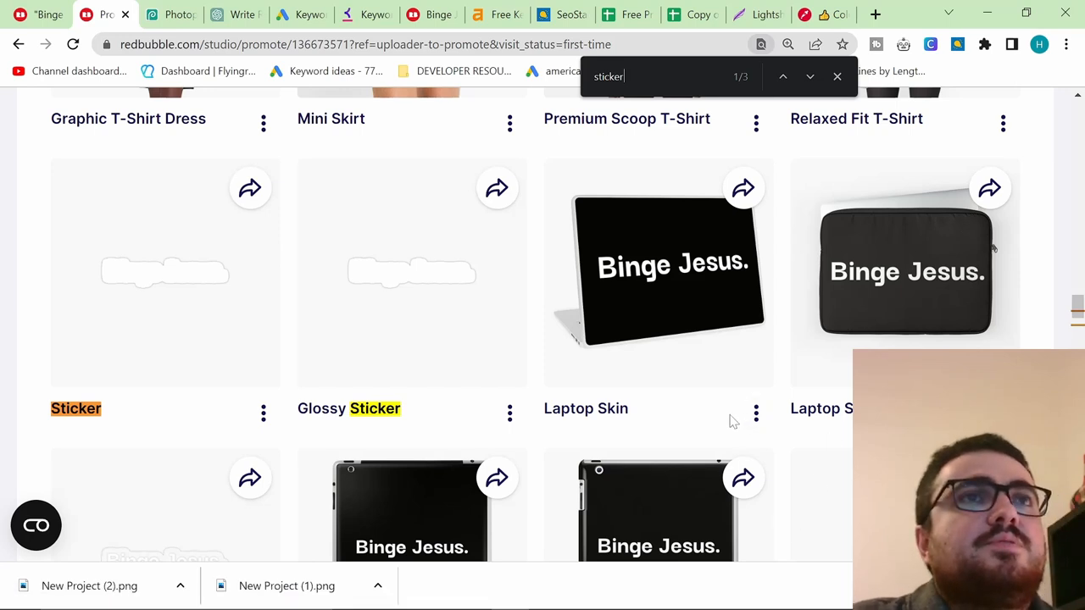
pyautogui.scroll(3)
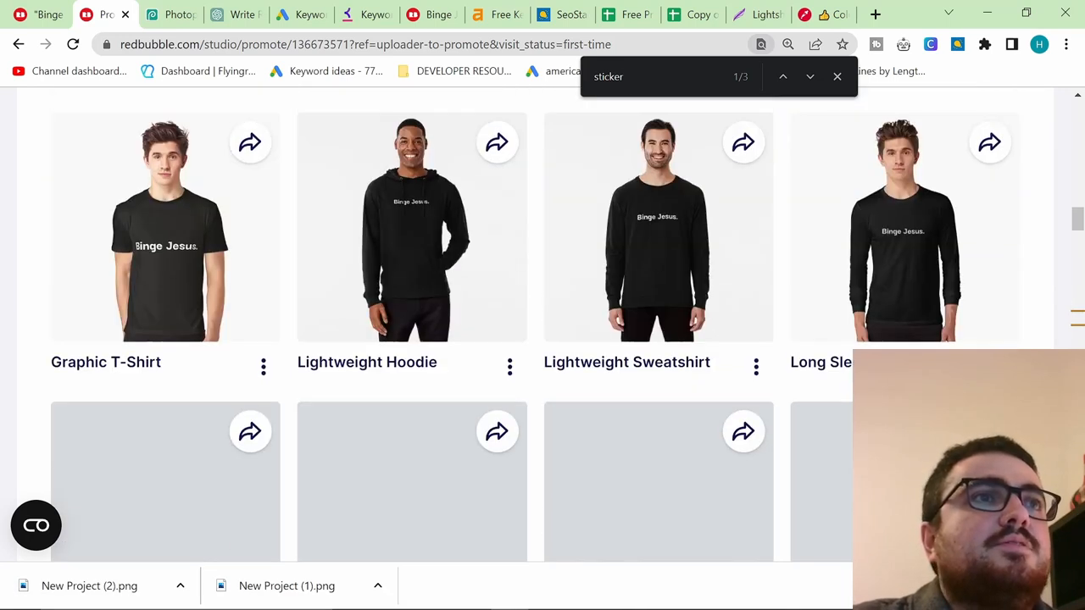
pyautogui.scroll(-3)
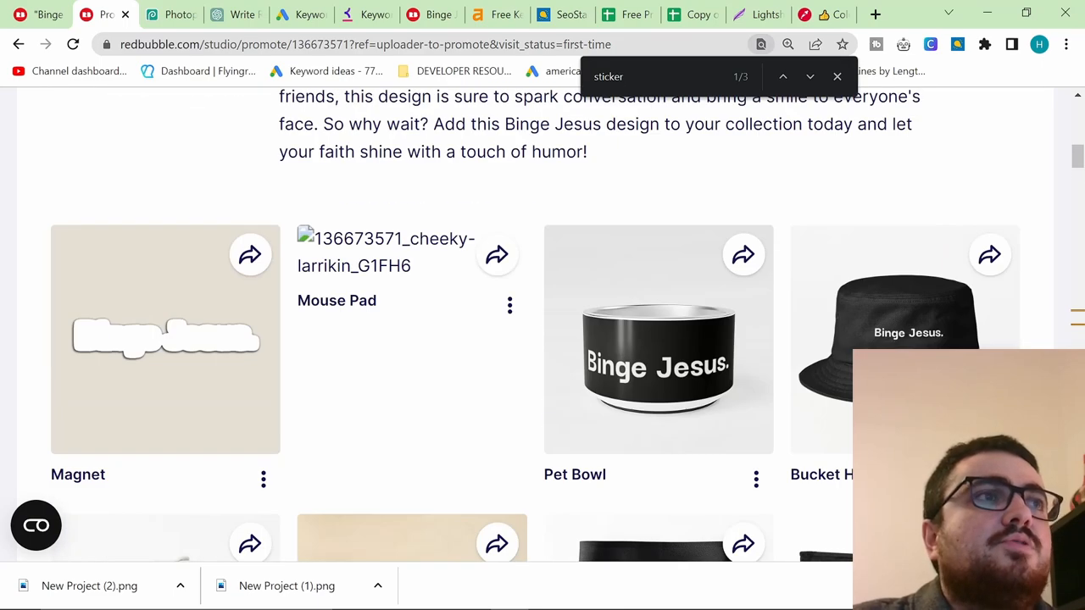
pyautogui.scroll(3)
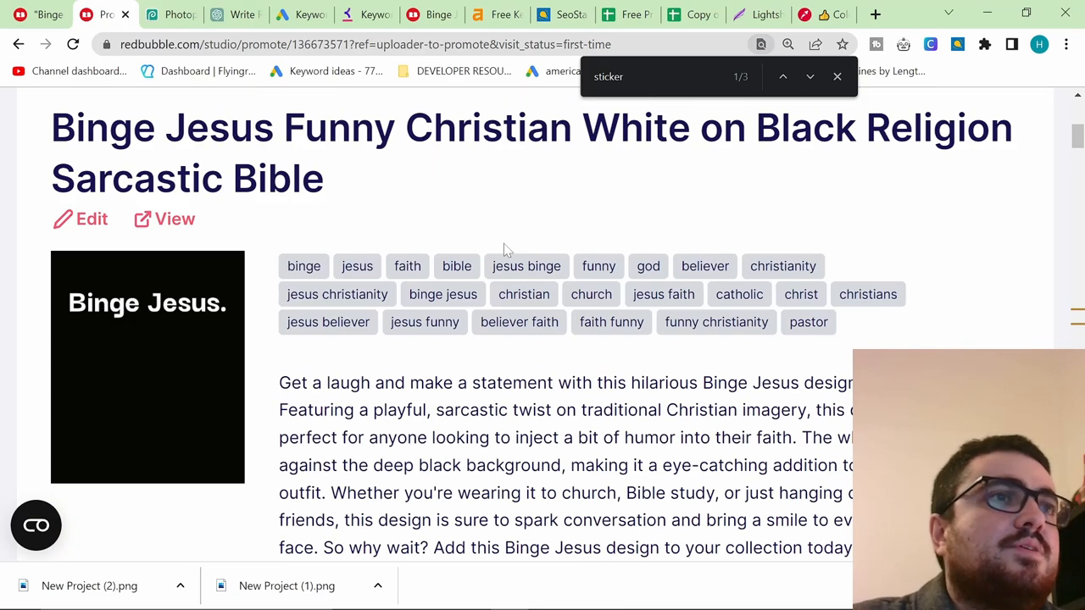